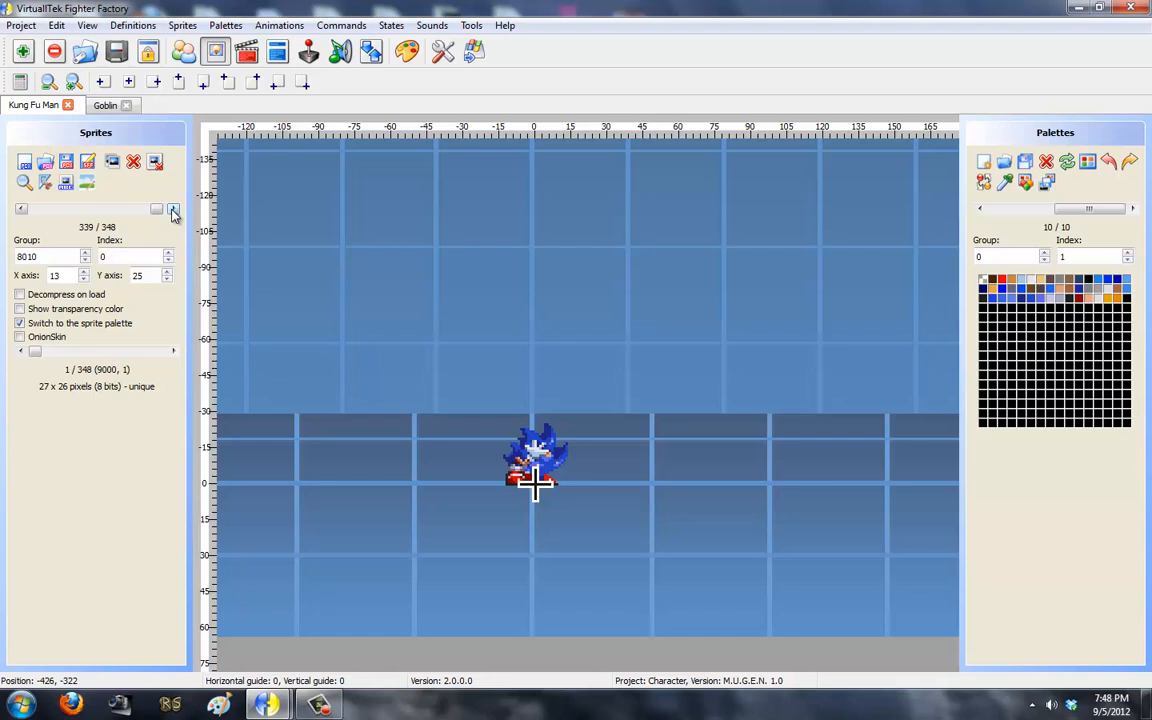
# Step forward to the last group 8010 ball sprite, then back one frame.
pyautogui.click(172, 208)
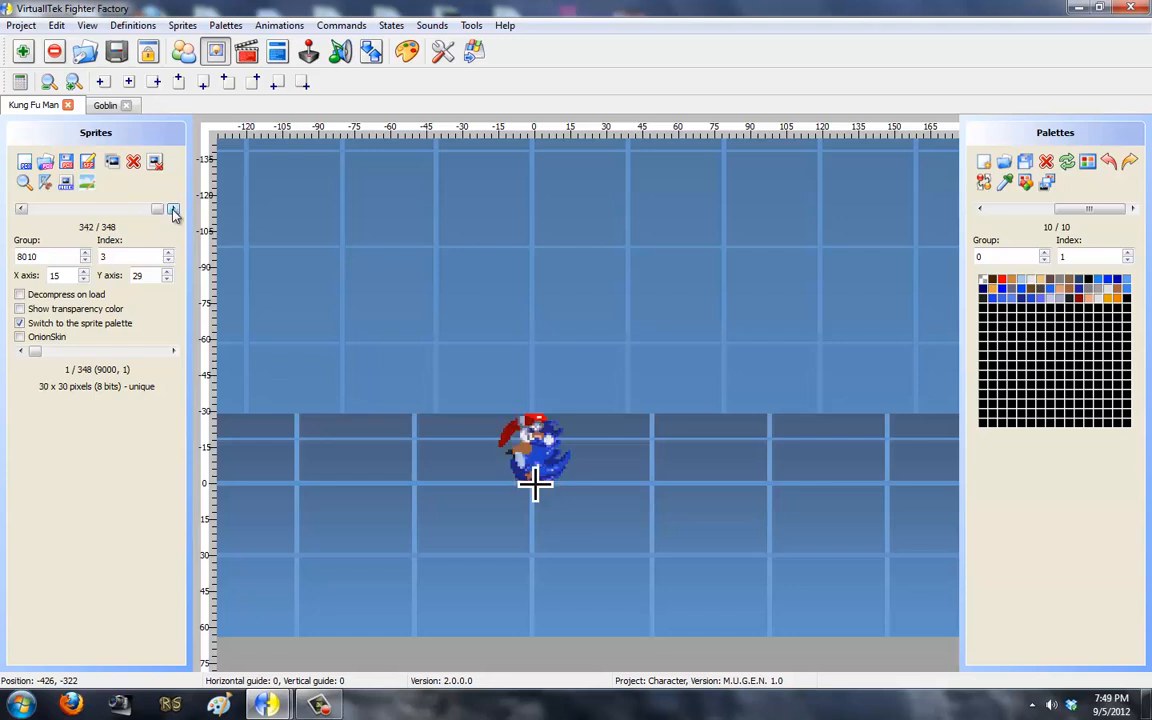
pyautogui.click(172, 208)
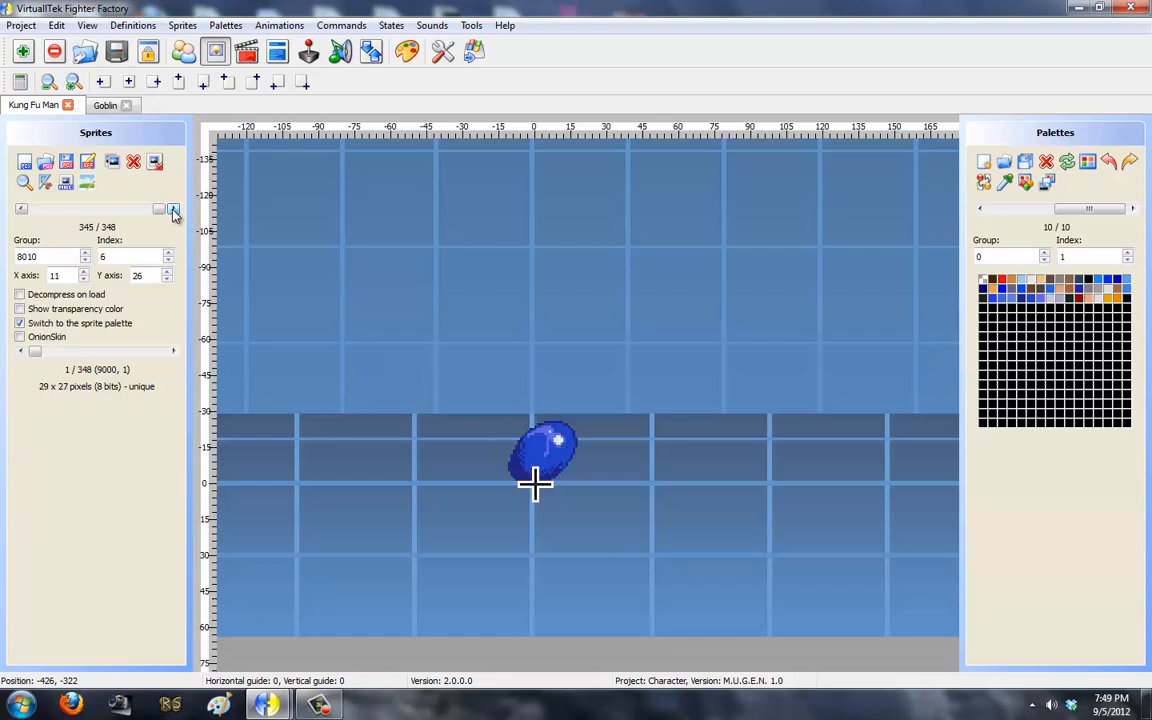
pyautogui.click(172, 208)
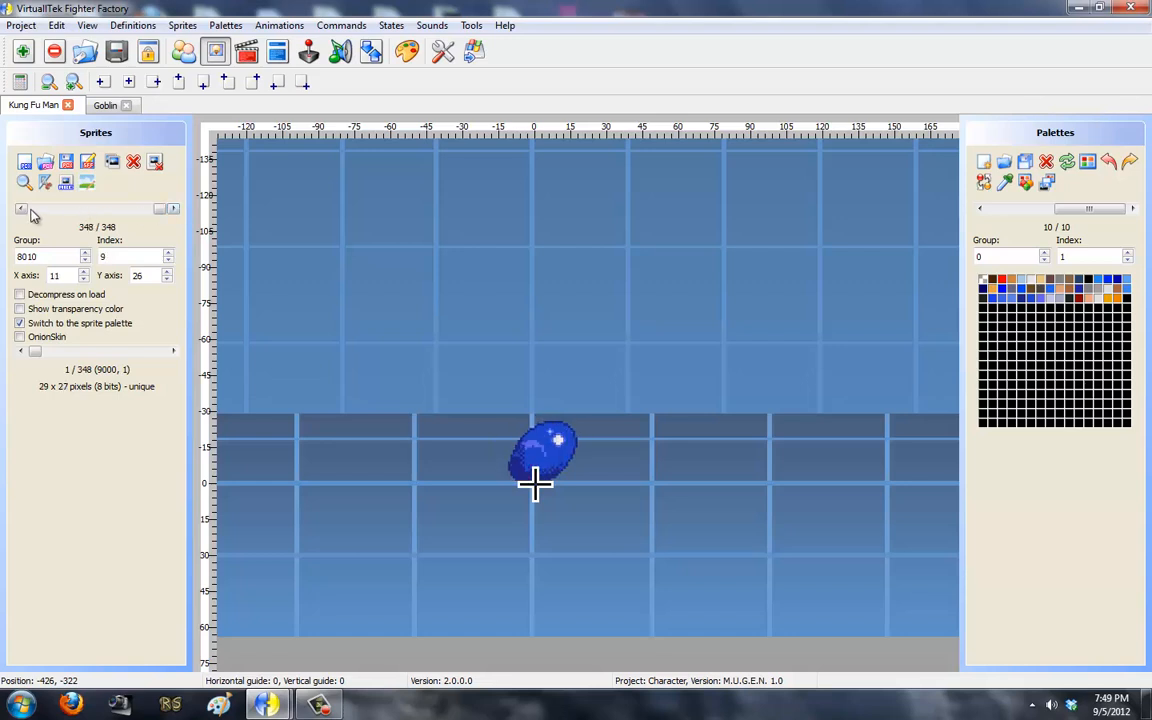
pyautogui.click(20, 210)
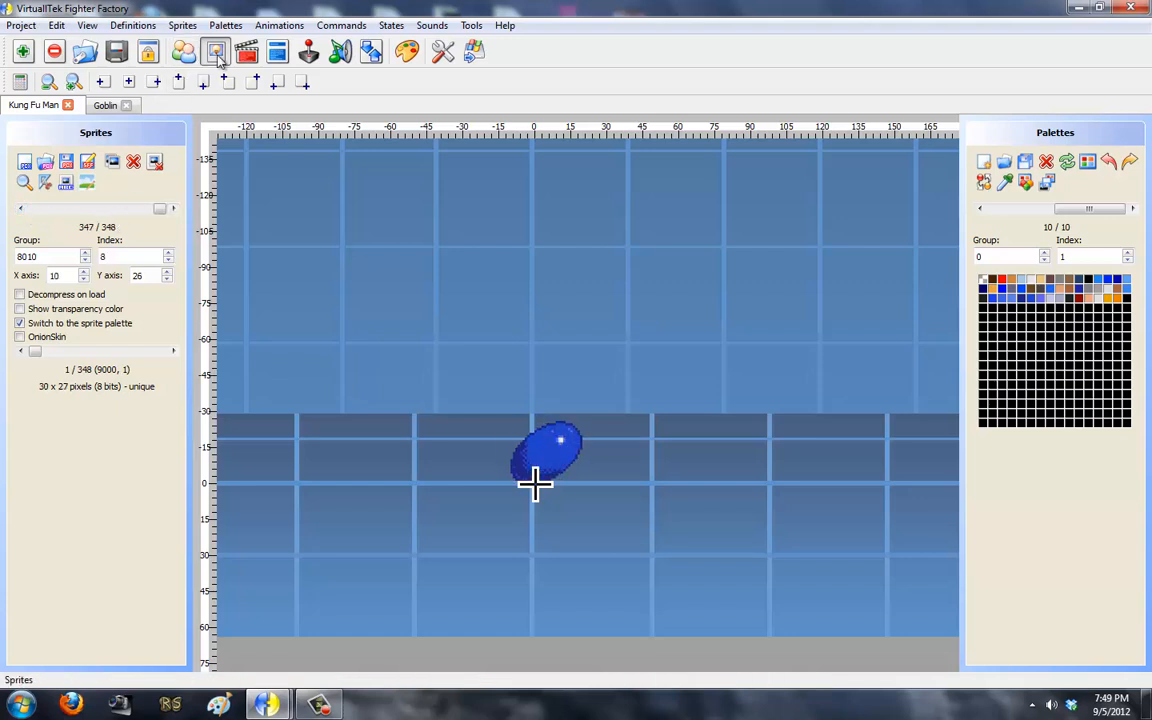
# Bring up the Spin Dash Speed 1 animation (700) in the animation editor.
pyautogui.click(246, 52)
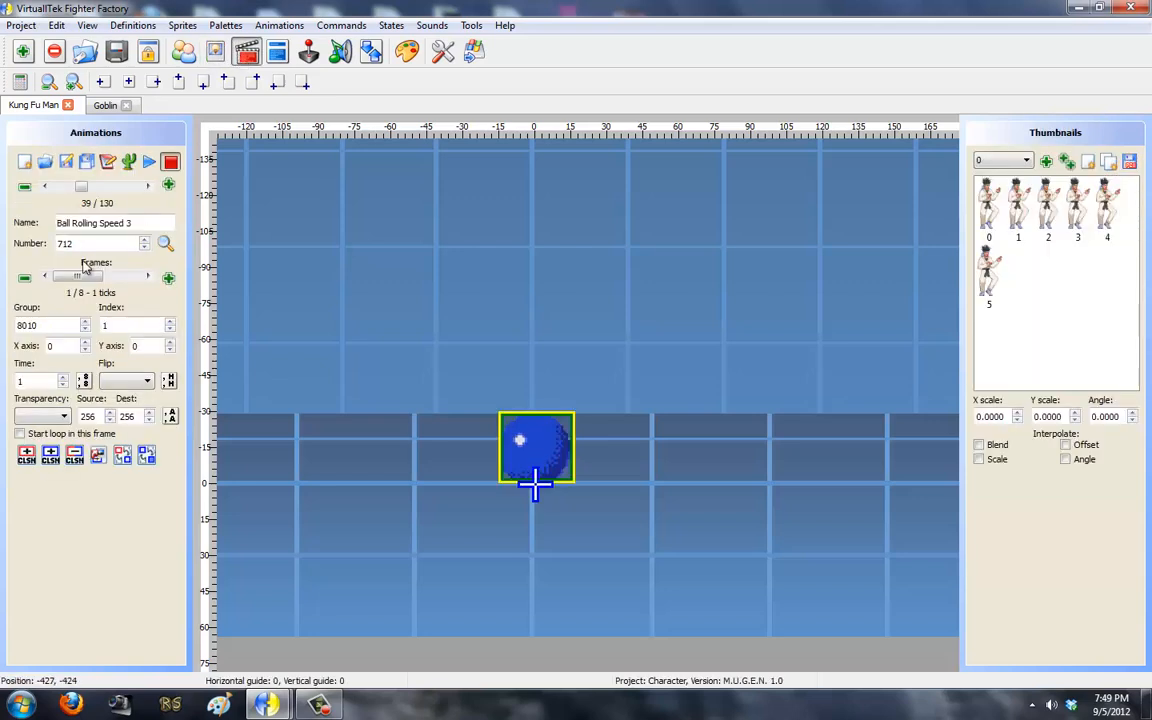
pyautogui.click(48, 188)
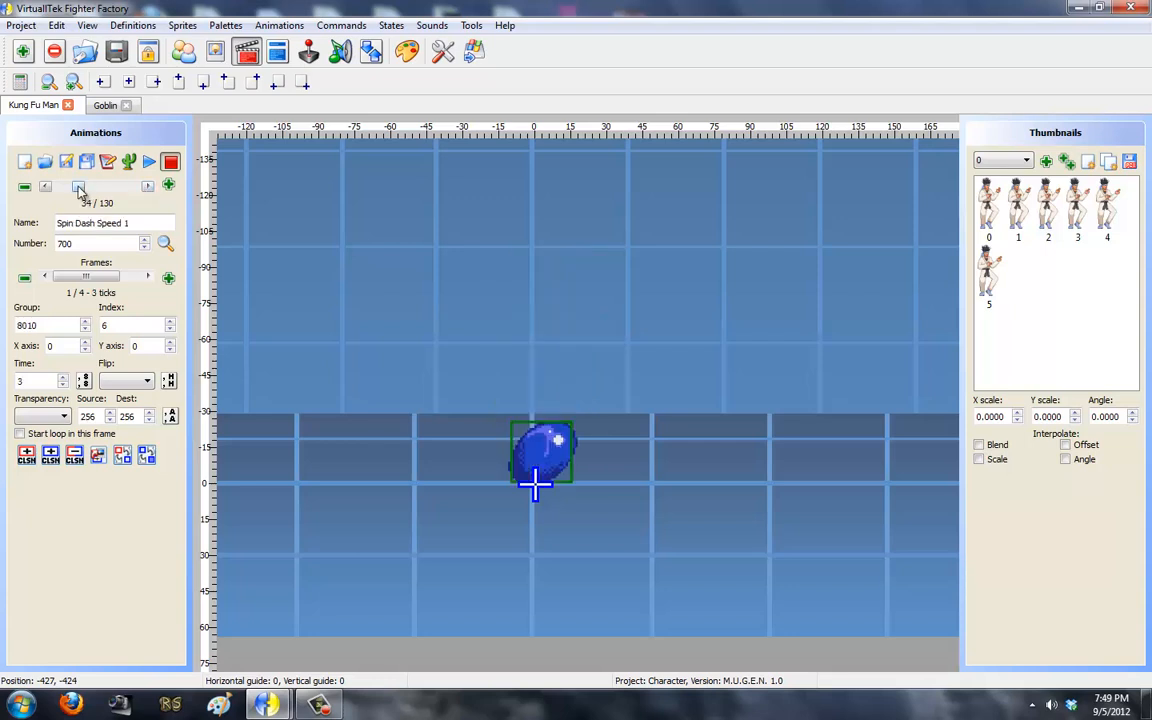
pyautogui.click(148, 188)
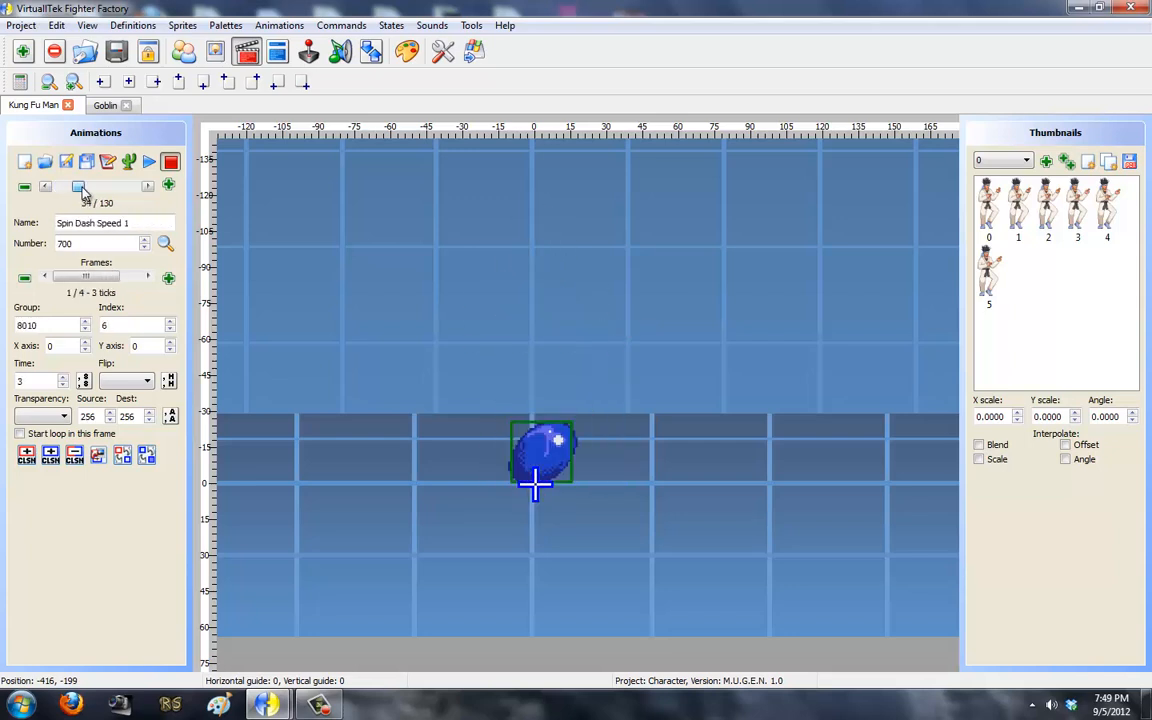
pyautogui.click(44, 188)
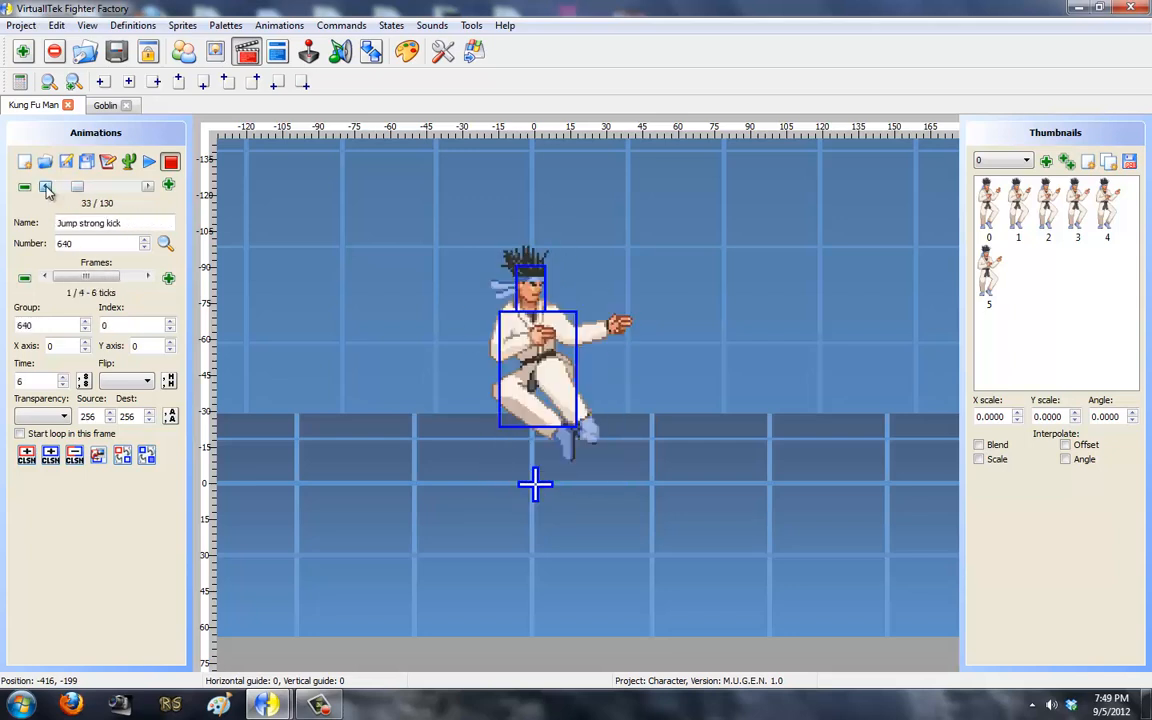
pyautogui.click(148, 186)
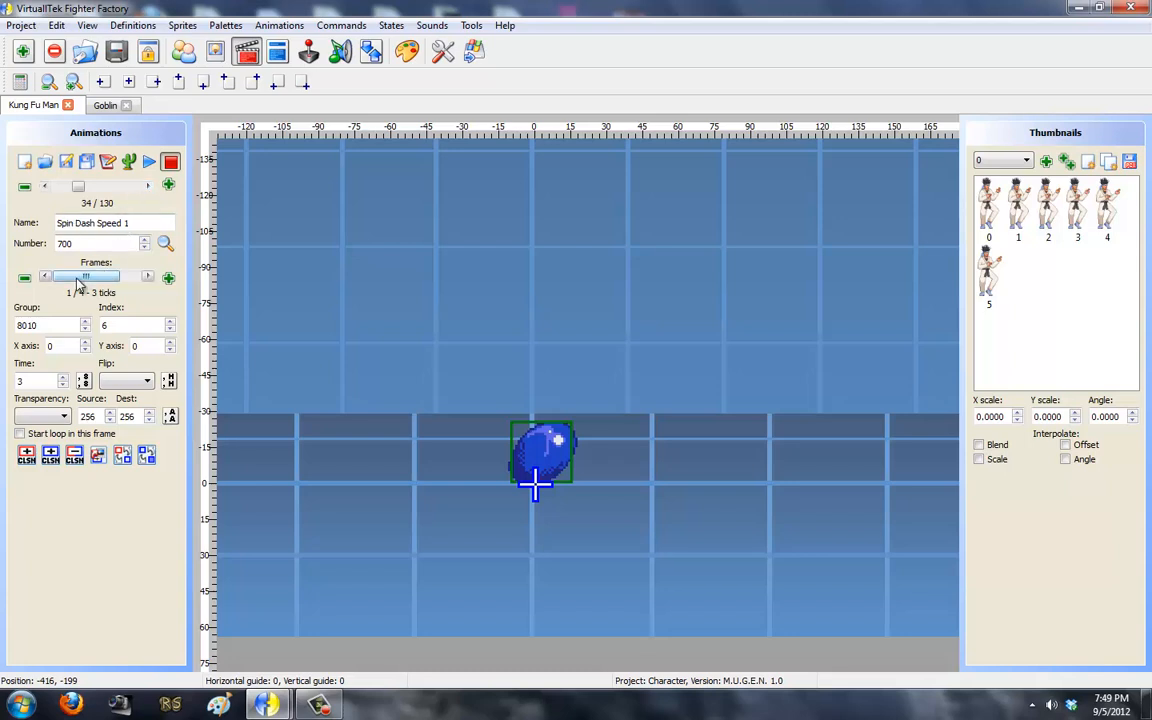
# Play Spin Dash Speed 1, then advance through Spin Dash Speed 2 and 3.
pyautogui.click(148, 160)
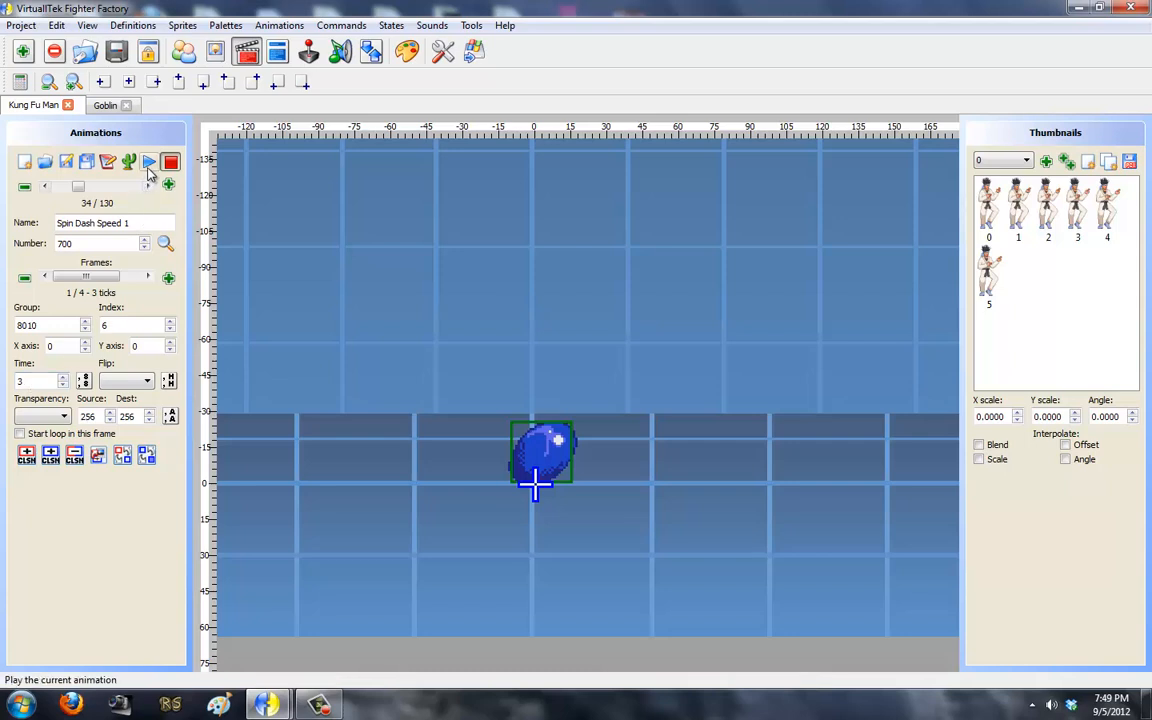
pyautogui.click(148, 162)
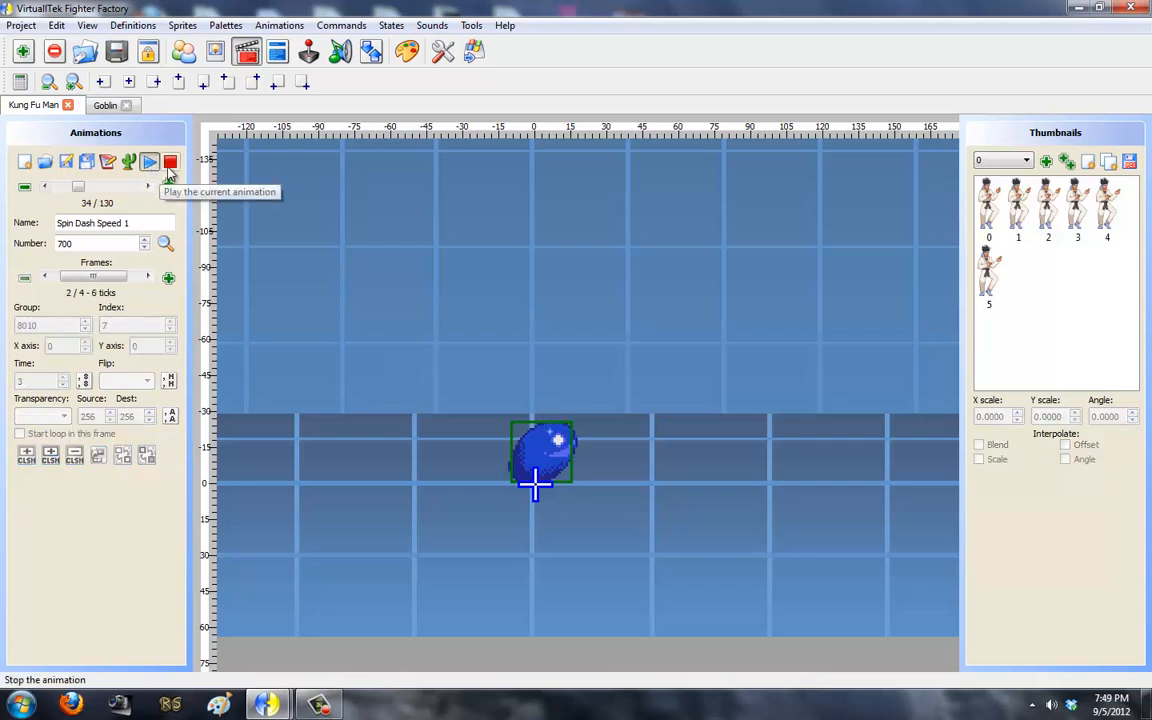
pyautogui.click(148, 162)
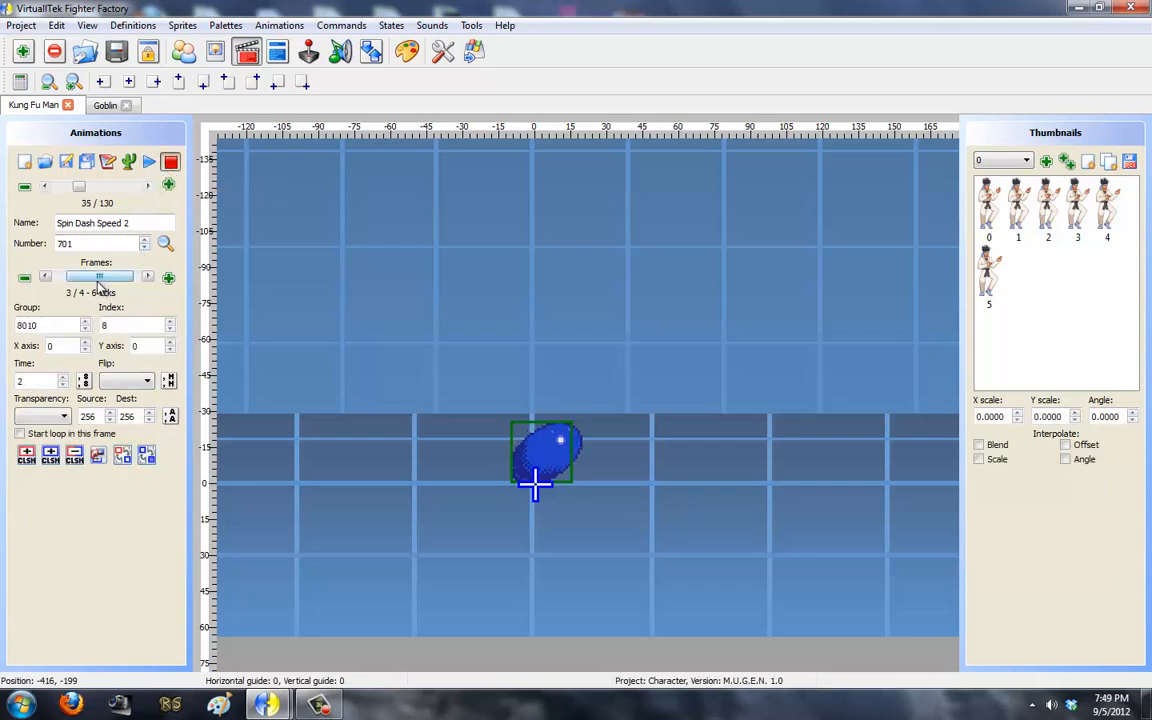
pyautogui.click(148, 160)
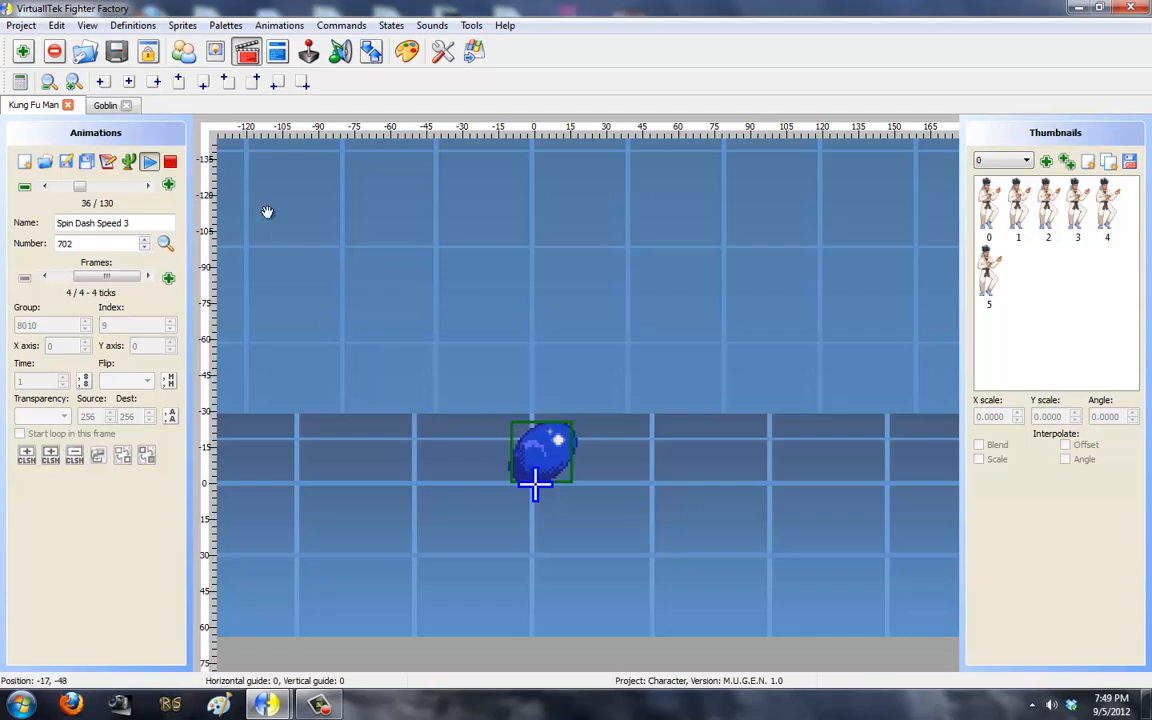
# Play the Ball Rolling Speed 1, 2 and 3 animations (710–712) in turn.
pyautogui.click(148, 186)
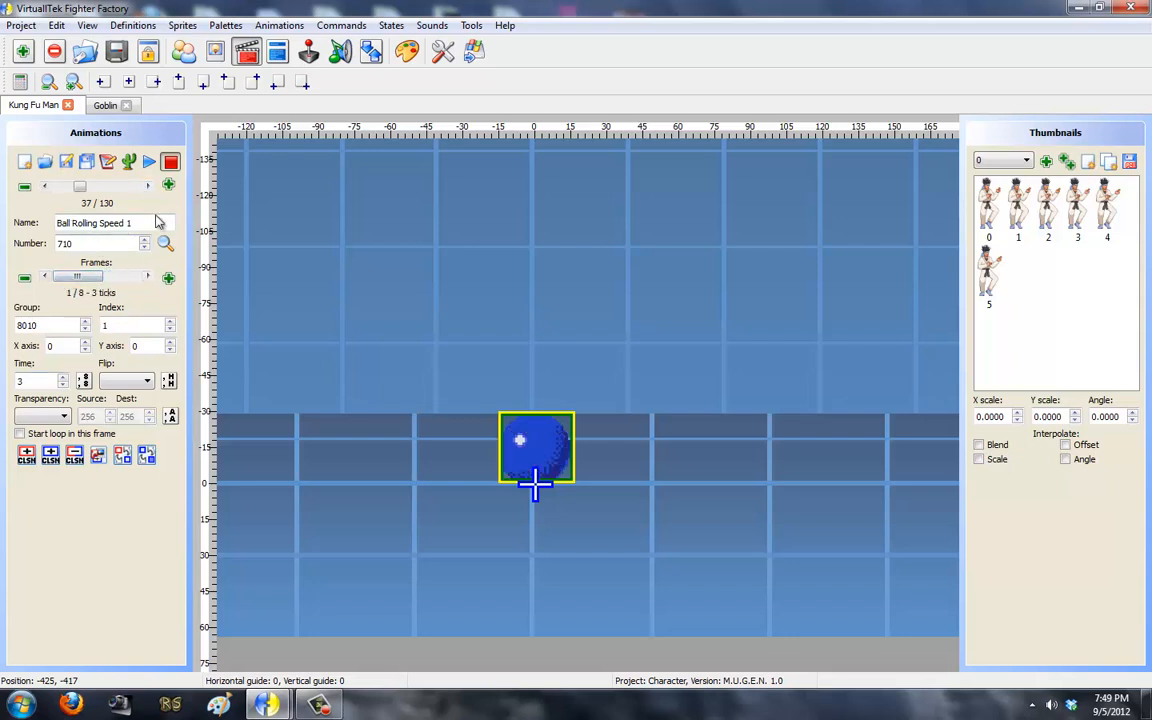
pyautogui.click(148, 162)
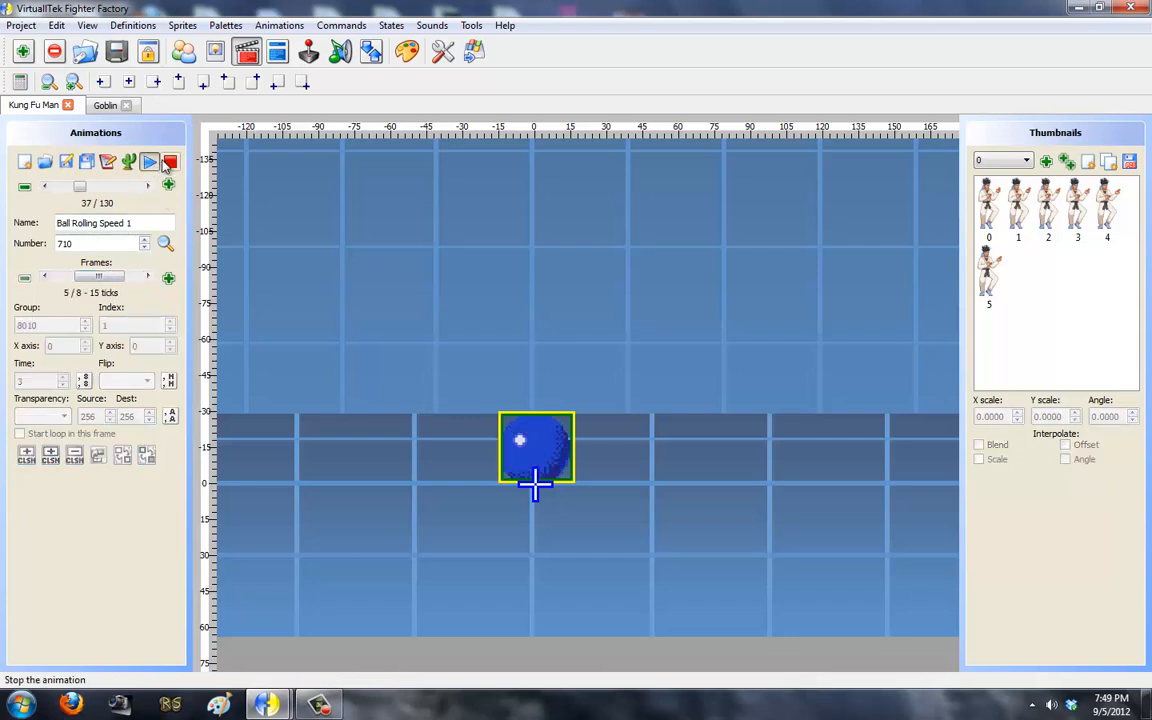
pyautogui.click(170, 162)
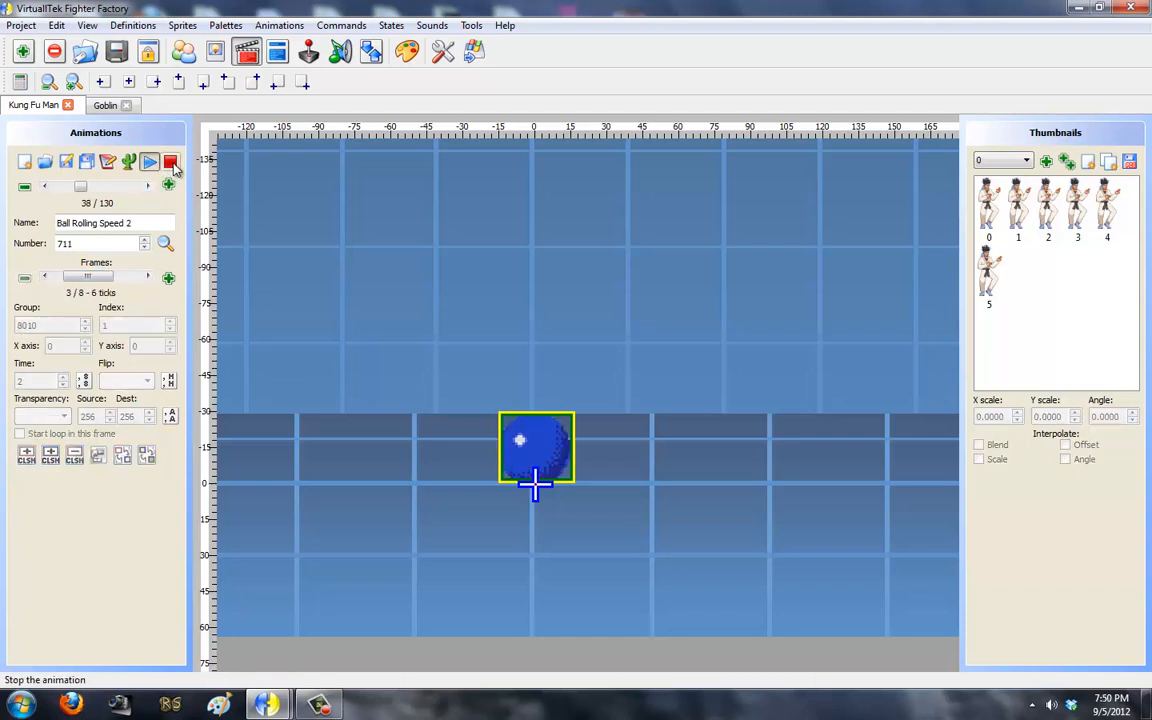
pyautogui.click(148, 162)
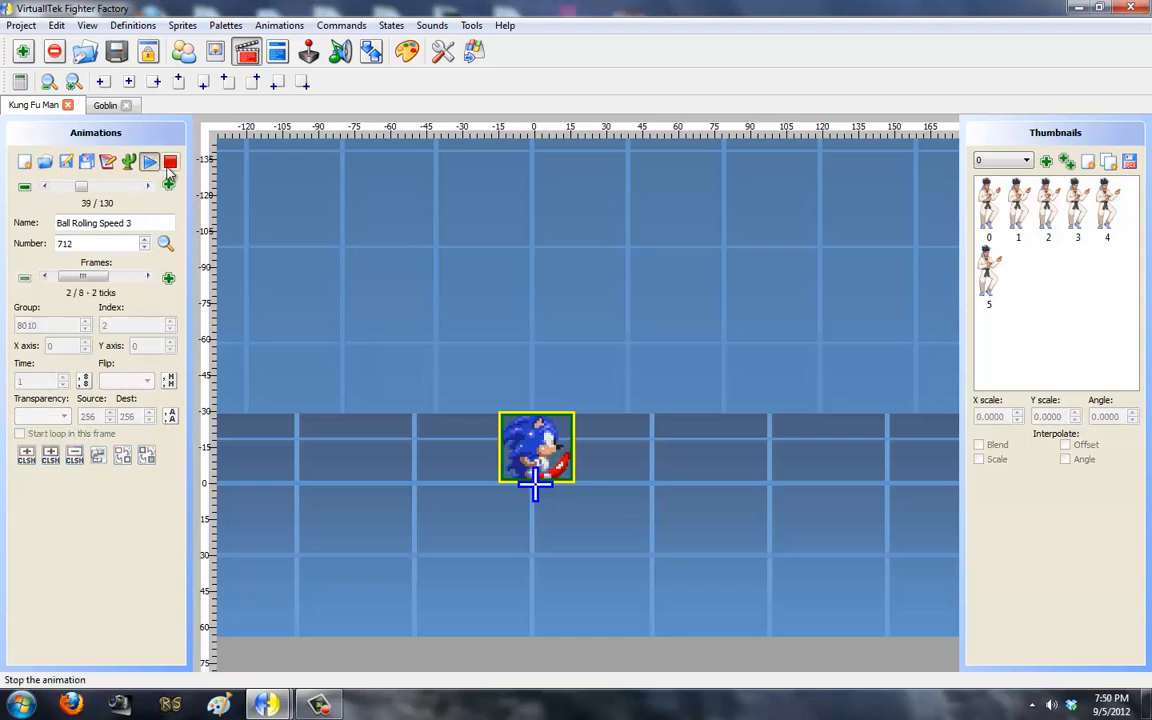
pyautogui.click(170, 162)
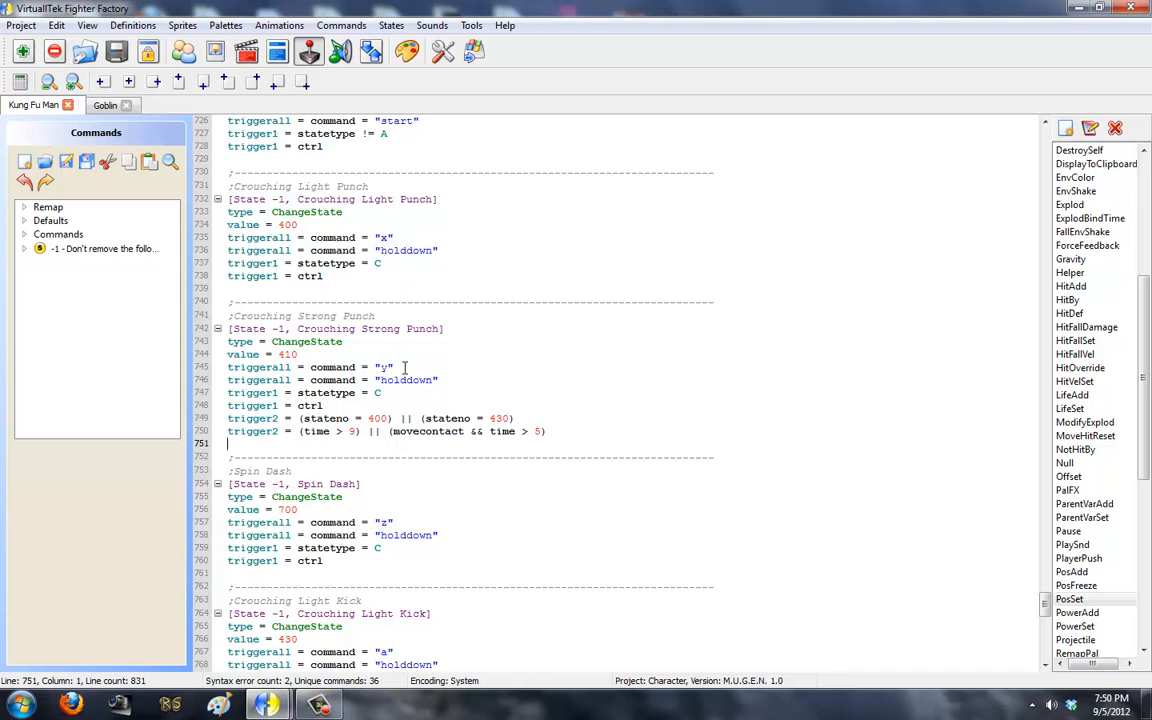
pyautogui.doubleClick(260, 470)
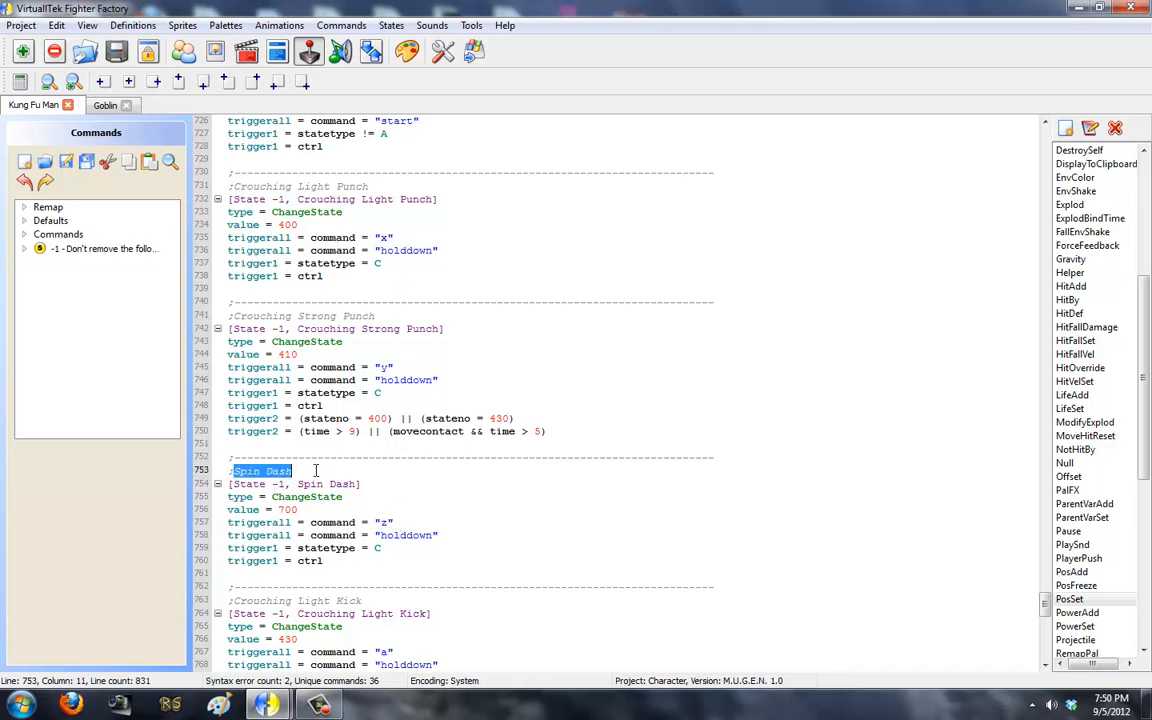
pyautogui.moveTo(260, 486)
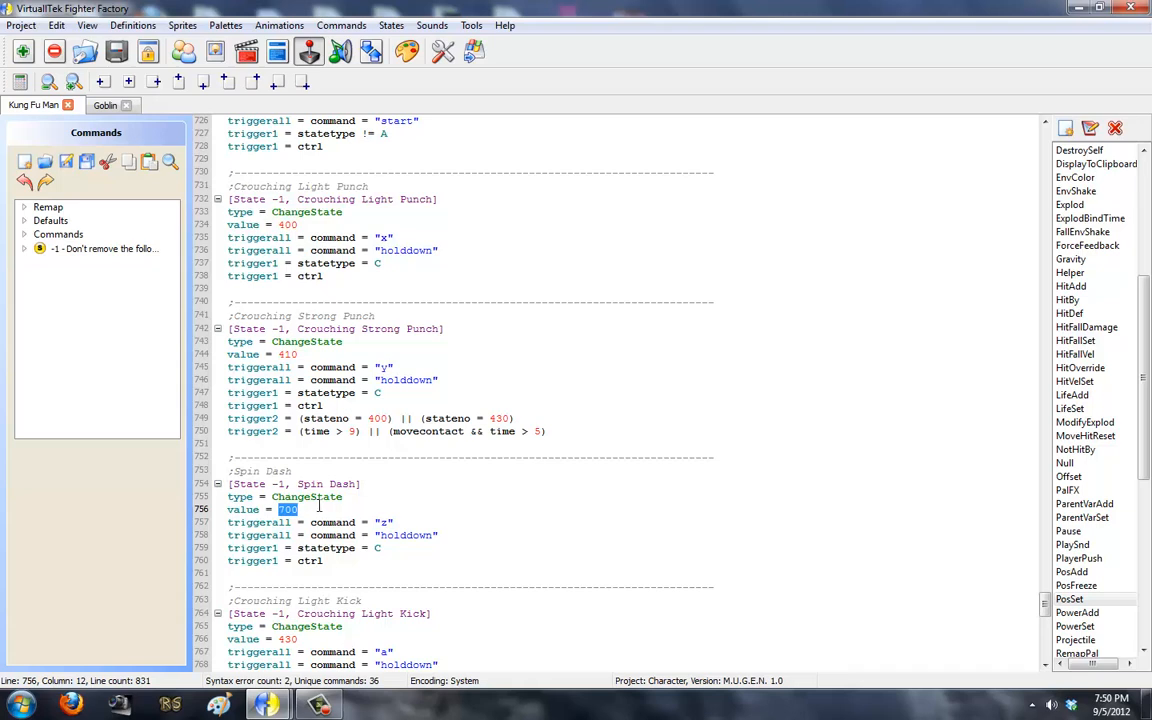
pyautogui.moveTo(318, 508)
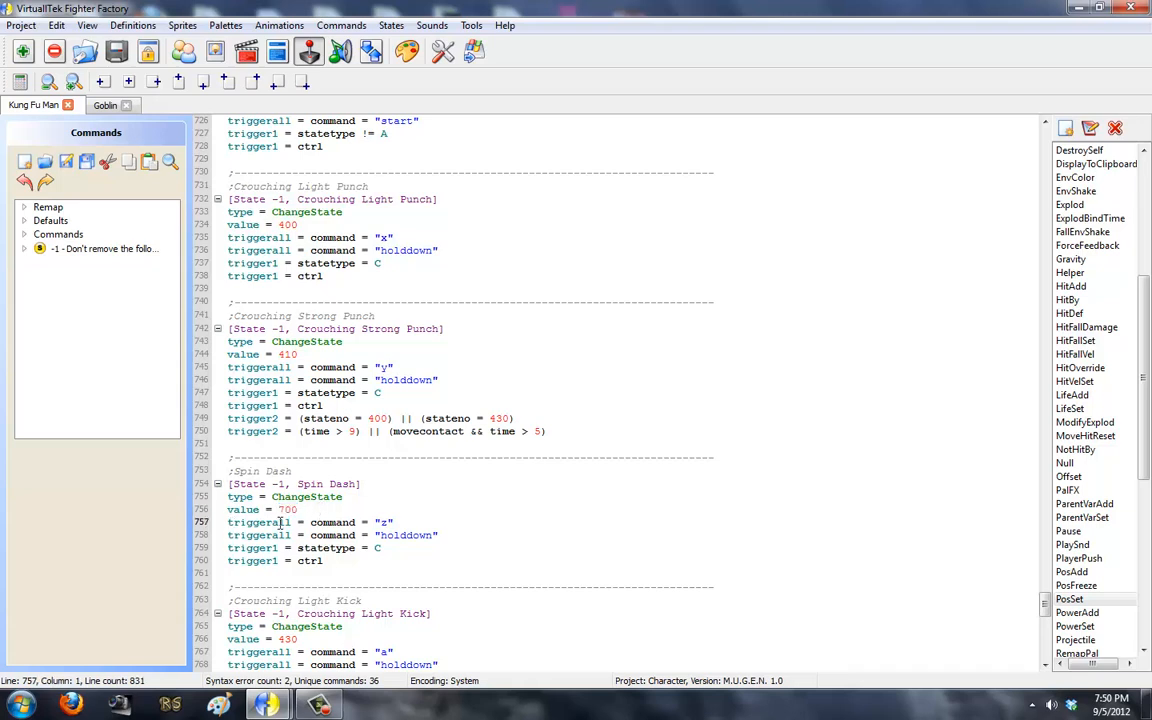
pyautogui.tripleClick(300, 522)
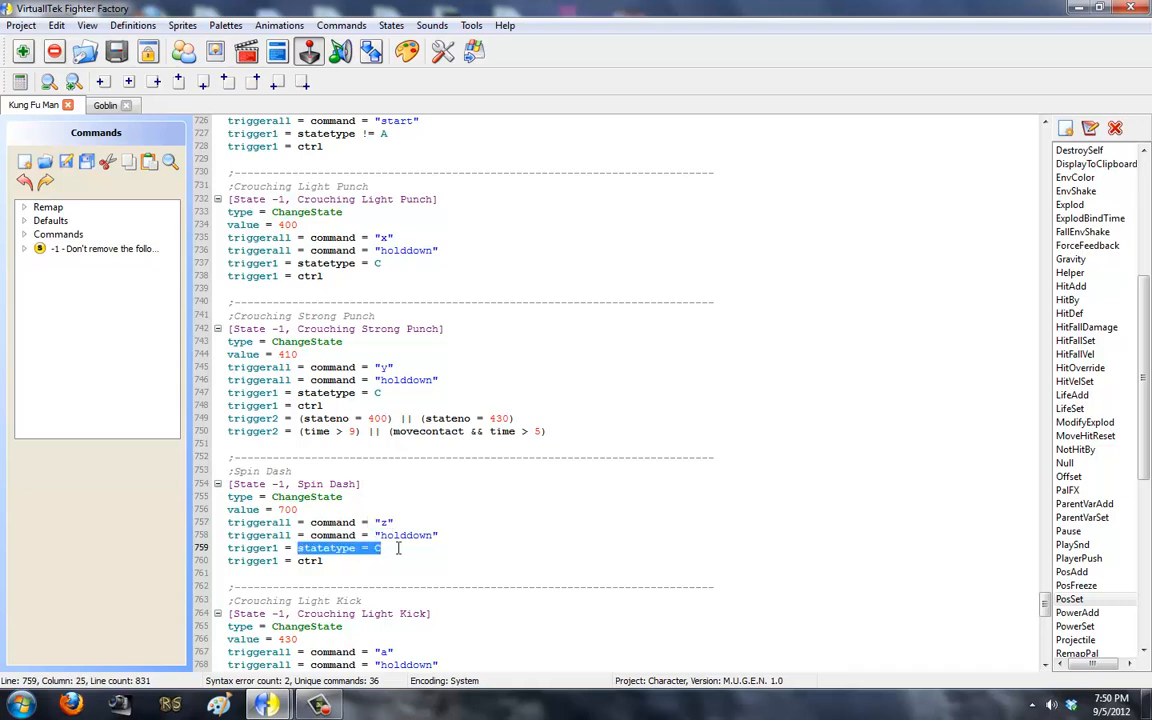
pyautogui.moveTo(452, 552)
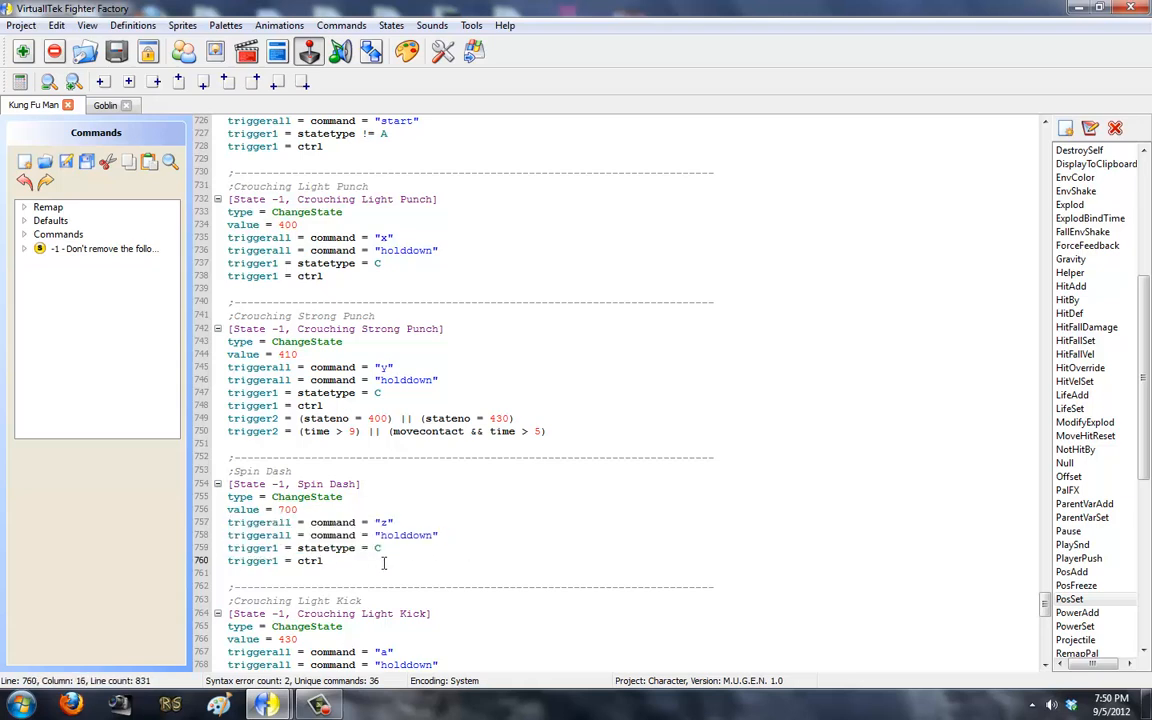
pyautogui.doubleClick(288, 510)
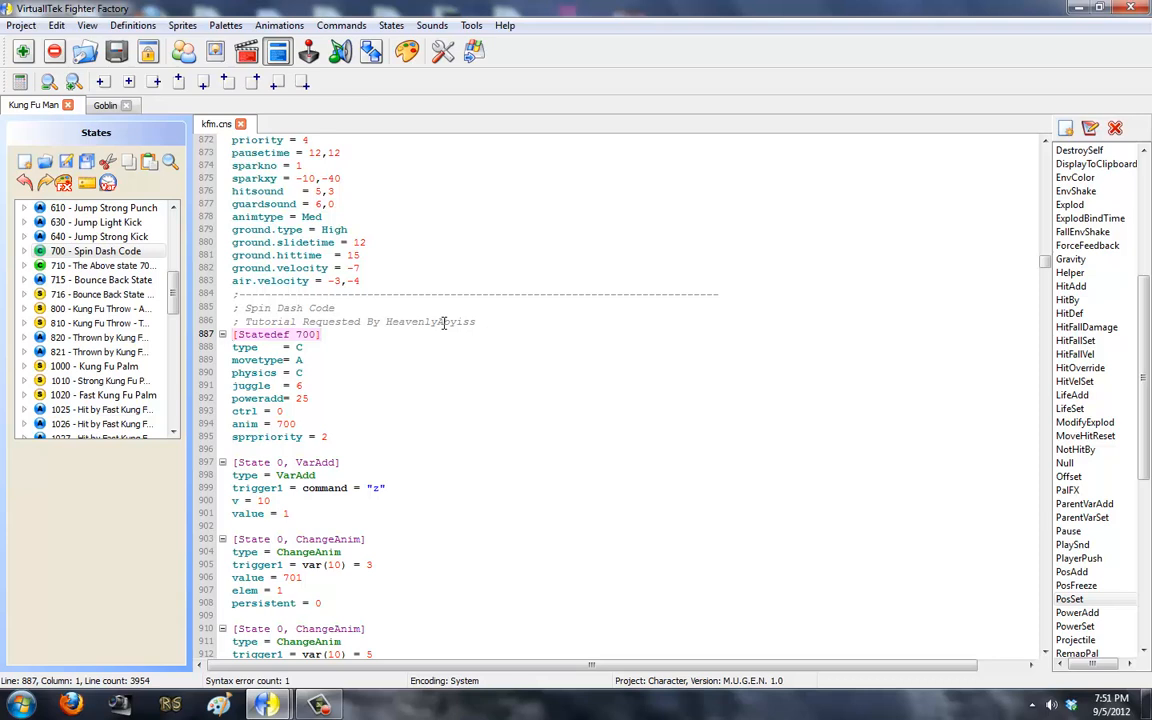
# Review Statedef 700's type and juggle parameter lines.
pyautogui.doubleClick(430, 320)
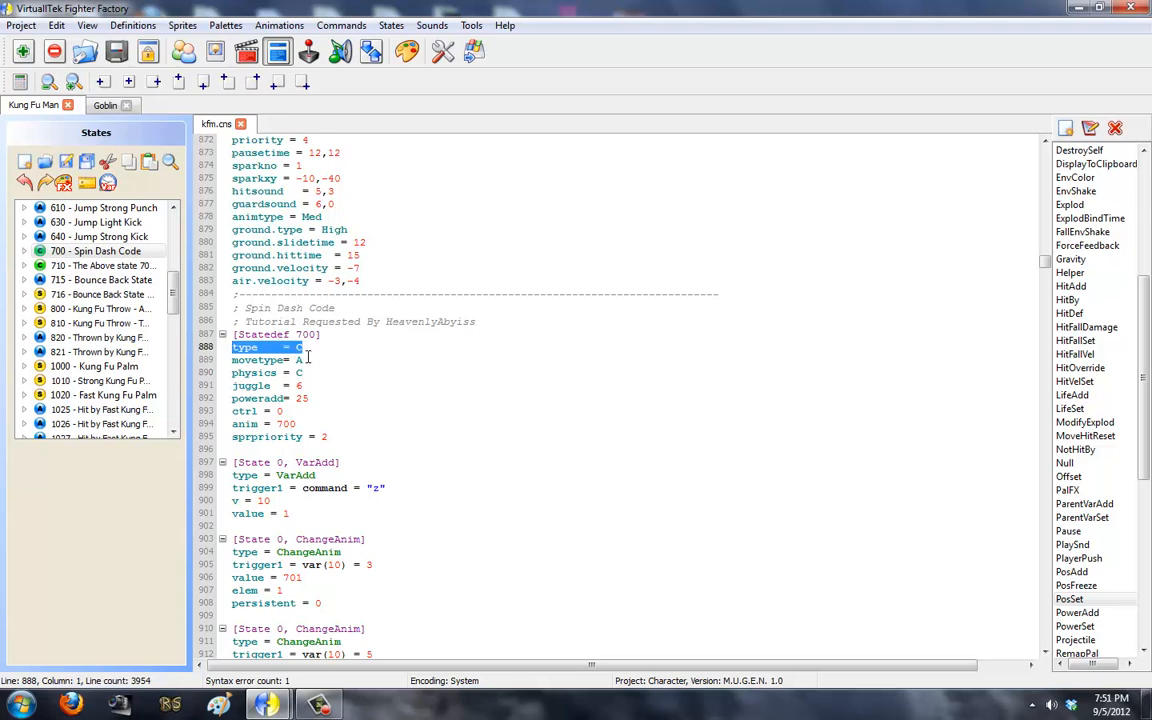
pyautogui.click(264, 360)
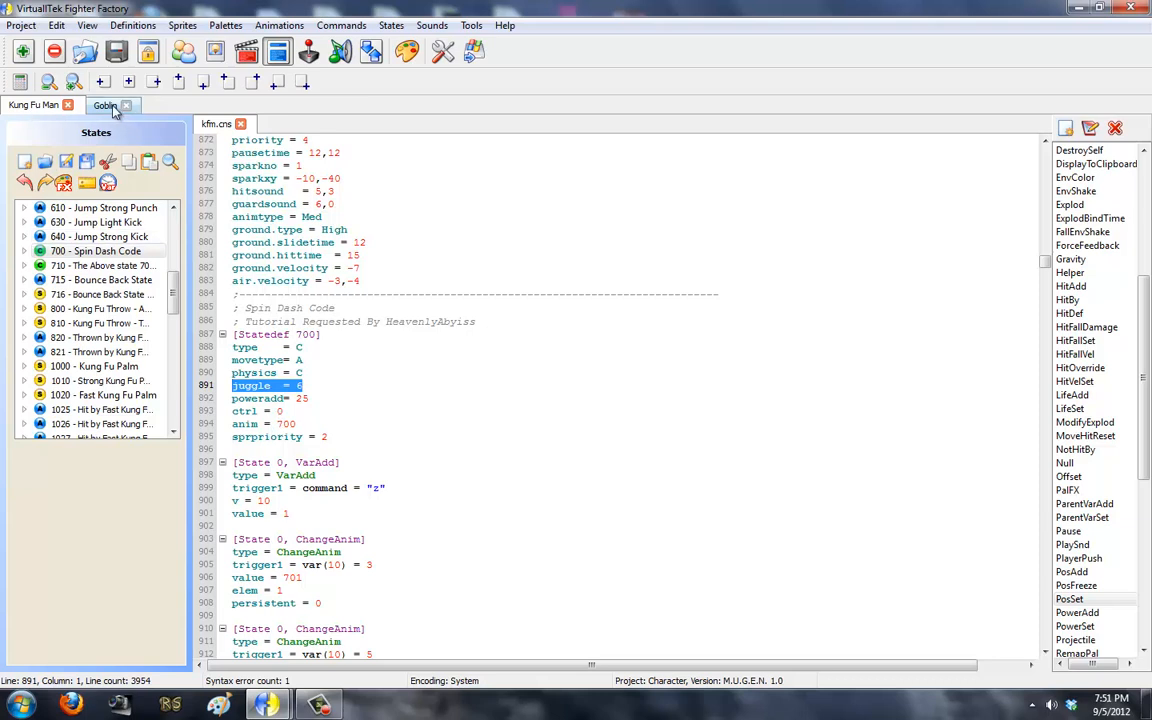
# Switch to Goblin and back to Kung Fu Man, landing on the Statedef 700 code.
pyautogui.click(104, 104)
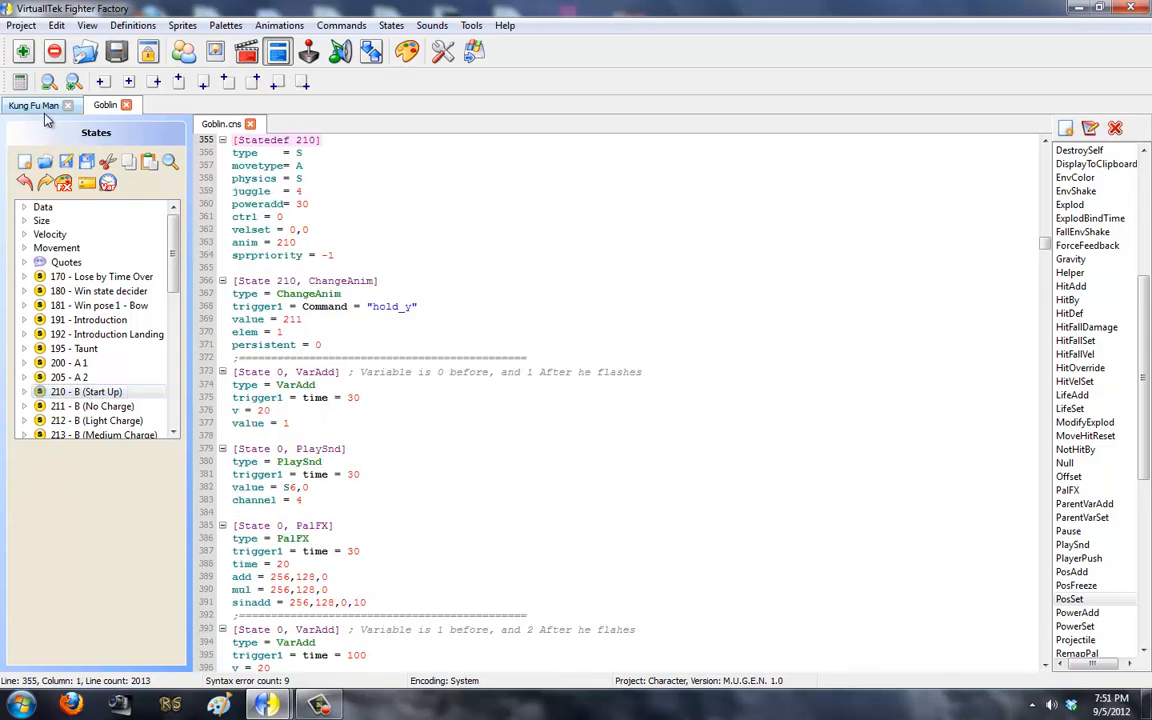
pyautogui.click(32, 104)
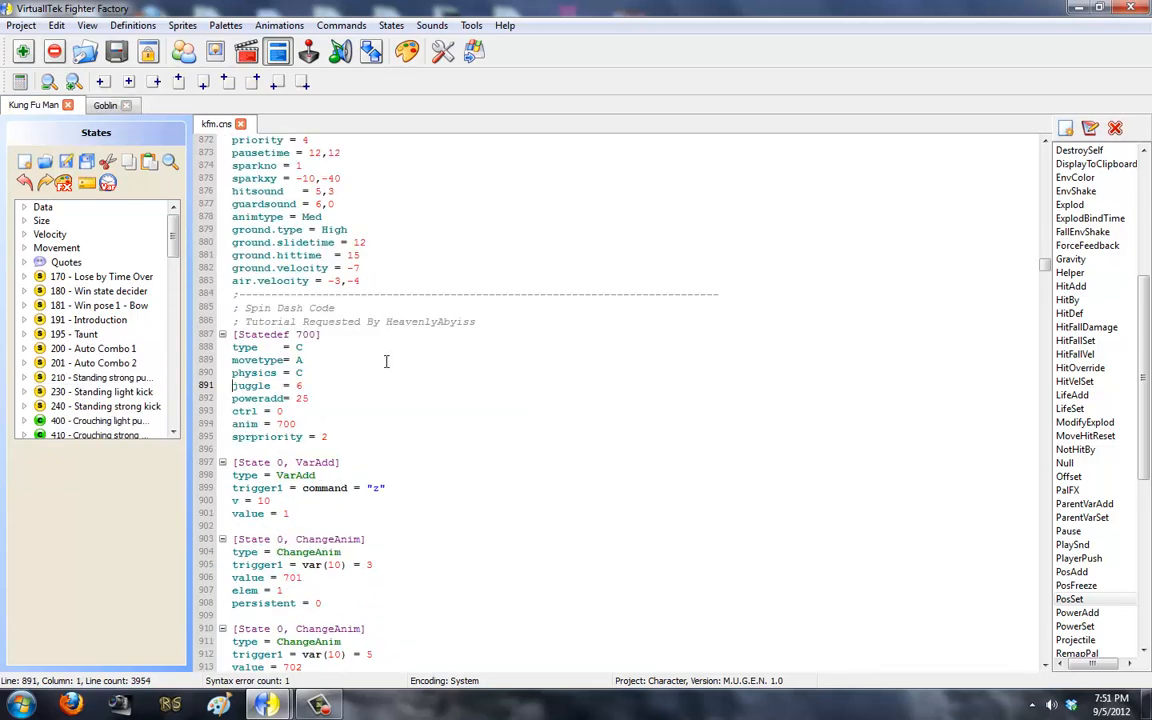
pyautogui.click(304, 360)
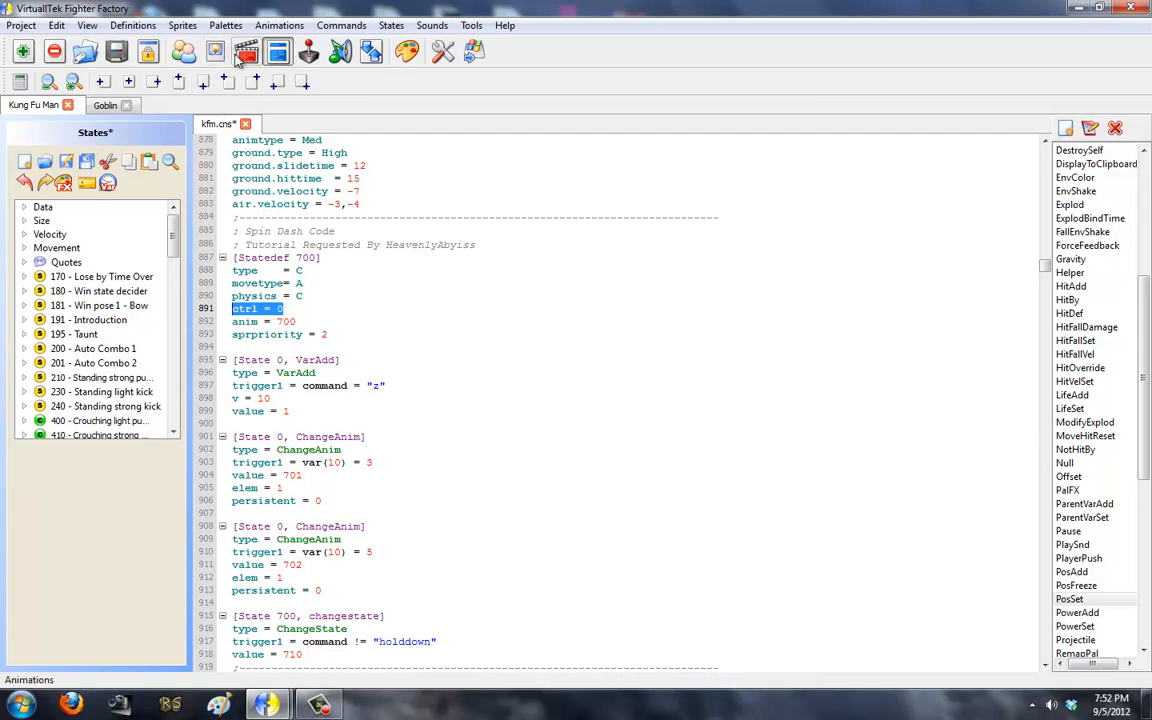
pyautogui.click(246, 52)
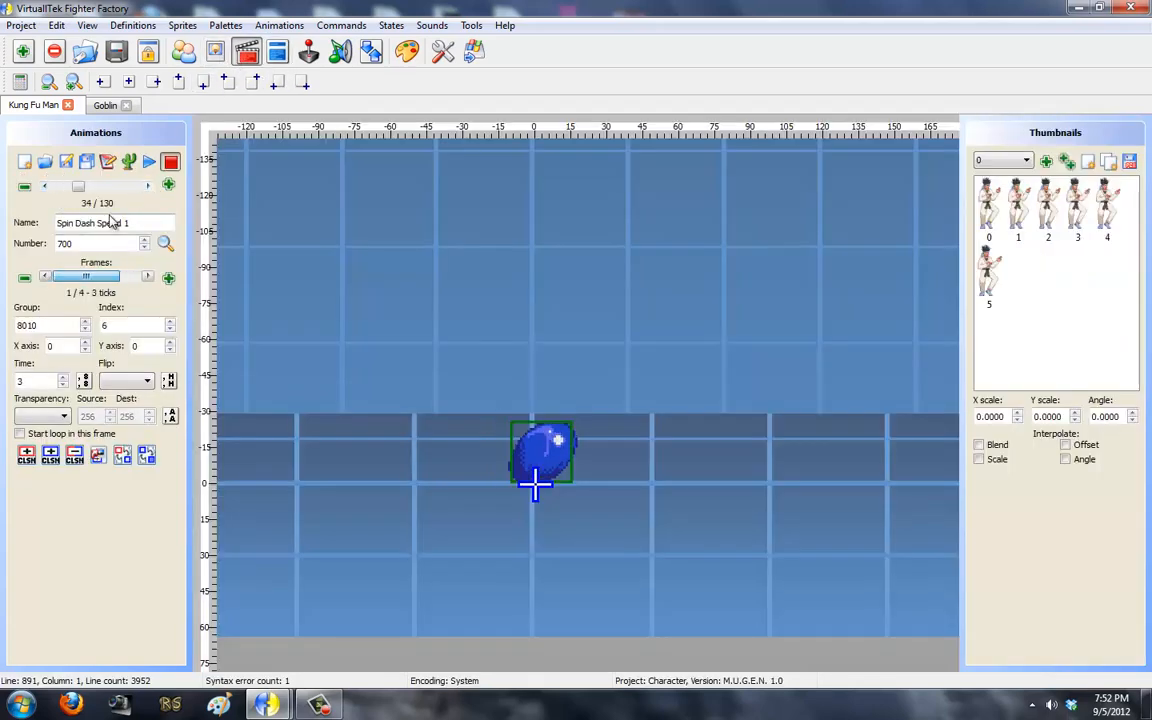
pyautogui.click(148, 160)
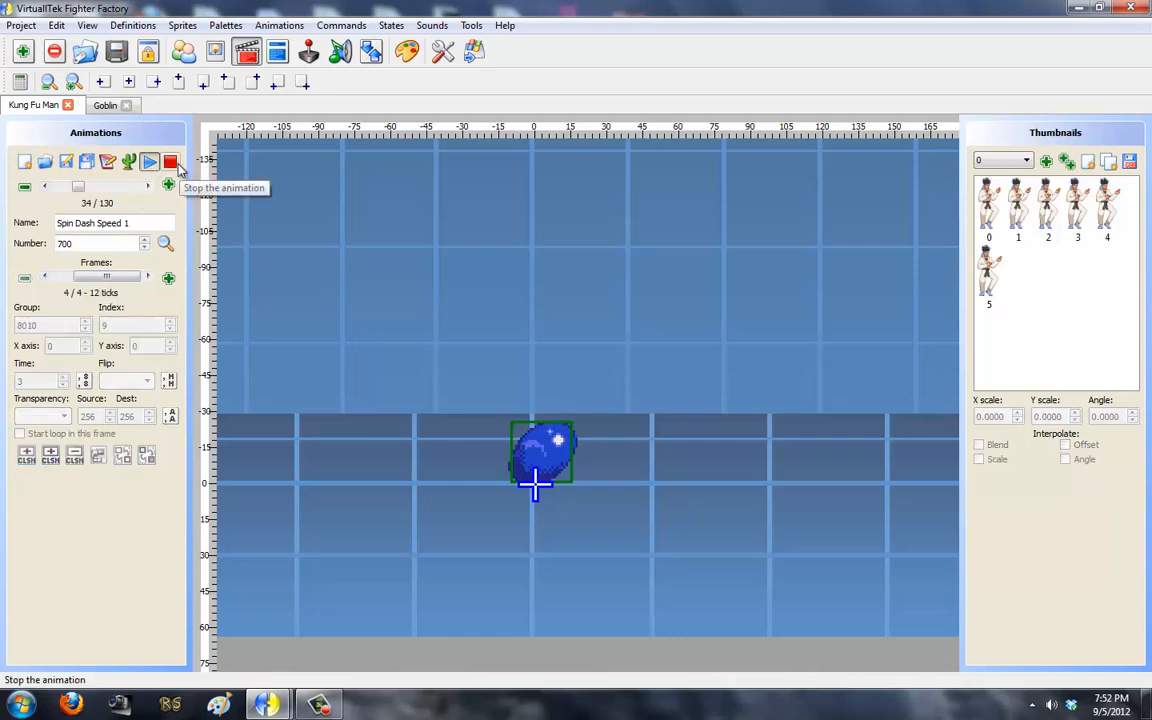
pyautogui.click(276, 52)
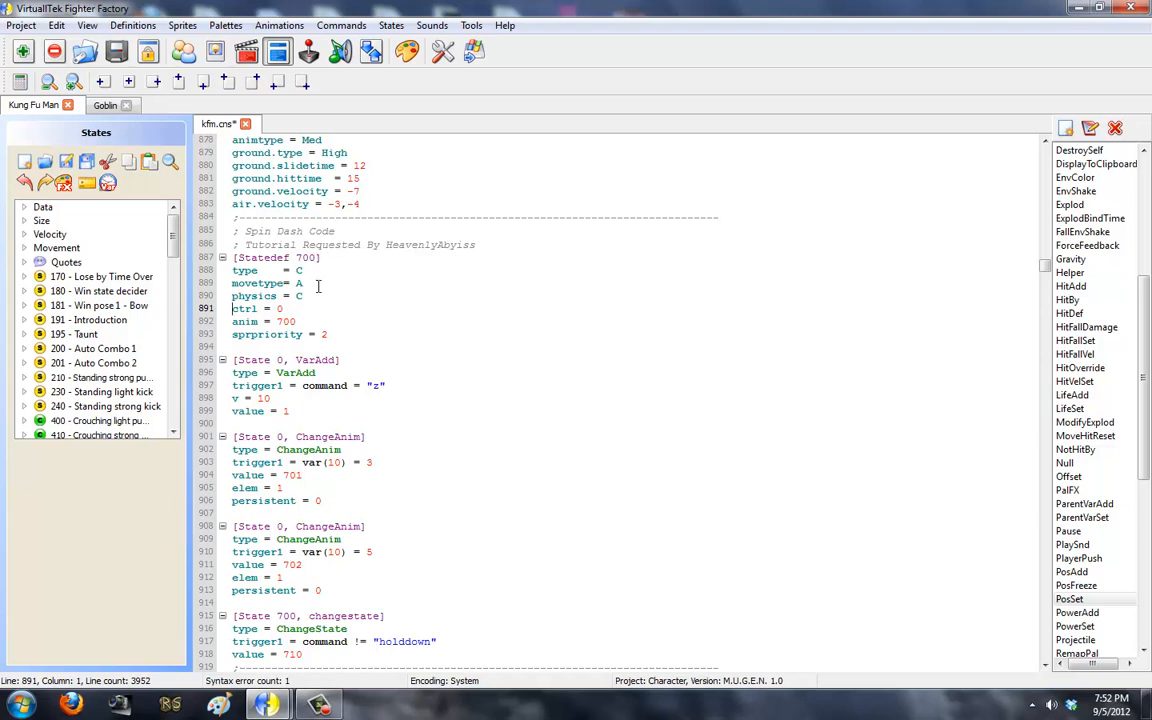
pyautogui.moveTo(276, 52)
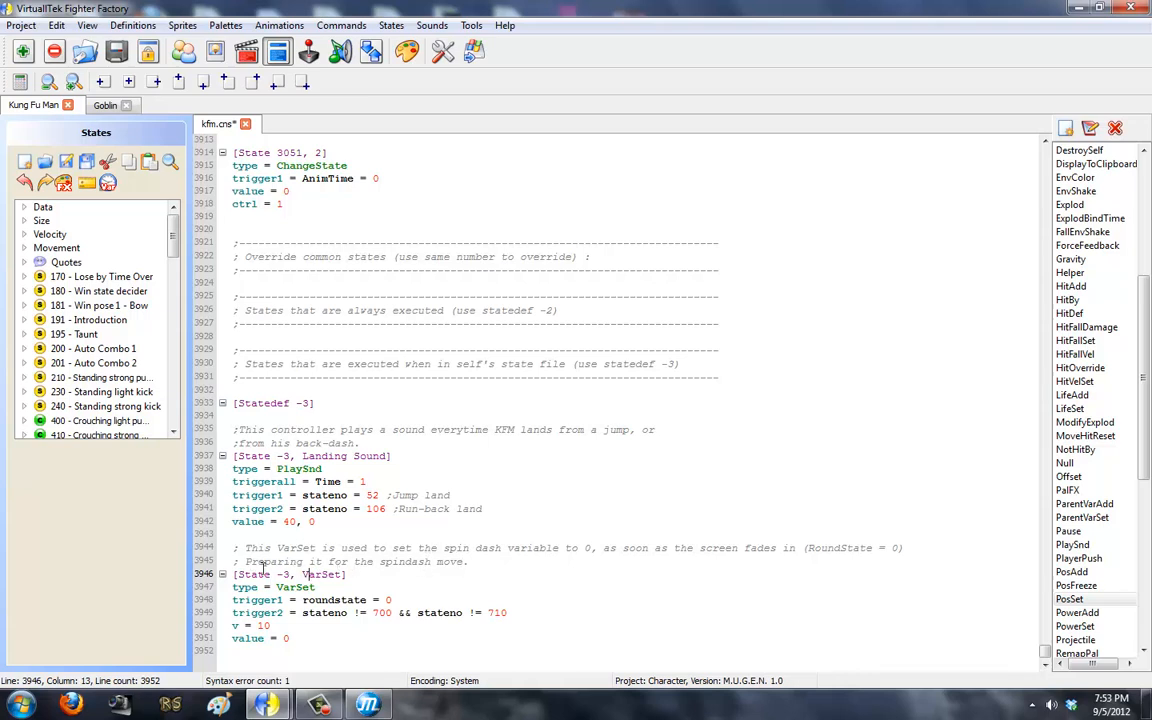
pyautogui.doubleClick(294, 588)
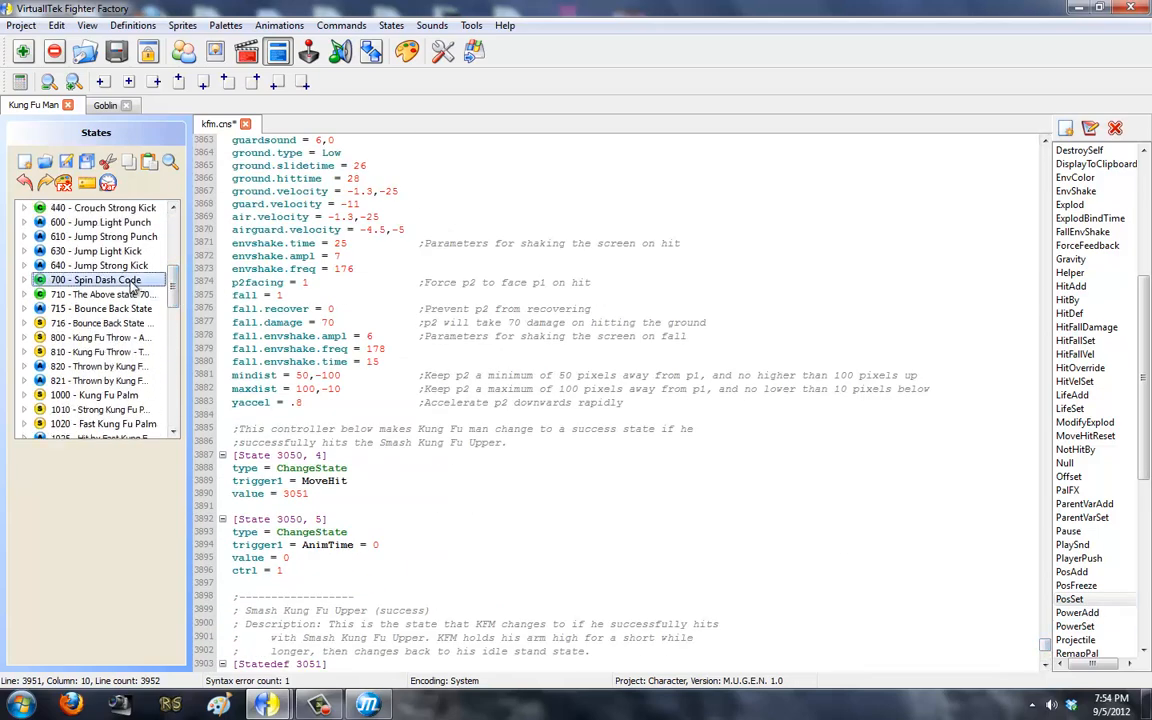
# Check the Spin Dash command entry, run a M.U.G.E.N test, and close the match.
pyautogui.click(96, 280)
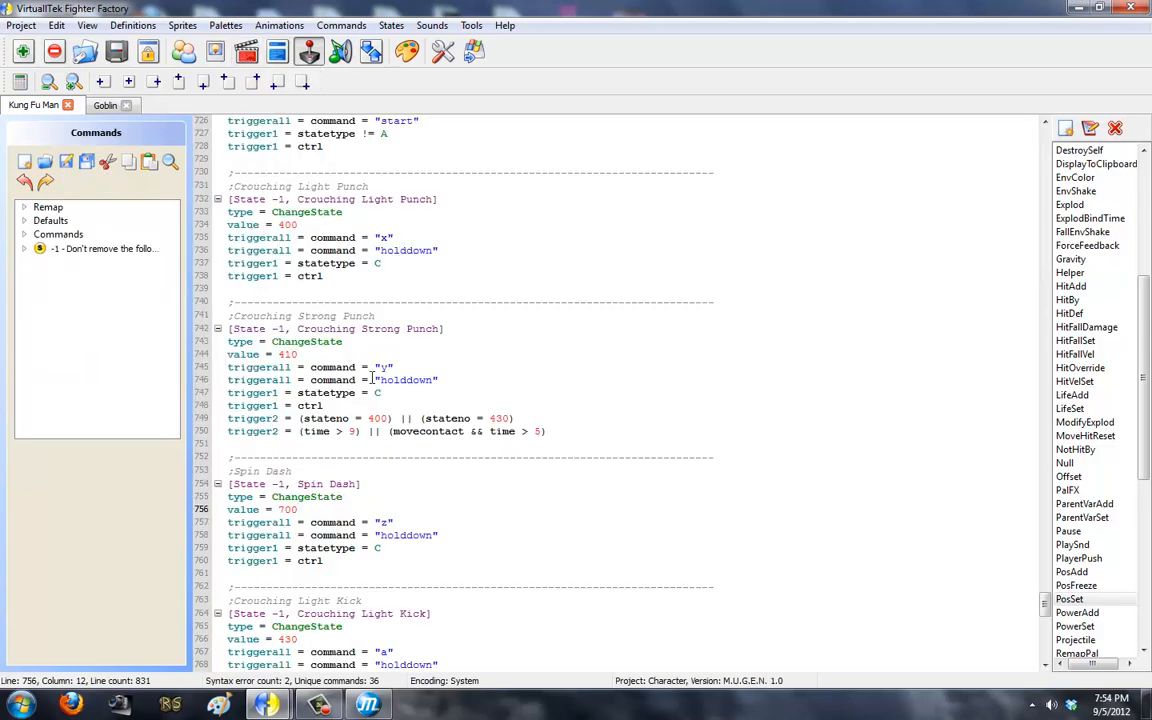
pyautogui.moveTo(240, 522); pyautogui.dragTo(310, 560)
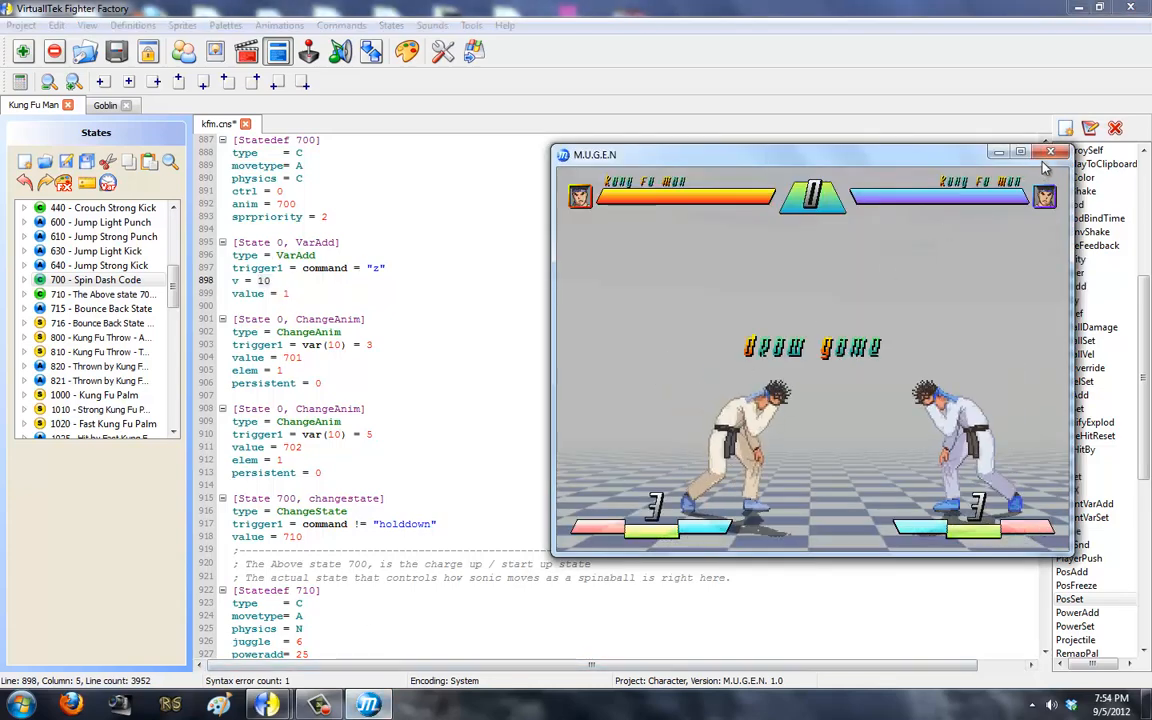
pyautogui.click(1052, 152)
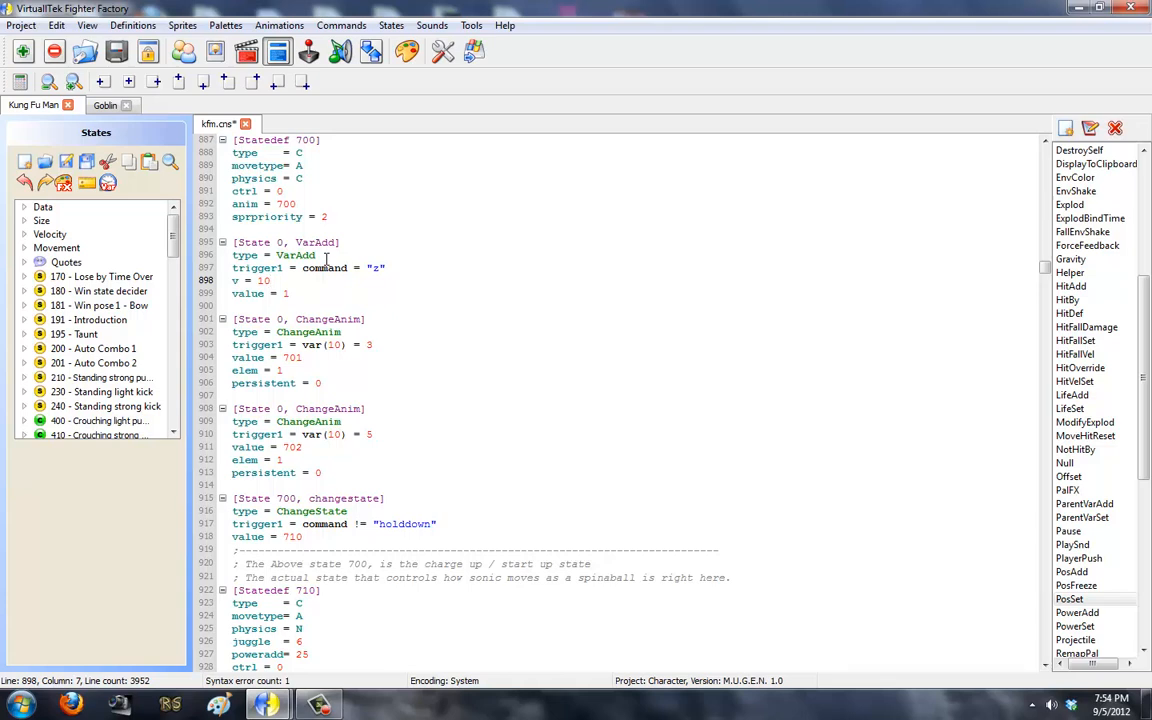
# Change the first speed-up trigger on line 903 to var(10) = 3.
pyautogui.click(270, 280)
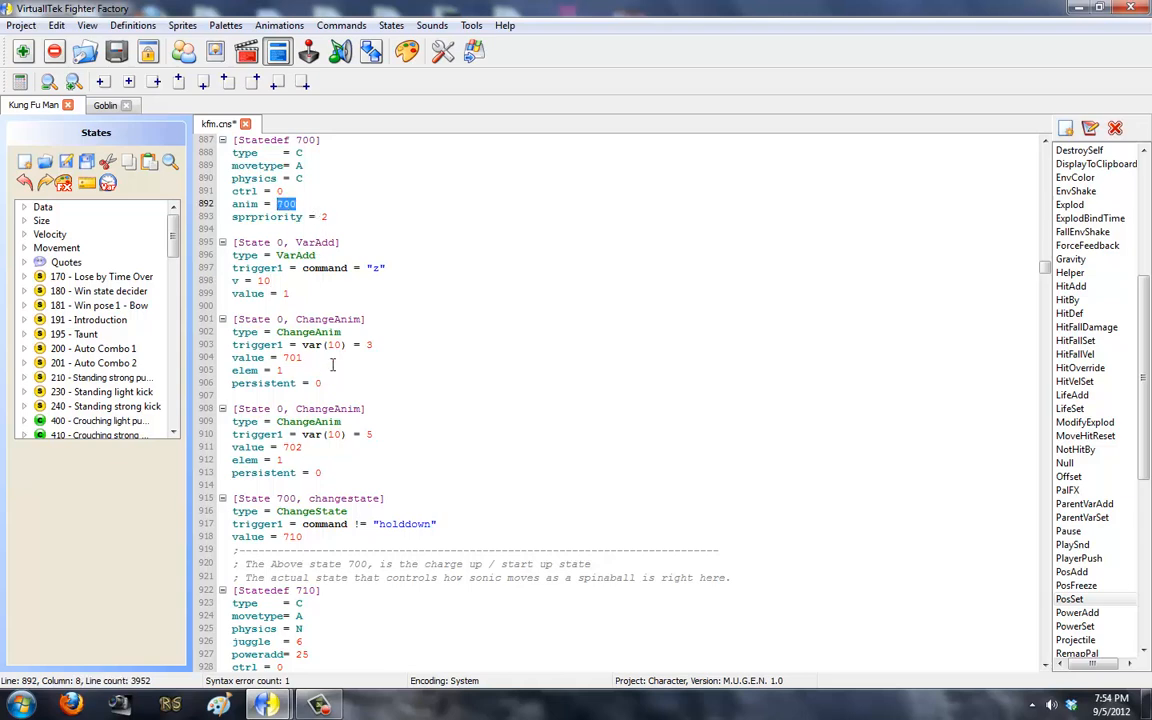
pyautogui.doubleClick(320, 344)
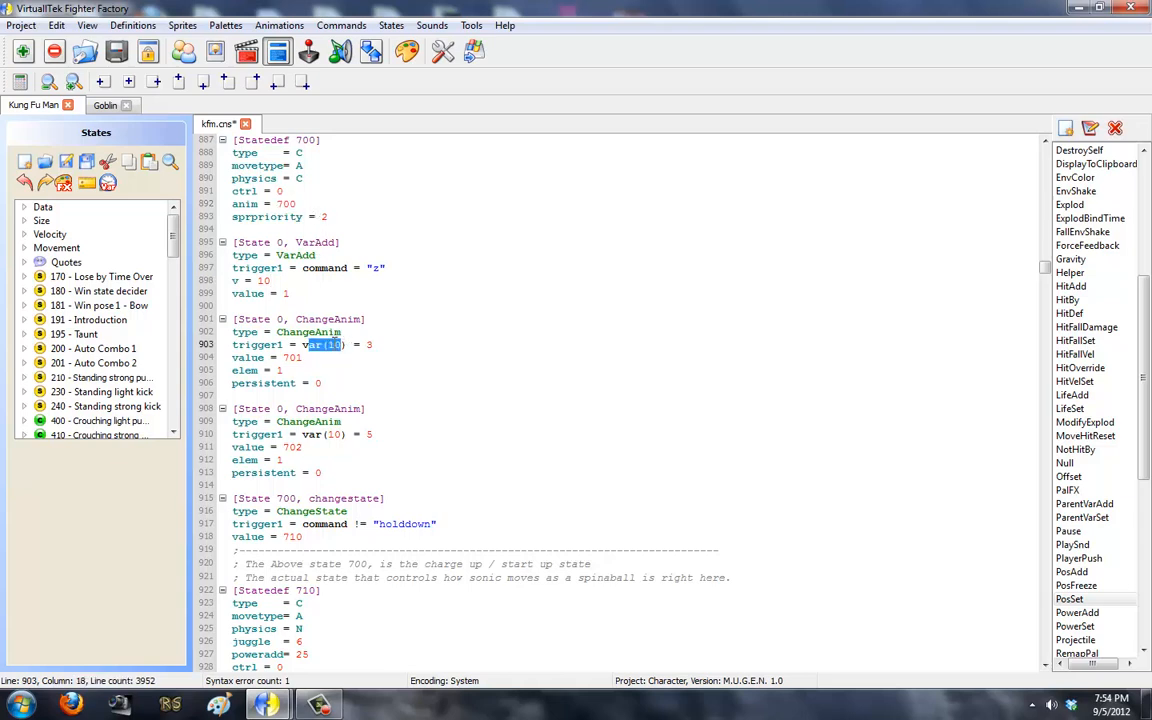
pyautogui.click(340, 344)
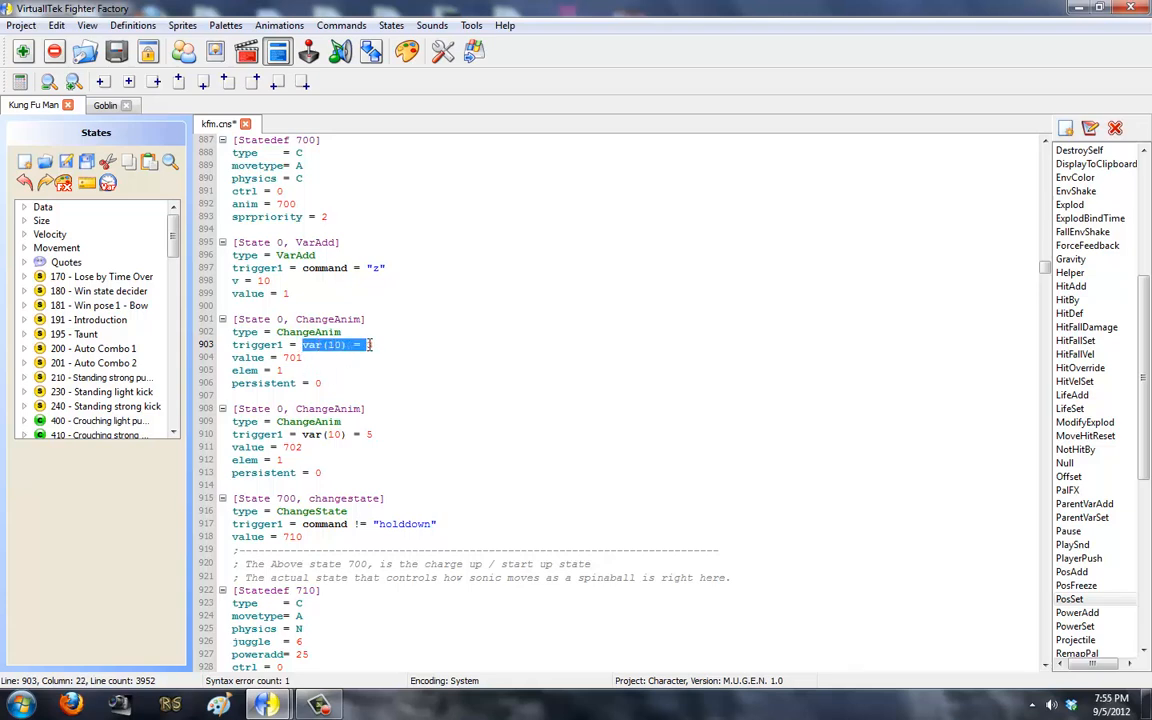
pyautogui.write('3')
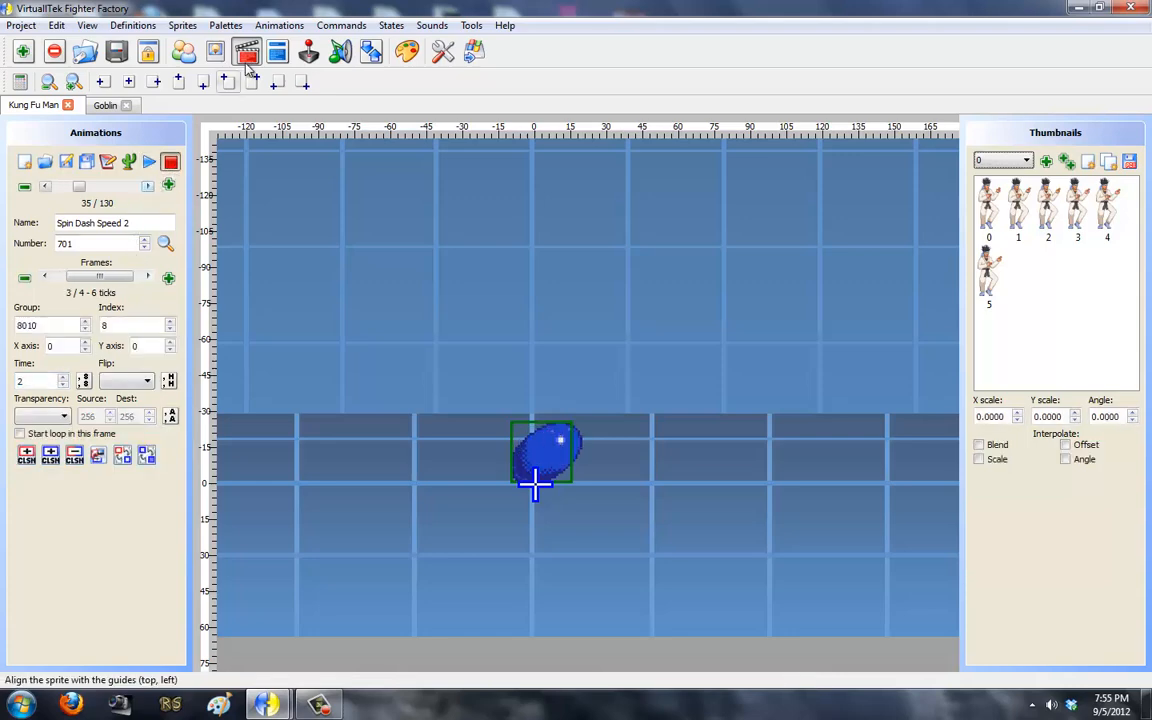
# Preview animations 701 and 702 as Spin Dash Speed 2 and 3.
pyautogui.click(276, 52)
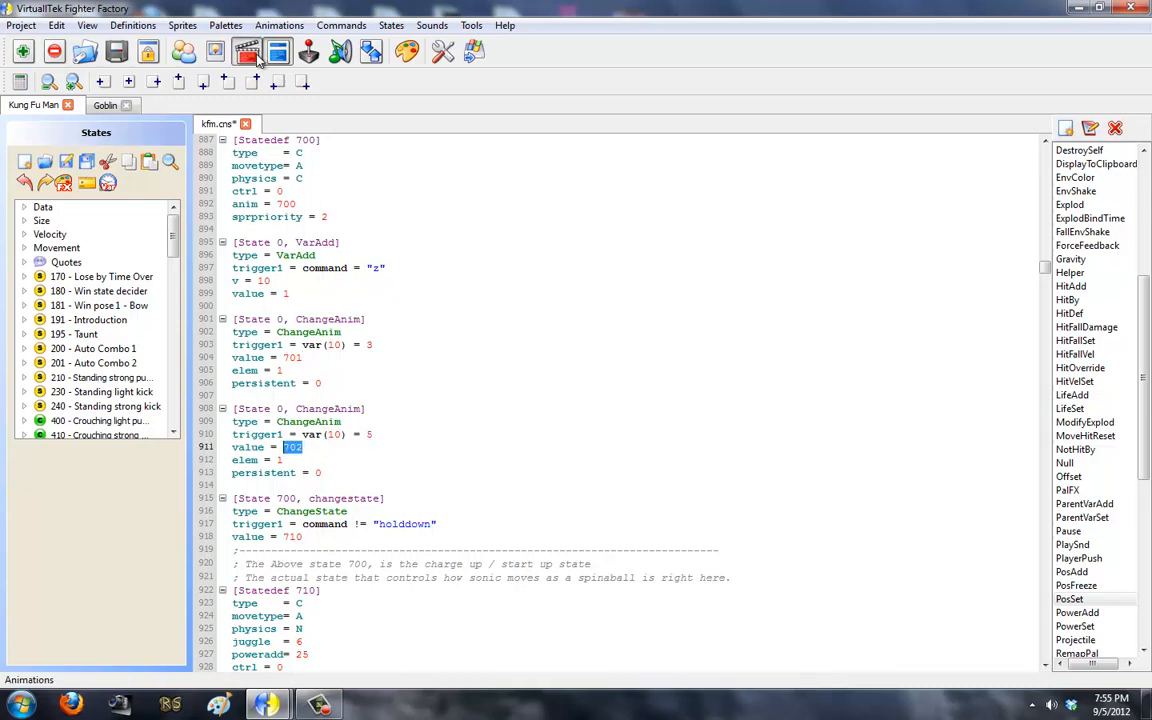
pyautogui.click(248, 52)
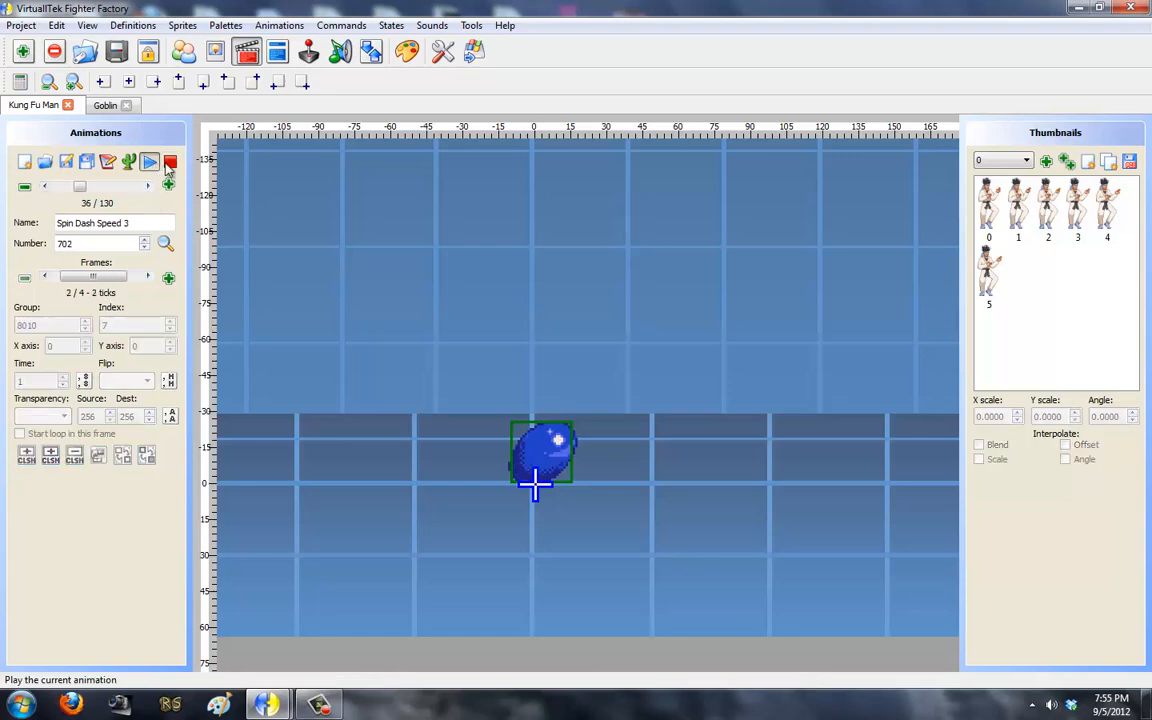
pyautogui.click(276, 52)
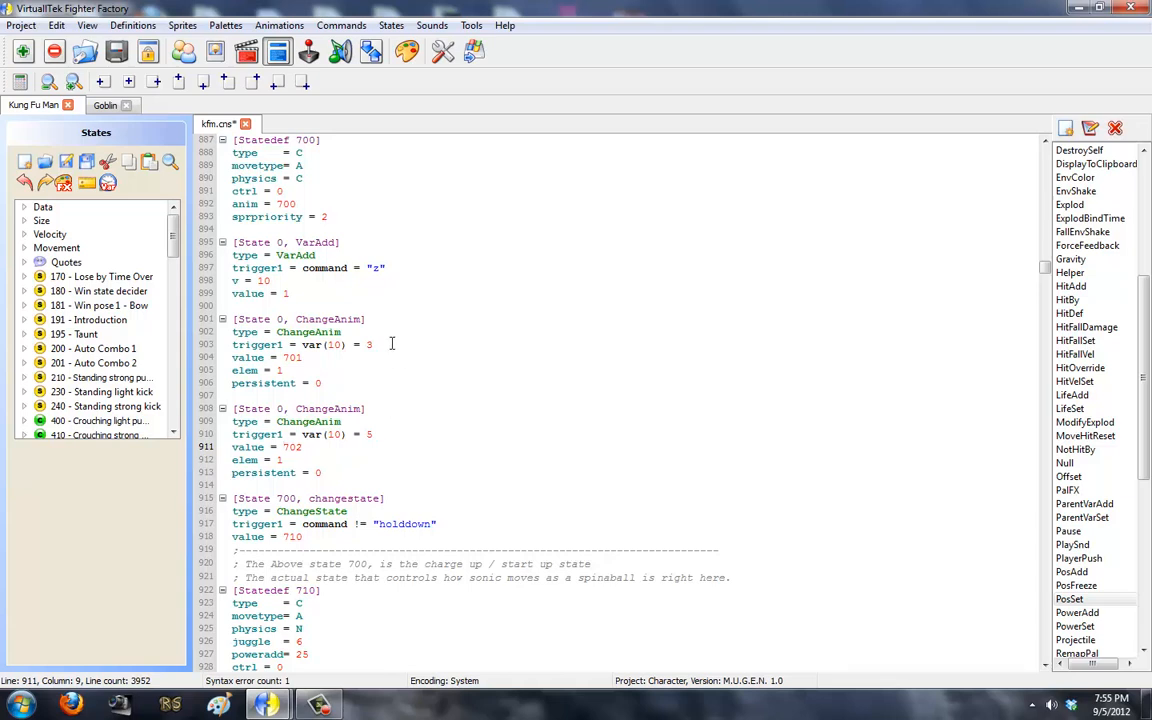
# Set the first ChangeAnim's persistent value from 0 to 1.
pyautogui.tripleClick(300, 434)
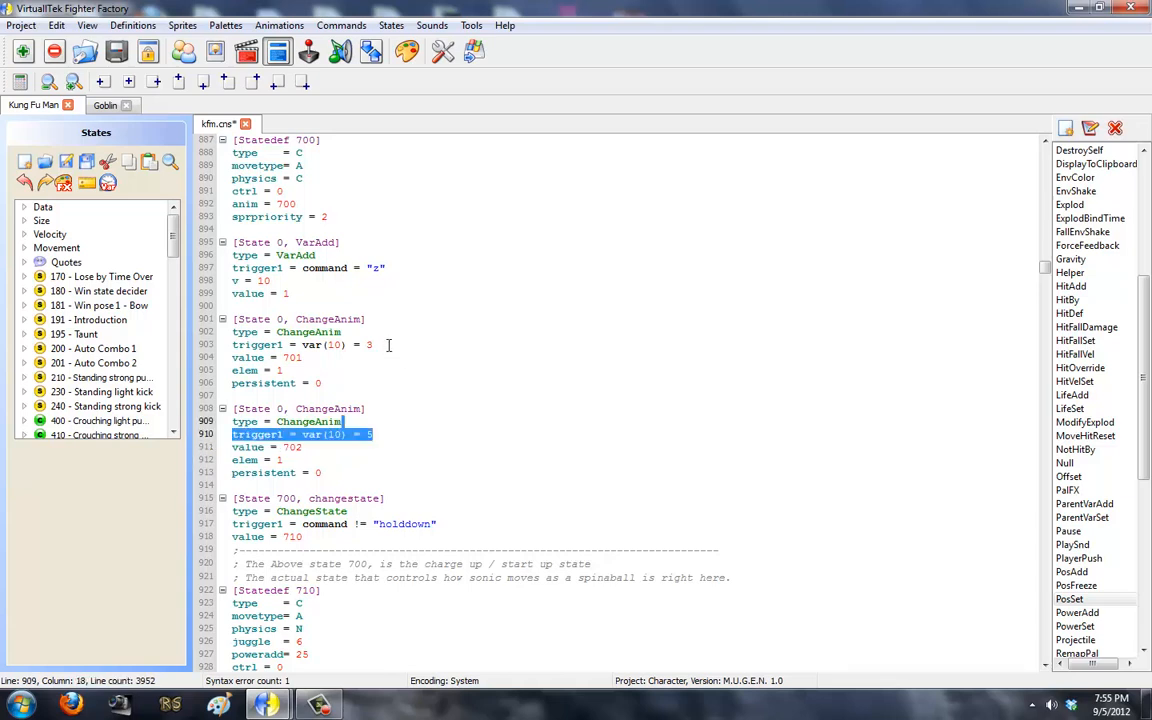
pyautogui.click(370, 344)
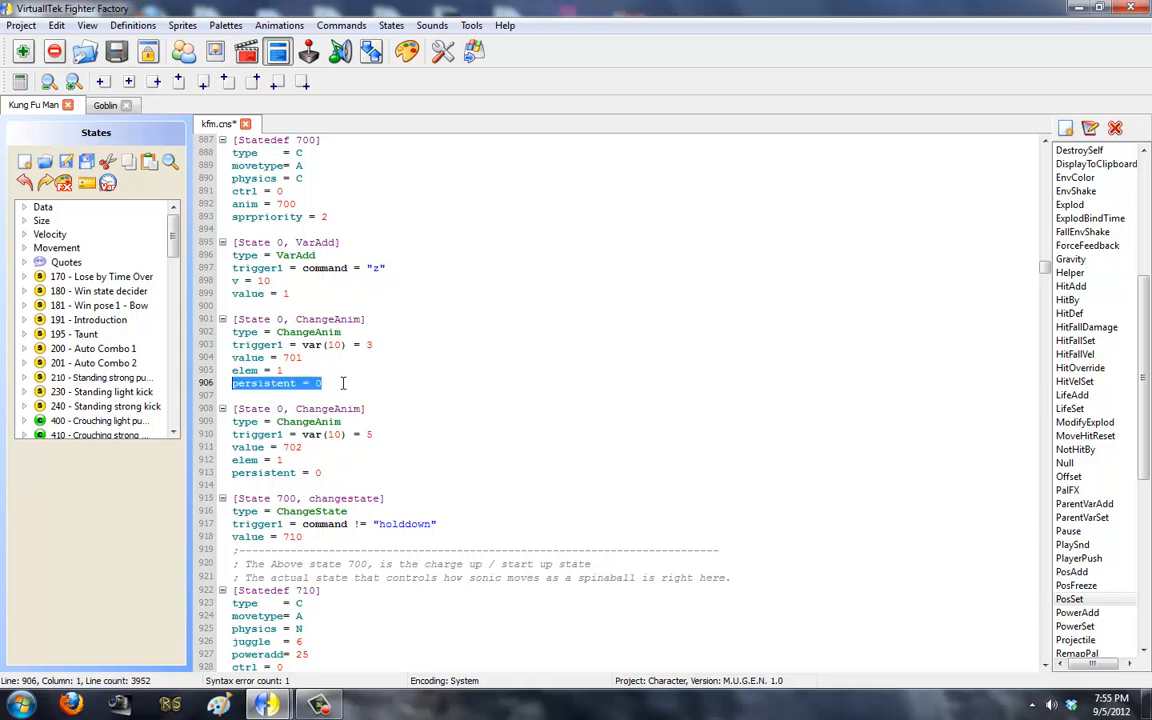
pyautogui.click(322, 384)
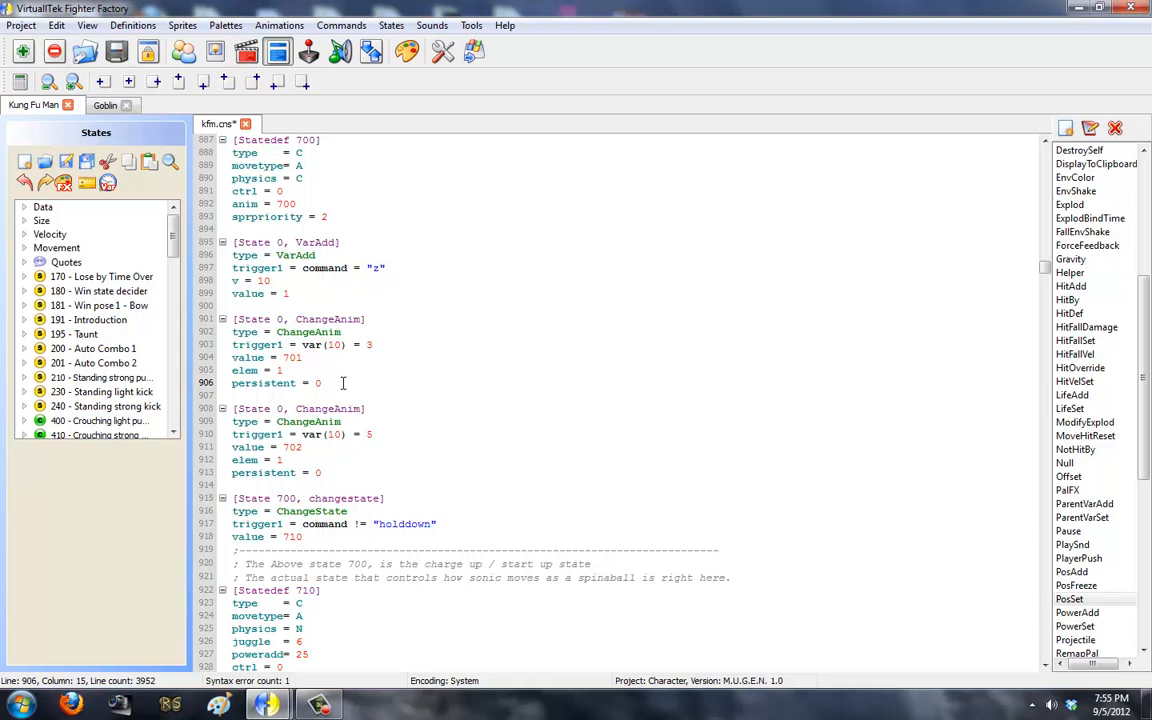
pyautogui.write('1')
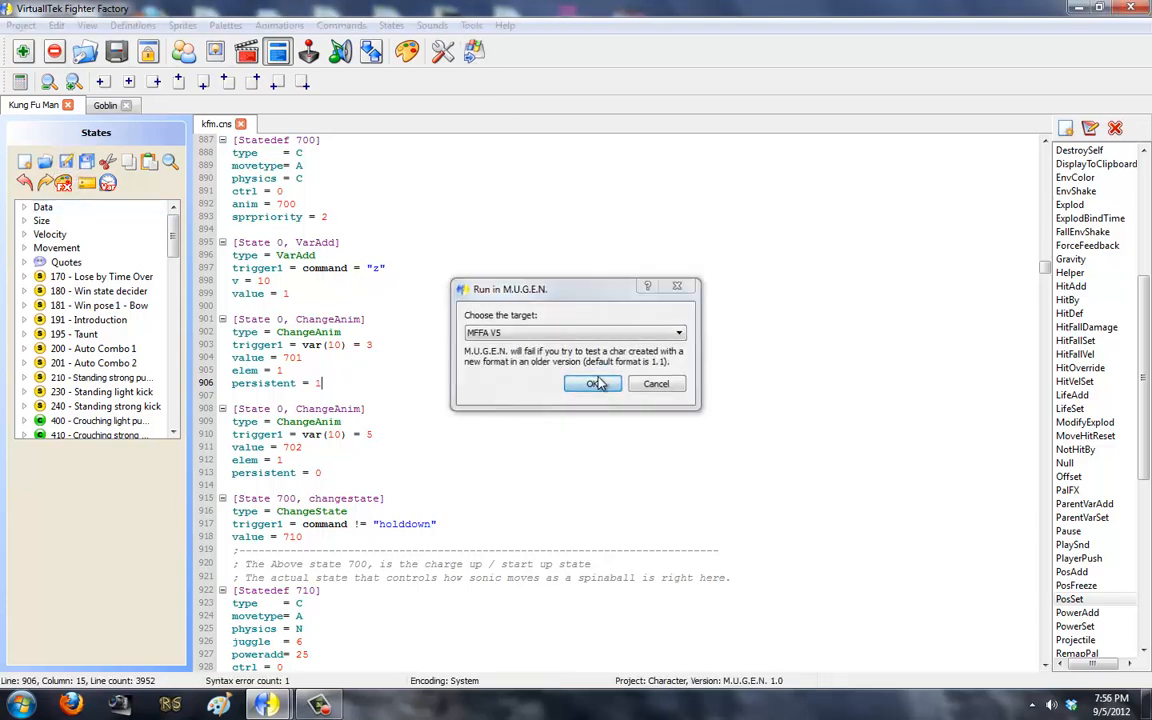
pyautogui.click(592, 384)
pyautogui.write('0')
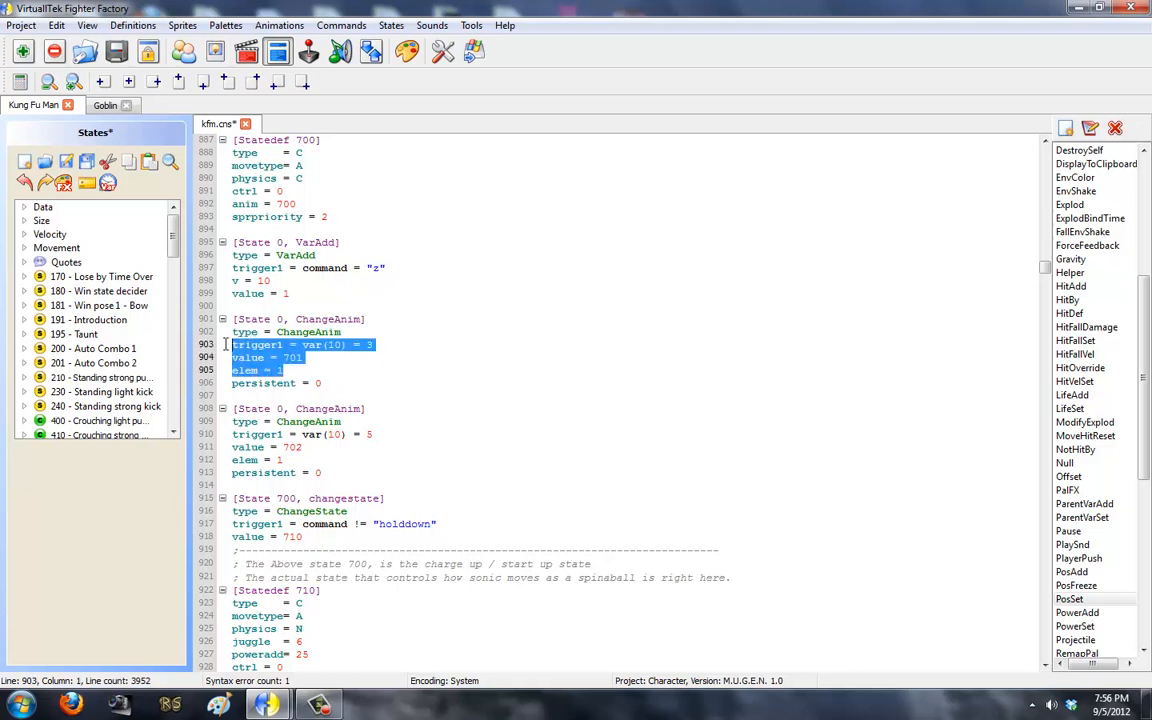
# Pick out the second ChangeAnim's elem value and the holddown command name.
pyautogui.click(320, 384)
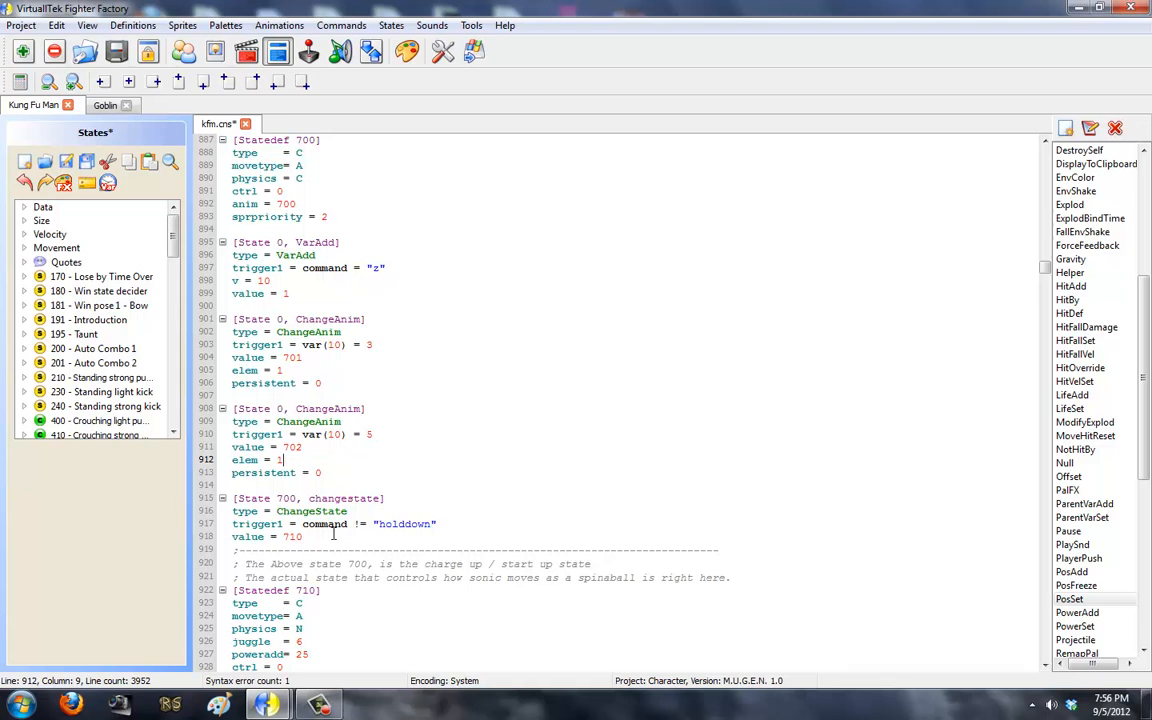
pyautogui.doubleClick(324, 524)
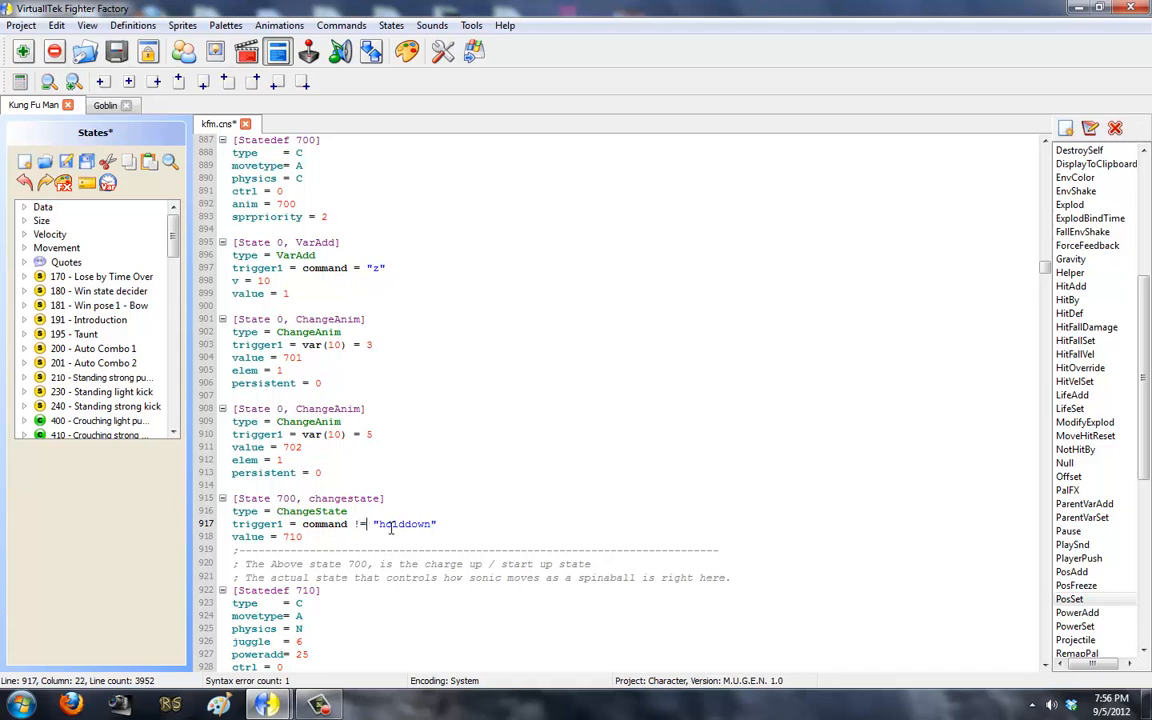
pyautogui.doubleClick(404, 524)
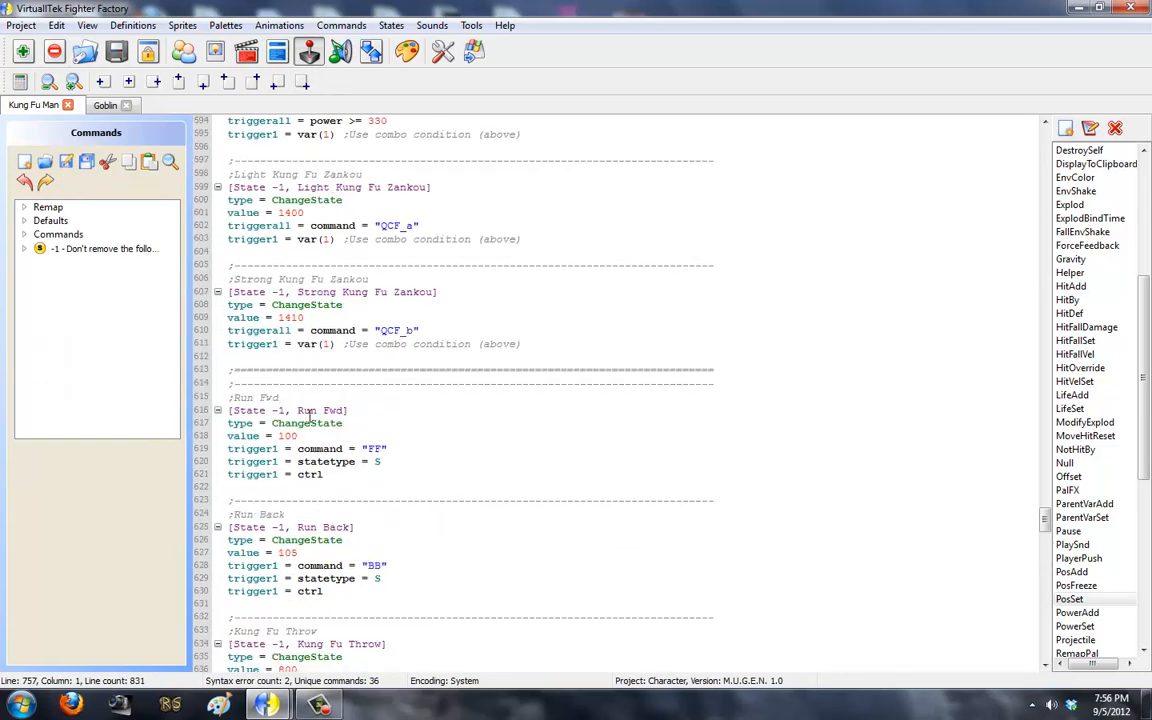
# Look up the holddown [Command] definition, then return to Statedef 700.
pyautogui.scroll(3)
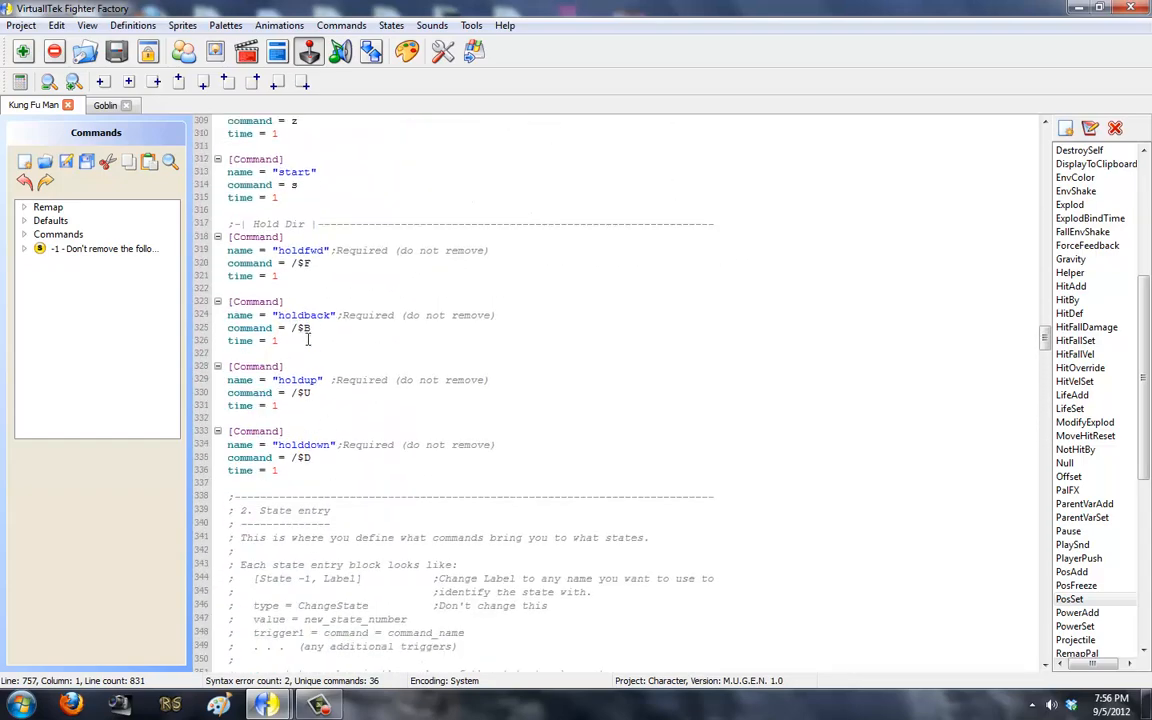
pyautogui.doubleClick(300, 444)
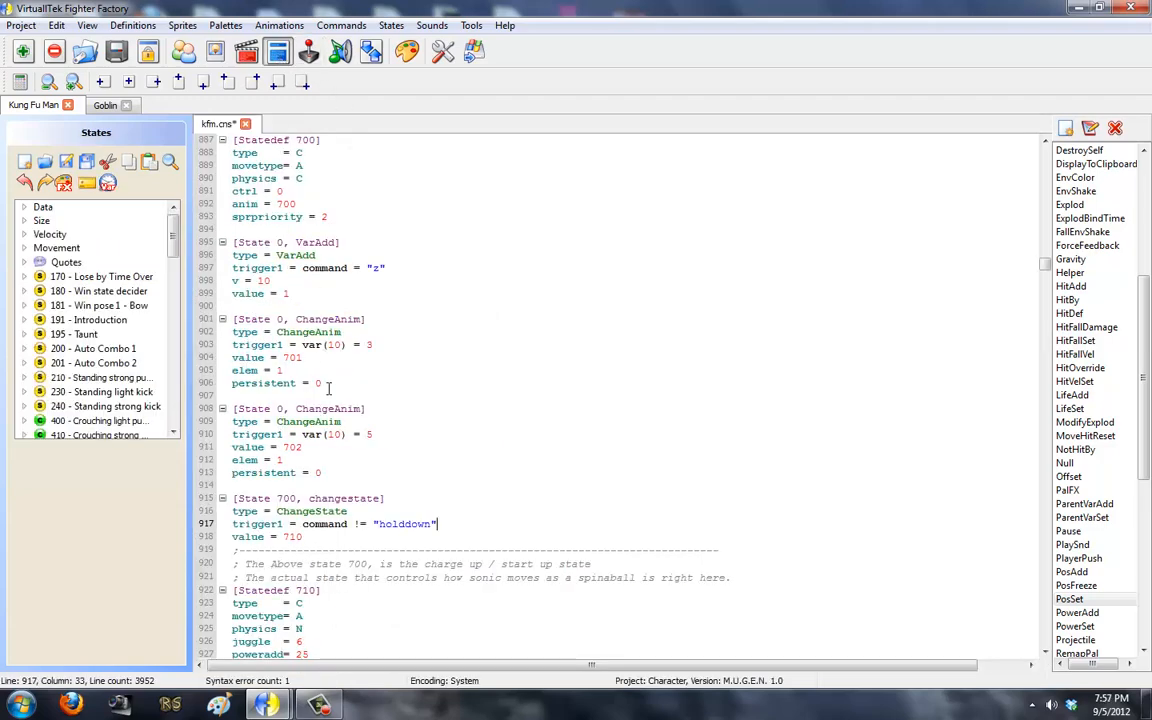
pyautogui.scroll(-3)
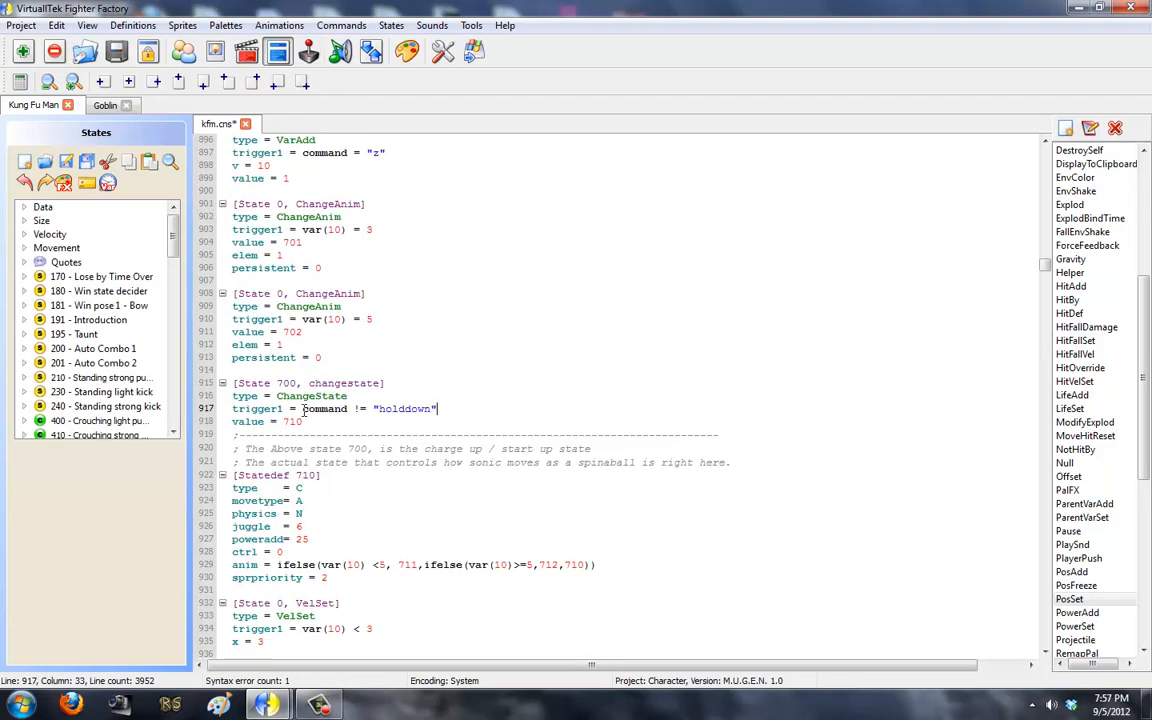
pyautogui.scroll(3)
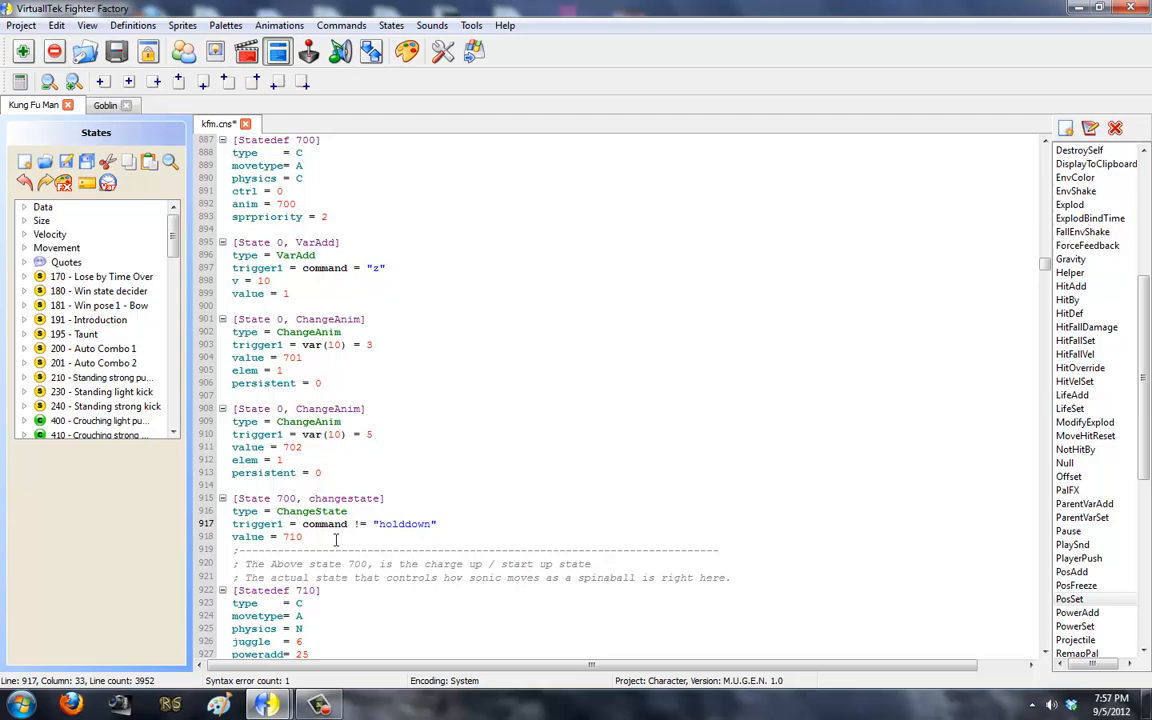
# Review Statedef 710 from physics and poweradd down to its var(10)-based anim line.
pyautogui.click(310, 536)
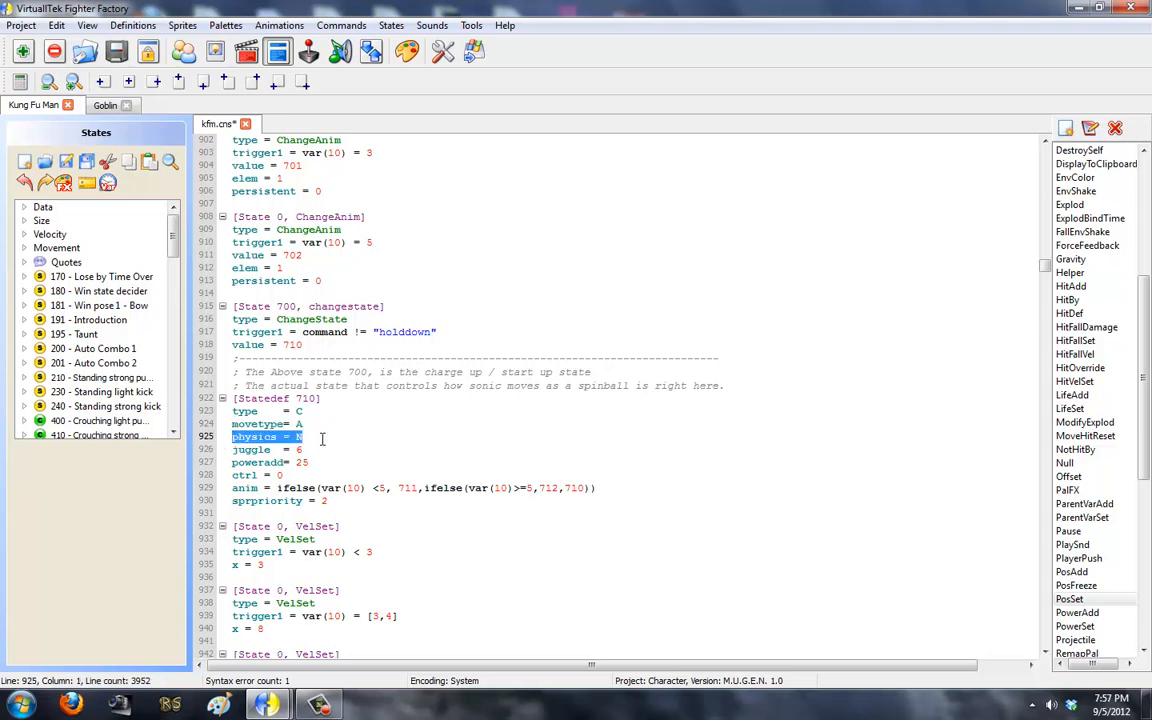
pyautogui.scroll(-3)
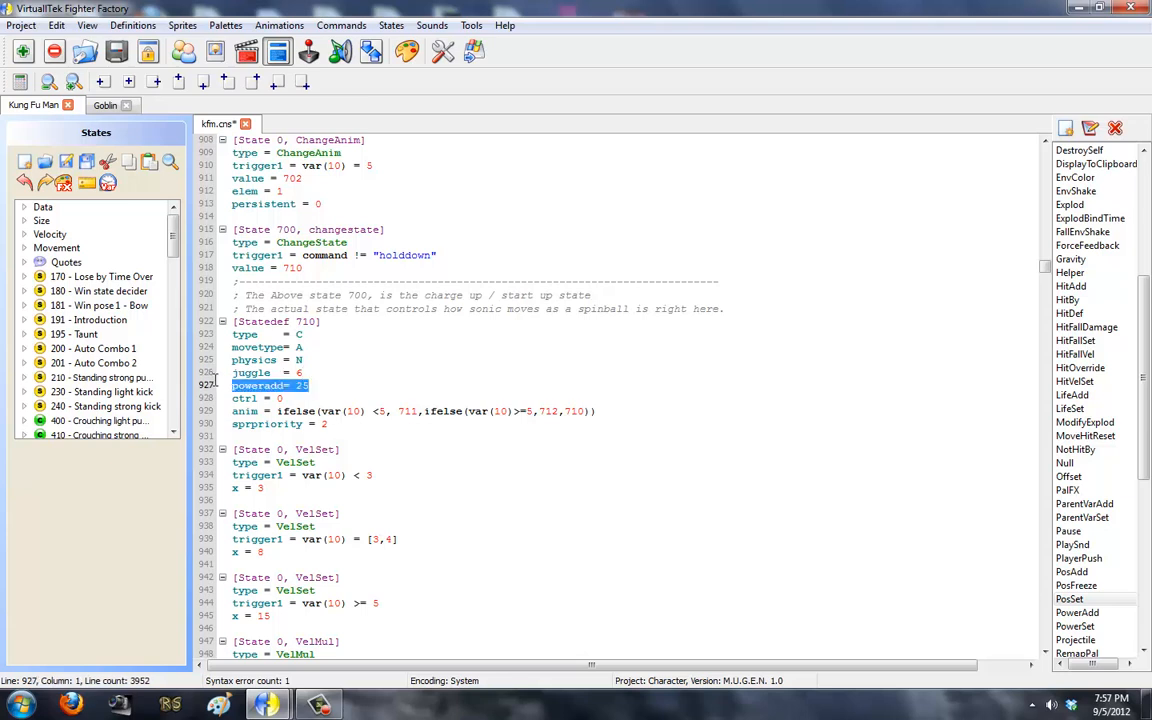
pyautogui.click(264, 372)
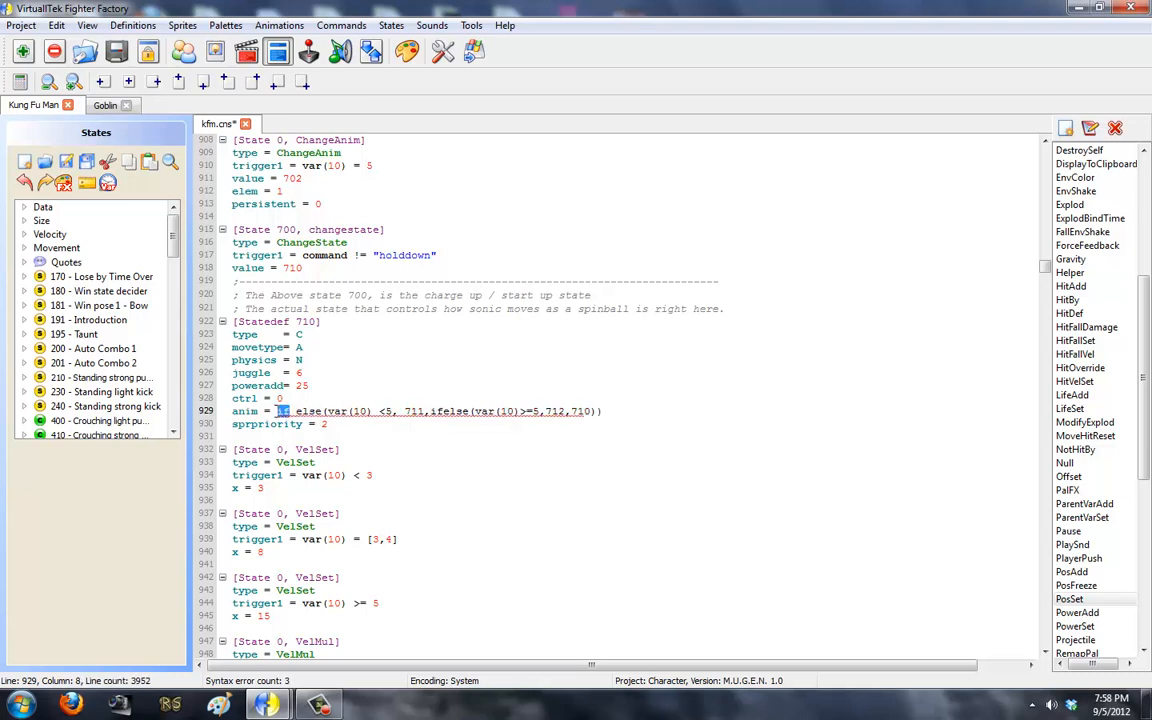
pyautogui.moveTo(290, 412)
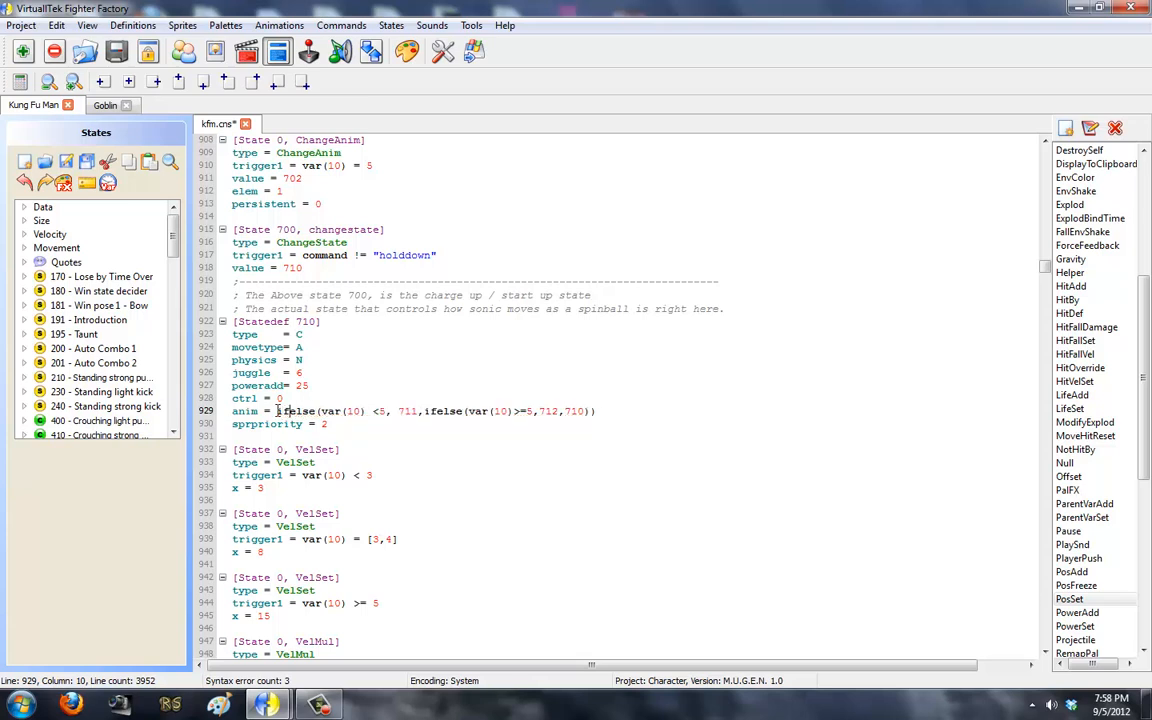
pyautogui.doubleClick(344, 412)
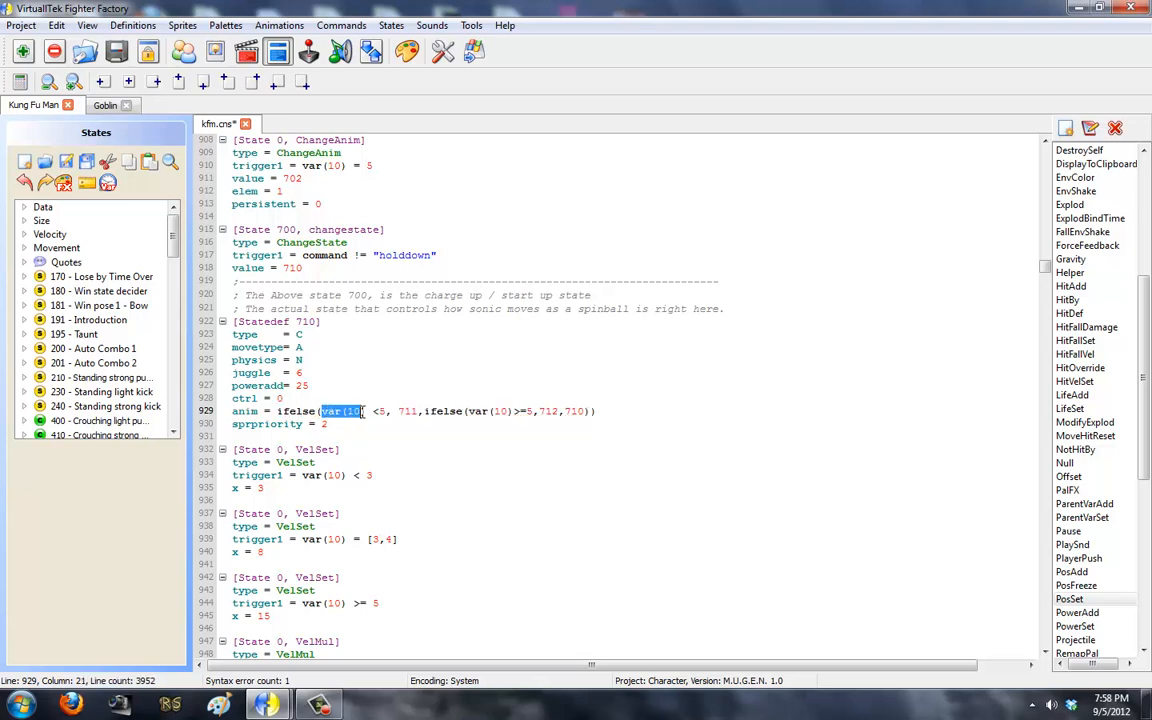
pyautogui.moveTo(364, 412); pyautogui.dragTo(388, 412)
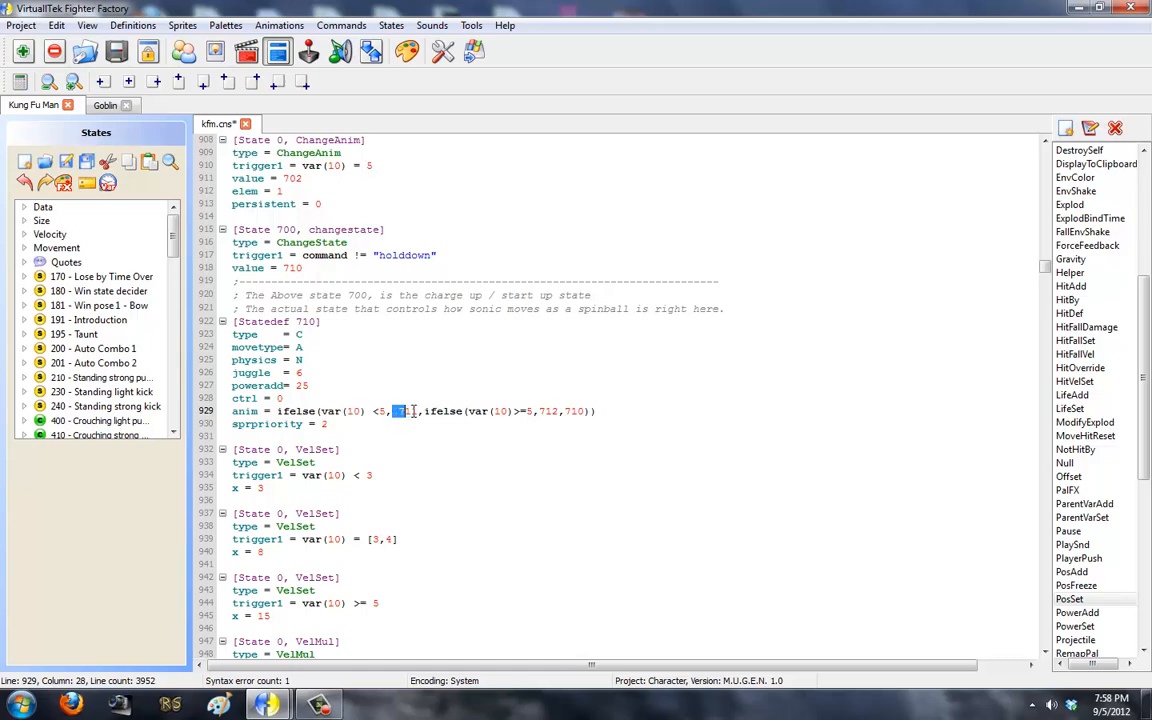
pyautogui.click(246, 52)
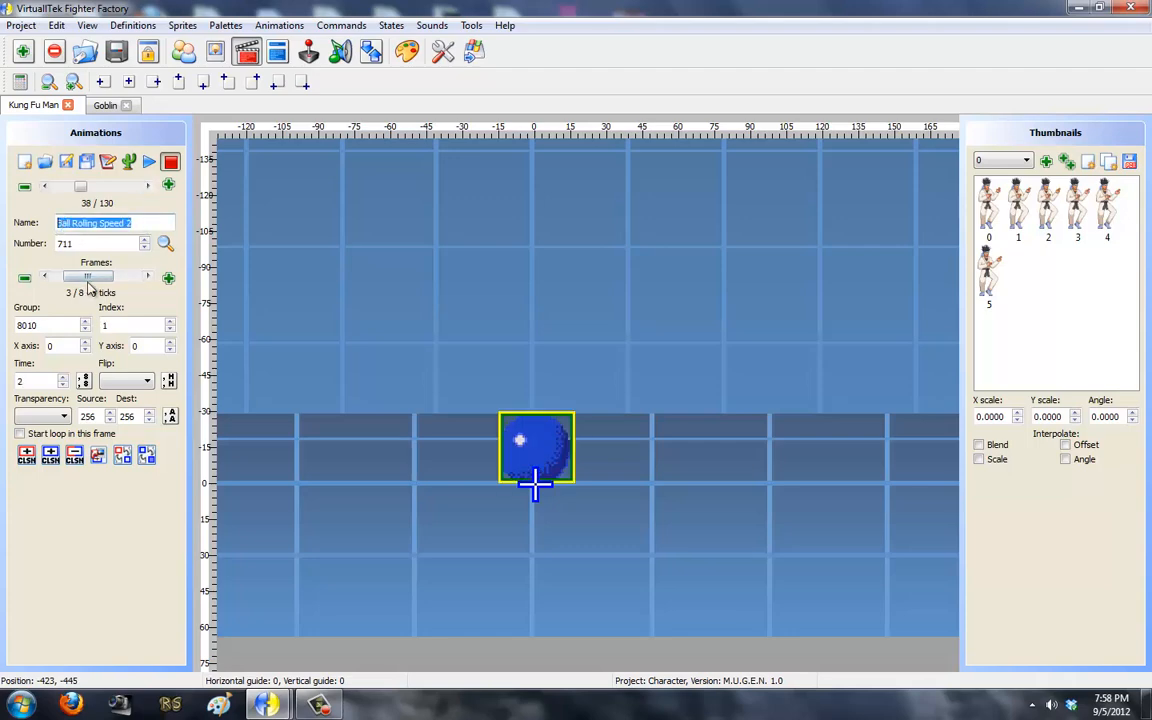
pyautogui.click(148, 160)
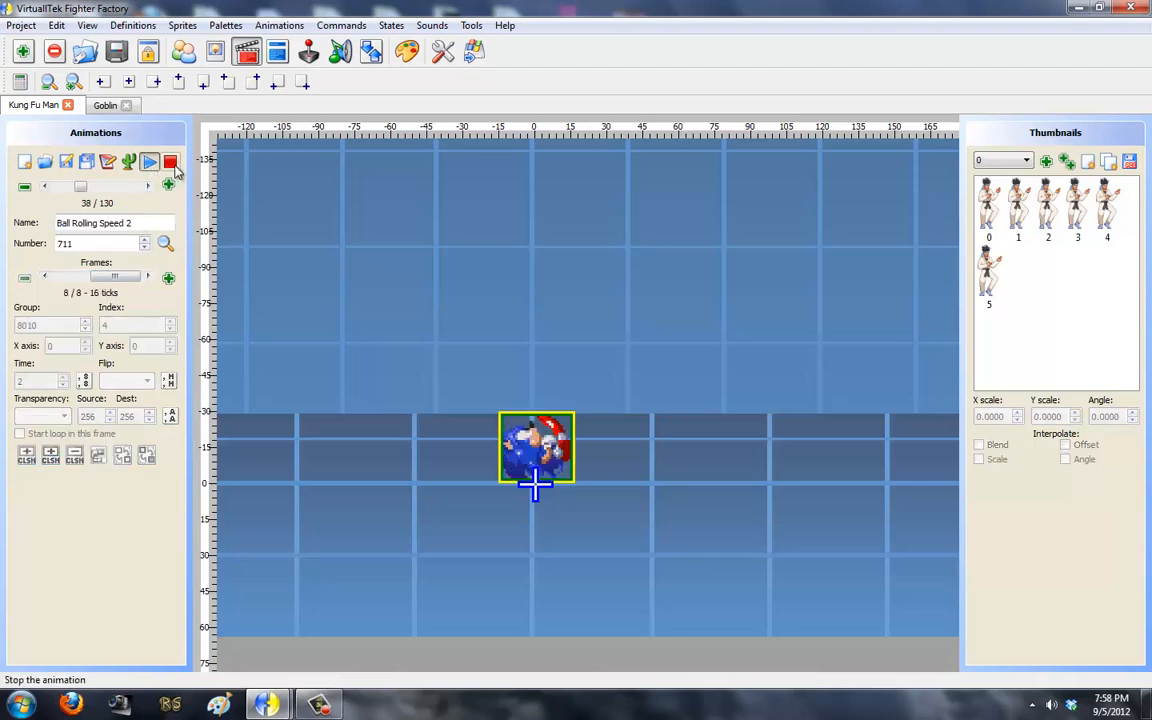
pyautogui.click(276, 52)
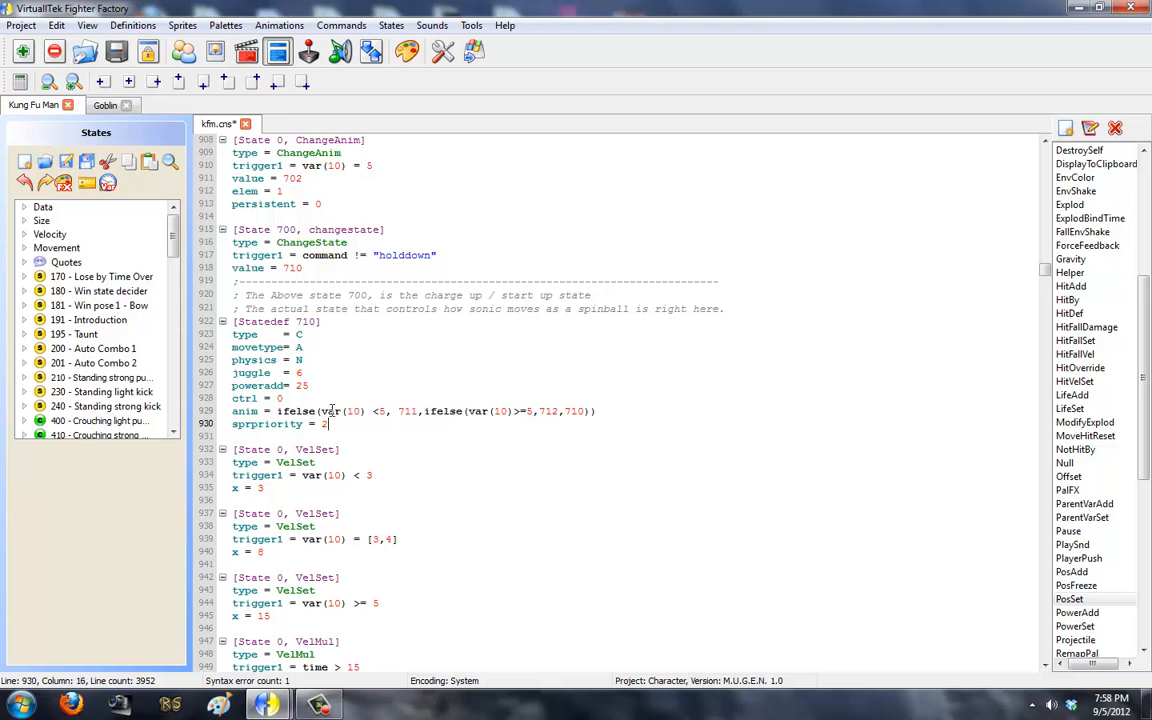
# Retype the first condition's comparison as < and the second animation as 712.
pyautogui.moveTo(320, 412); pyautogui.dragTo(420, 412)
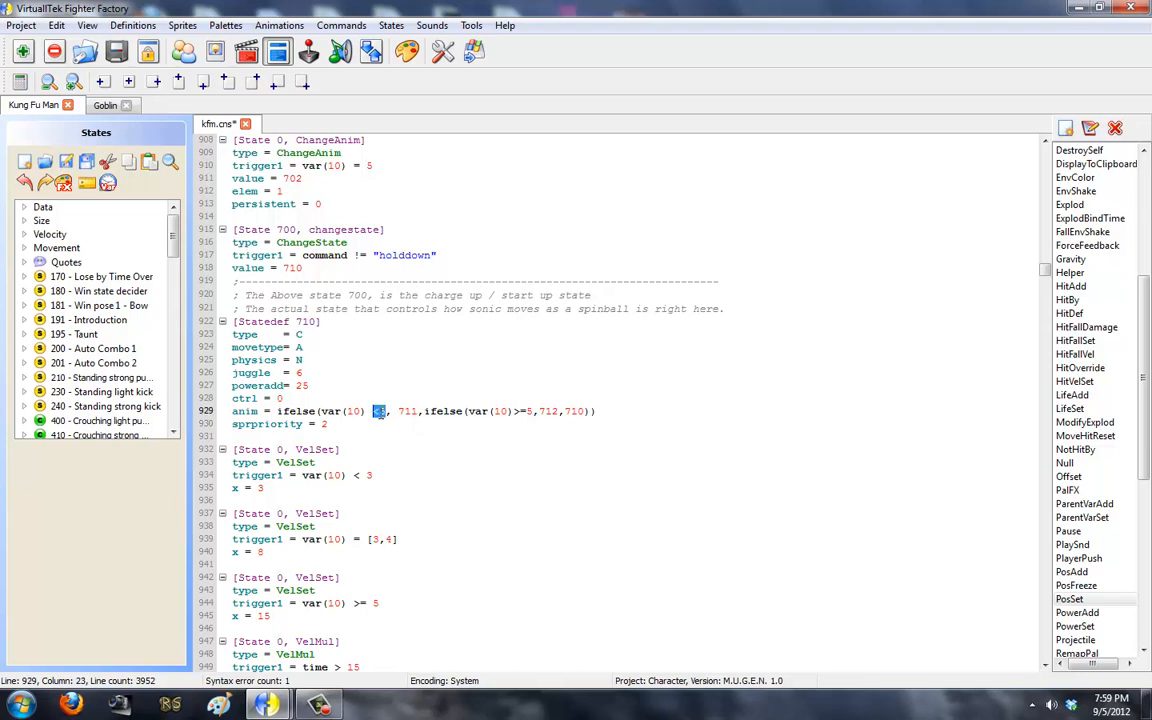
pyautogui.write('<')
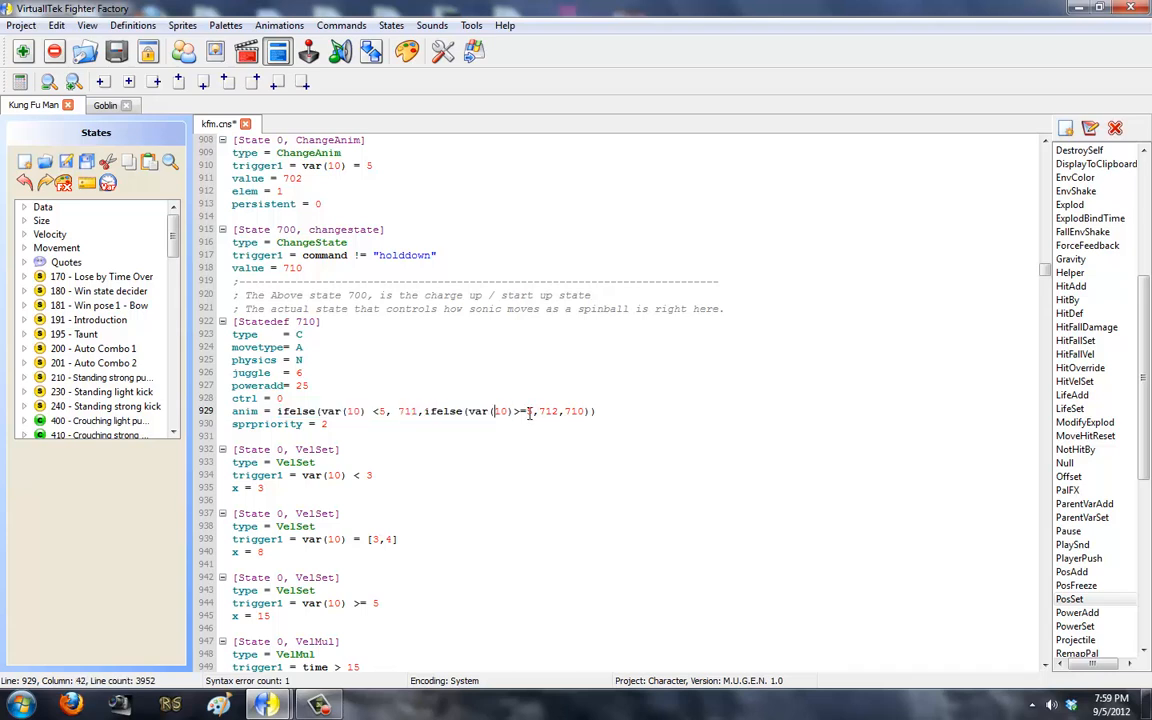
pyautogui.doubleClick(548, 412)
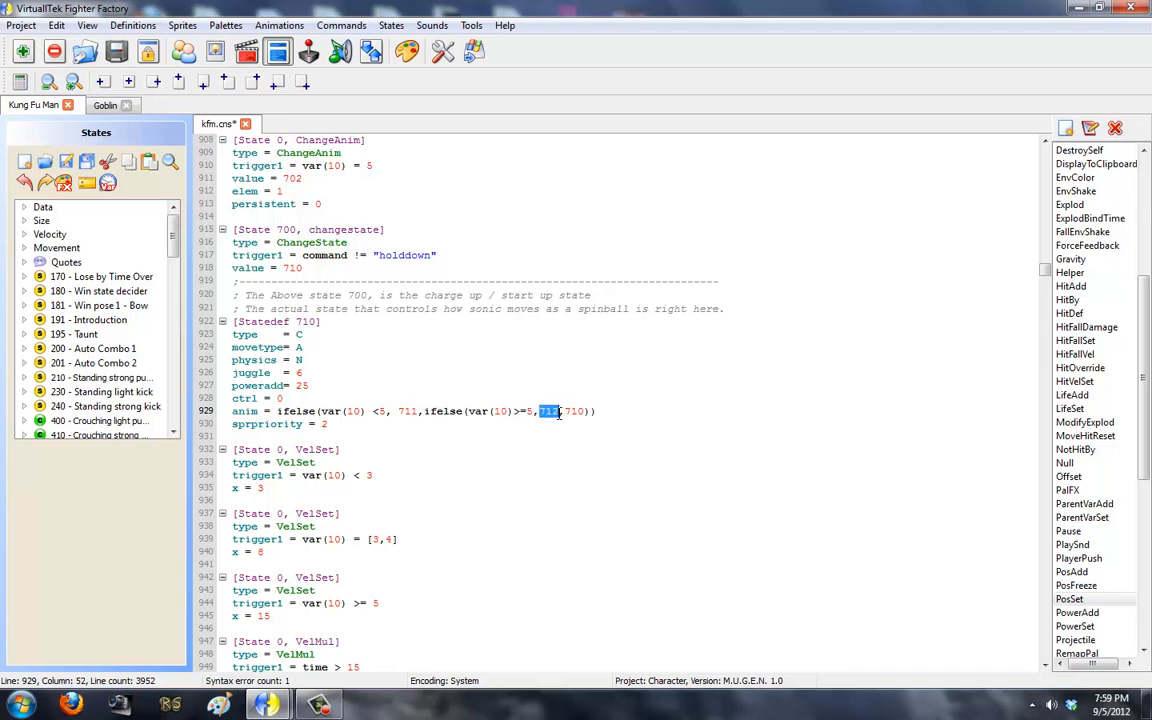
pyautogui.write('712')
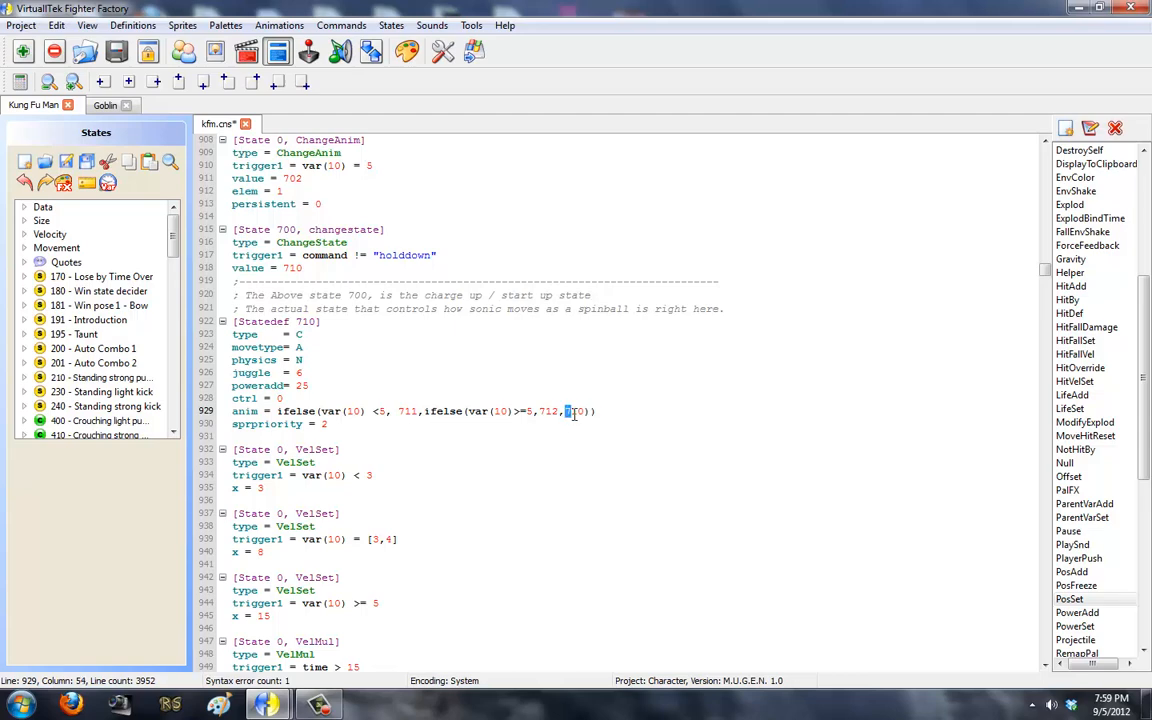
# Confirm in the Animations editor that fallback animation 710 is Ball Rolling Speed 1.
pyautogui.click(246, 52)
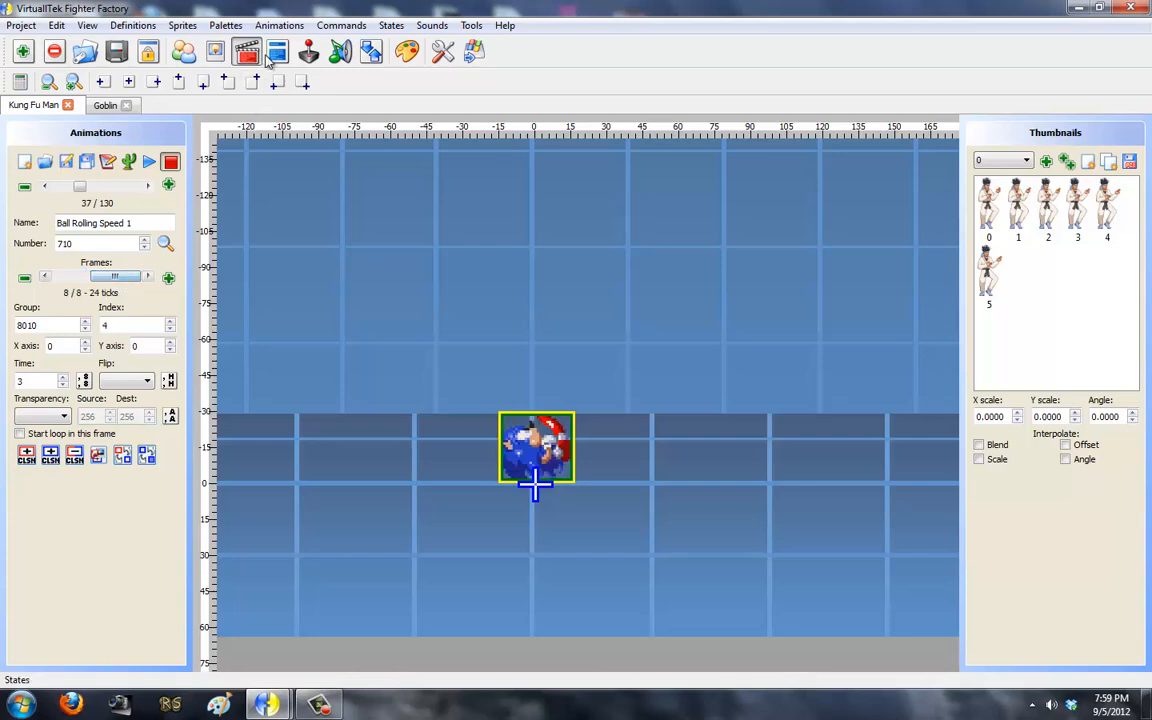
pyautogui.click(276, 52)
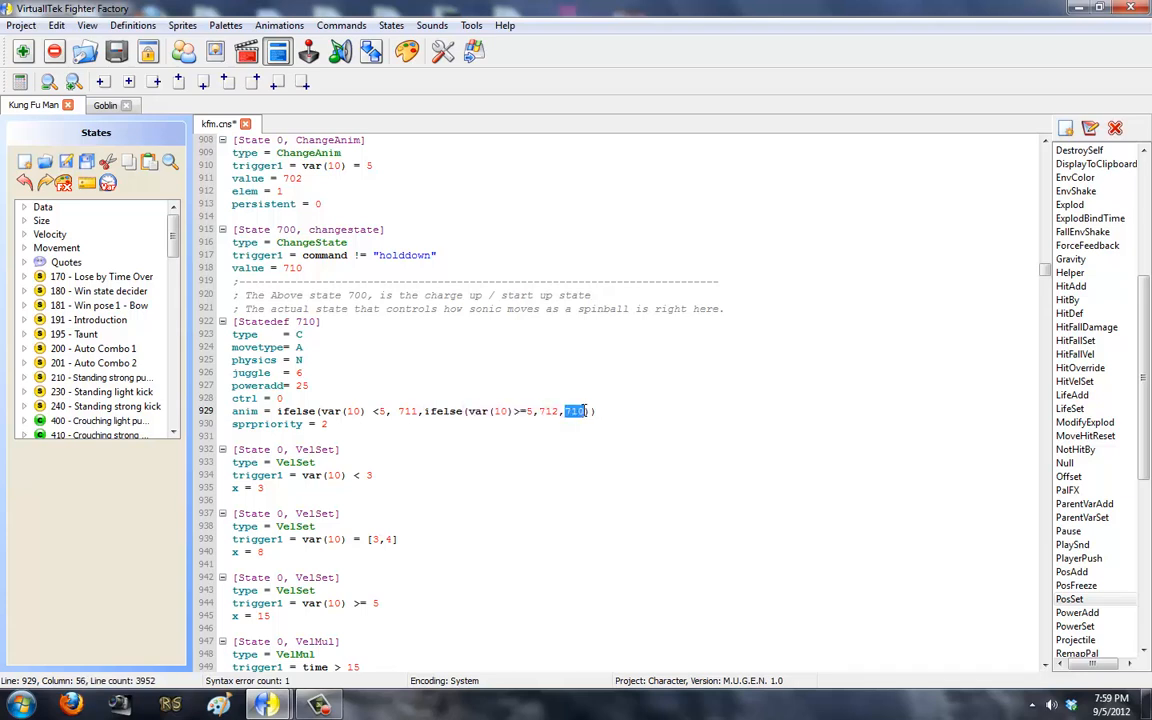
pyautogui.moveTo(414, 456)
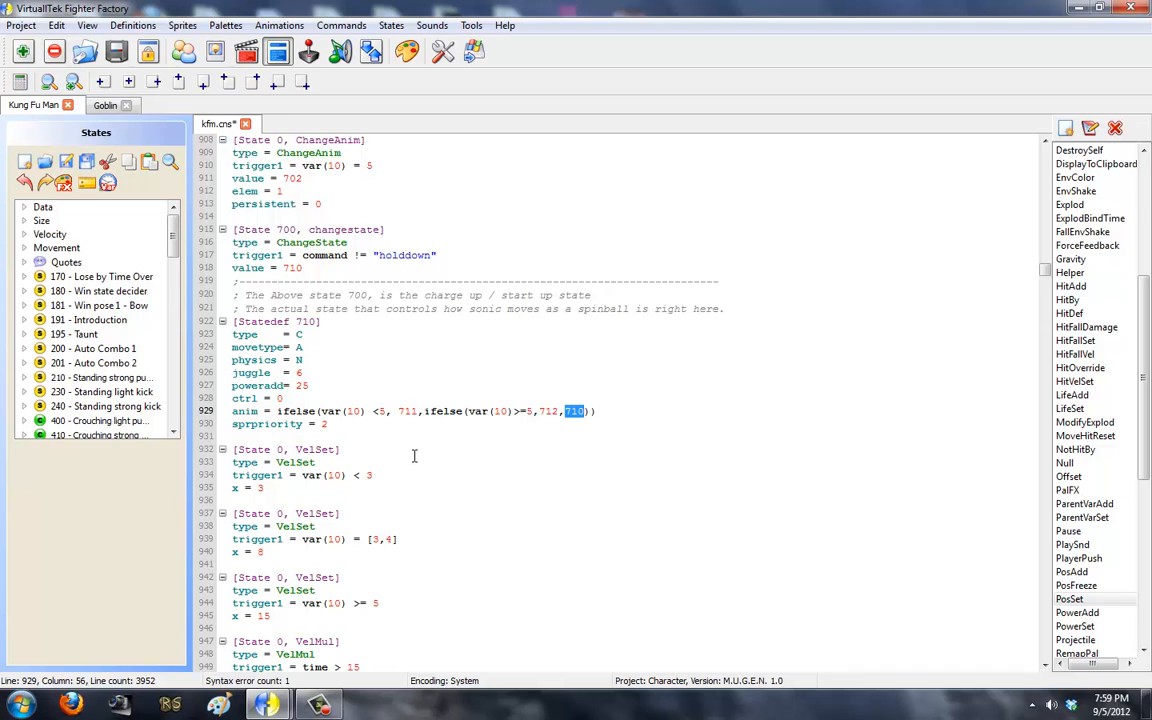
pyautogui.moveTo(348, 412)
pyautogui.write('= [3,4]')
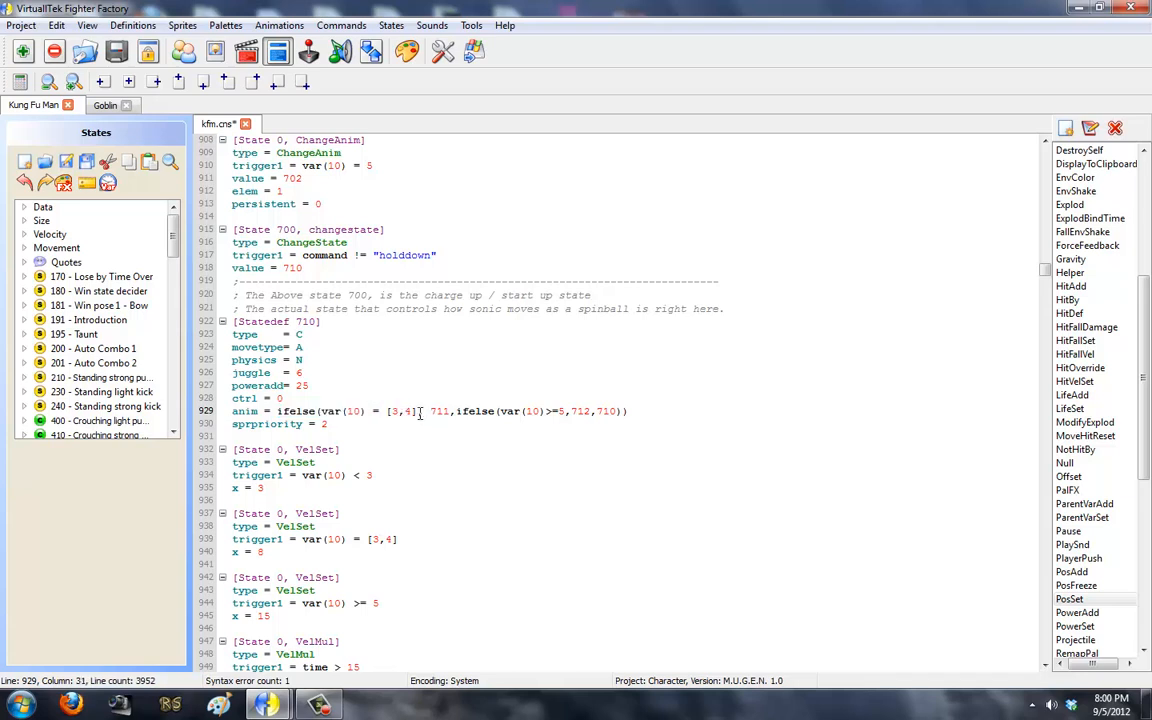
# Change the first condition to var(10) = [3,4] and end the ifelse with 712,710.
pyautogui.doubleClick(400, 412)
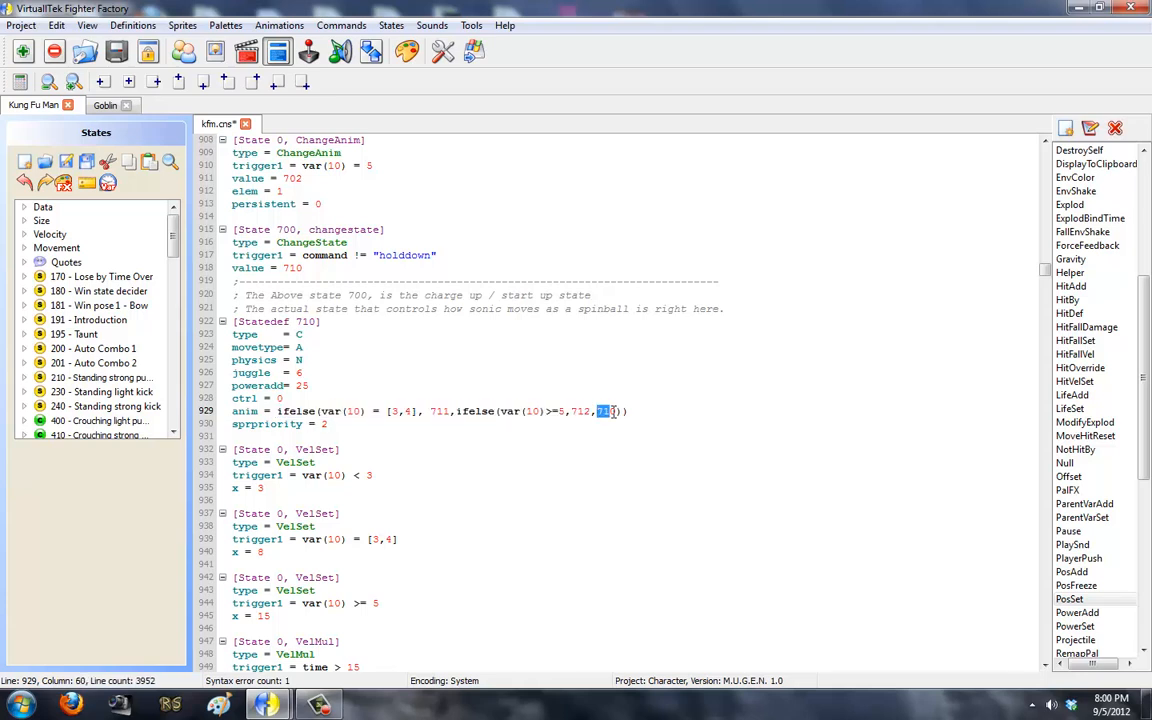
pyautogui.write(',710')
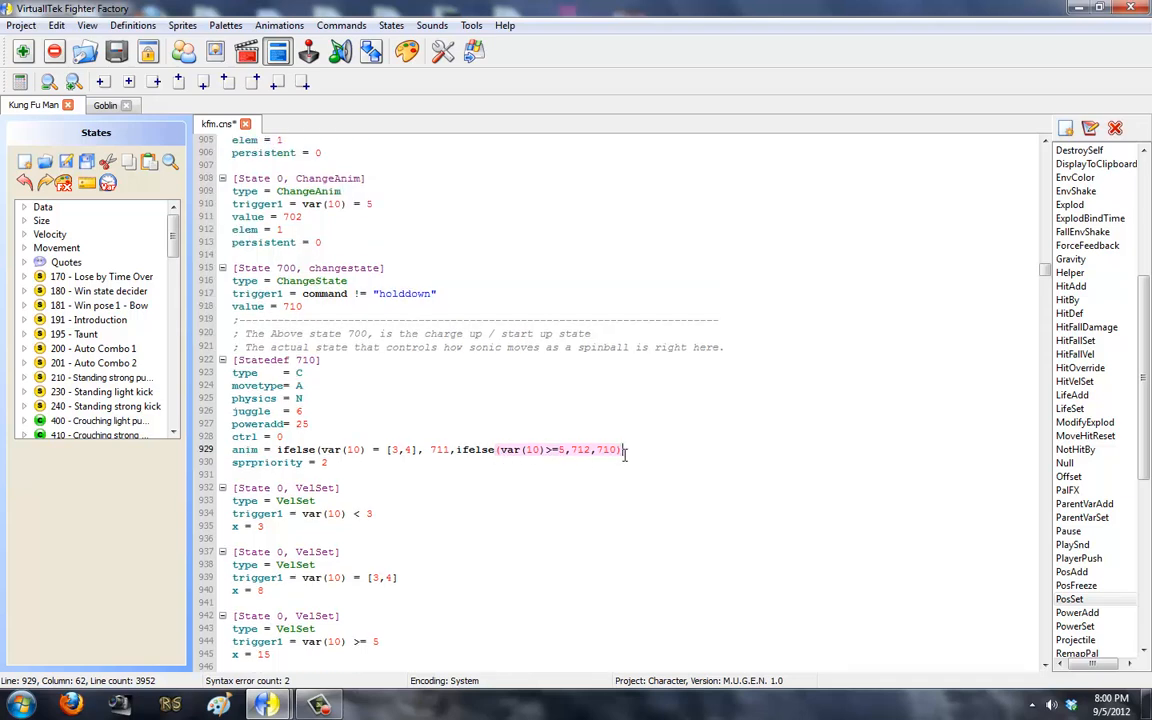
pyautogui.moveTo(676, 450)
pyautogui.write(')')
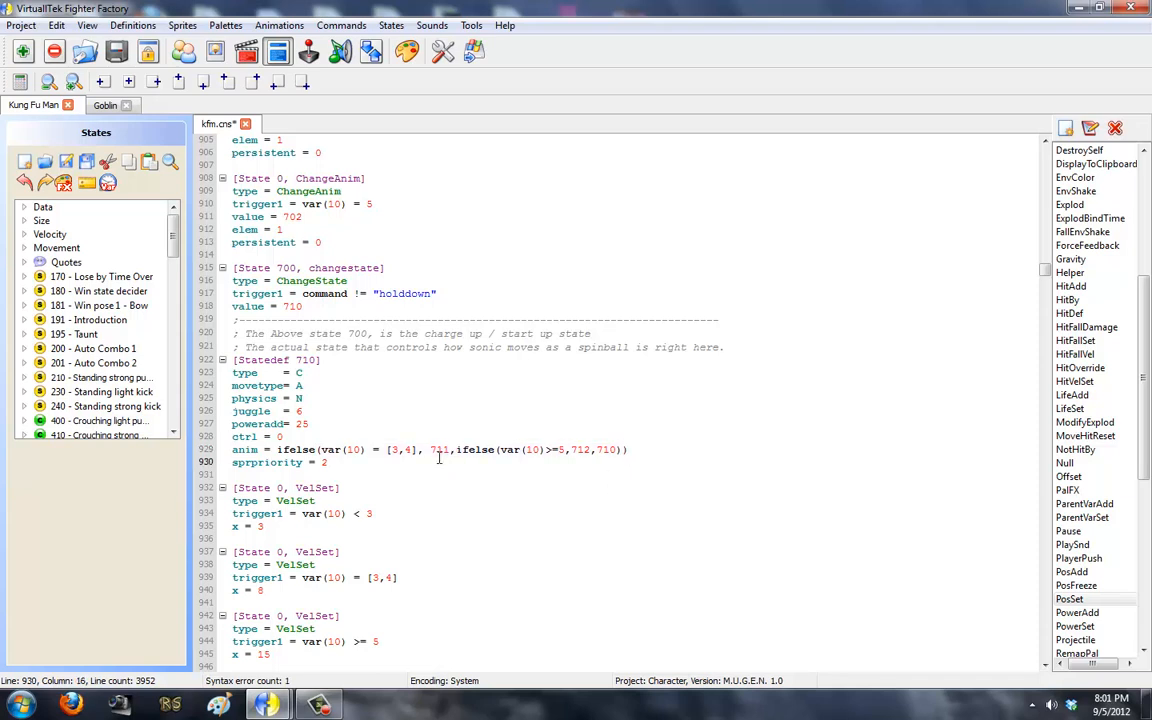
# Edit the three VelSet var(10) triggers and x speeds: 3 below 3, 8 for 3–4, 15 from 5 up.
pyautogui.scroll(-3)
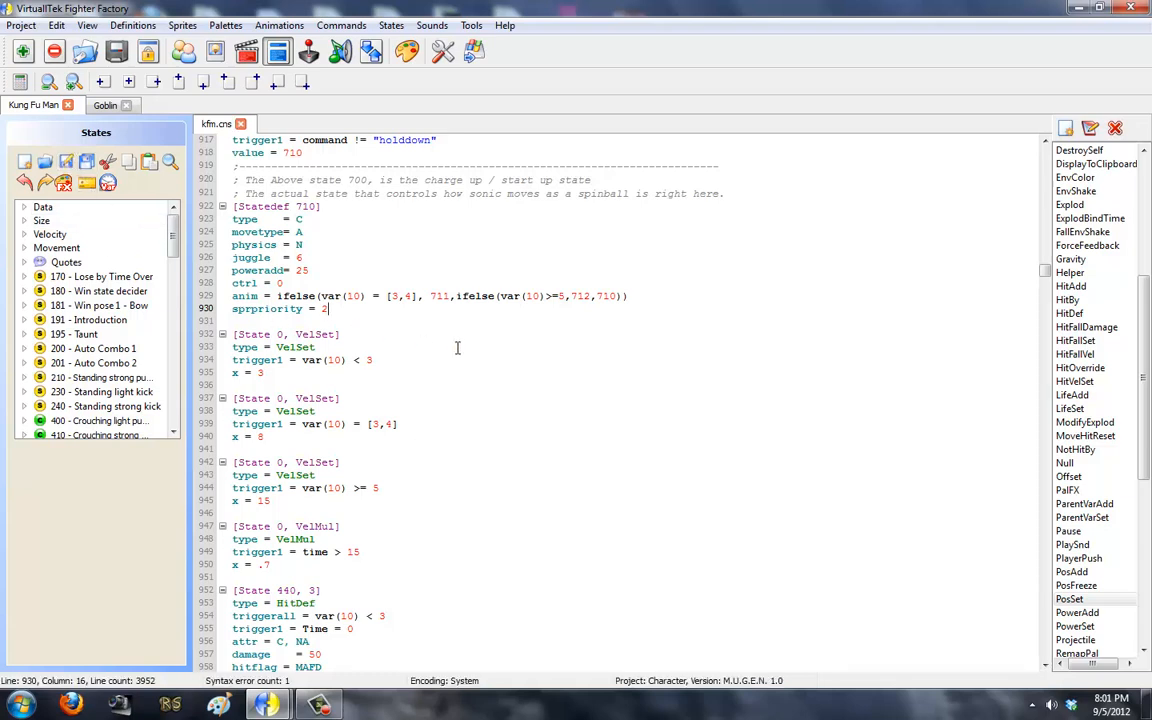
pyautogui.moveTo(284, 352)
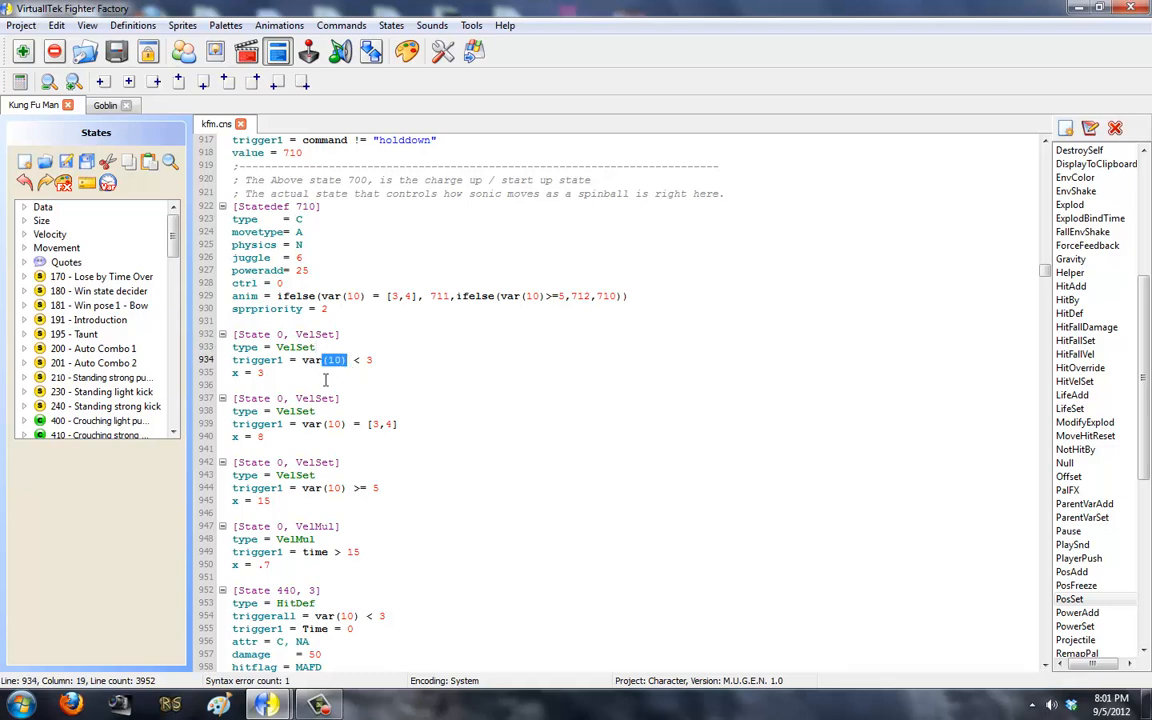
pyautogui.click(278, 372)
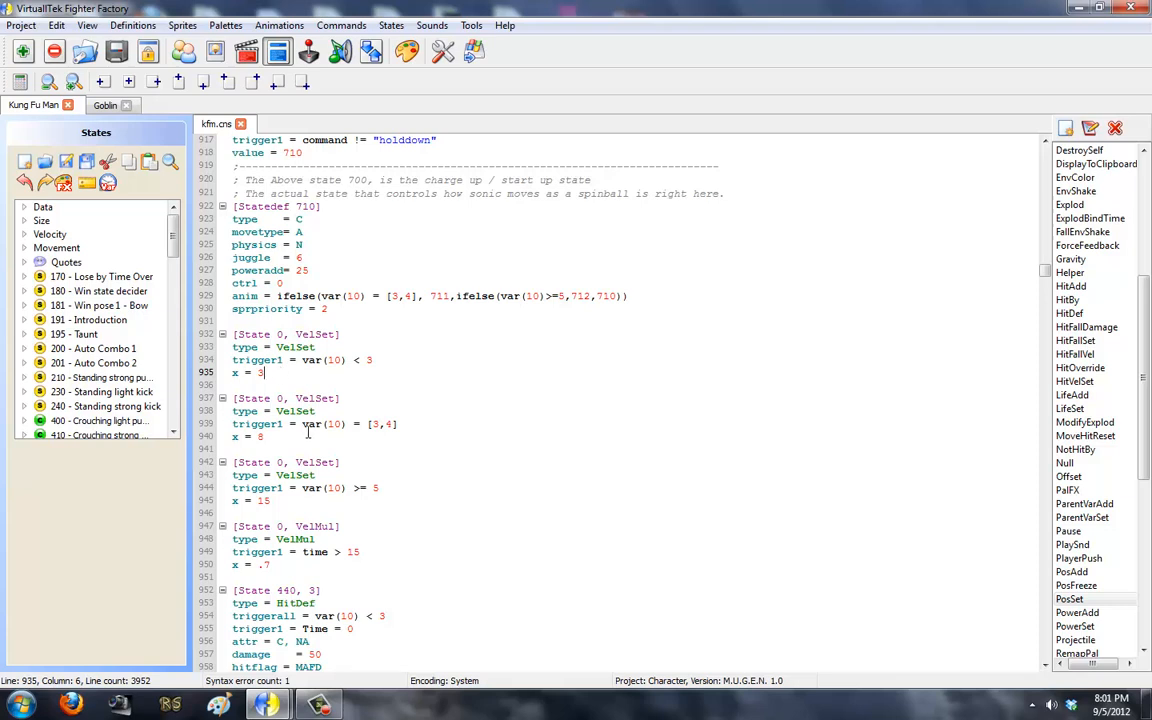
pyautogui.doubleClick(322, 424)
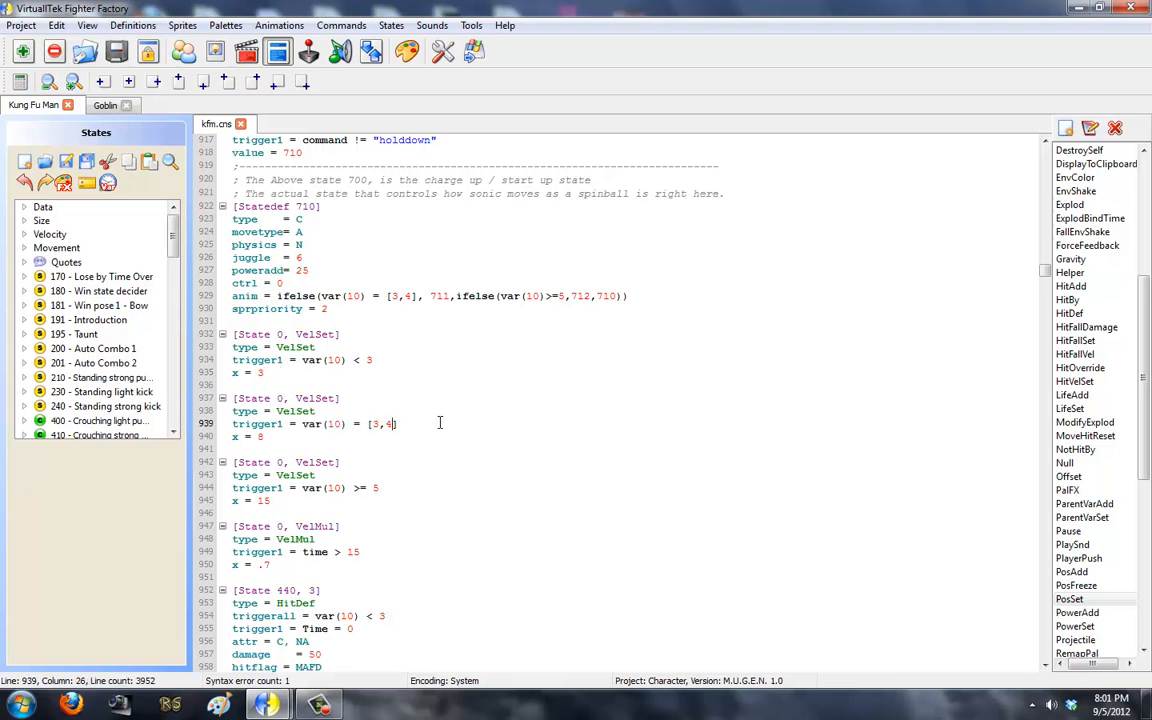
pyautogui.write('0')
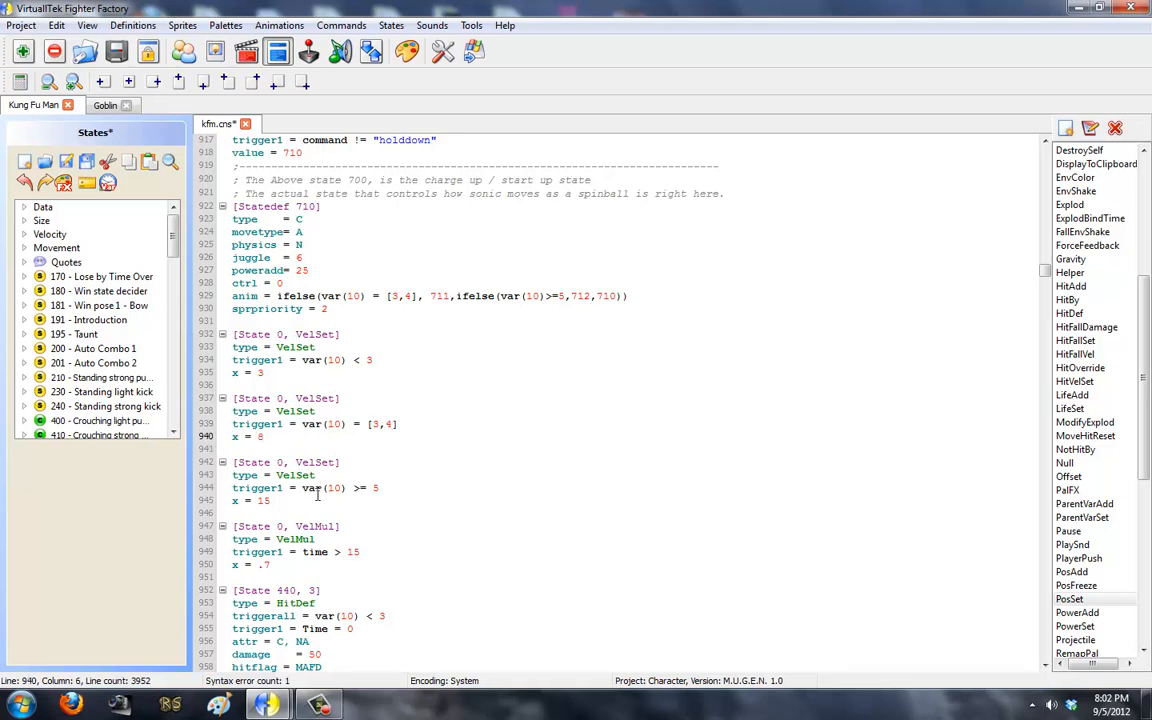
pyautogui.doubleClick(370, 488)
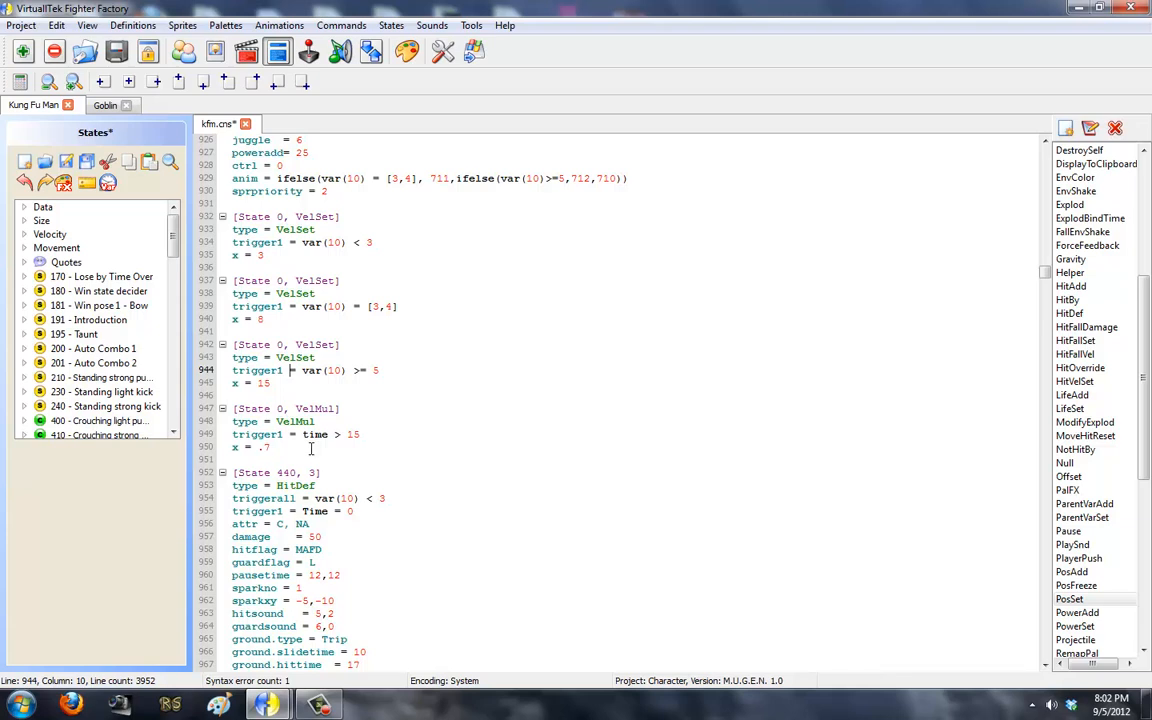
pyautogui.click(312, 448)
pyautogui.write('4')
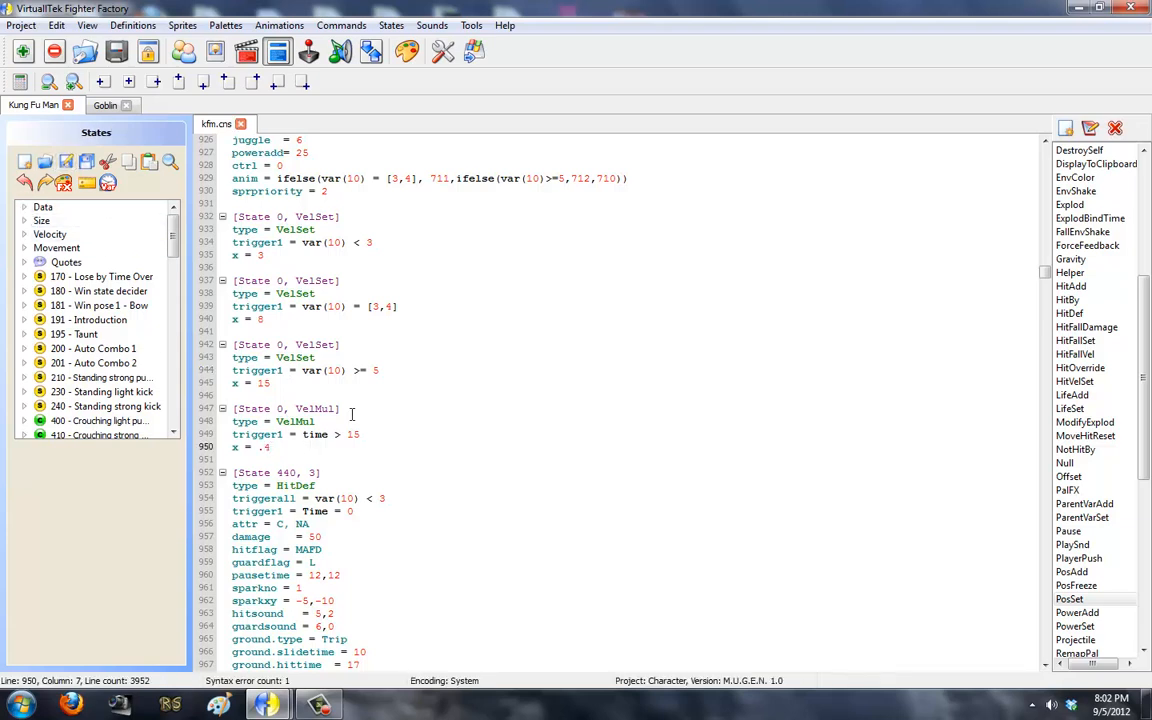
pyautogui.moveTo(570, 410)
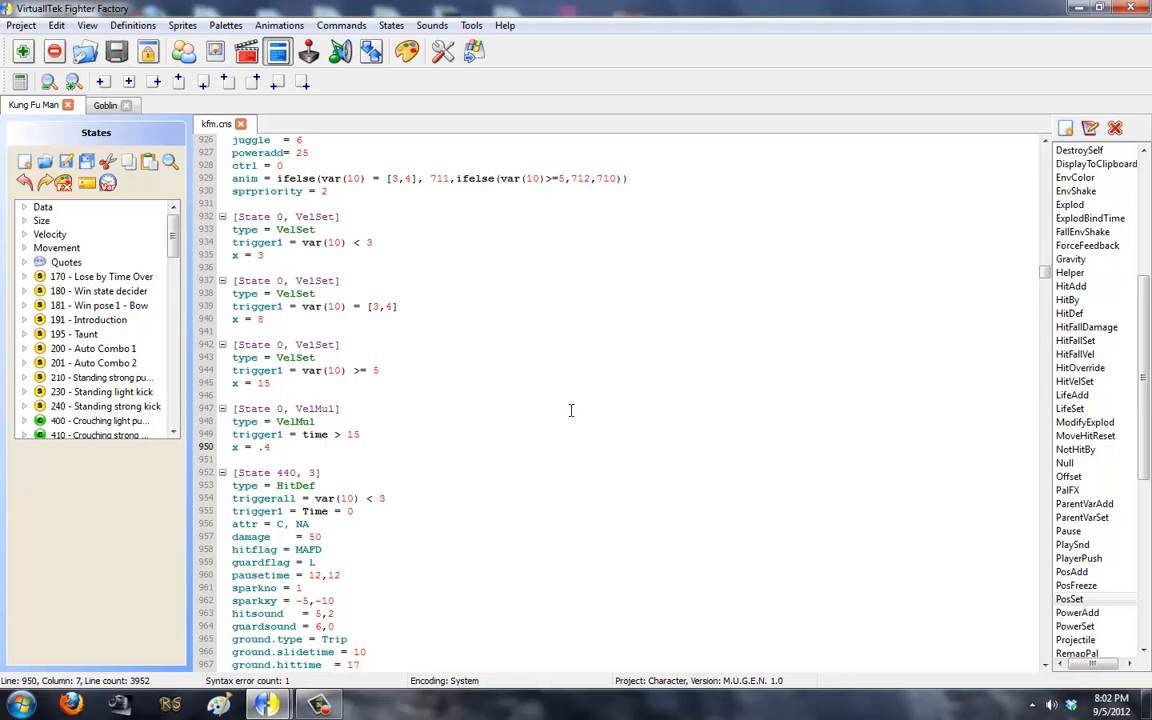
pyautogui.moveTo(236, 420)
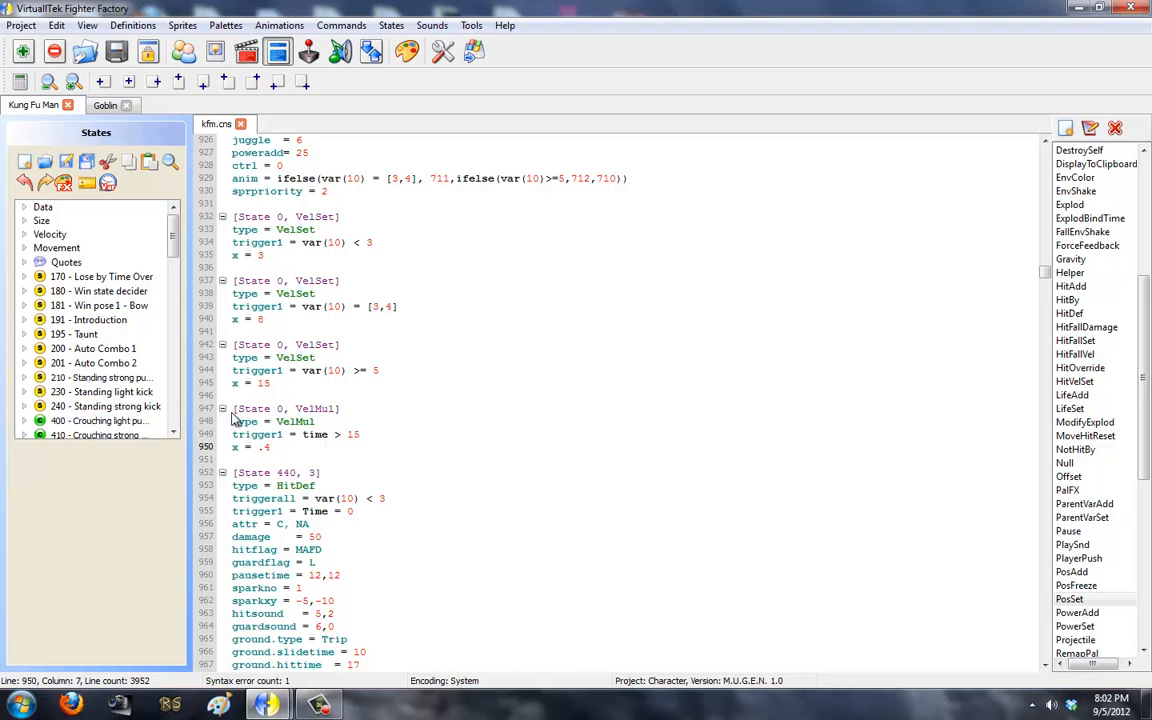
pyautogui.scroll(-3)
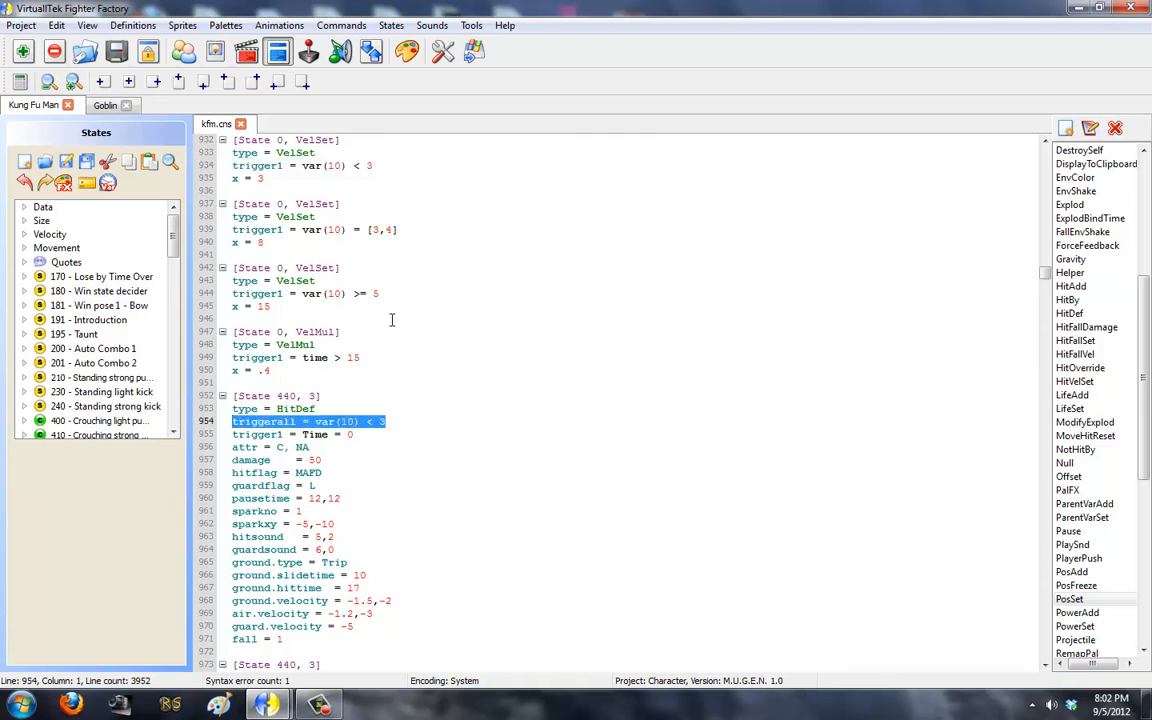
pyautogui.moveTo(324, 456)
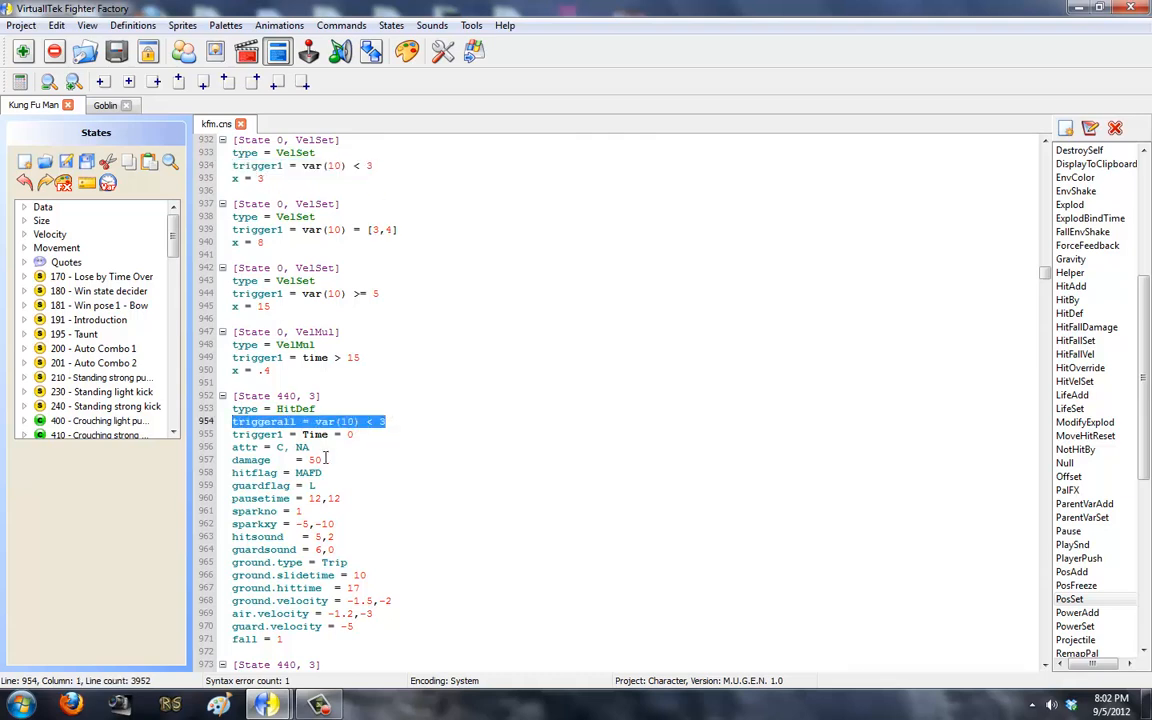
pyautogui.click(368, 434)
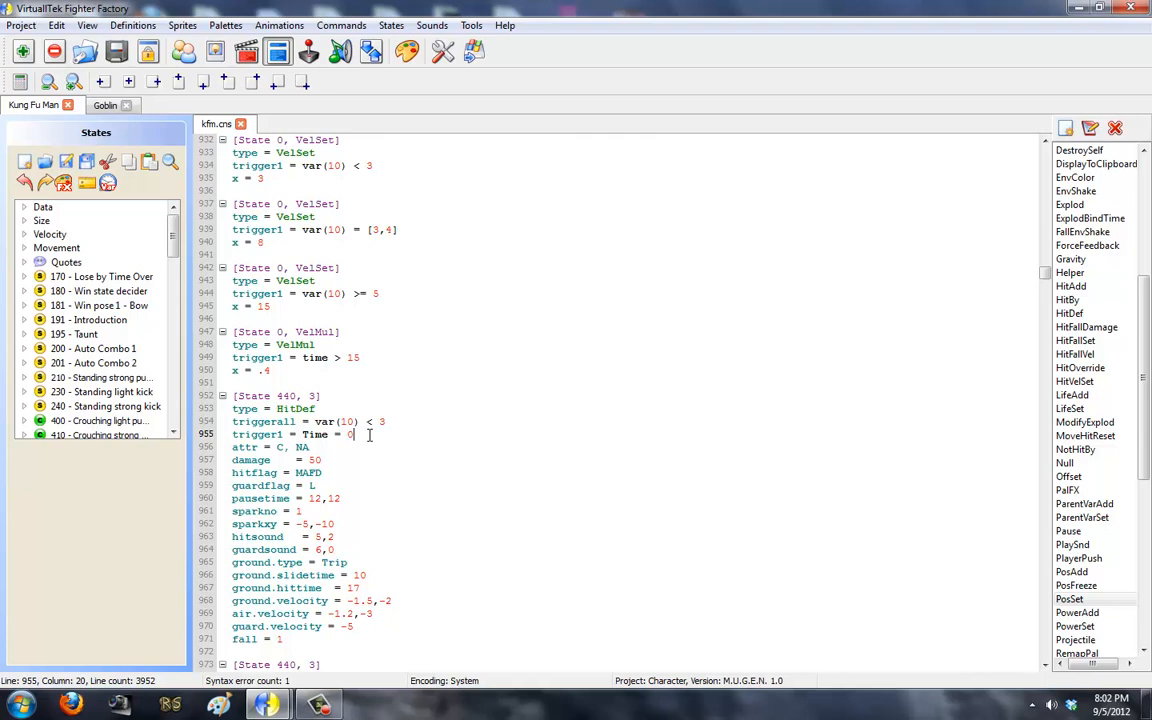
pyautogui.doubleClick(316, 434)
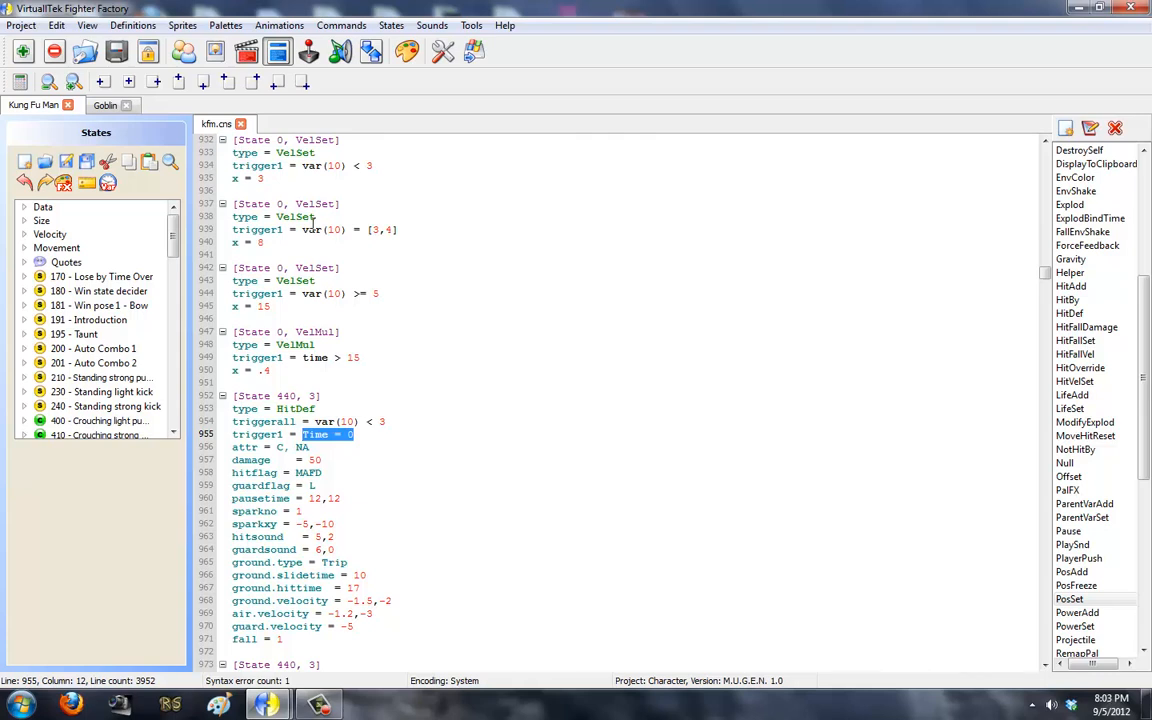
pyautogui.moveTo(378, 464)
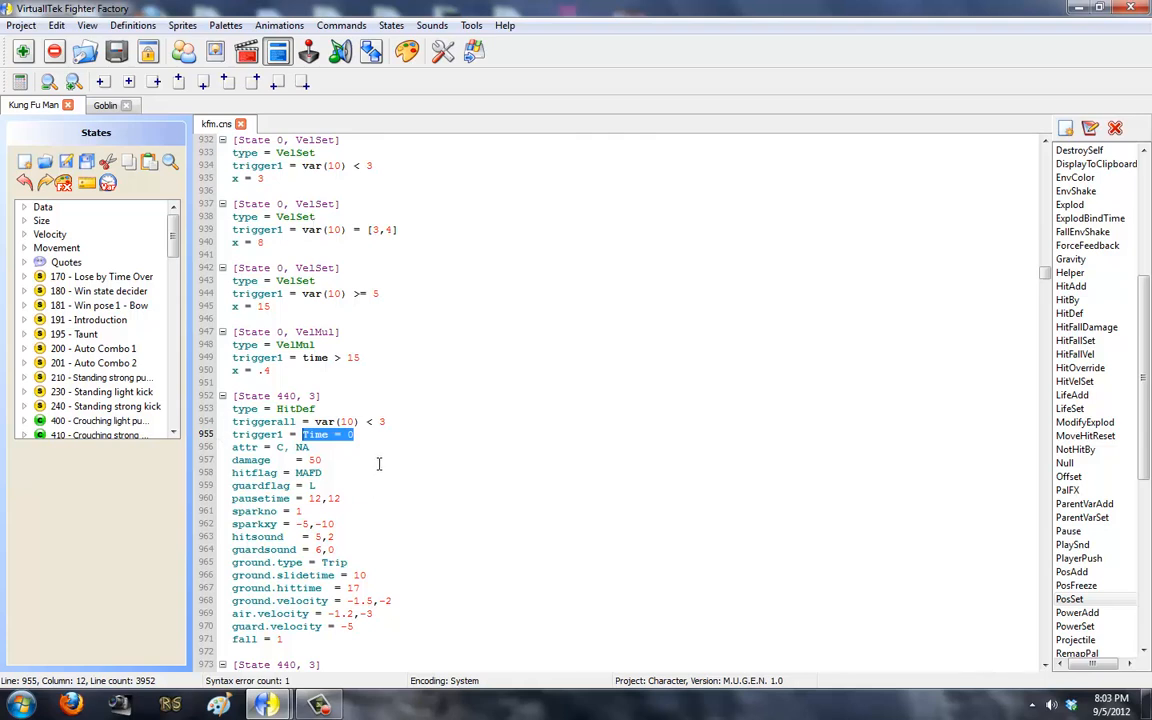
pyautogui.moveTo(376, 458)
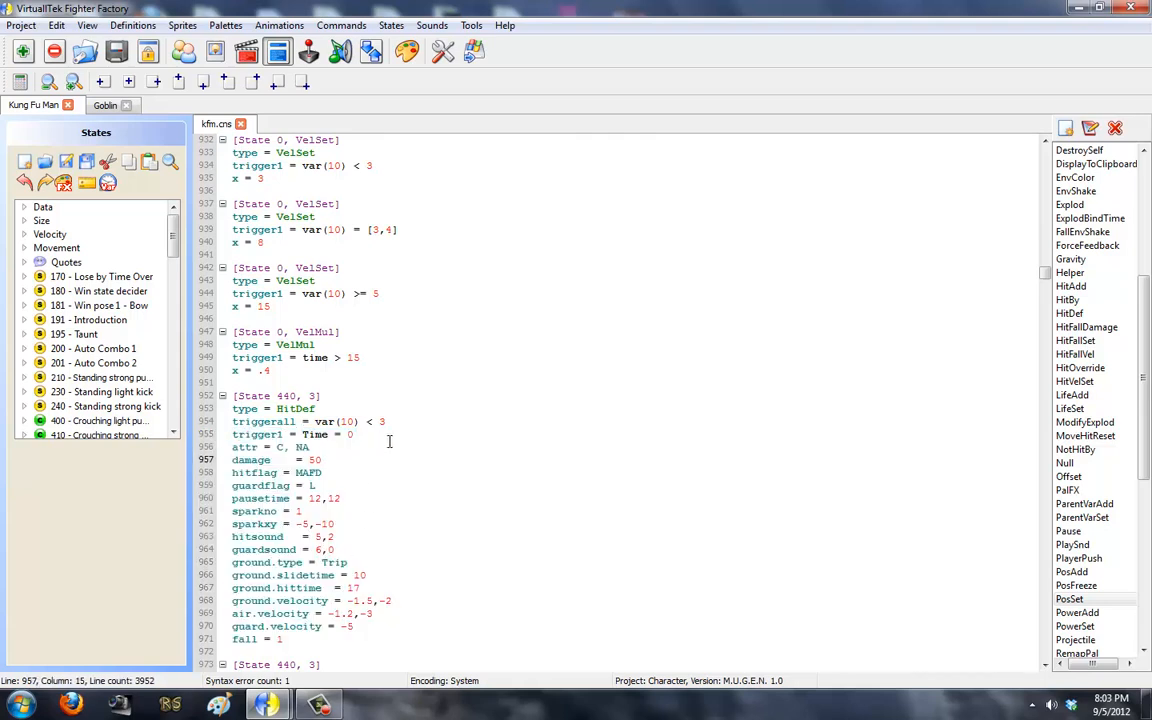
pyautogui.scroll(-3)
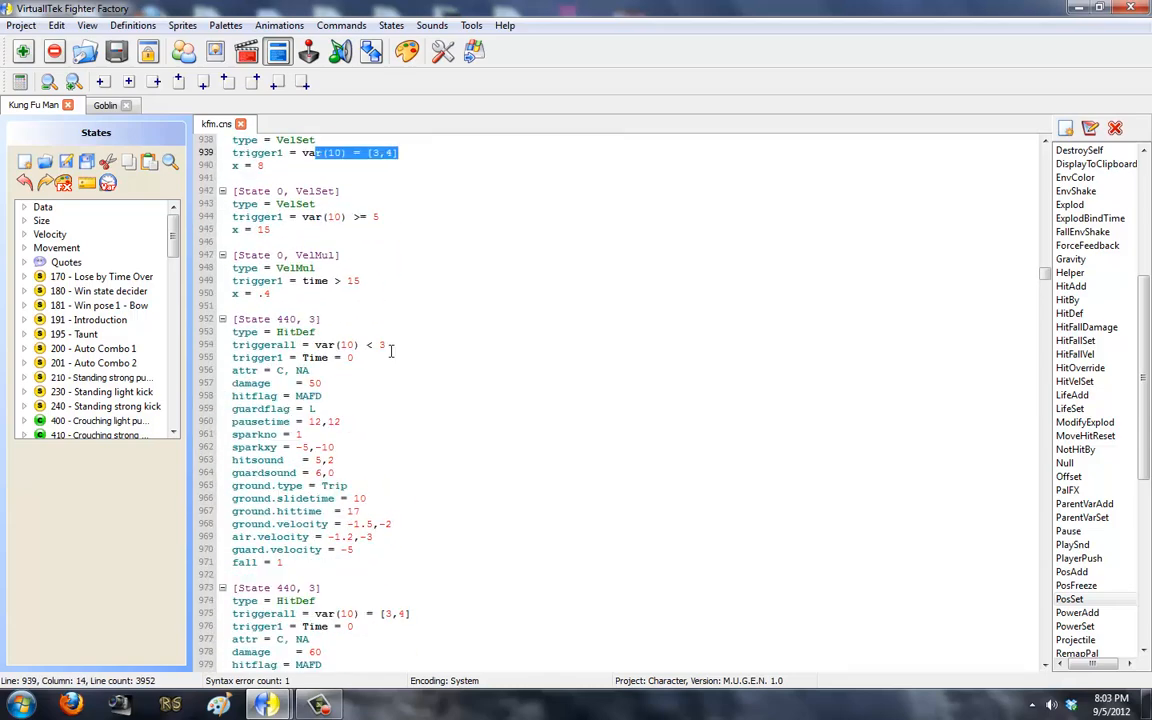
pyautogui.scroll(-3)
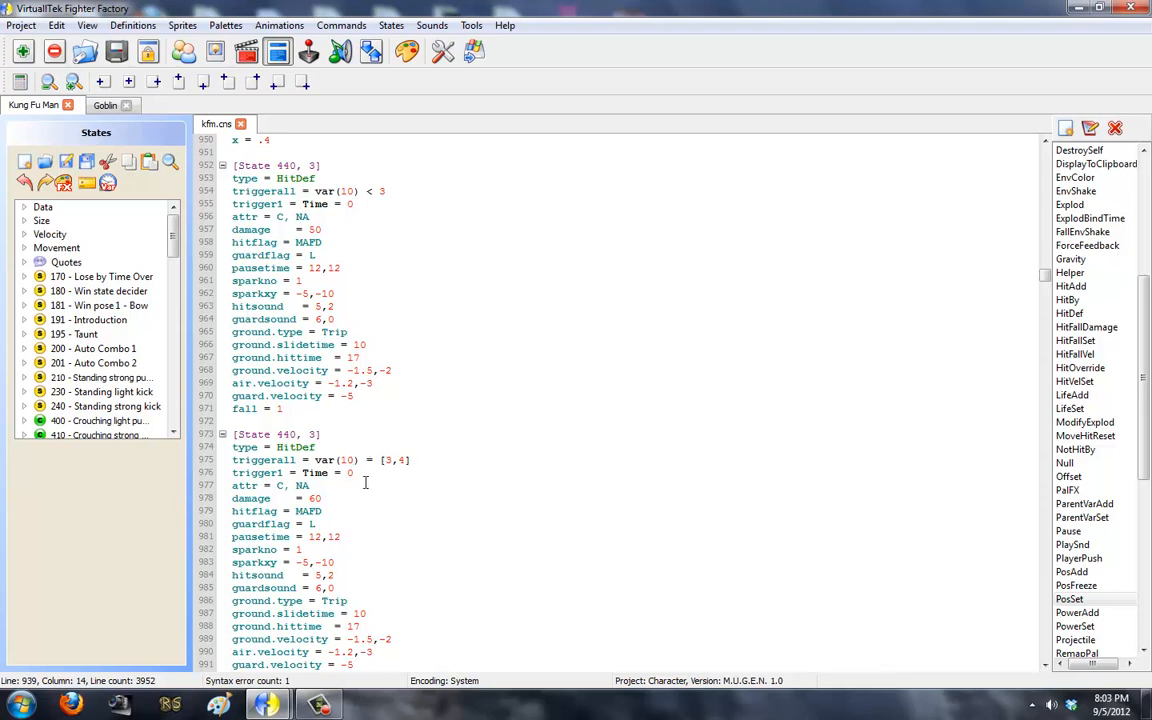
pyautogui.scroll(-3)
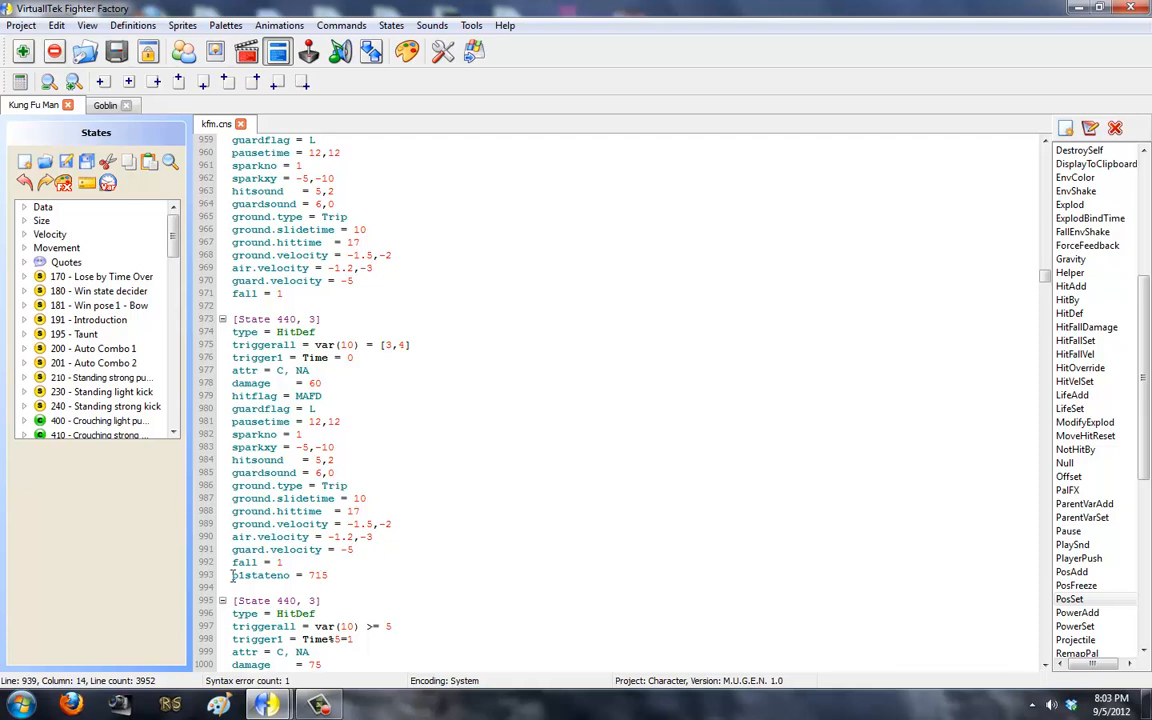
pyautogui.doubleClick(318, 576)
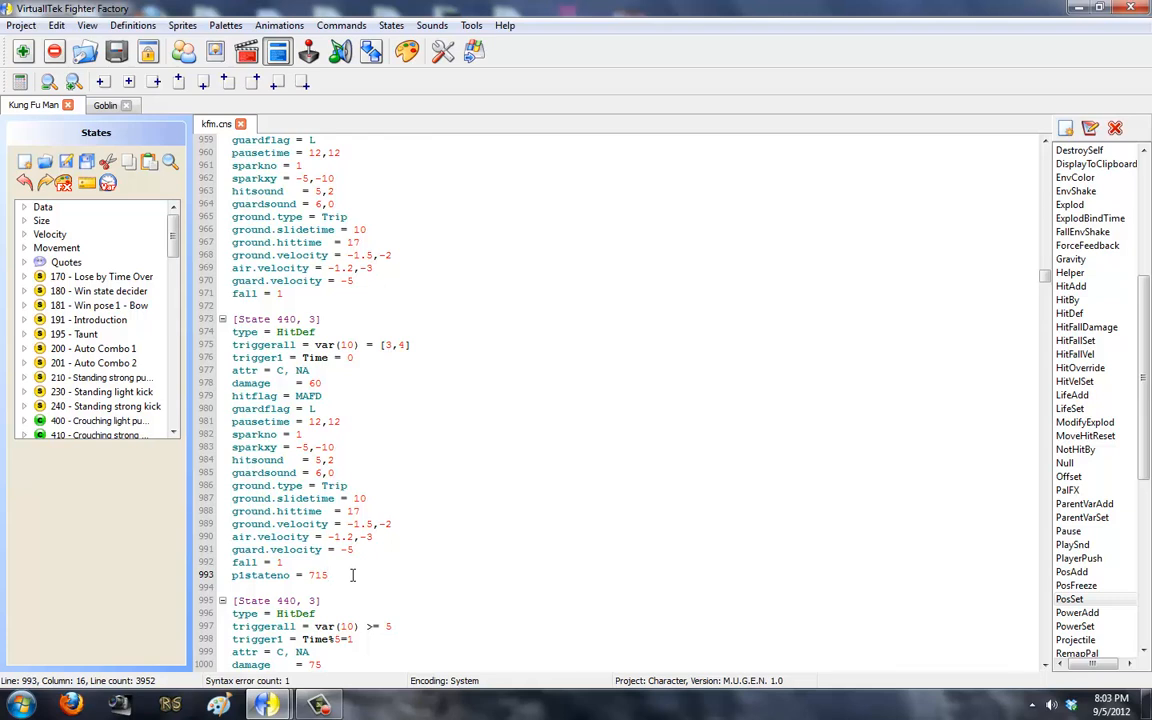
pyautogui.doubleClick(316, 576)
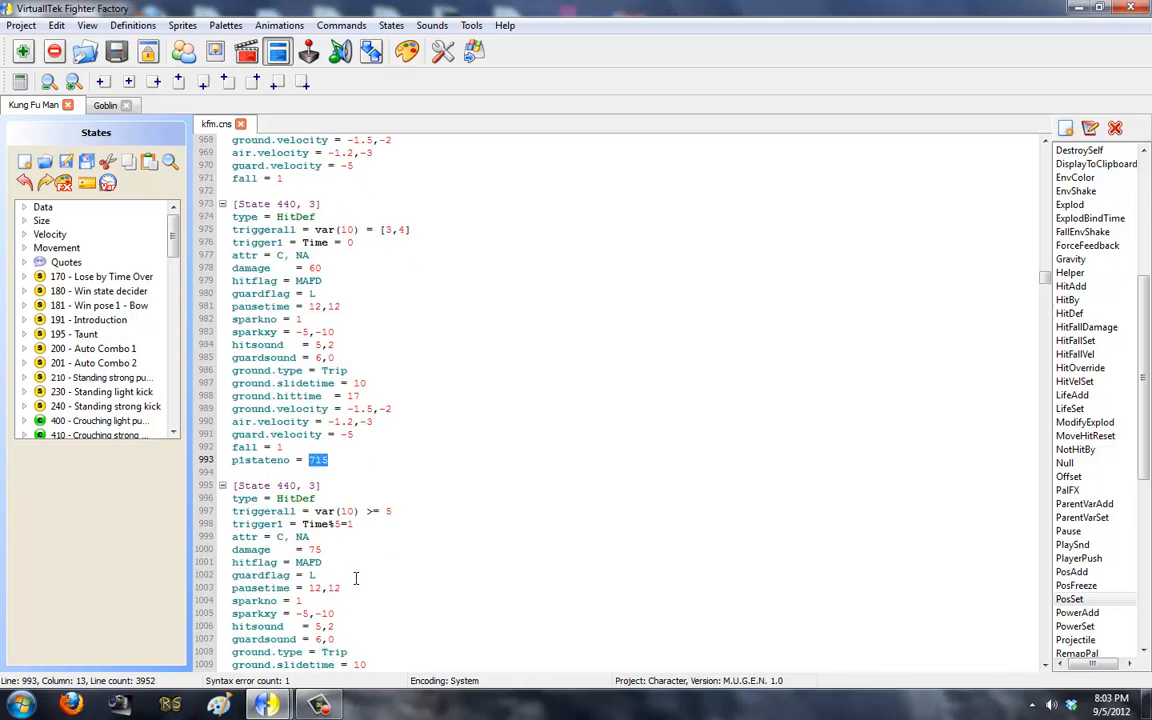
pyautogui.scroll(-3)
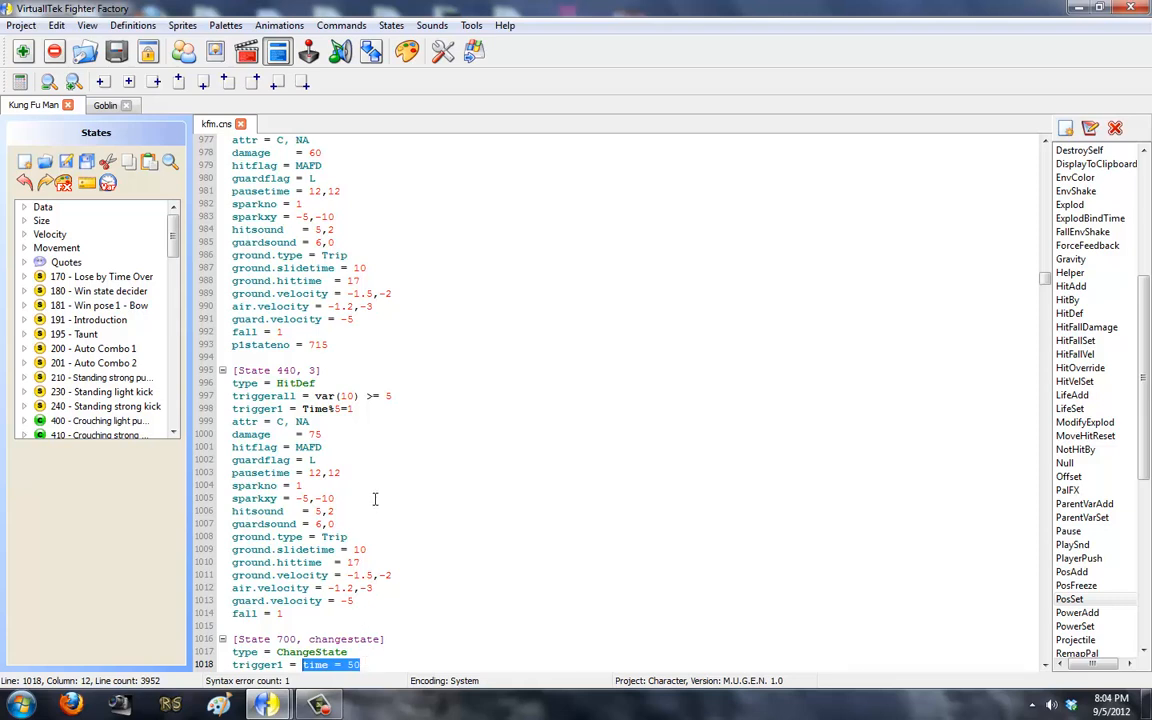
pyautogui.moveTo(360, 438)
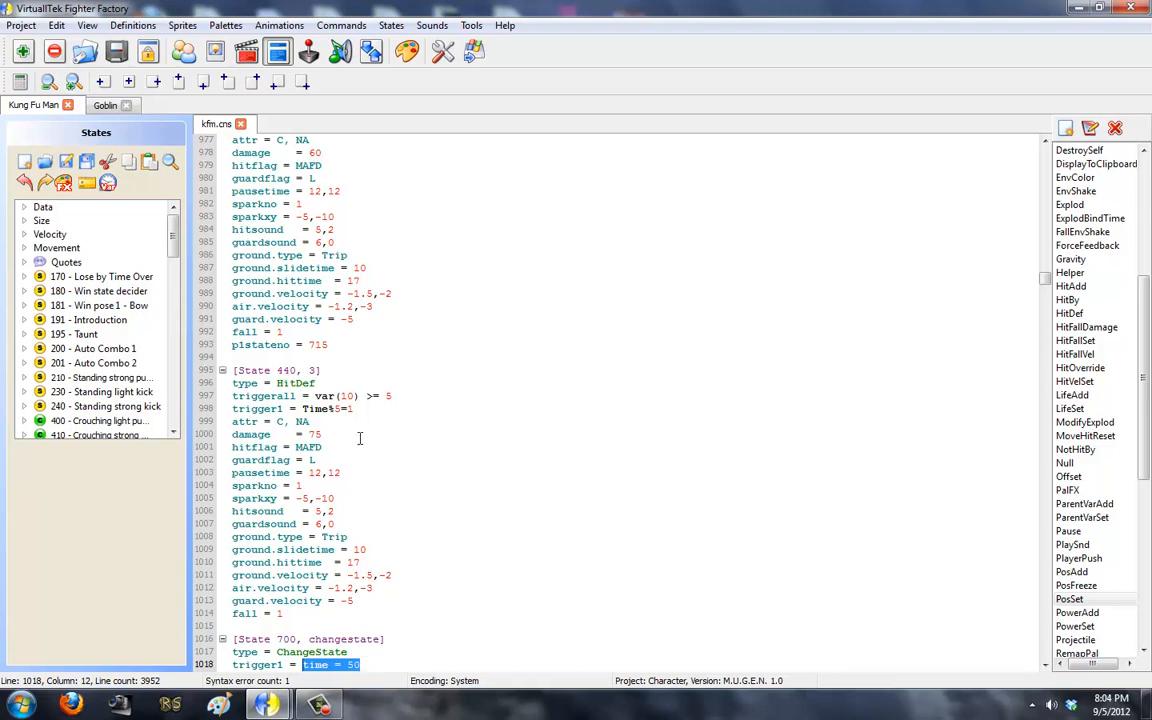
pyautogui.click(316, 408)
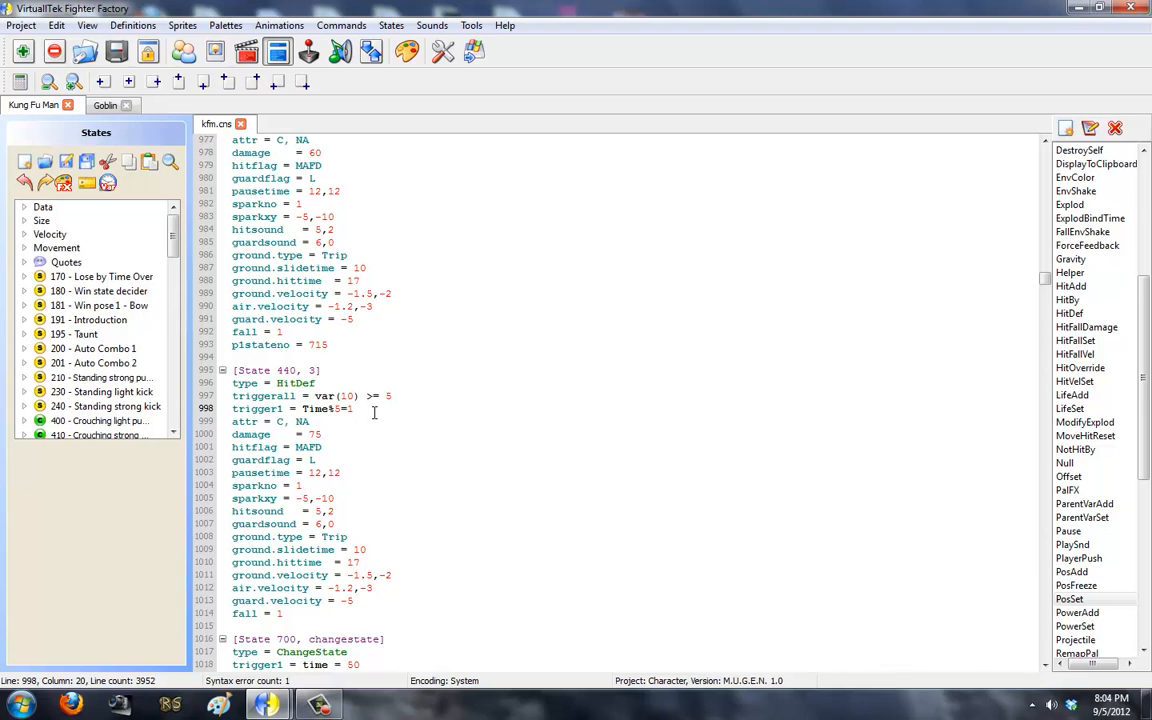
pyautogui.scroll(-3)
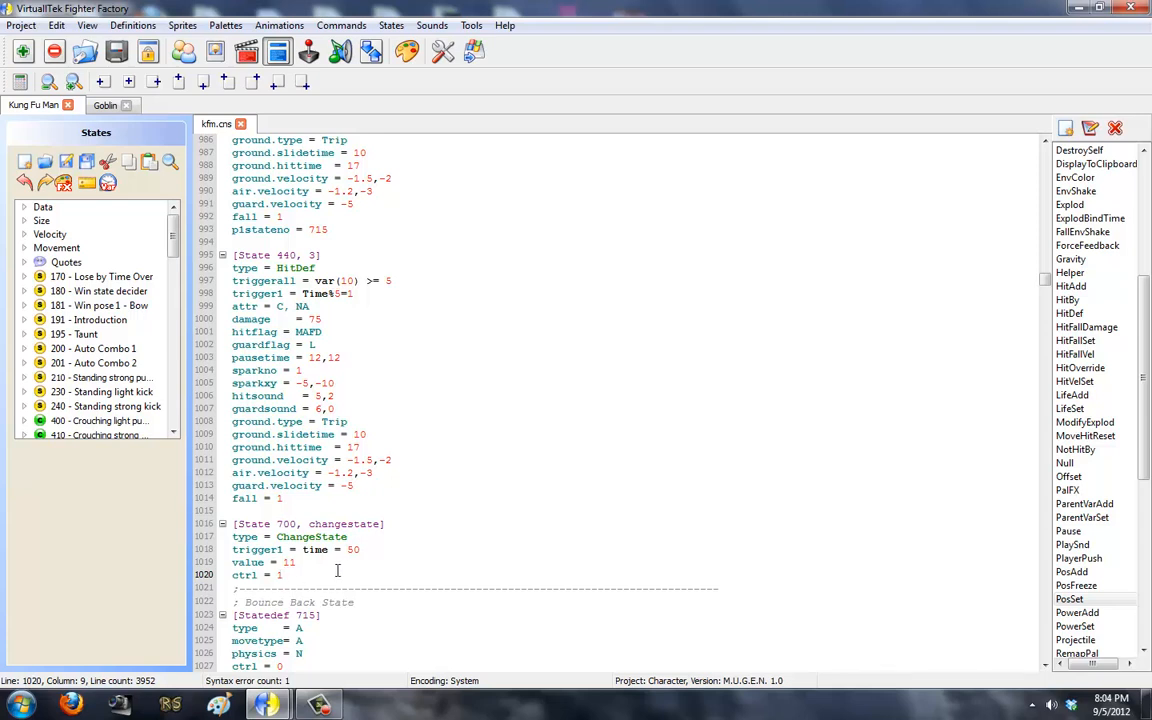
pyautogui.scroll(-3)
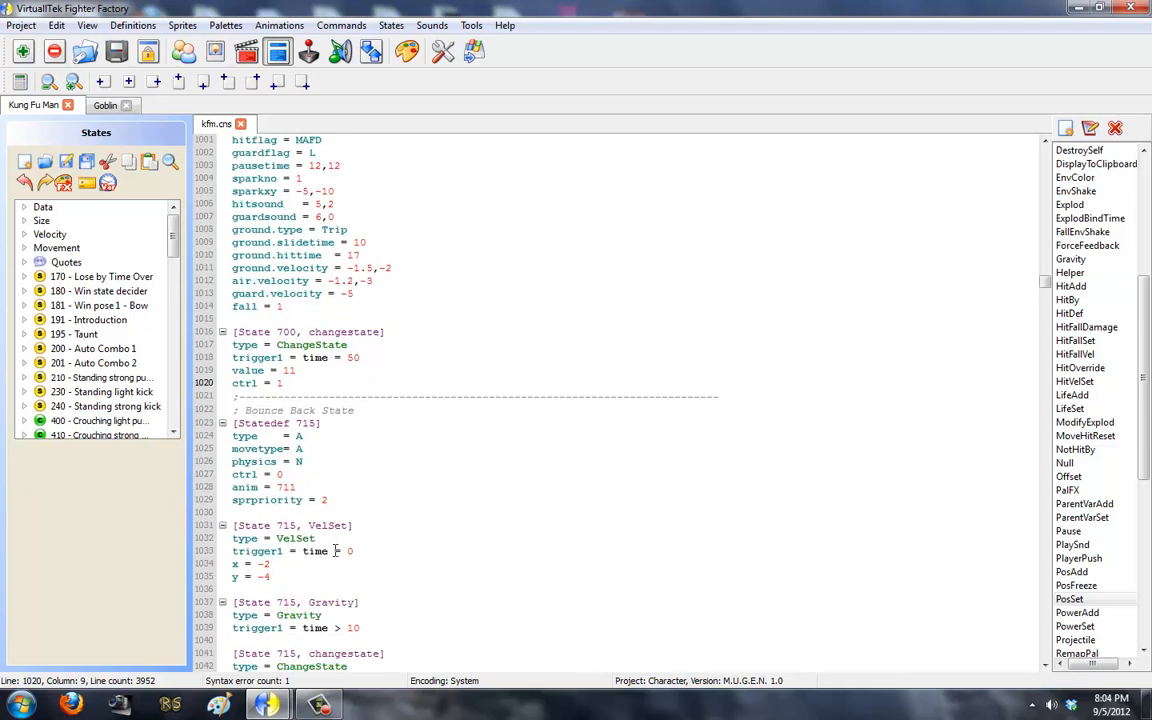
pyautogui.scroll(-3)
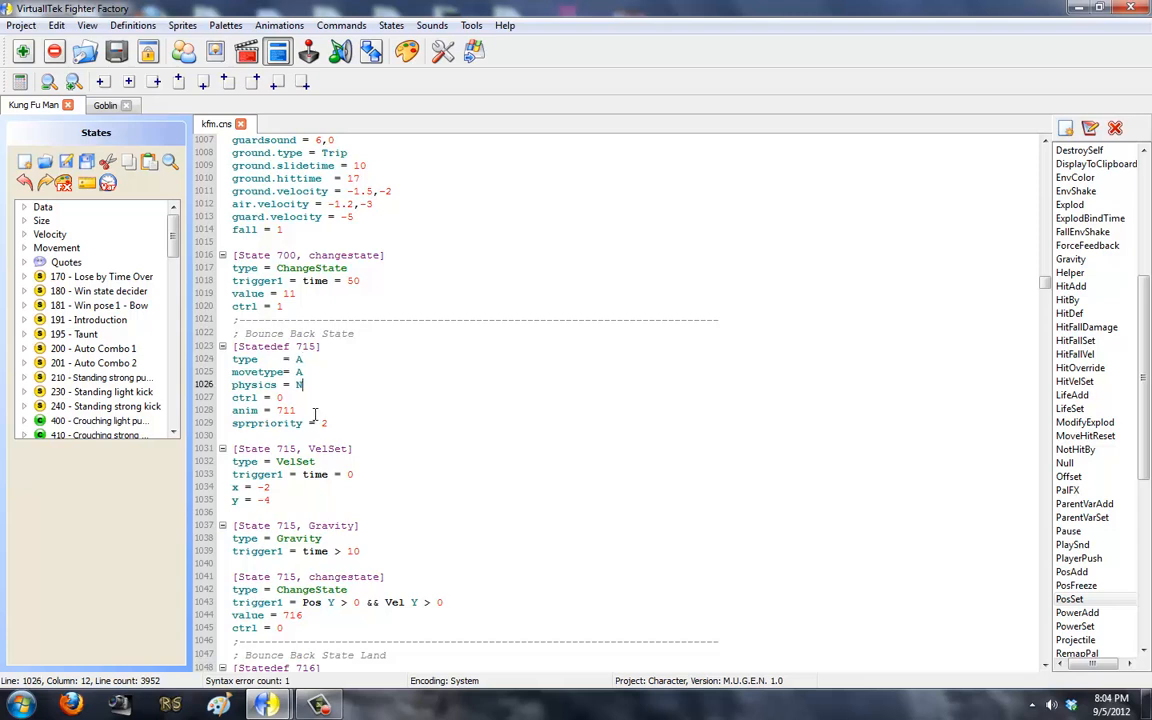
pyautogui.moveTo(232, 448); pyautogui.dragTo(270, 500)
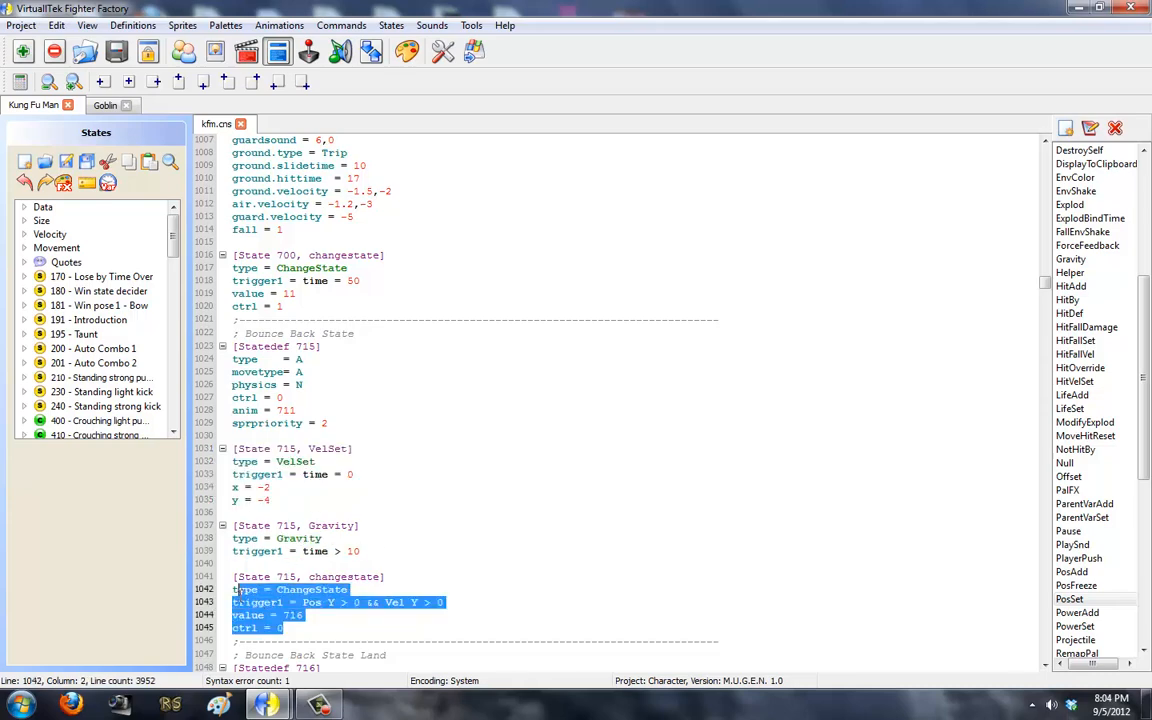
pyautogui.scroll(-3)
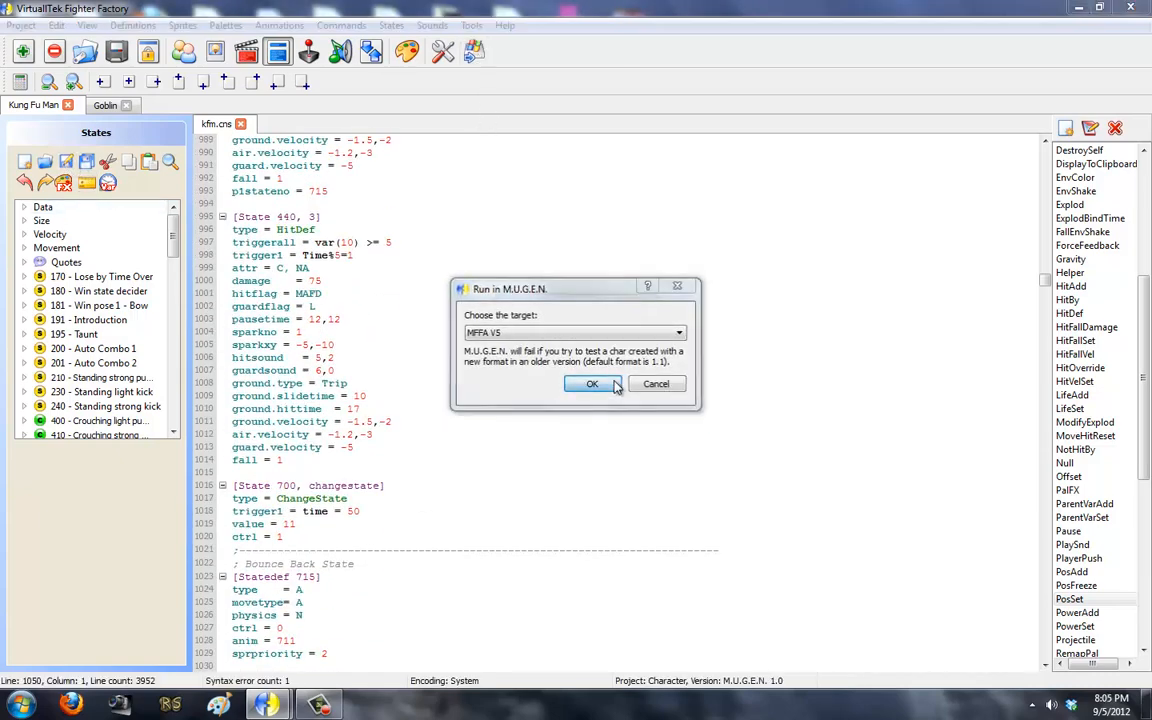
# Dismiss M.U.G.E.N's state 710 parse error, correct the anim ifelse, and rerun the test.
pyautogui.click(592, 384)
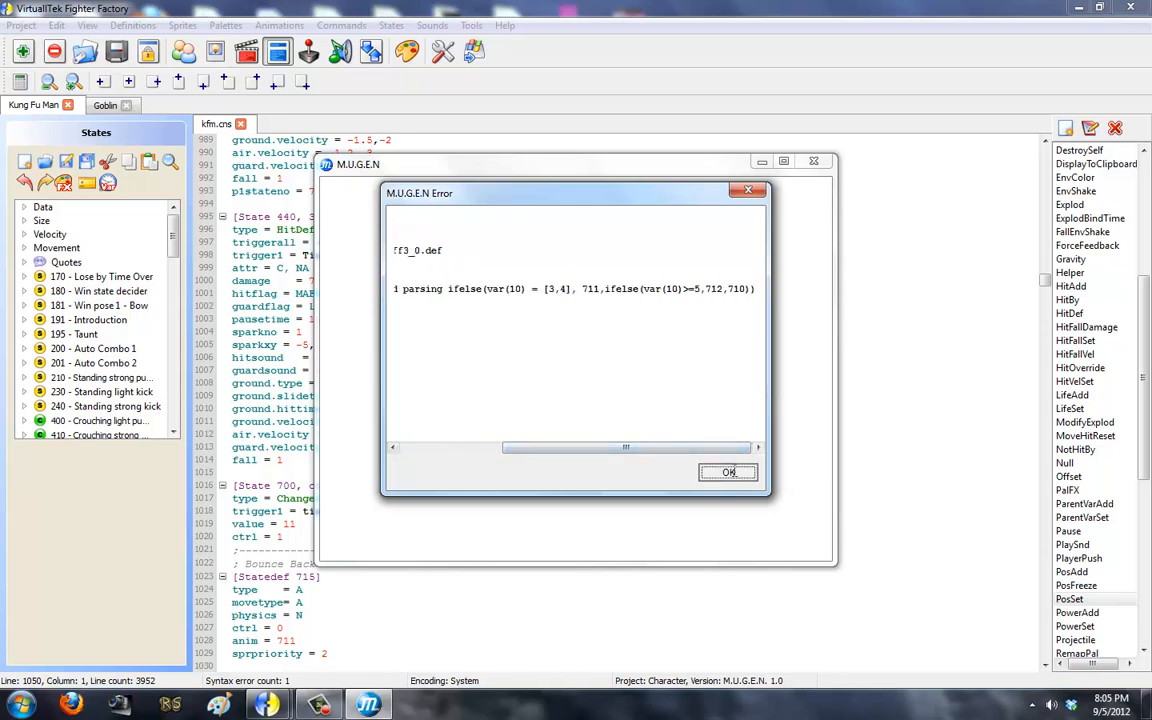
pyautogui.click(728, 472)
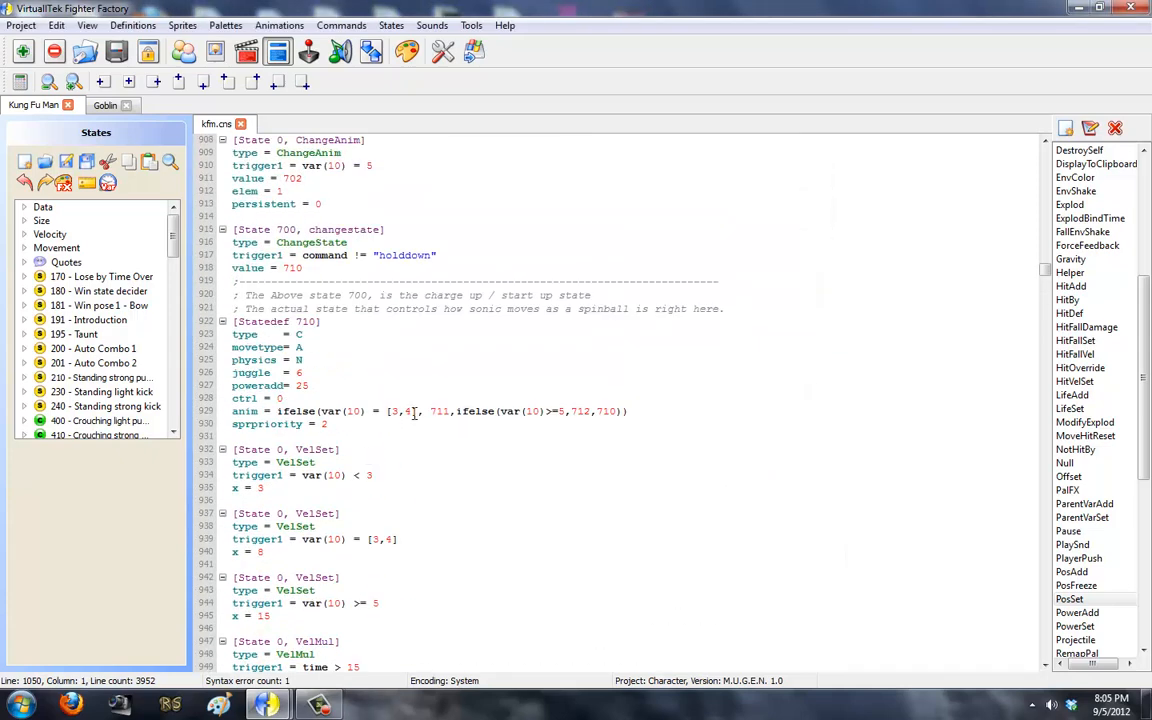
pyautogui.doubleClick(404, 412)
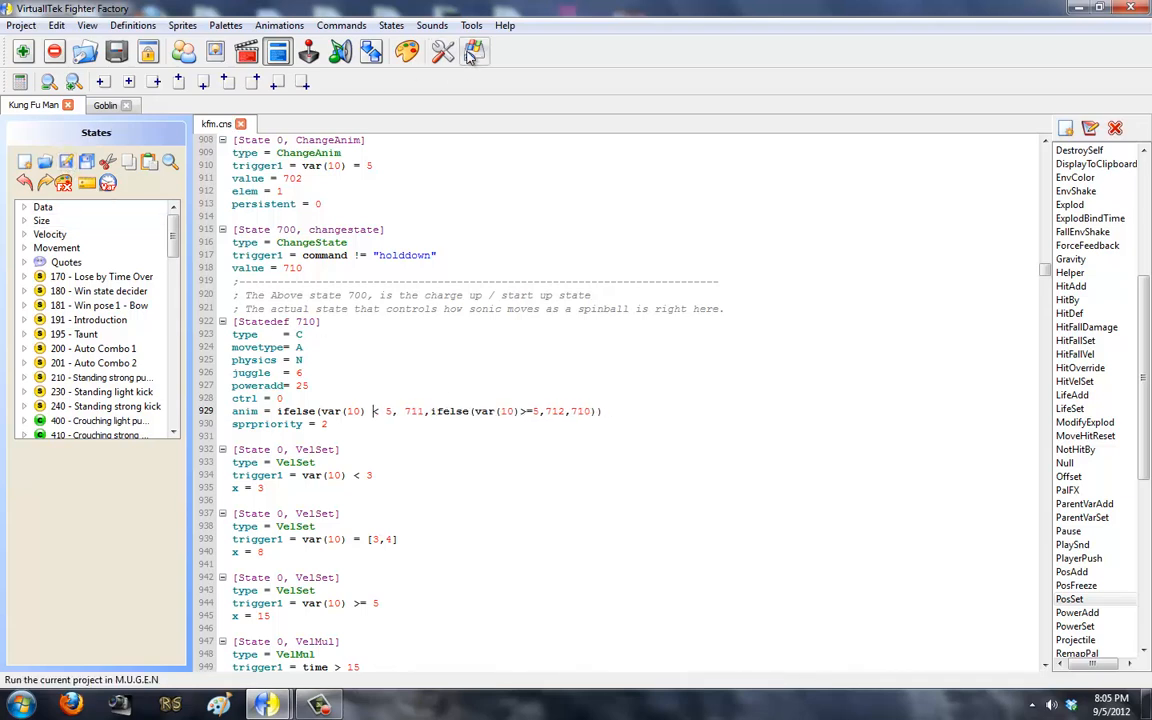
pyautogui.click(476, 52)
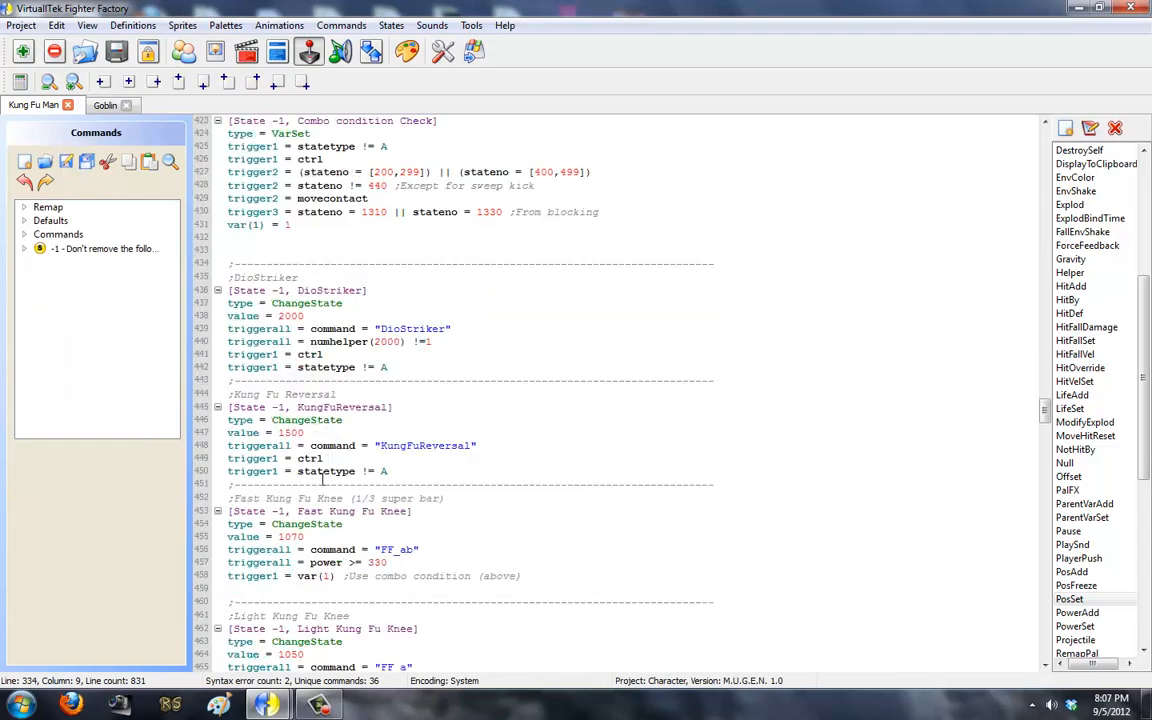
pyautogui.scroll(-3)
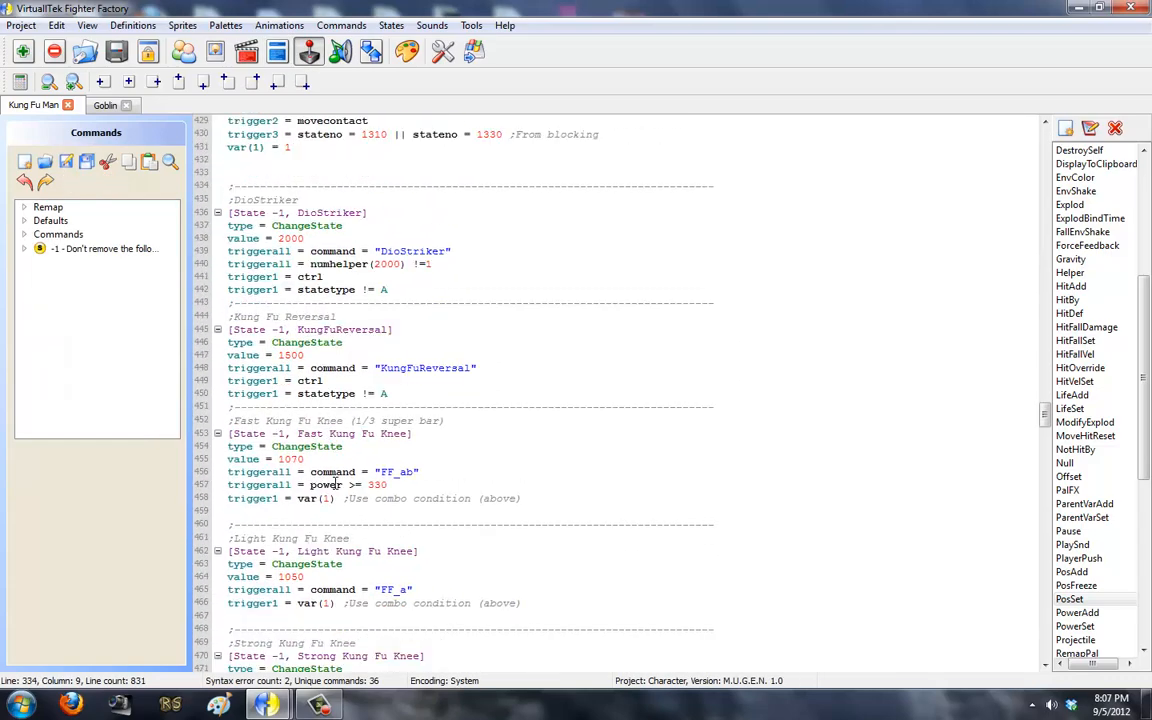
pyautogui.scroll(-3)
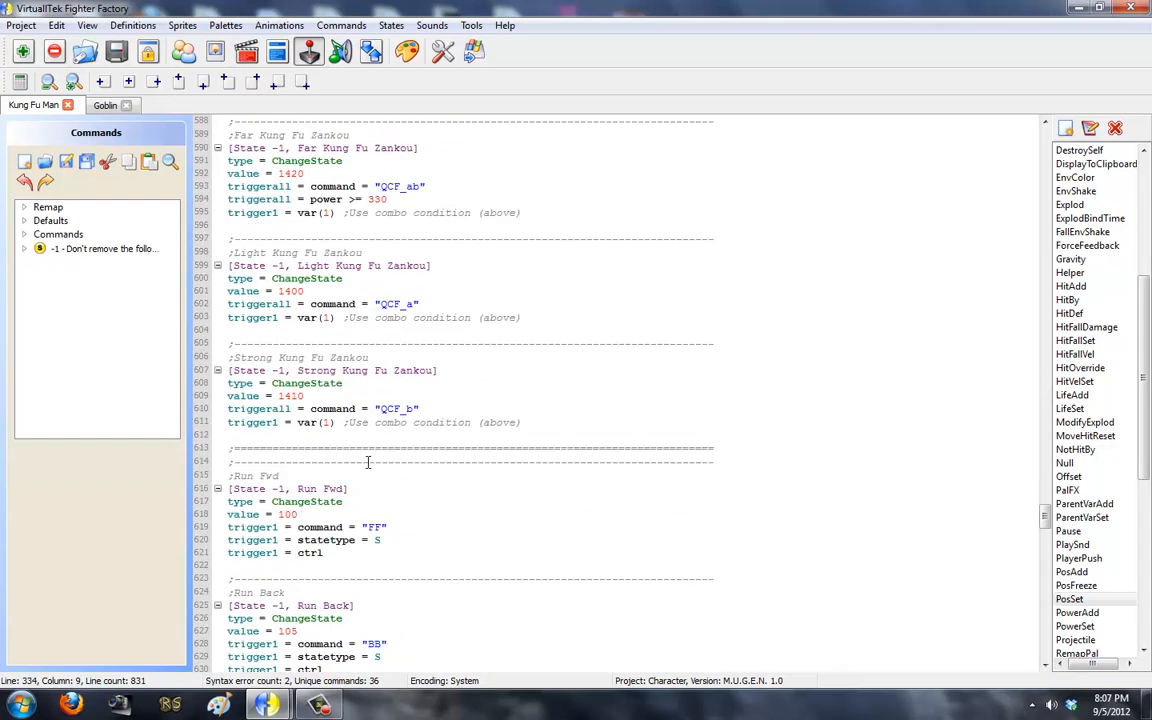
pyautogui.scroll(-3)
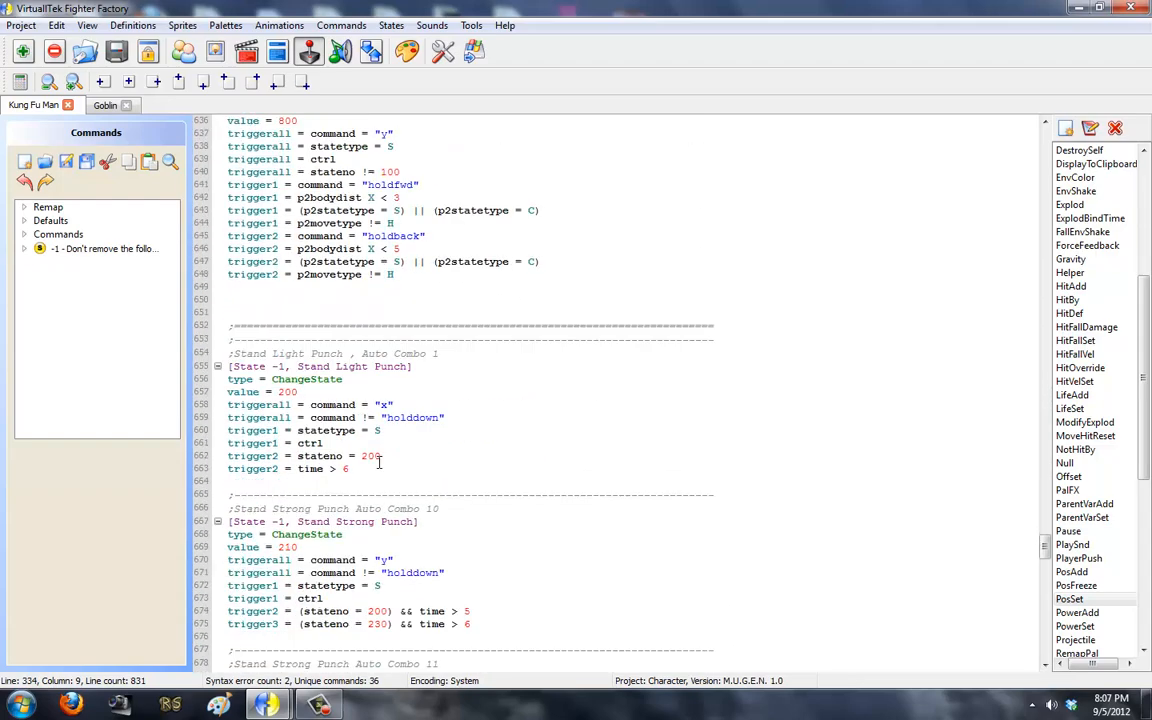
pyautogui.scroll(-3)
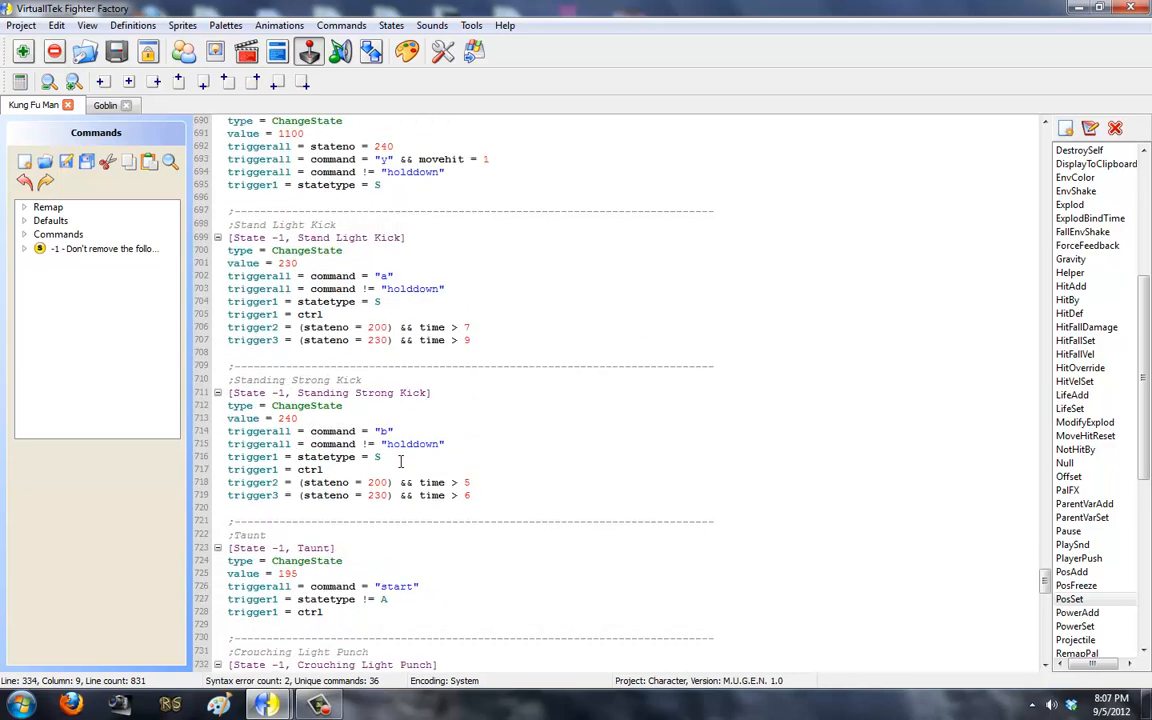
pyautogui.scroll(-3)
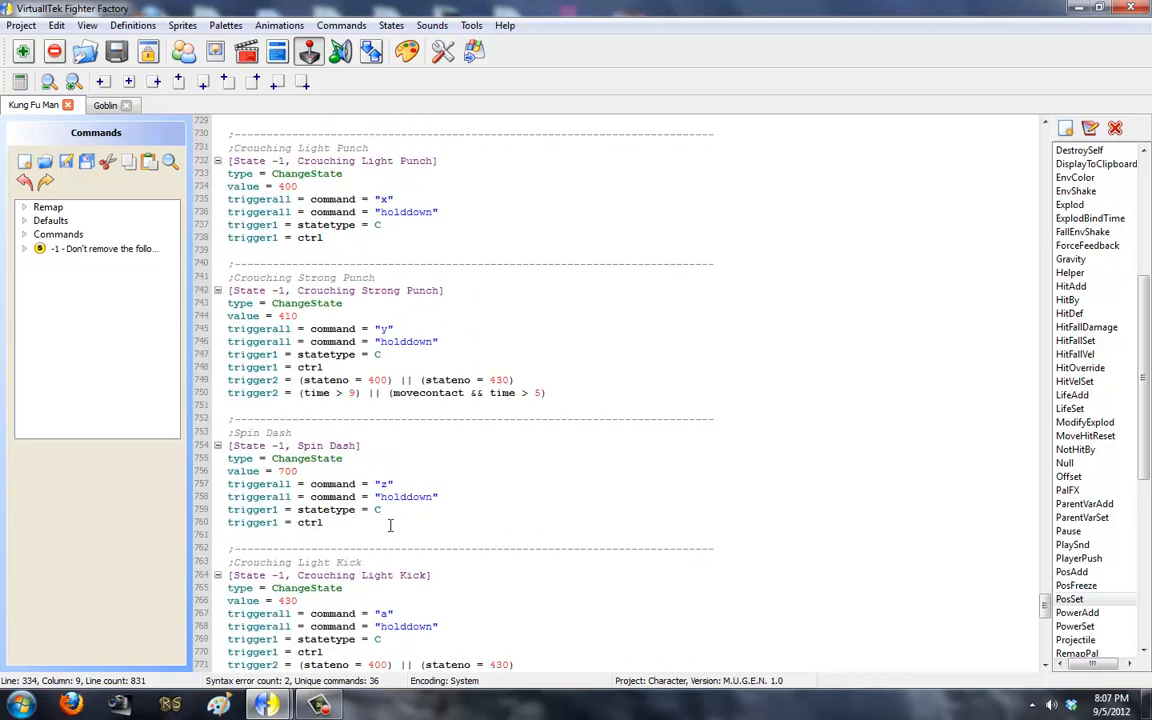
pyautogui.click(344, 510)
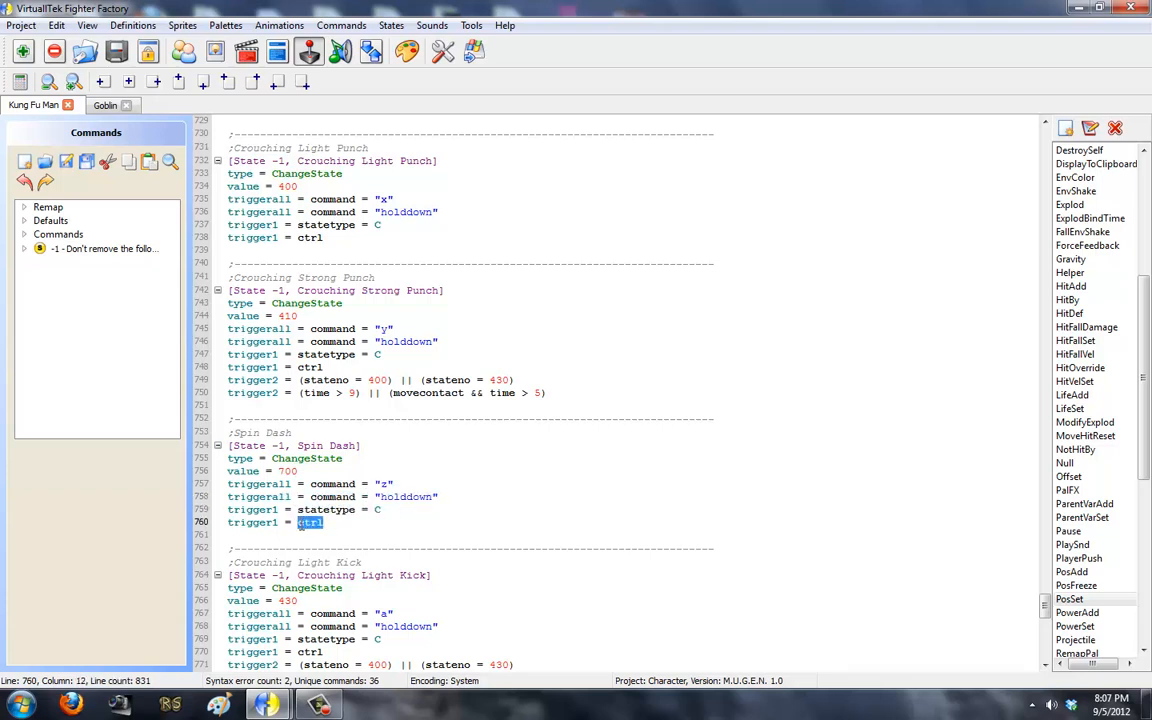
pyautogui.click(284, 470)
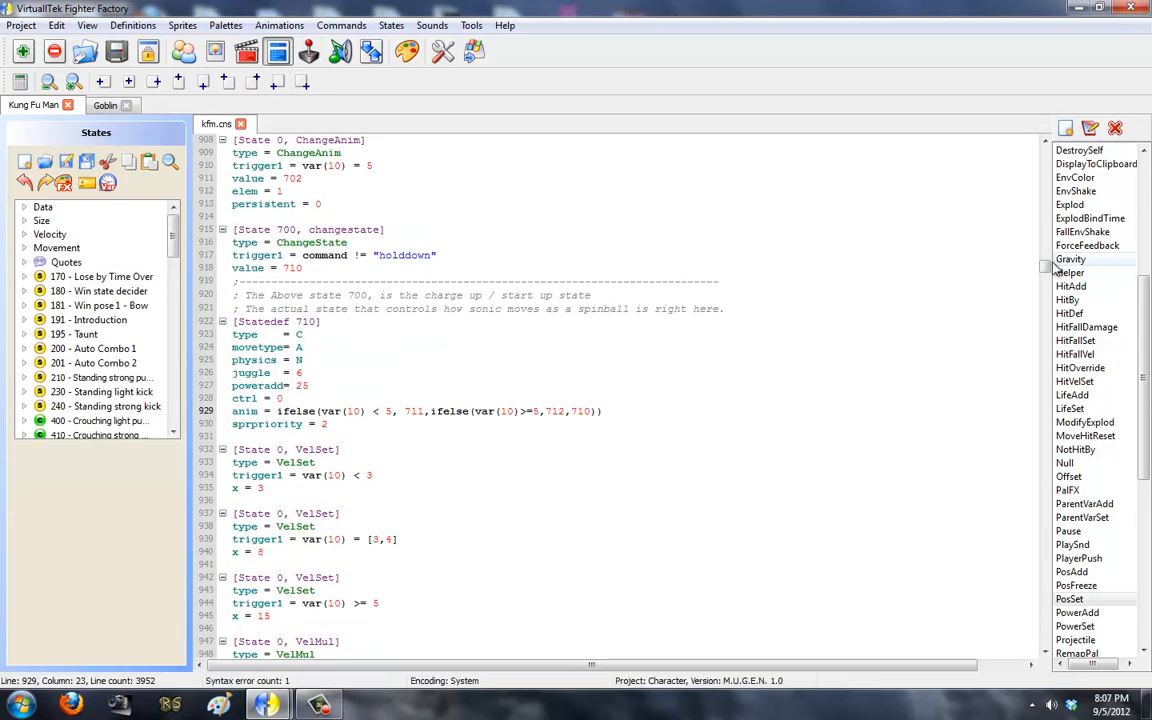
# Jump to '700 - Spin Dash Code' and its VarAdd raising var(10) on the z command.
pyautogui.scroll(-3)
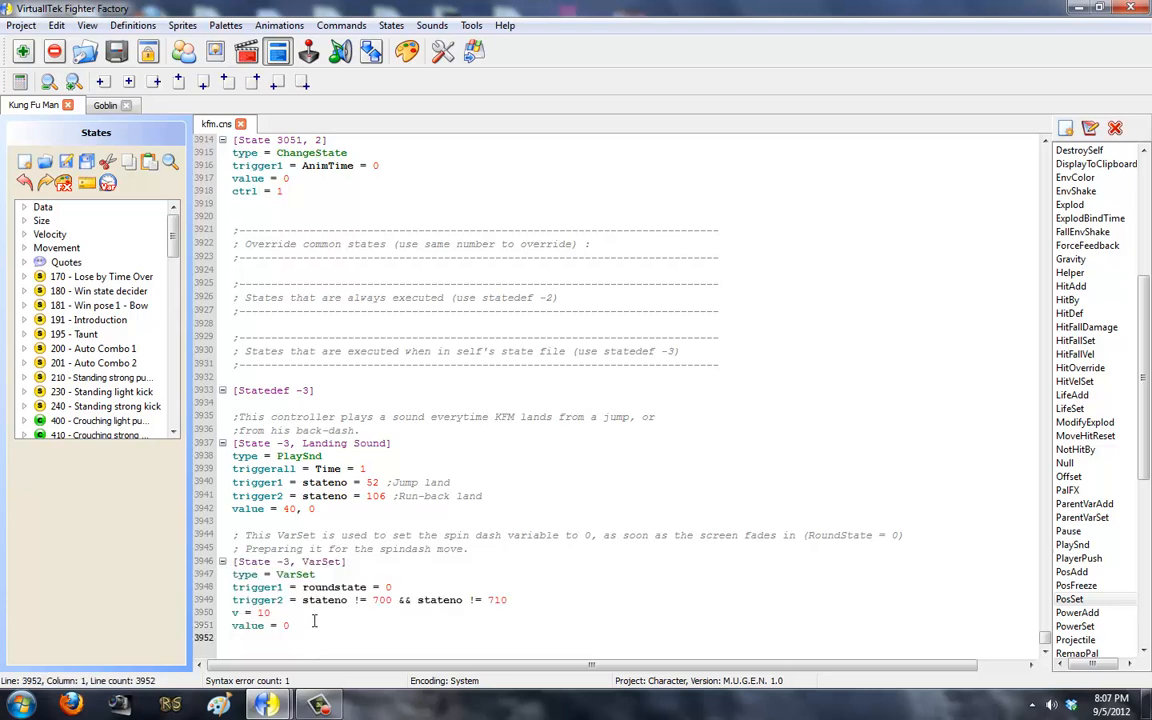
pyautogui.moveTo(304, 600); pyautogui.dragTo(508, 600)
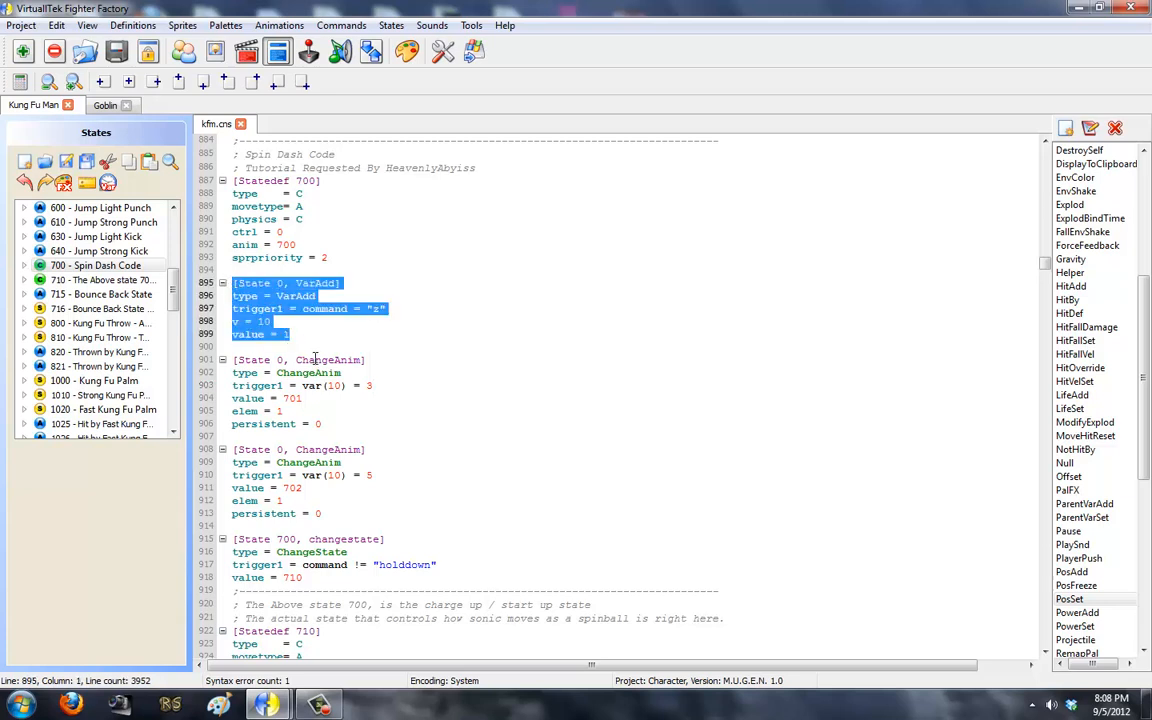
pyautogui.scroll(-3)
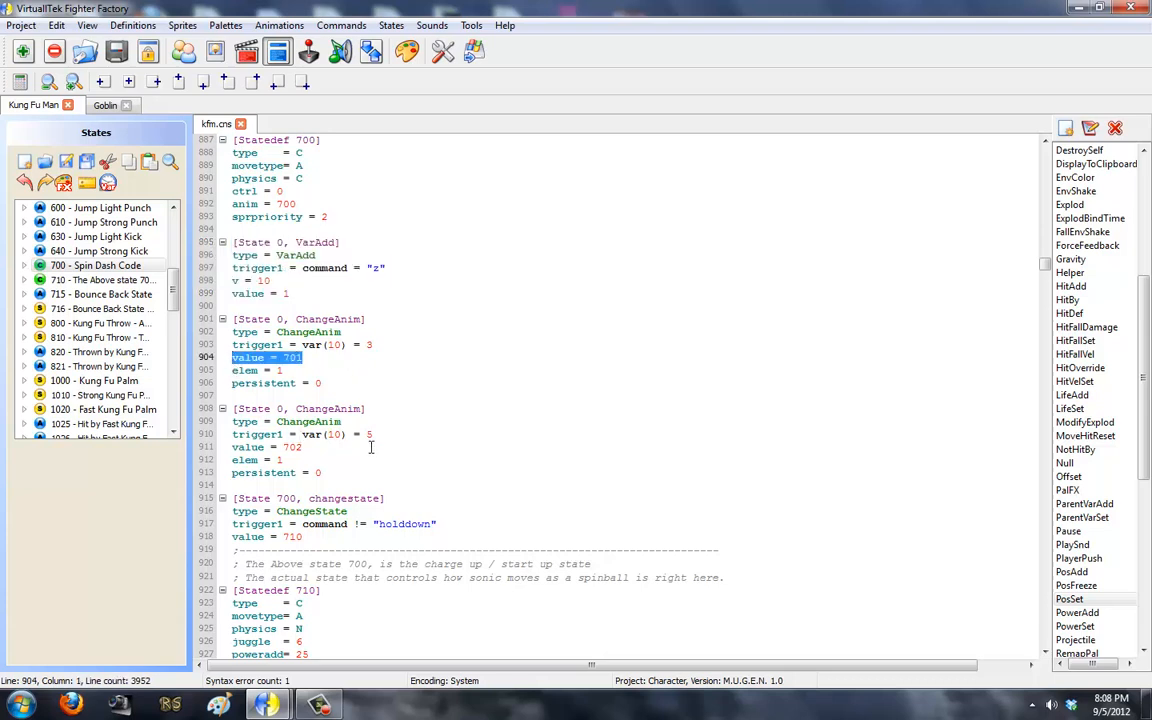
pyautogui.scroll(-3)
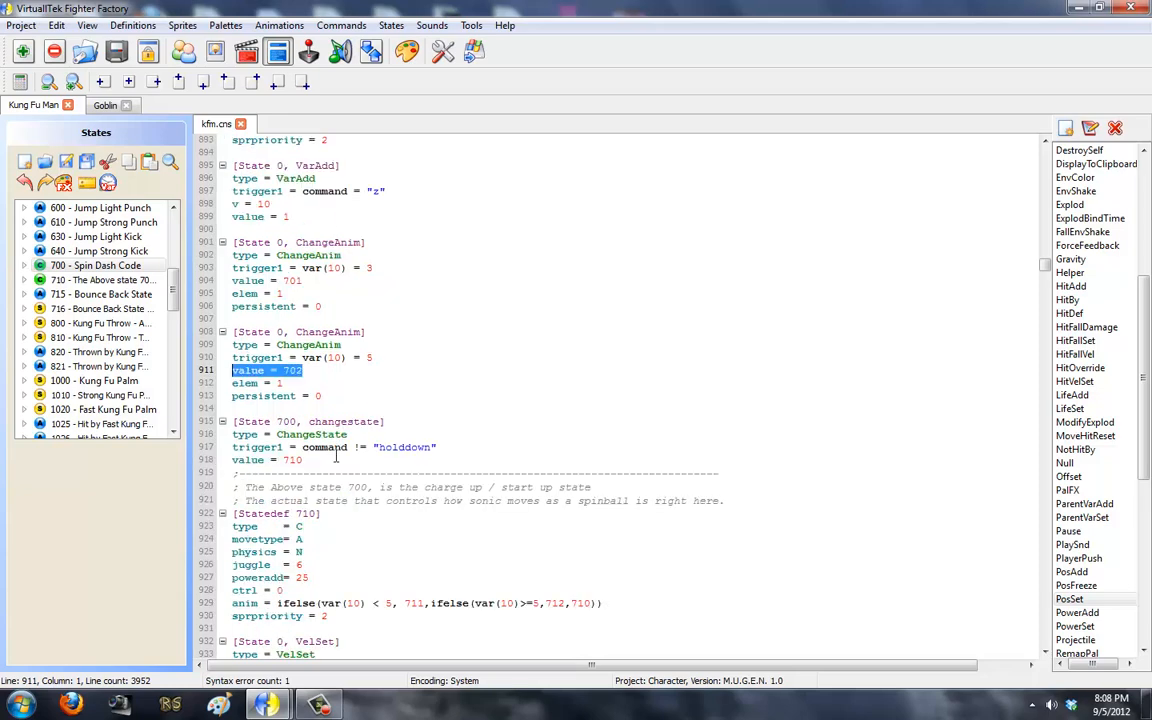
pyautogui.scroll(-3)
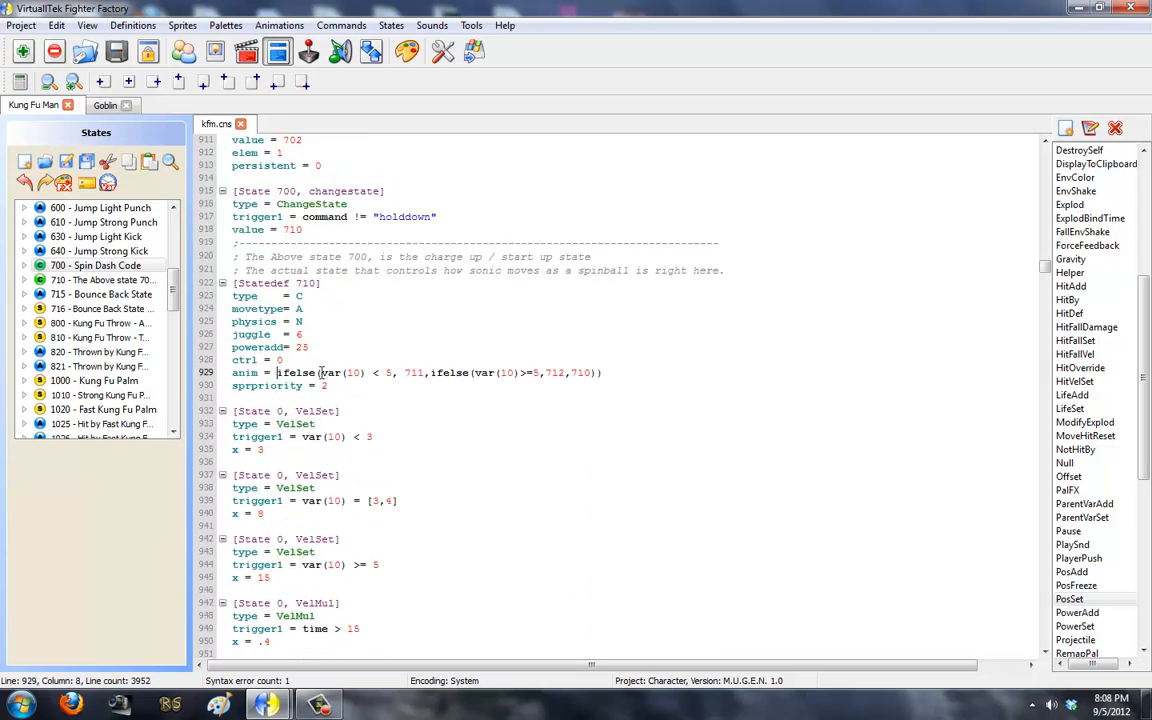
pyautogui.moveTo(280, 372); pyautogui.dragTo(604, 372)
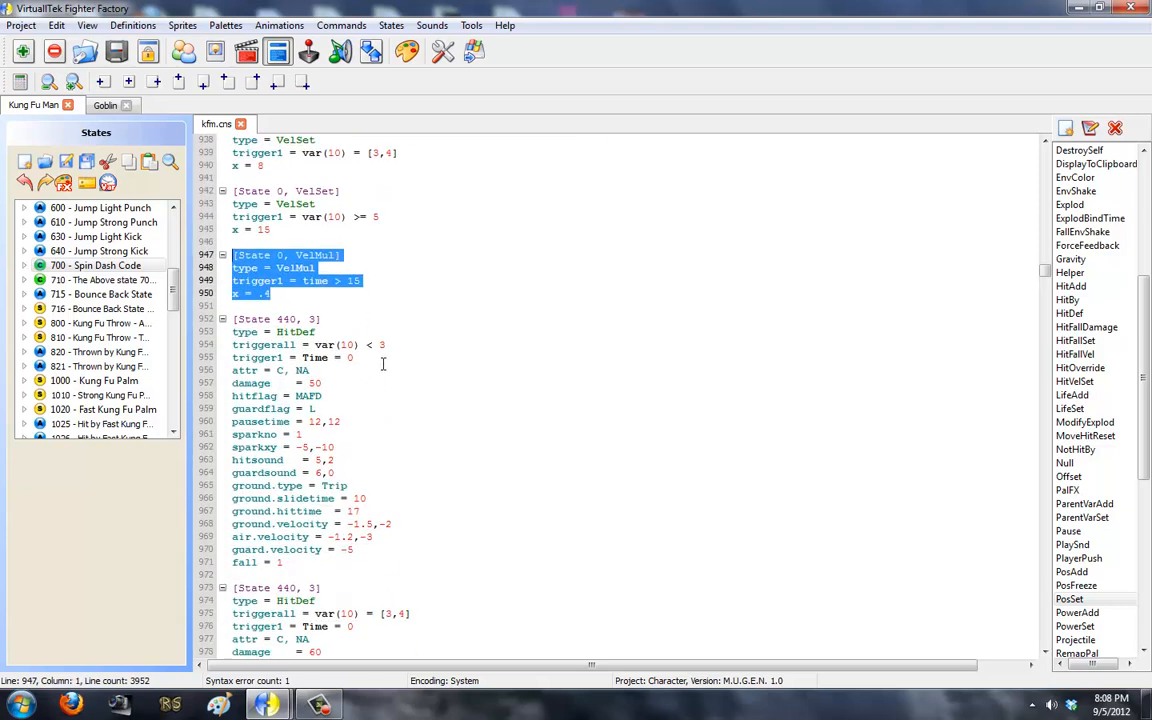
pyautogui.scroll(-3)
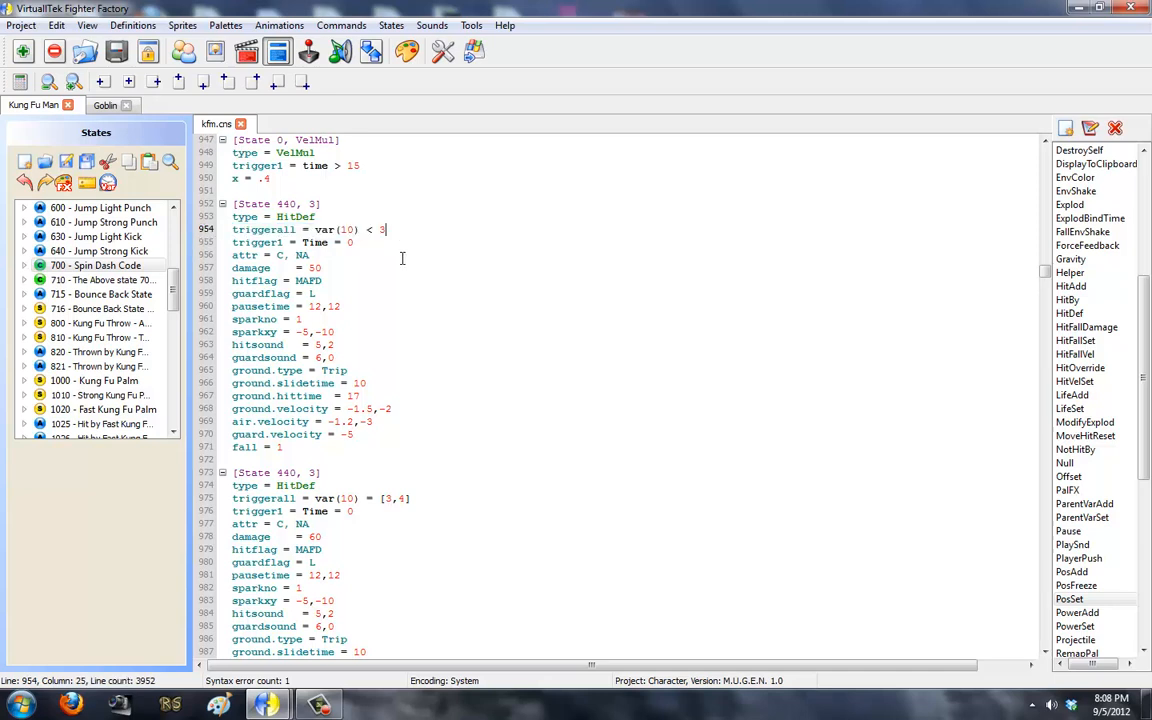
pyautogui.scroll(-3)
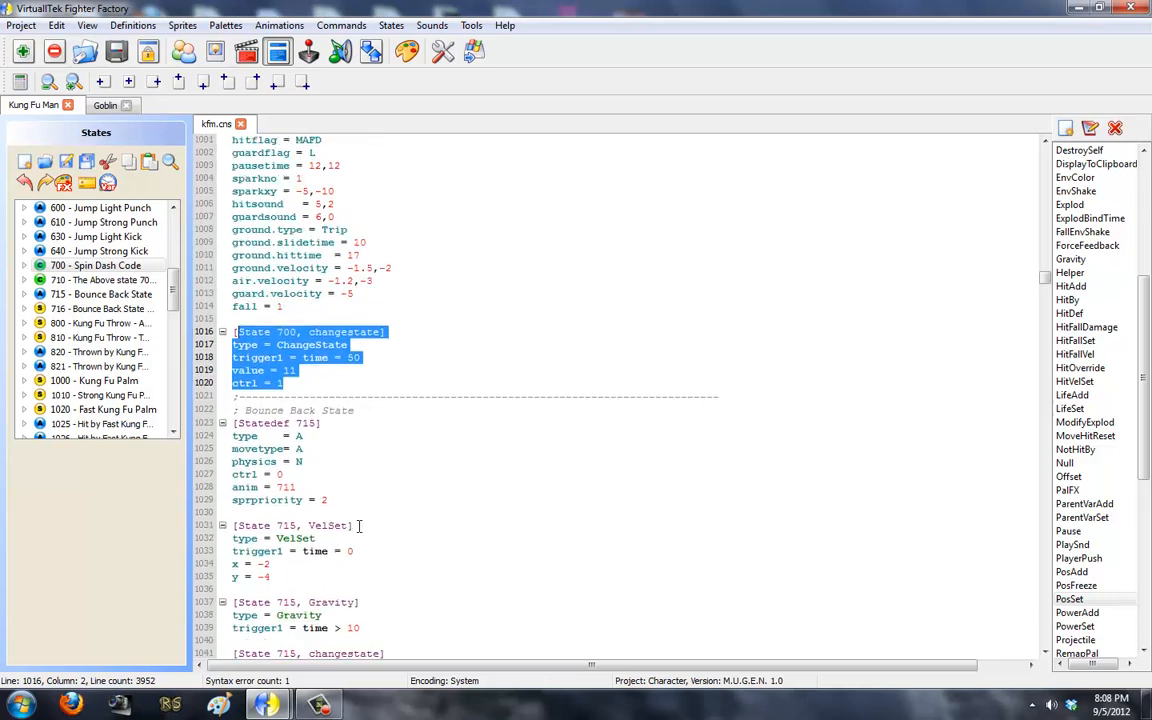
pyautogui.scroll(-3)
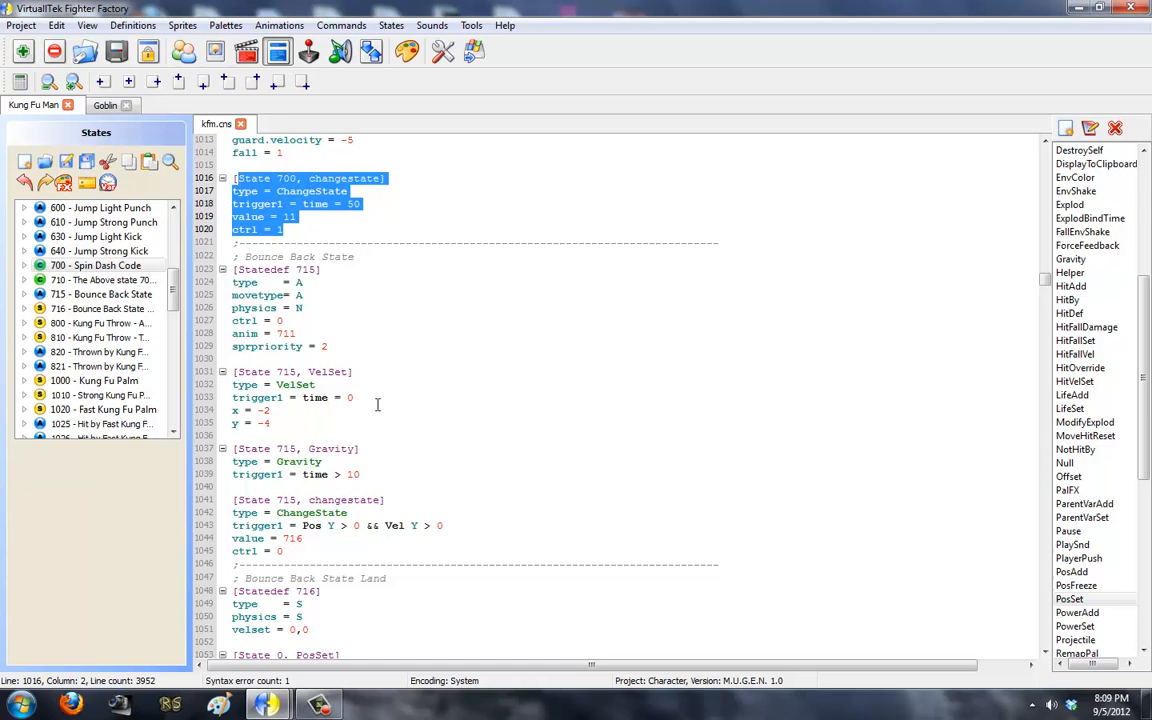
pyautogui.scroll(-3)
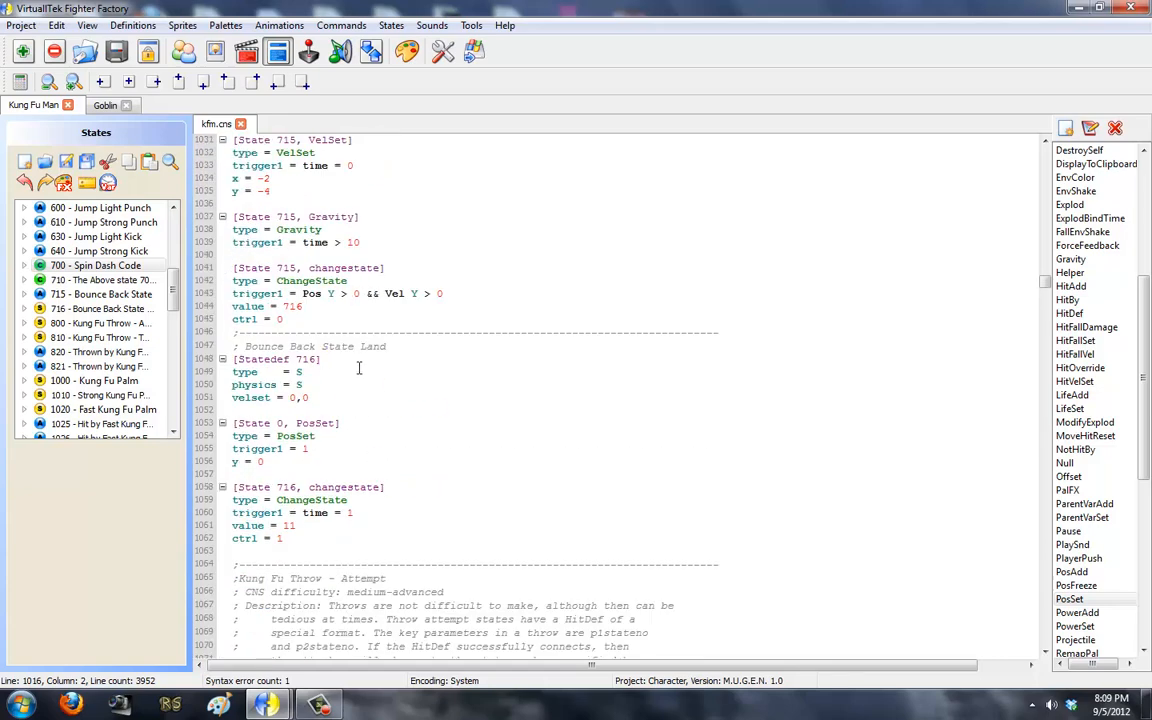
pyautogui.moveTo(334, 462)
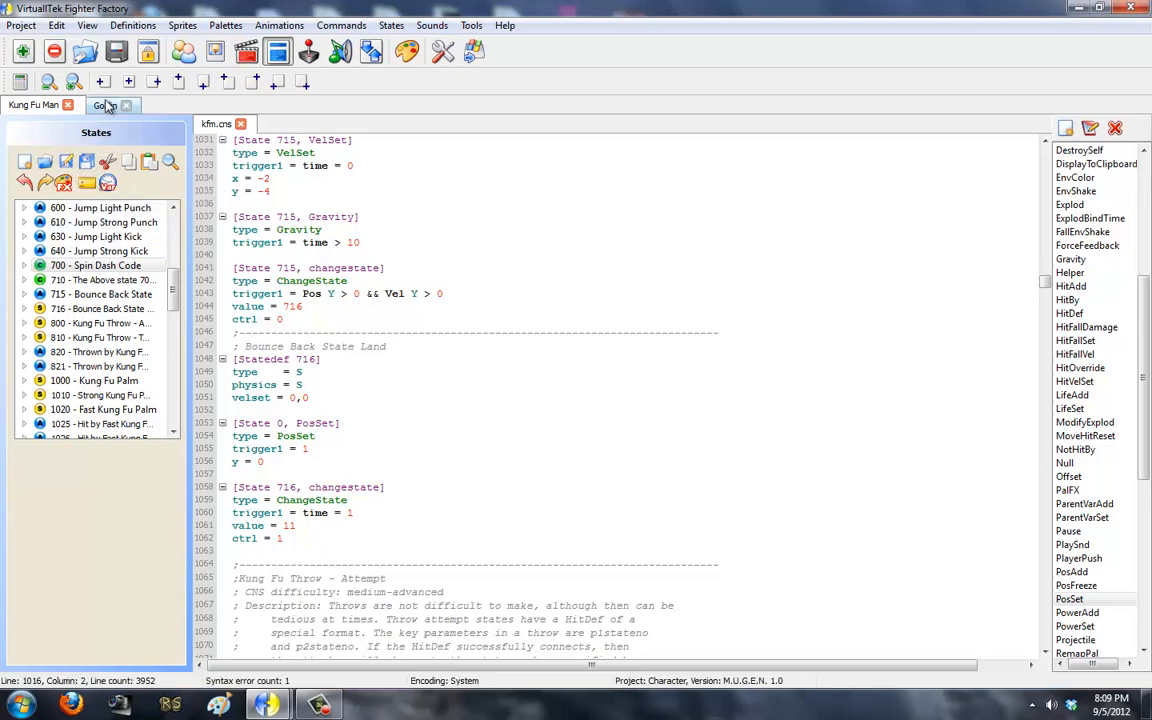
# In Goblin's State 210 ChangeAnim set persistent = 1, ready for a M.U.G.E.N test run.
pyautogui.click(104, 104)
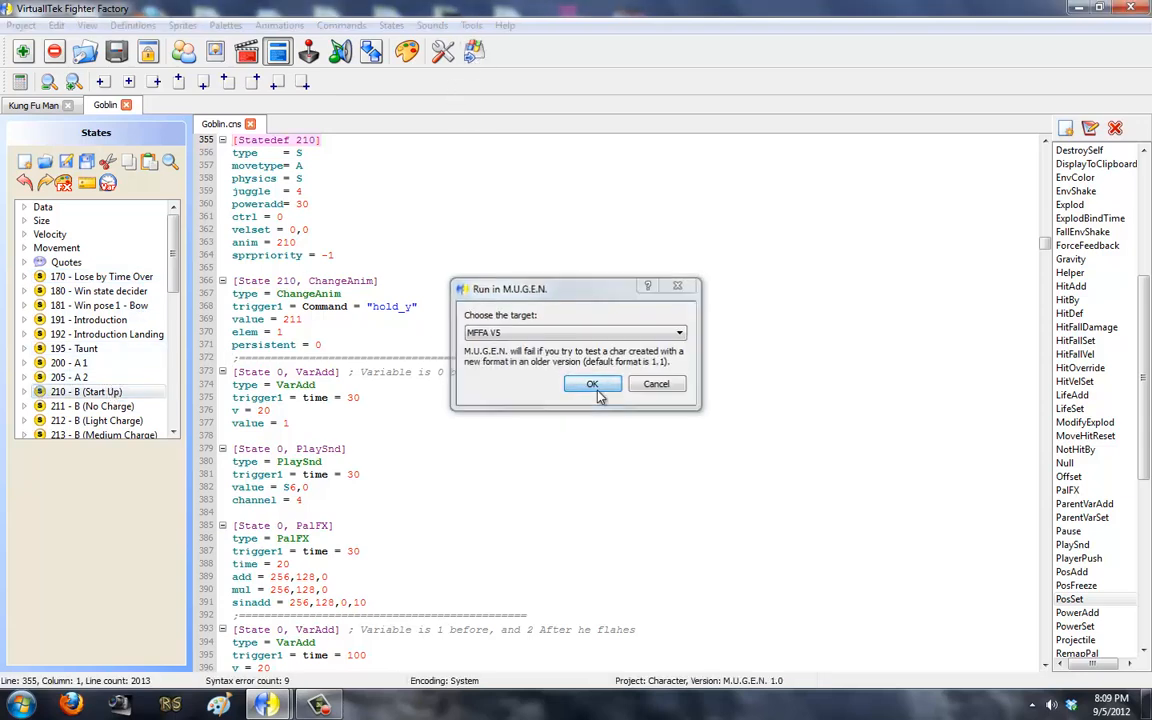
pyautogui.click(592, 384)
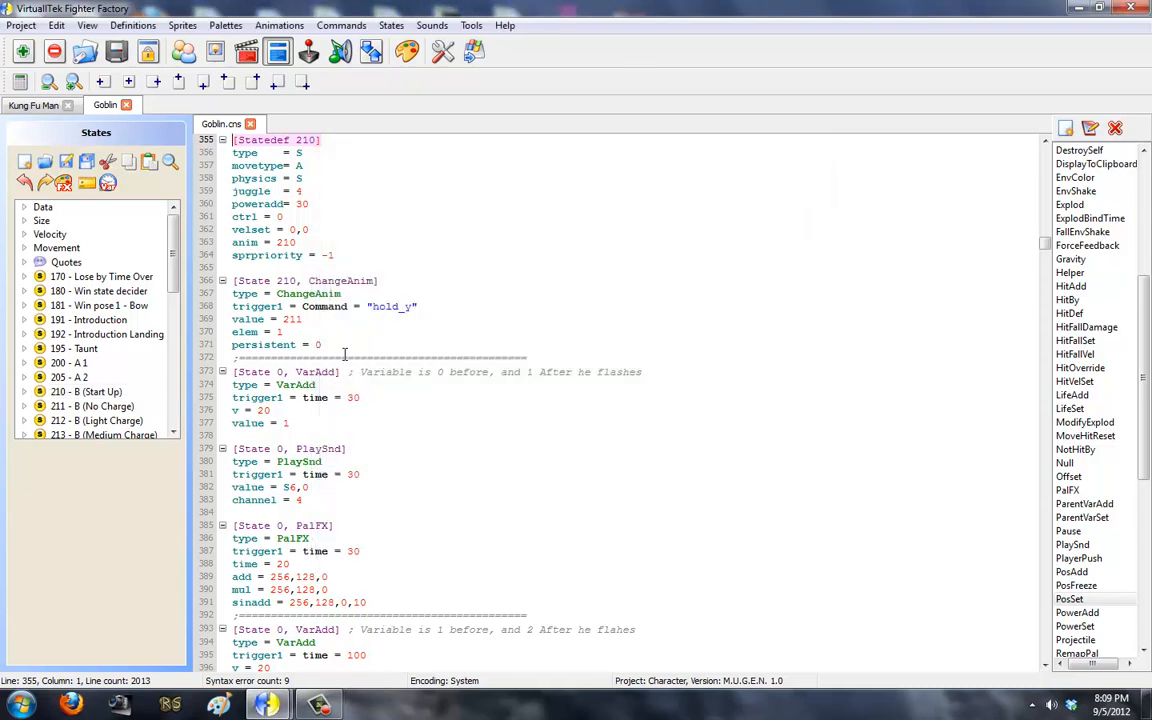
pyautogui.write('1')
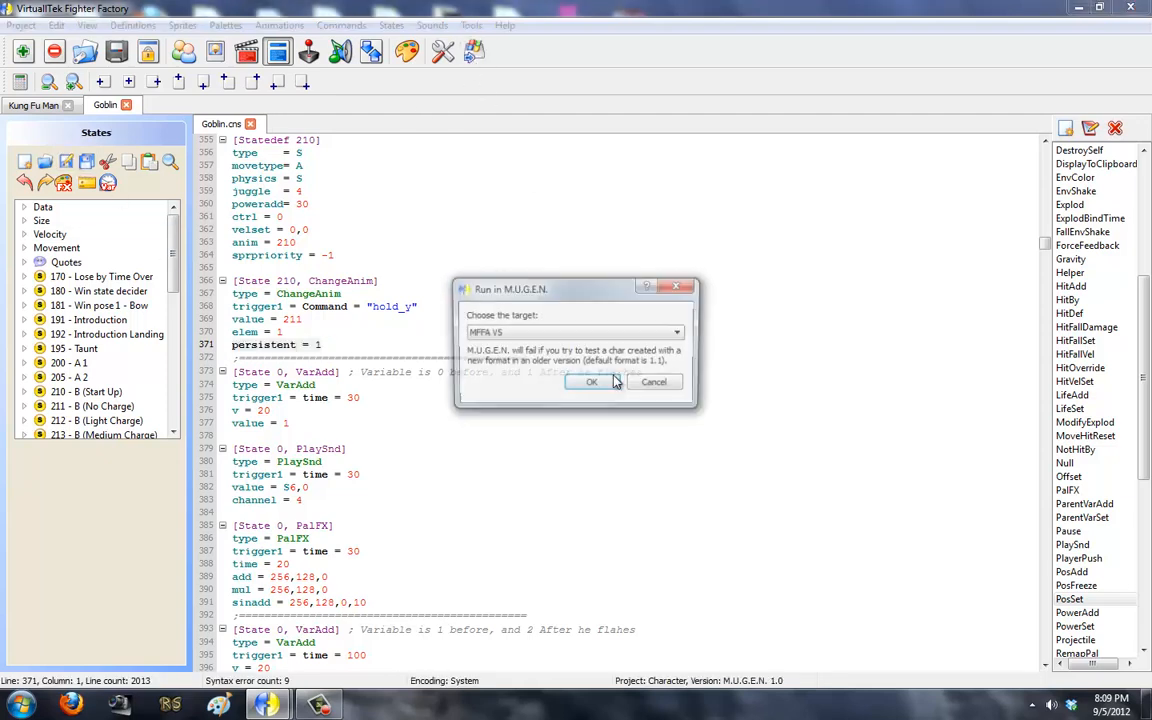
pyautogui.click(592, 382)
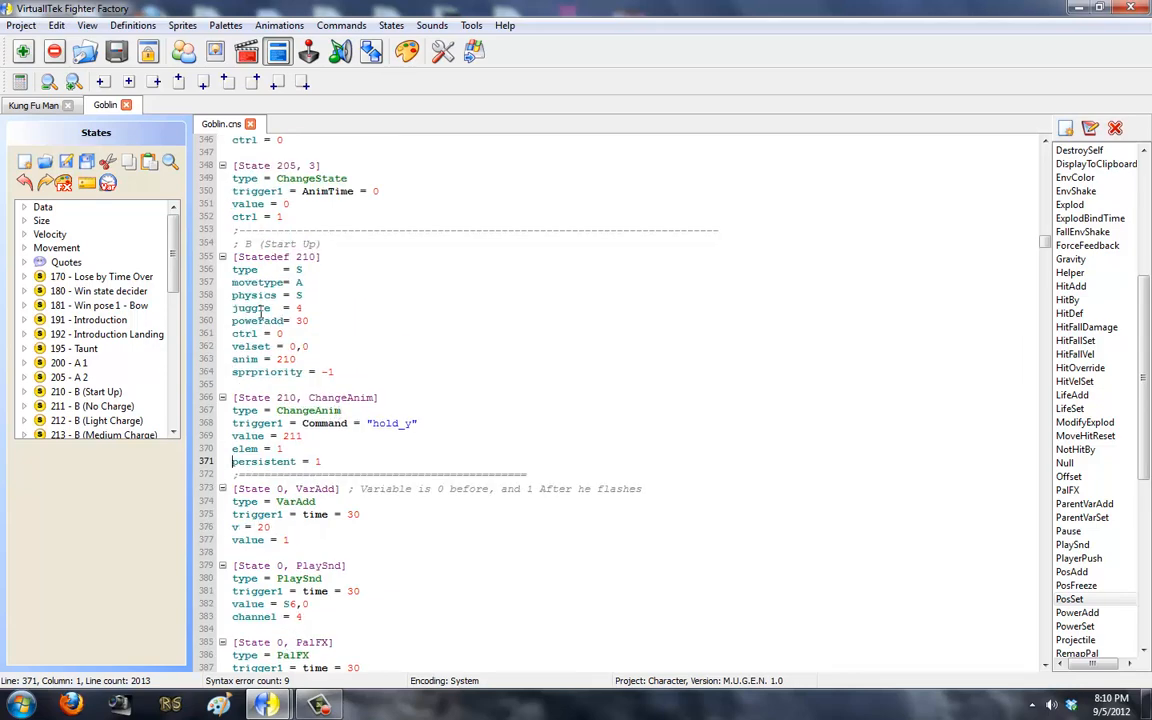
pyautogui.scroll(-3)
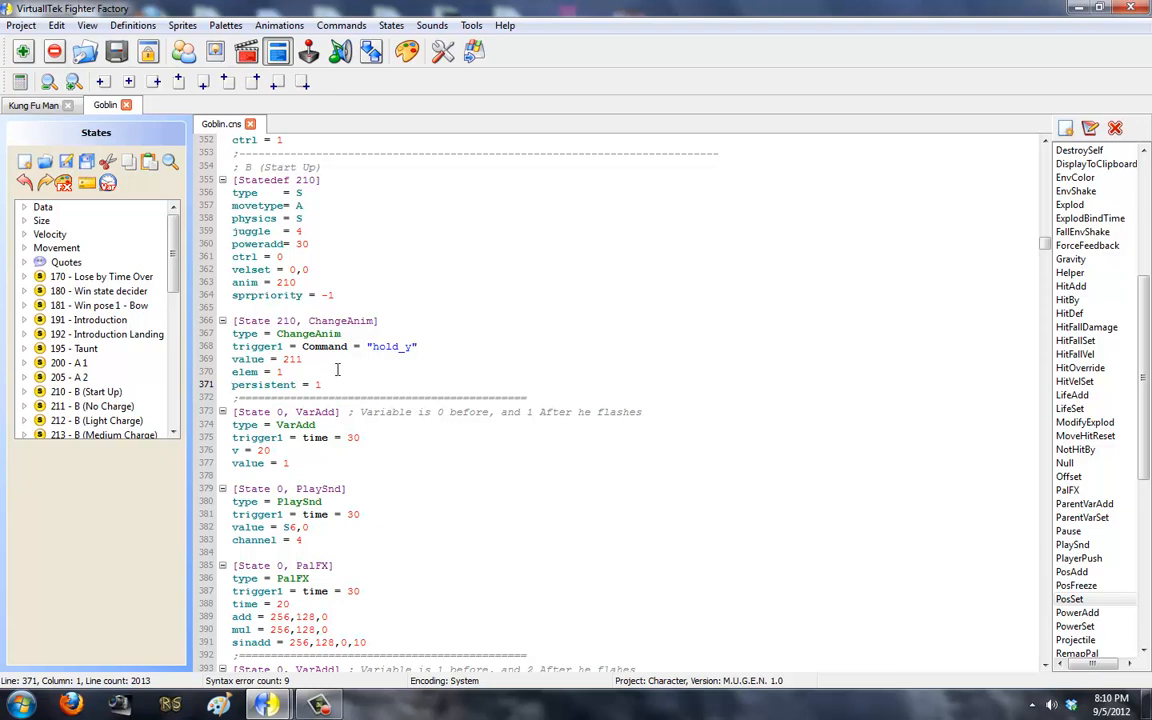
pyautogui.moveTo(362, 370)
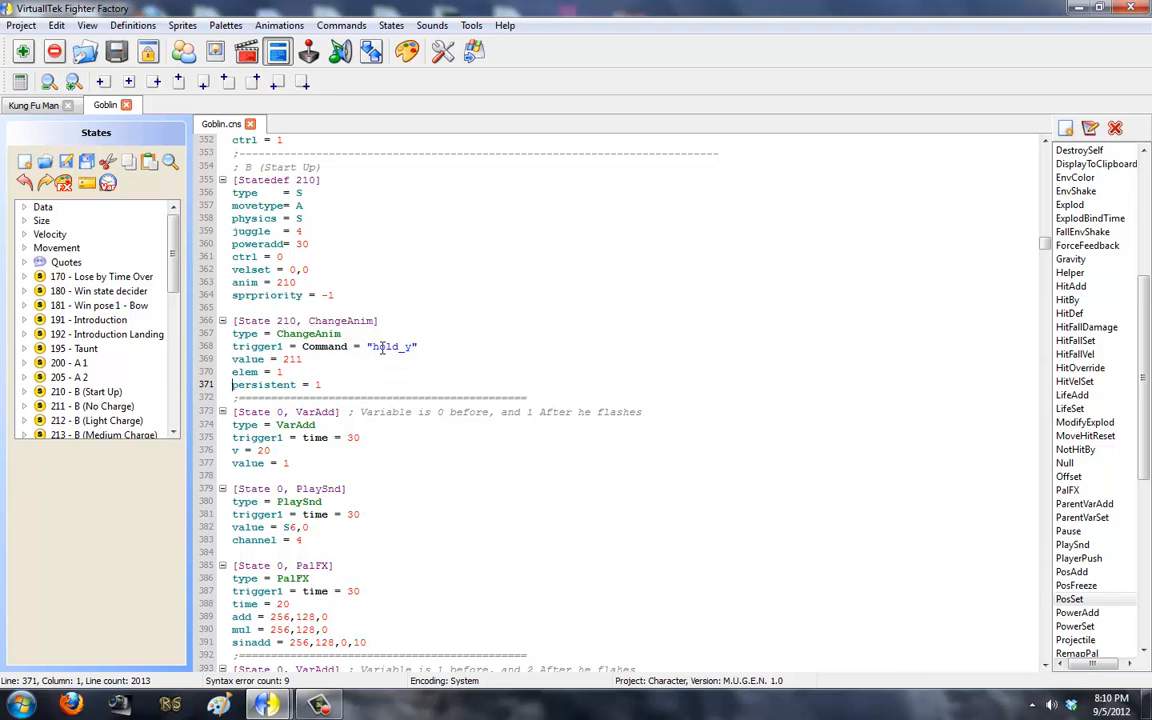
pyautogui.moveTo(232, 320); pyautogui.dragTo(320, 384)
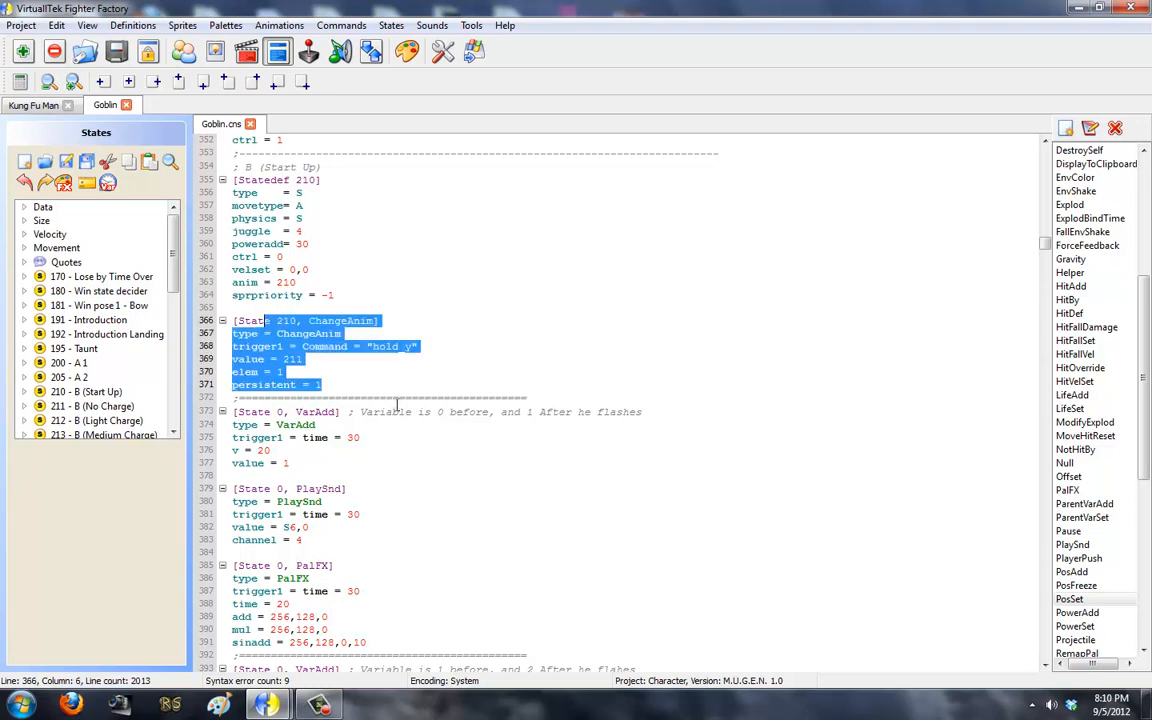
pyautogui.scroll(-3)
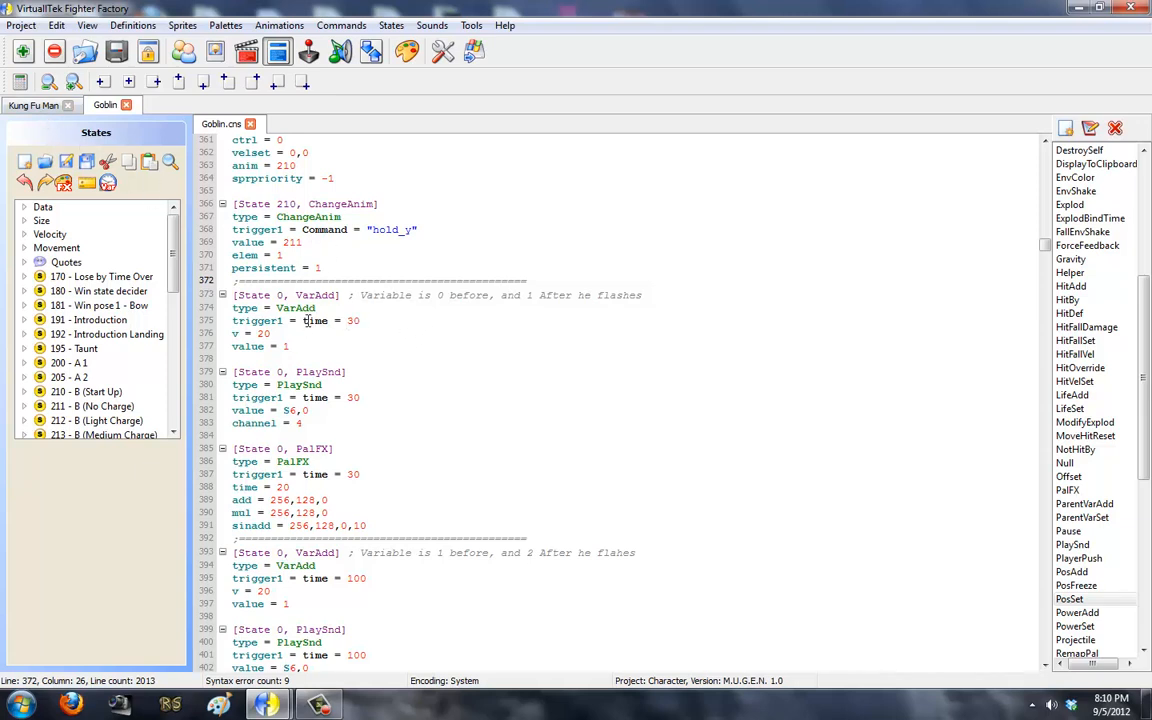
pyautogui.moveTo(380, 224)
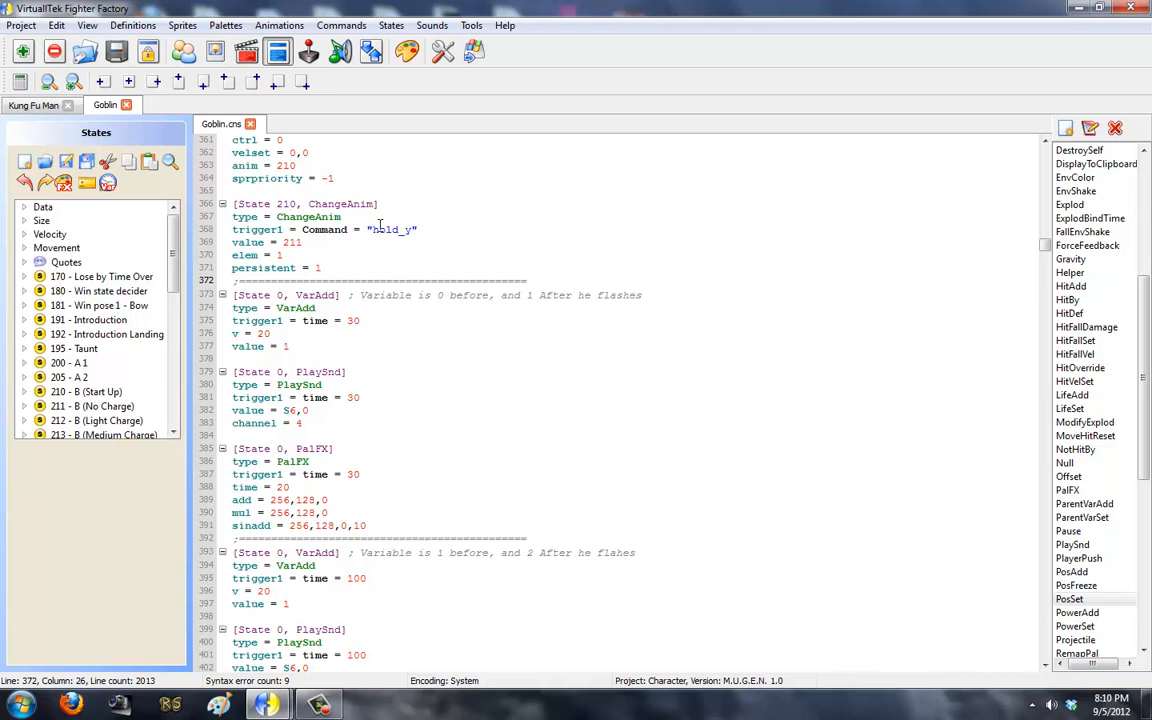
pyautogui.doubleClick(384, 230)
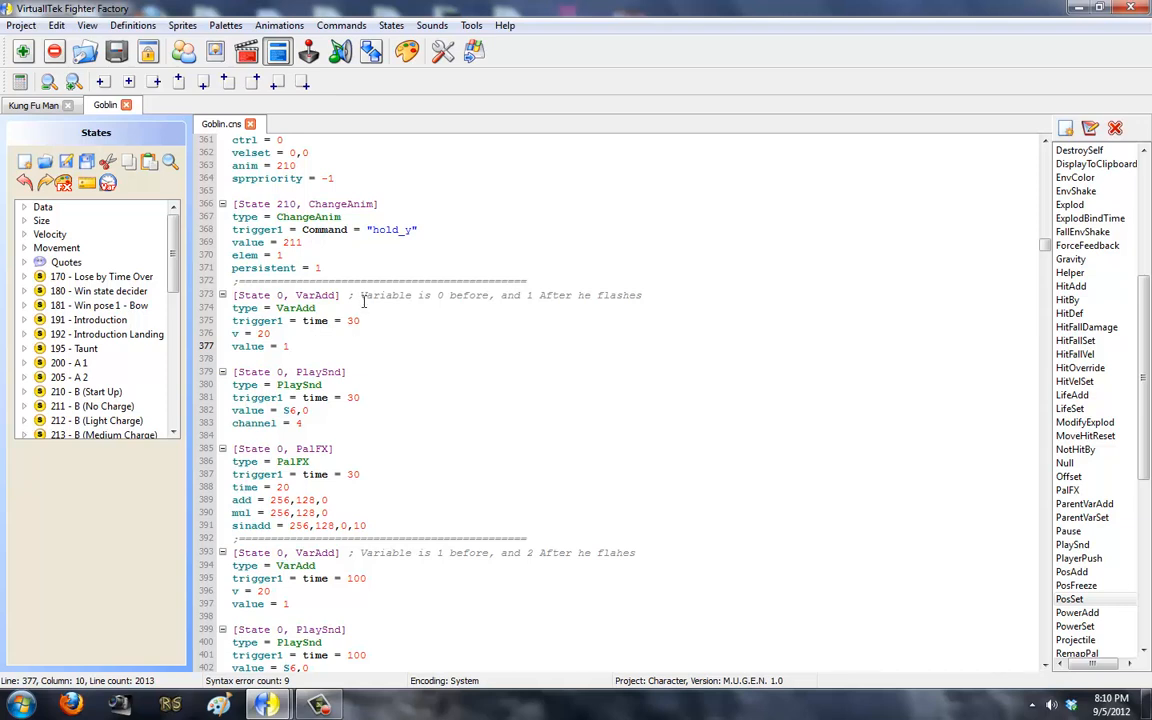
pyautogui.moveTo(360, 296); pyautogui.dragTo(496, 296)
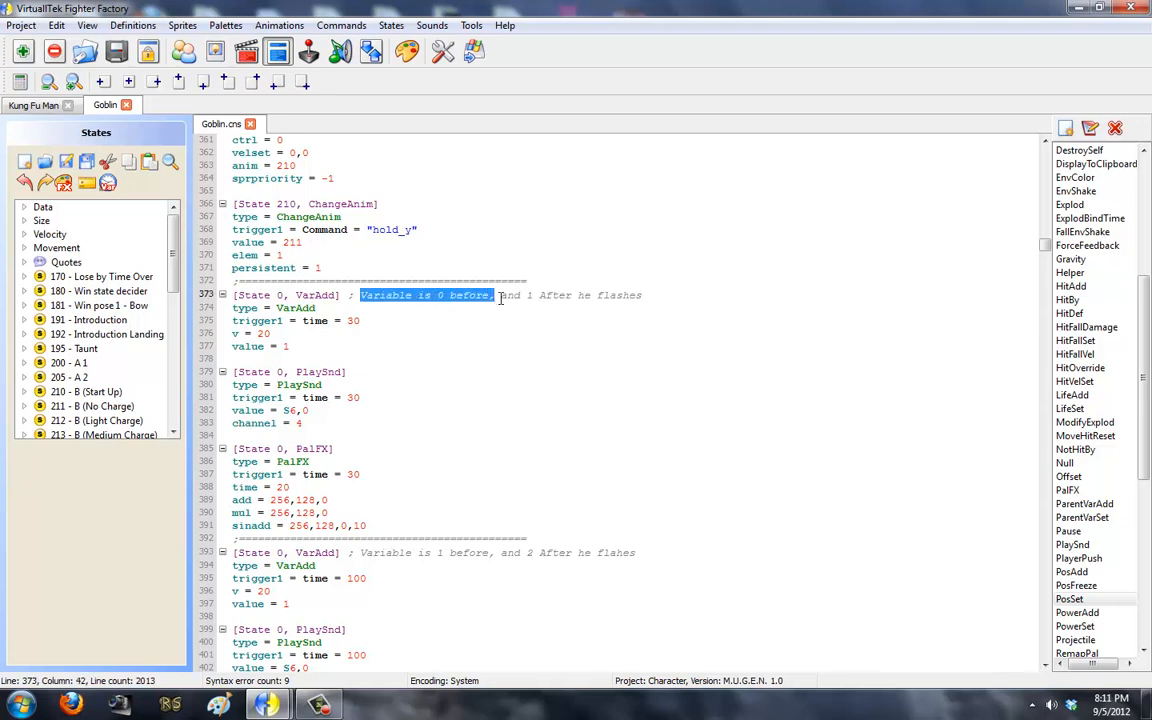
pyautogui.click(380, 396)
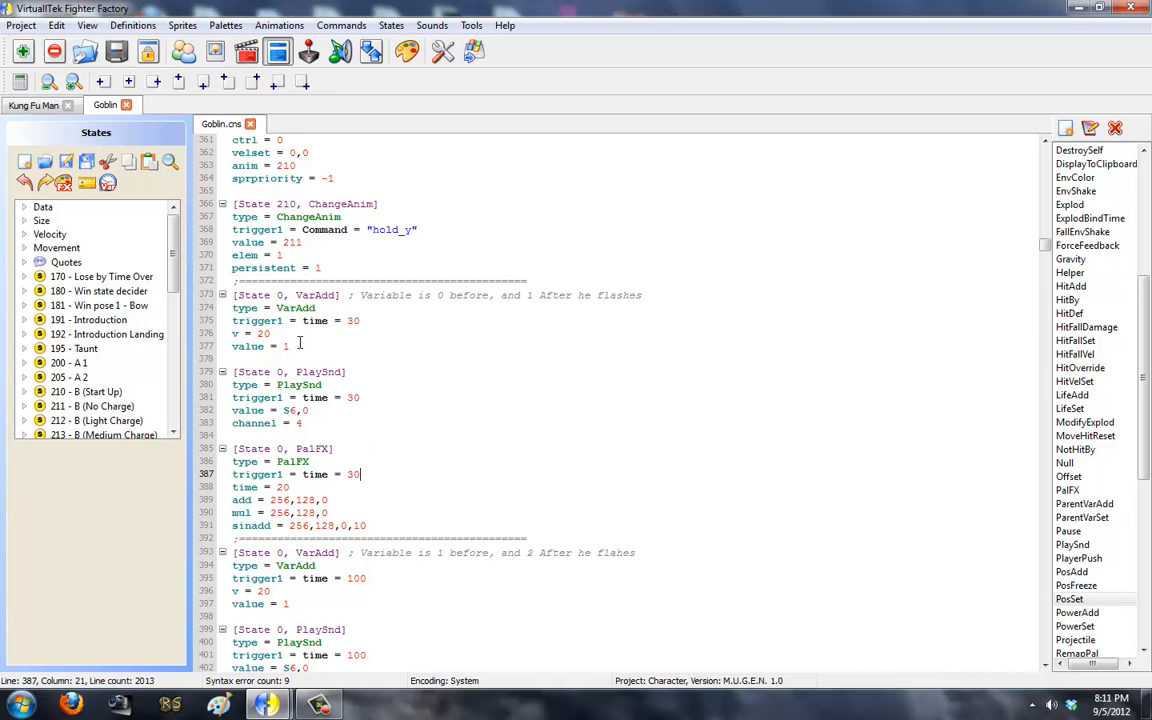
pyautogui.scroll(-3)
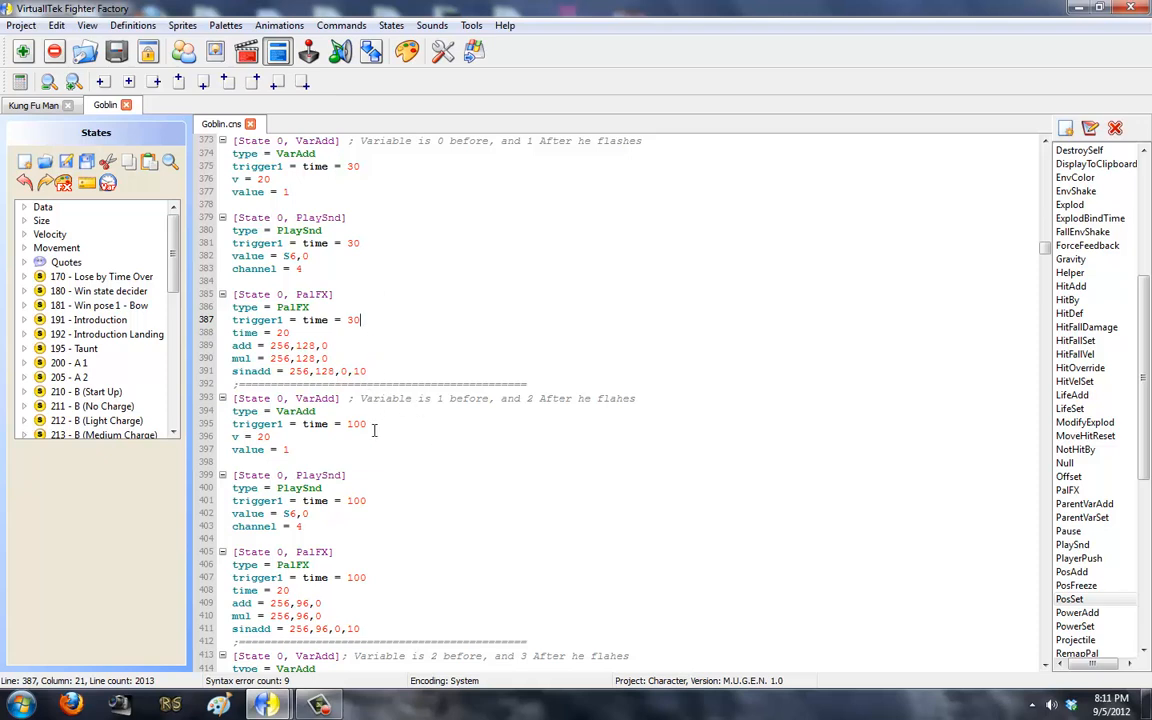
pyautogui.moveTo(528, 400)
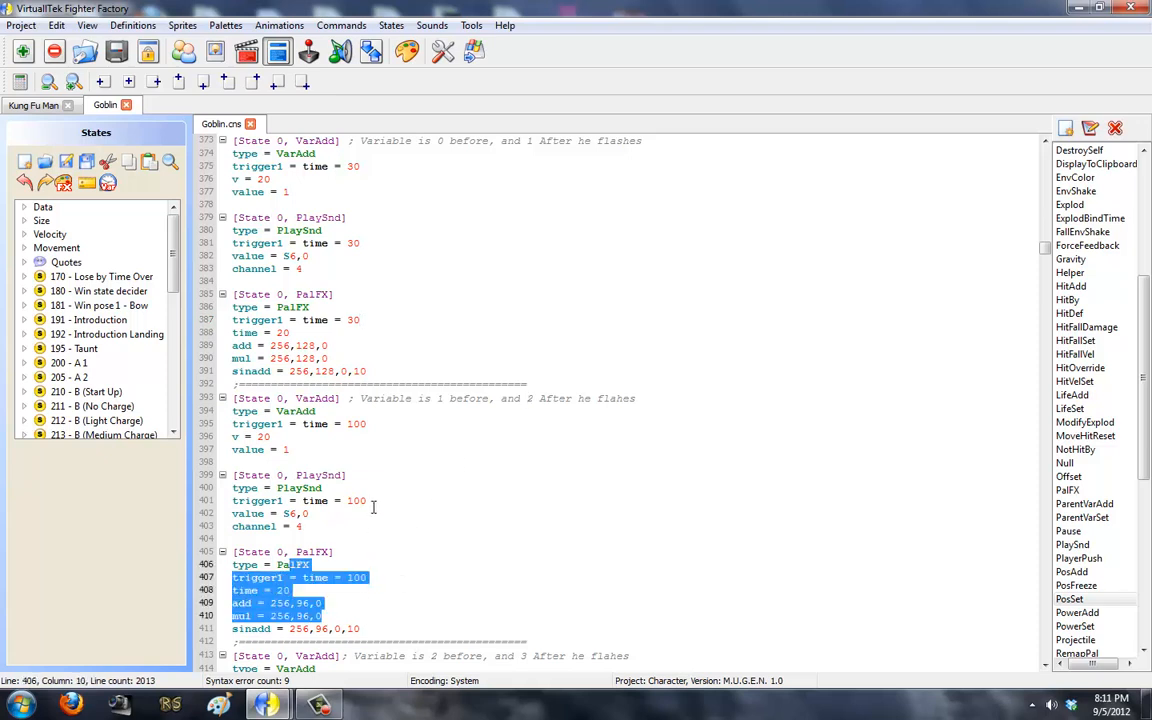
pyautogui.scroll(-3)
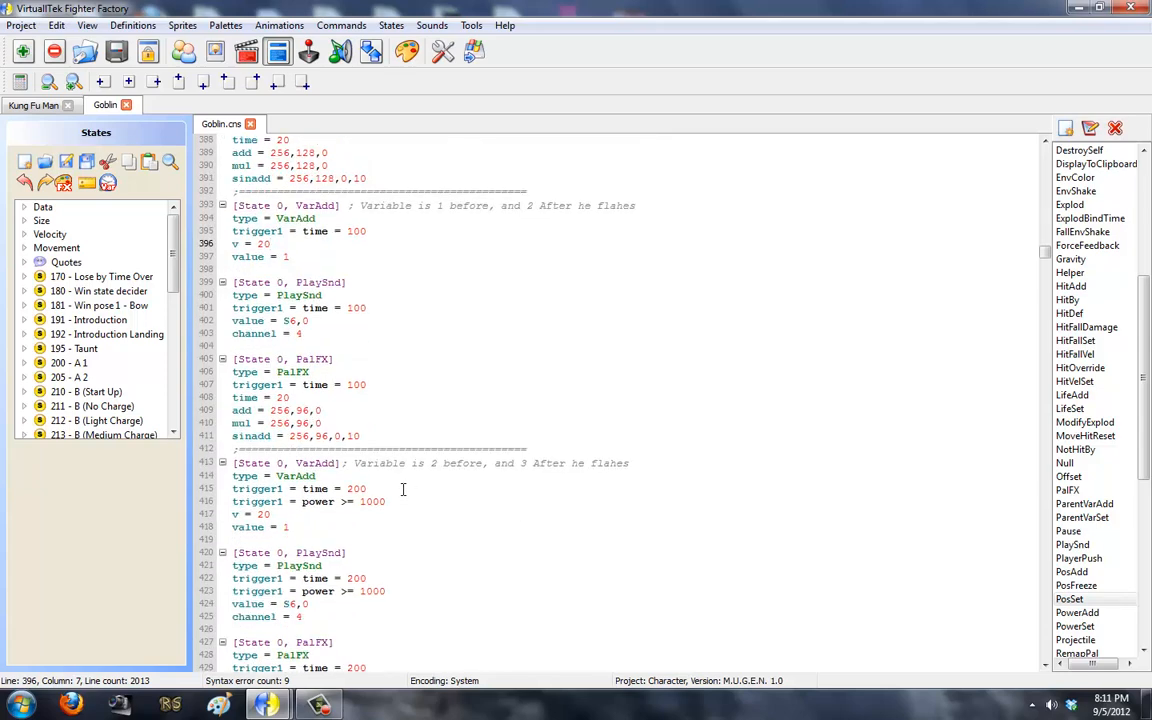
pyautogui.scroll(-3)
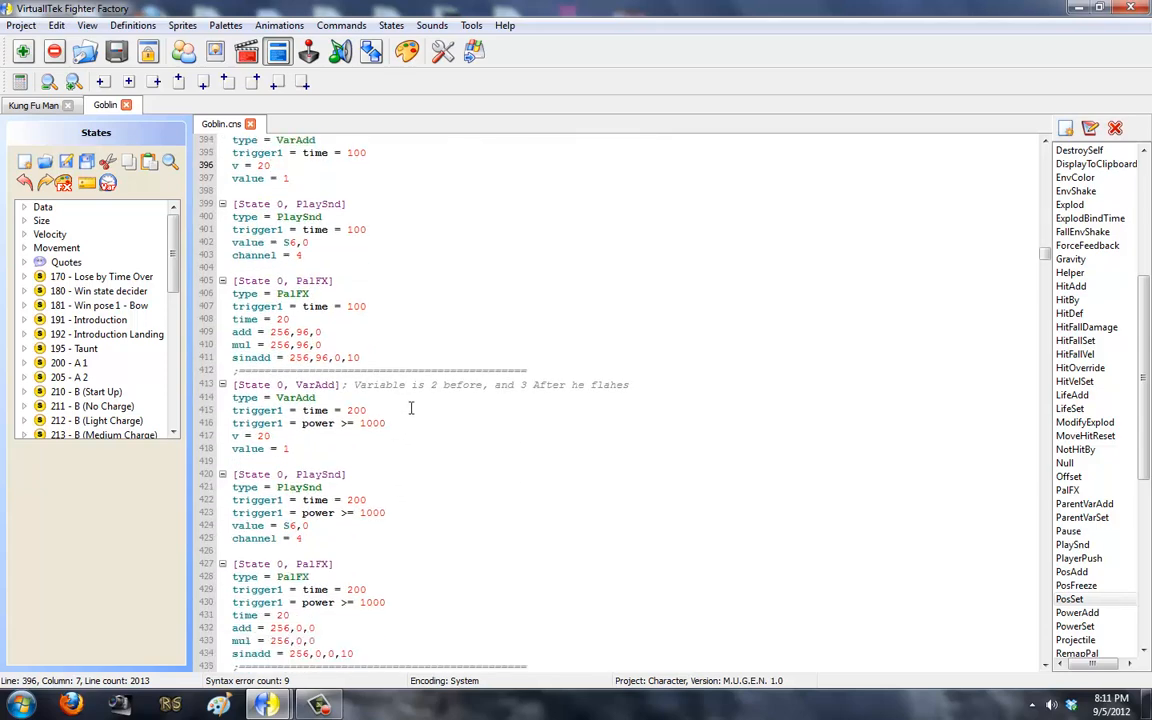
pyautogui.click(270, 164)
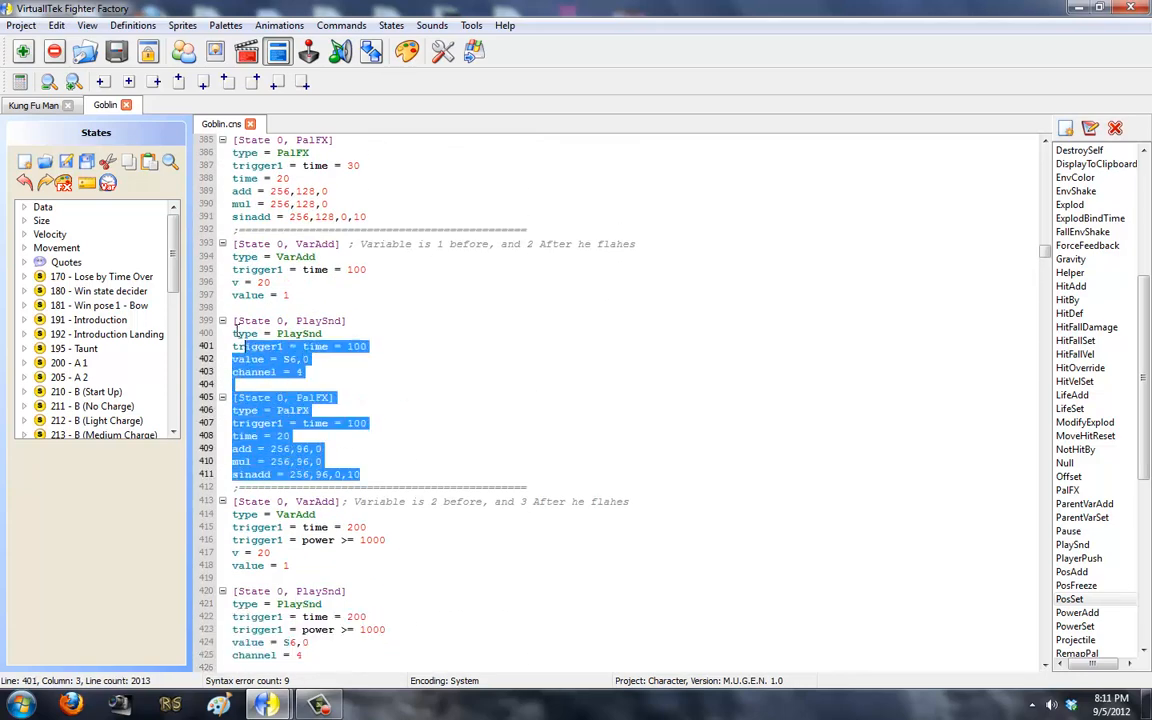
pyautogui.scroll(-3)
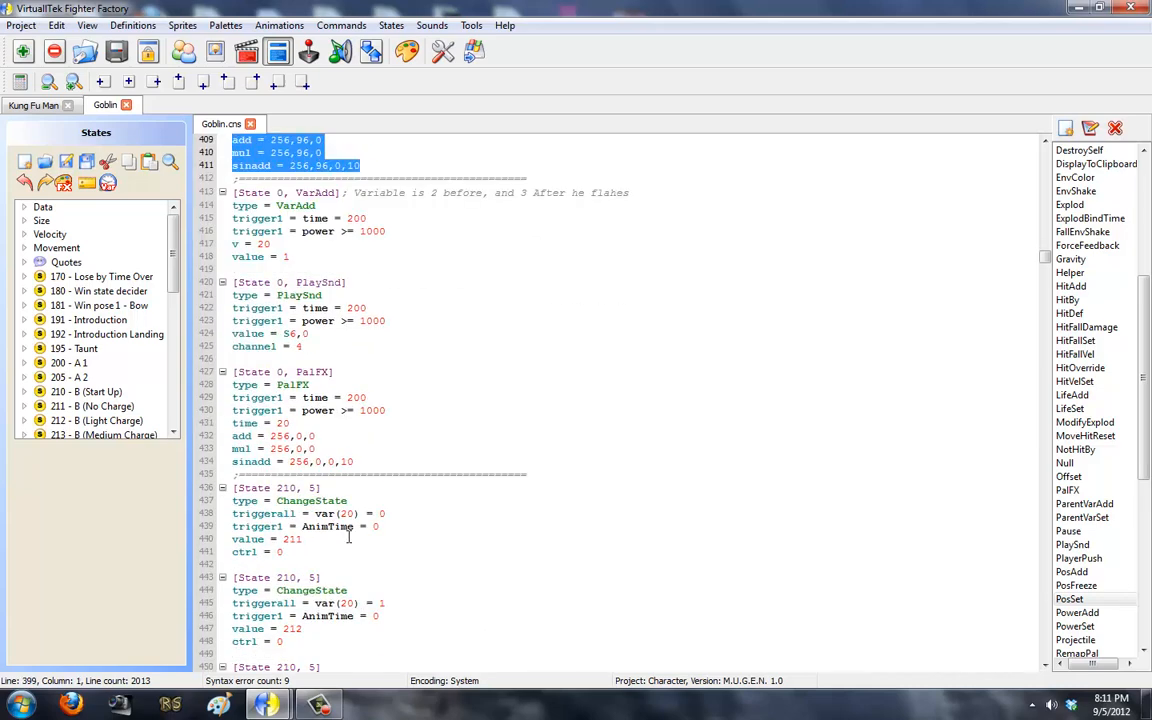
pyautogui.scroll(-3)
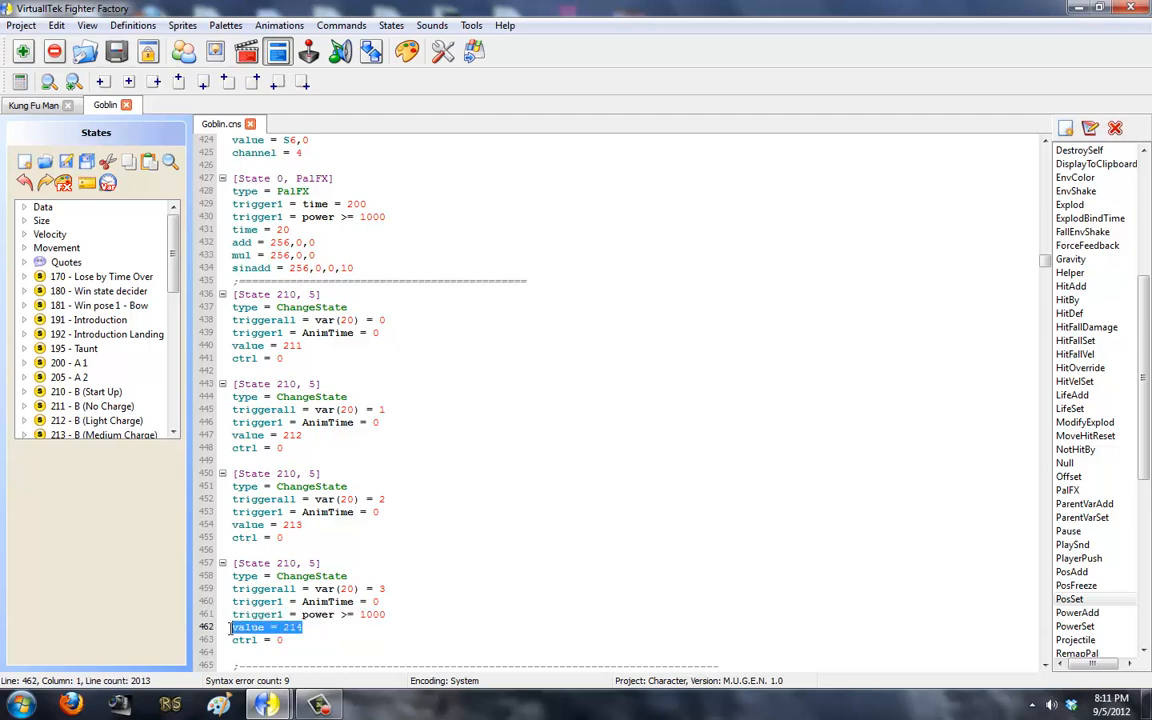
pyautogui.scroll(-3)
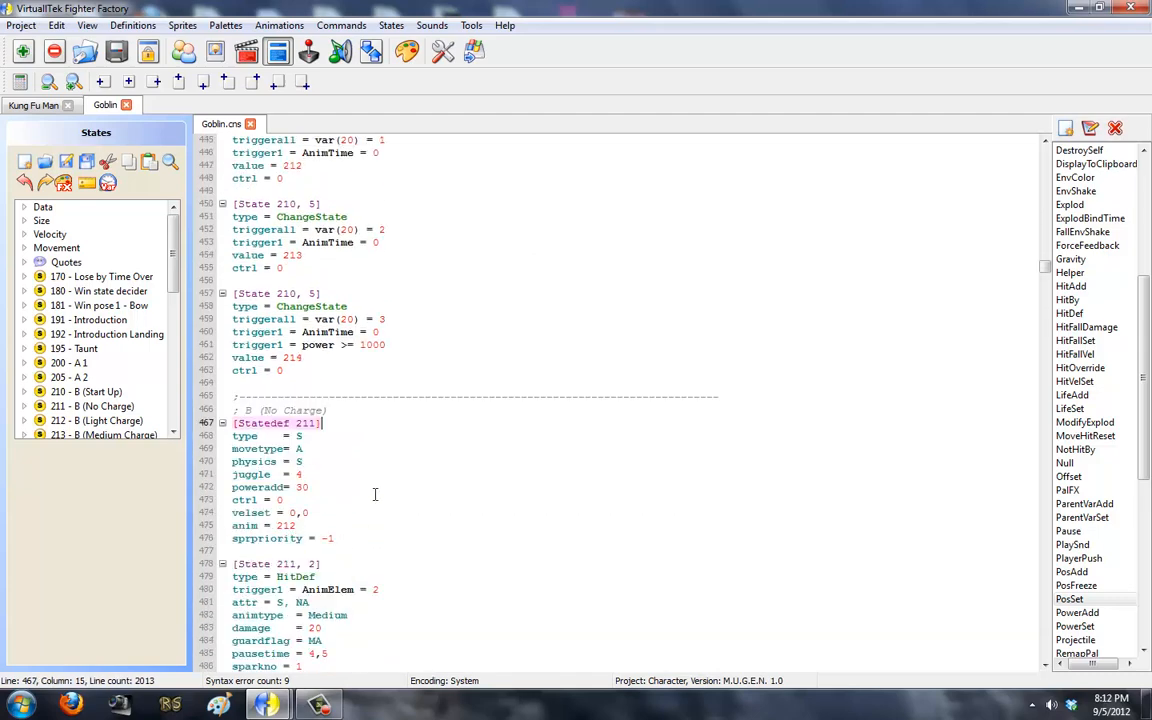
pyautogui.scroll(-3)
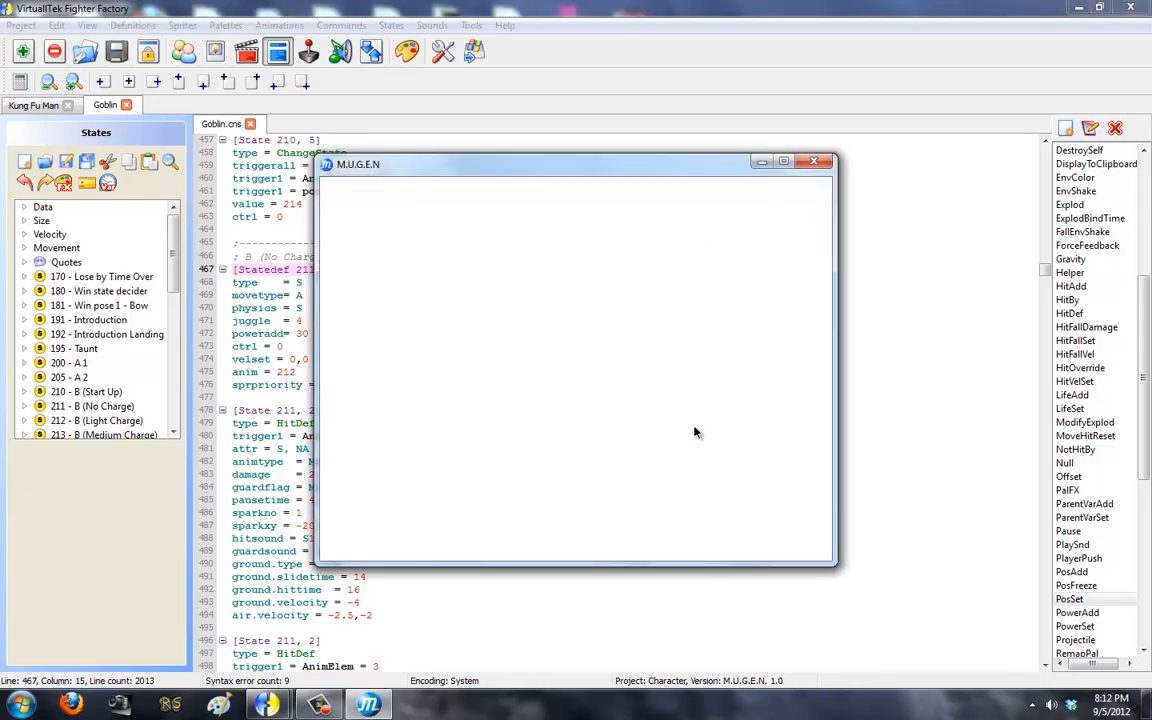
pyautogui.moveTo(556, 180)
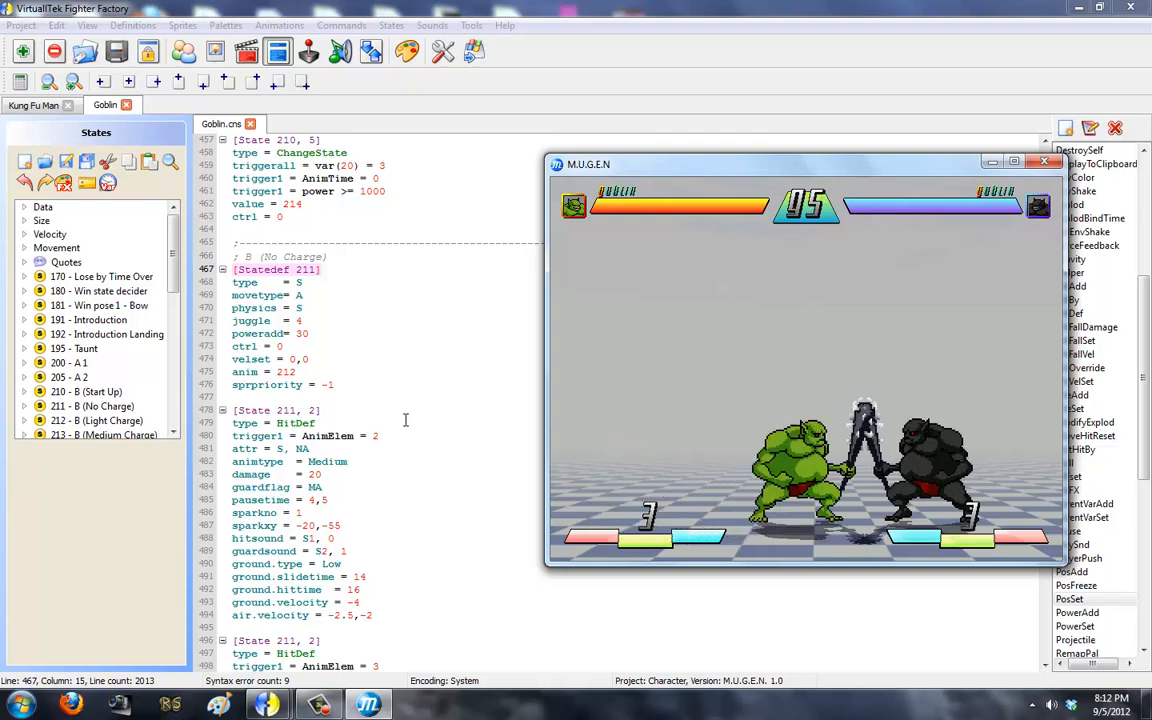
pyautogui.click(1044, 162)
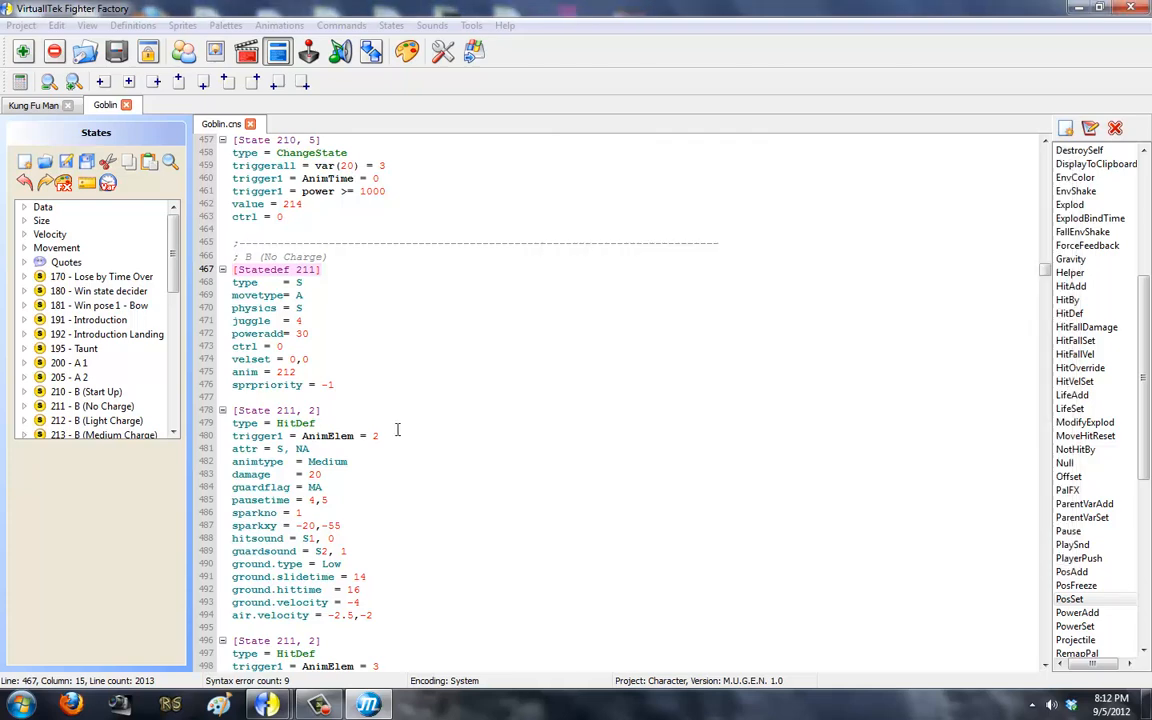
pyautogui.scroll(-3)
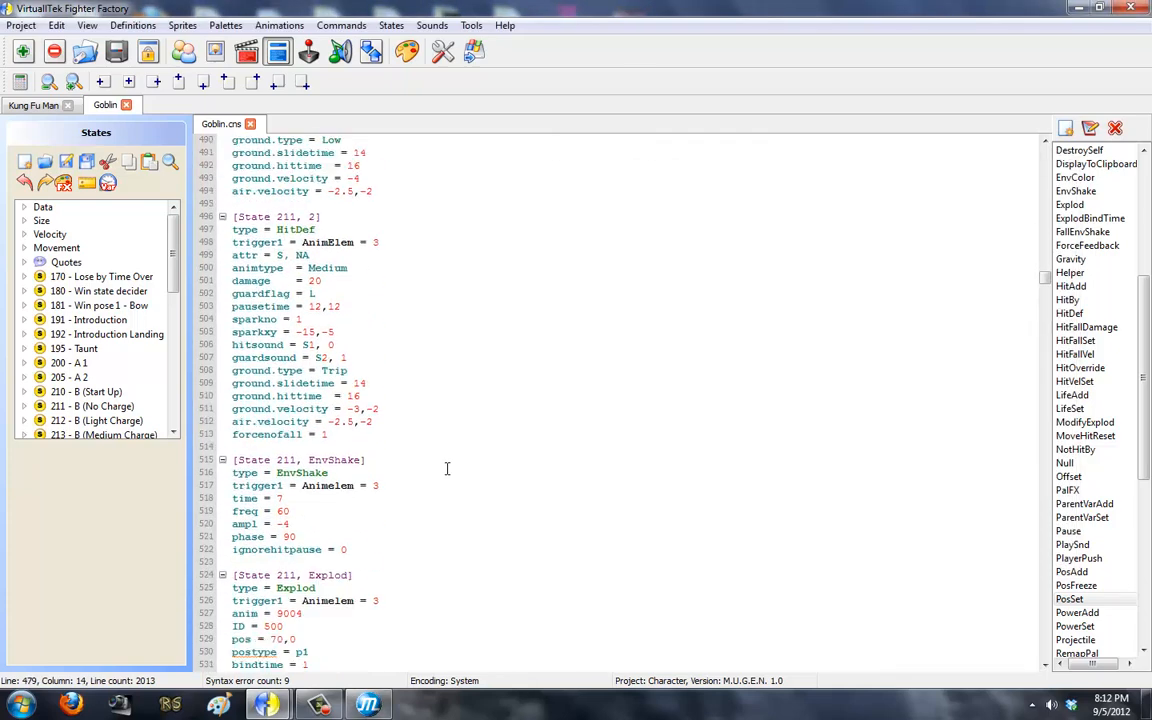
pyautogui.scroll(-3)
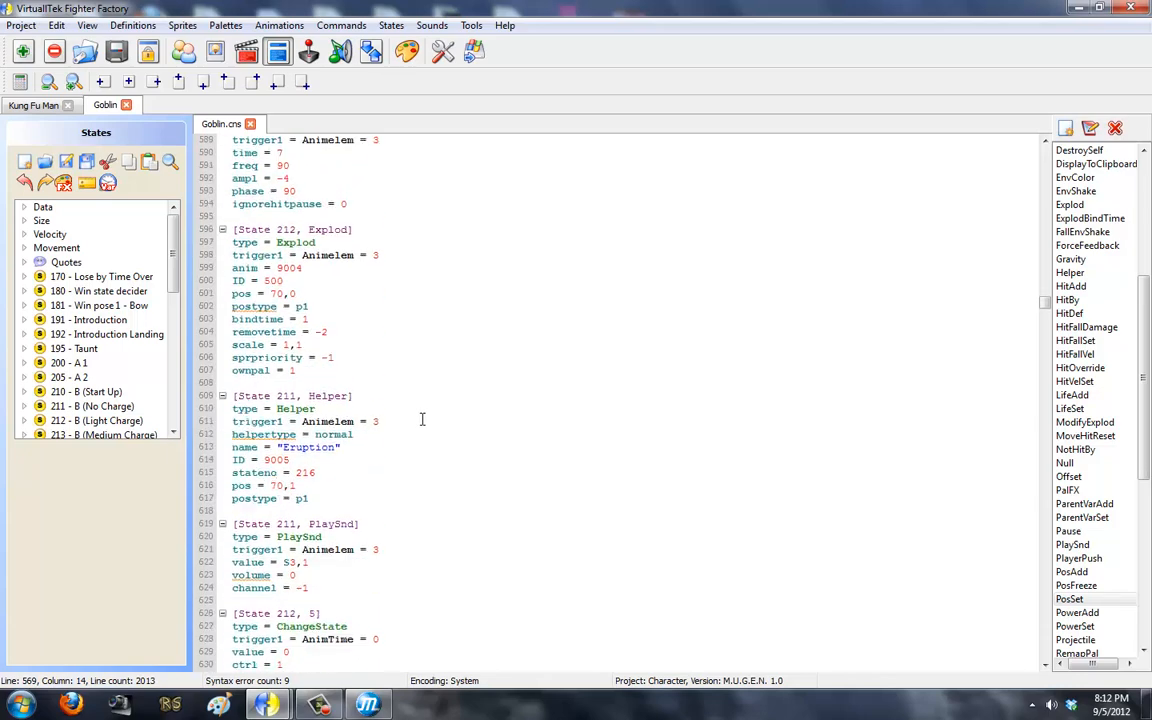
pyautogui.scroll(-3)
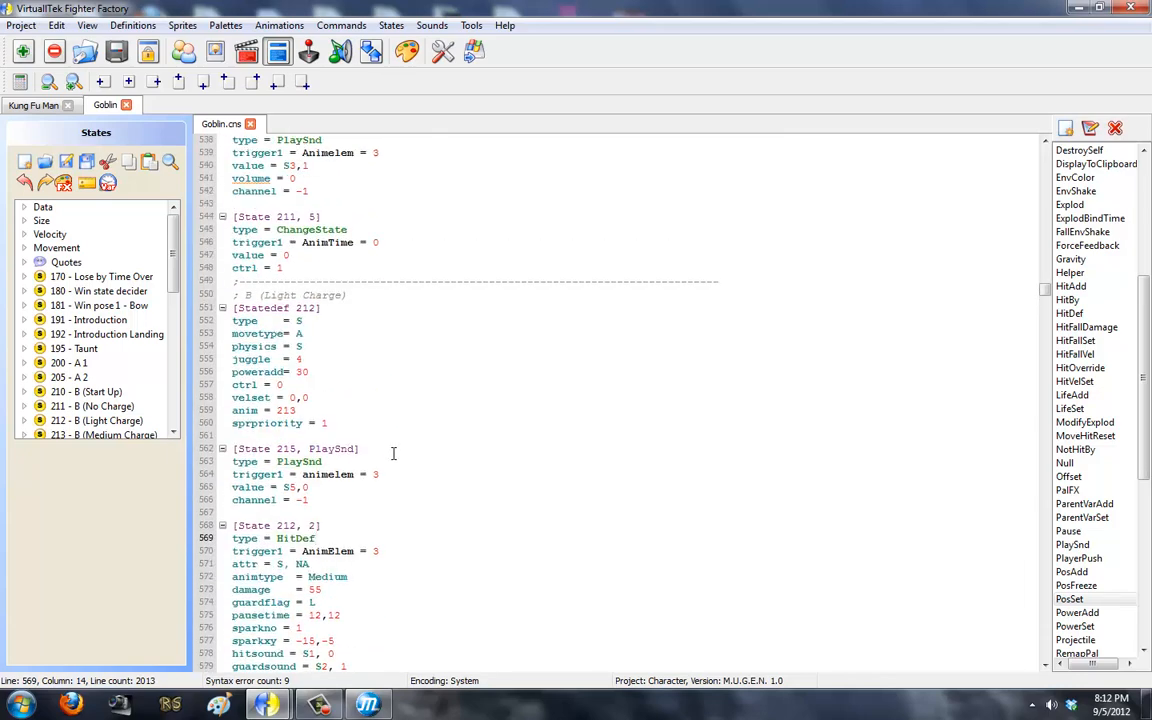
pyautogui.scroll(-3)
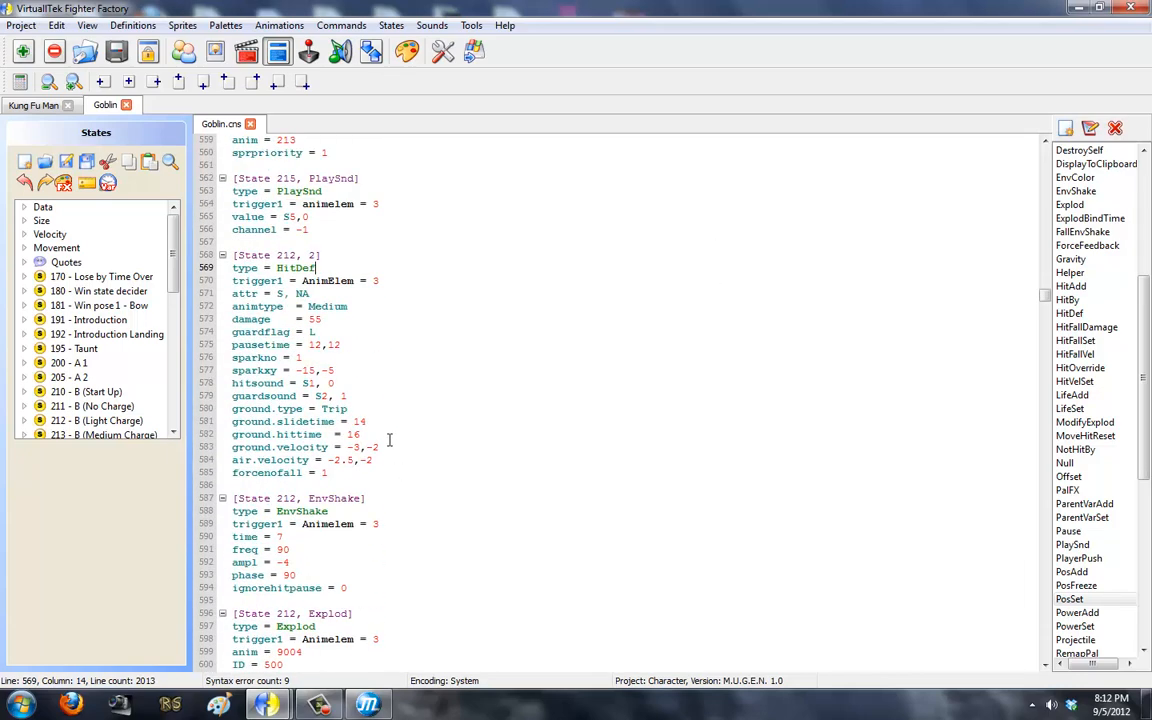
pyautogui.scroll(-3)
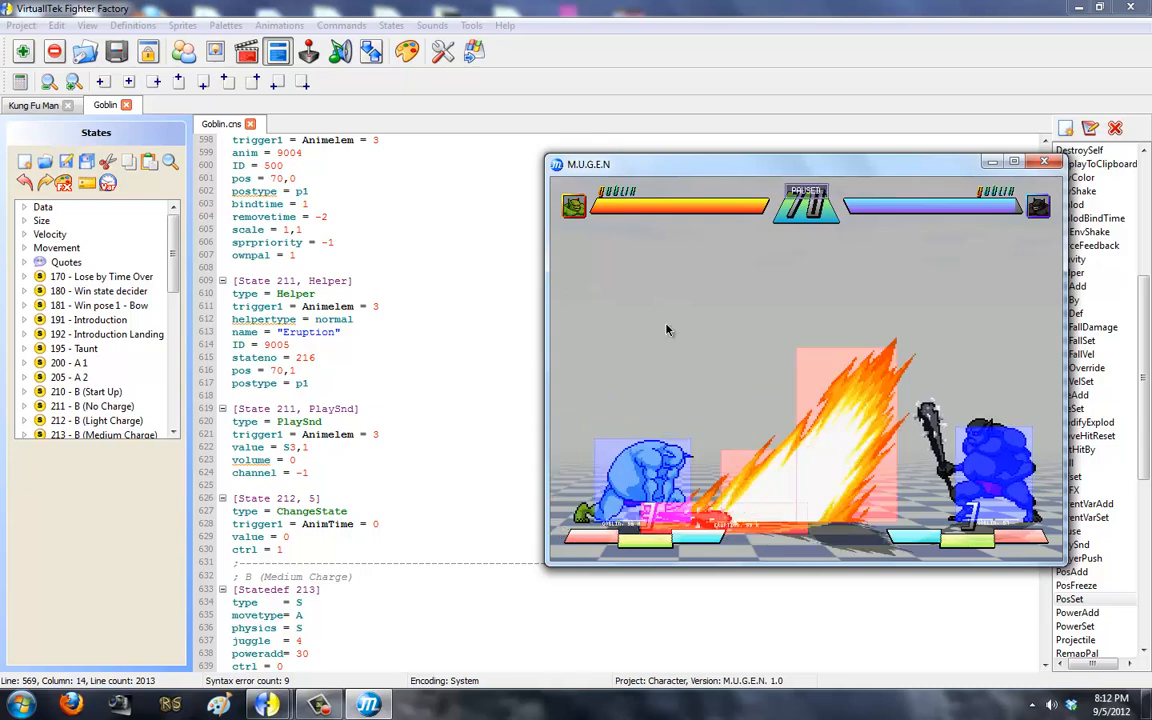
pyautogui.moveTo(820, 436)
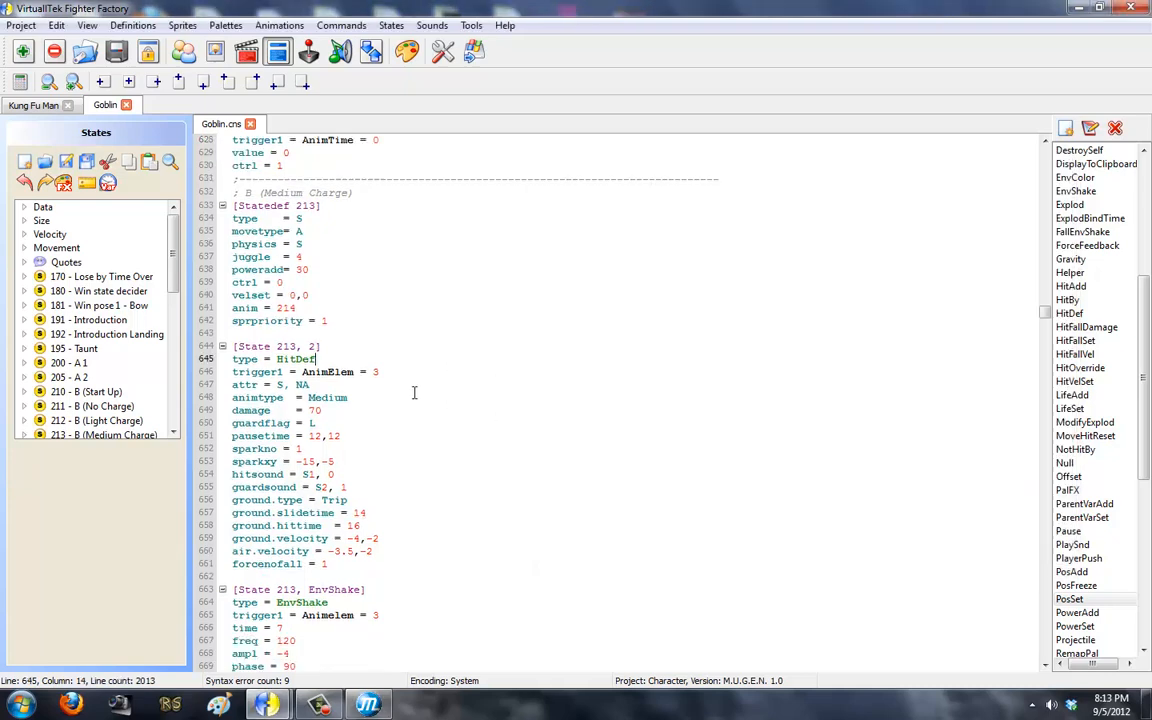
pyautogui.scroll(-3)
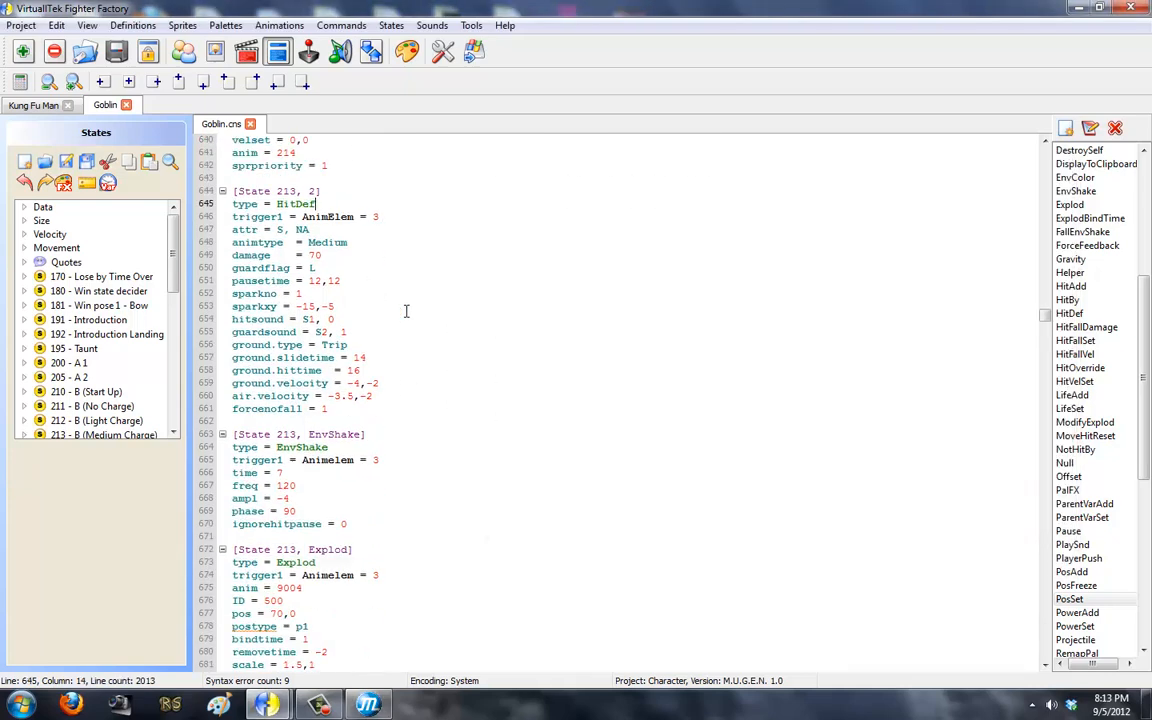
pyautogui.scroll(-3)
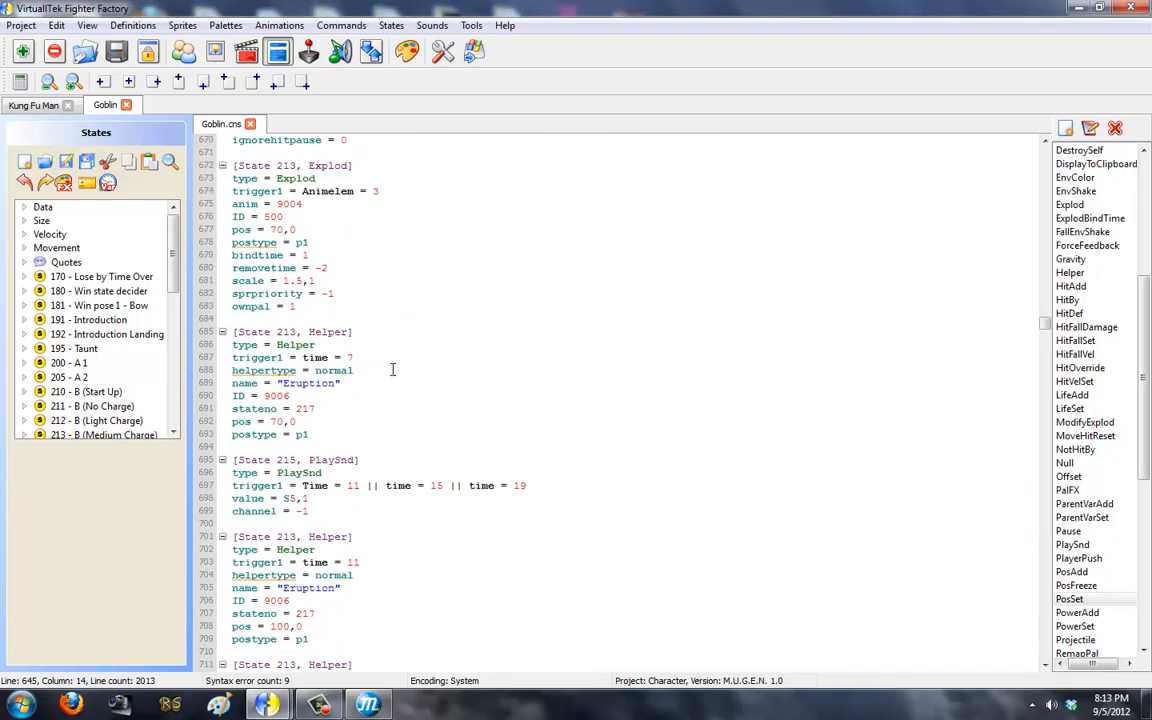
pyautogui.scroll(-3)
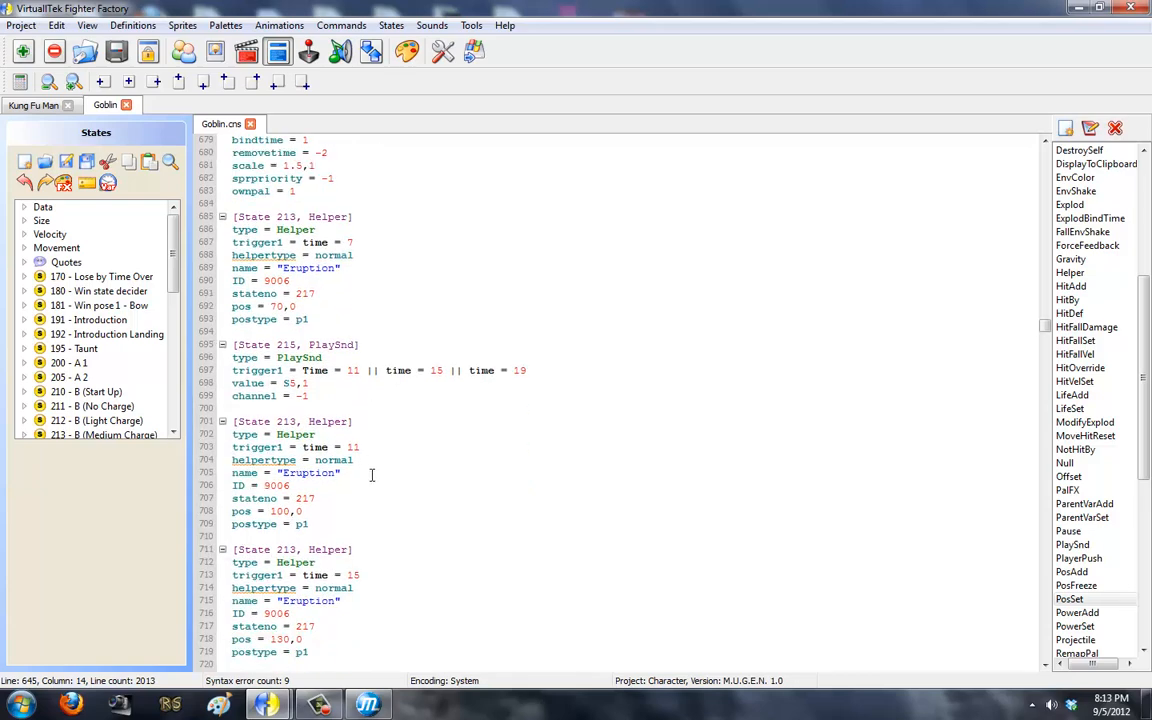
pyautogui.scroll(-3)
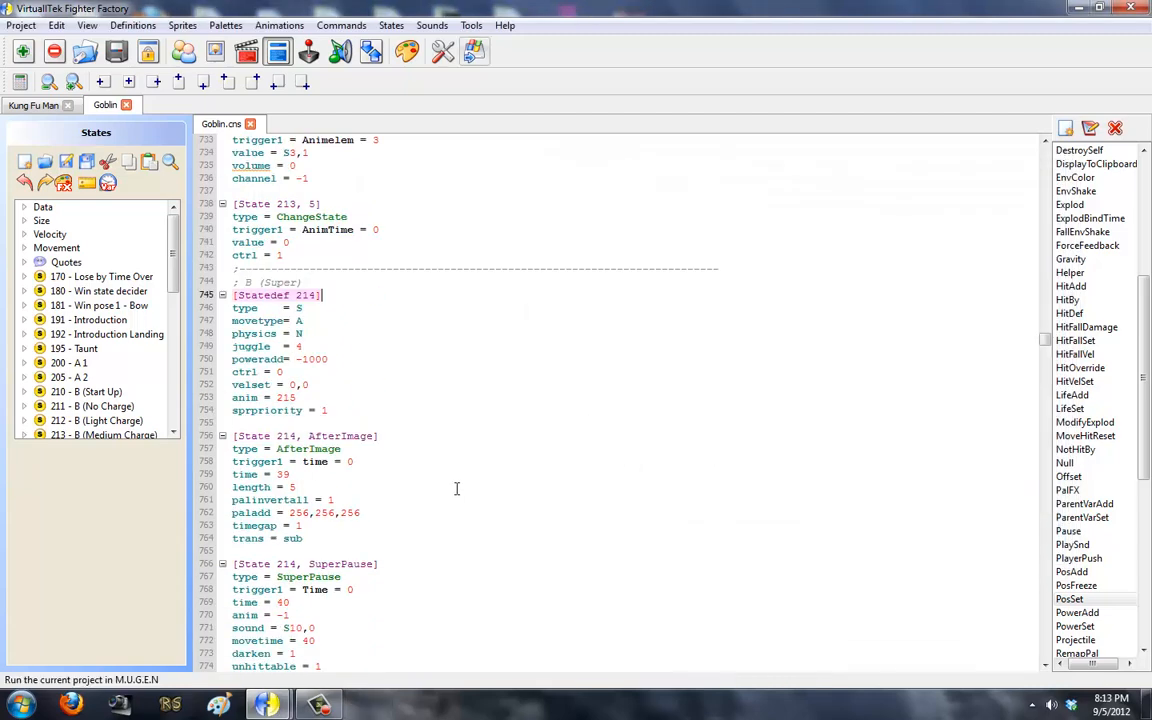
# Launch a Goblin test match, then return to Kung Fu Man's State 440 HitDef damage.
pyautogui.scroll(-3)
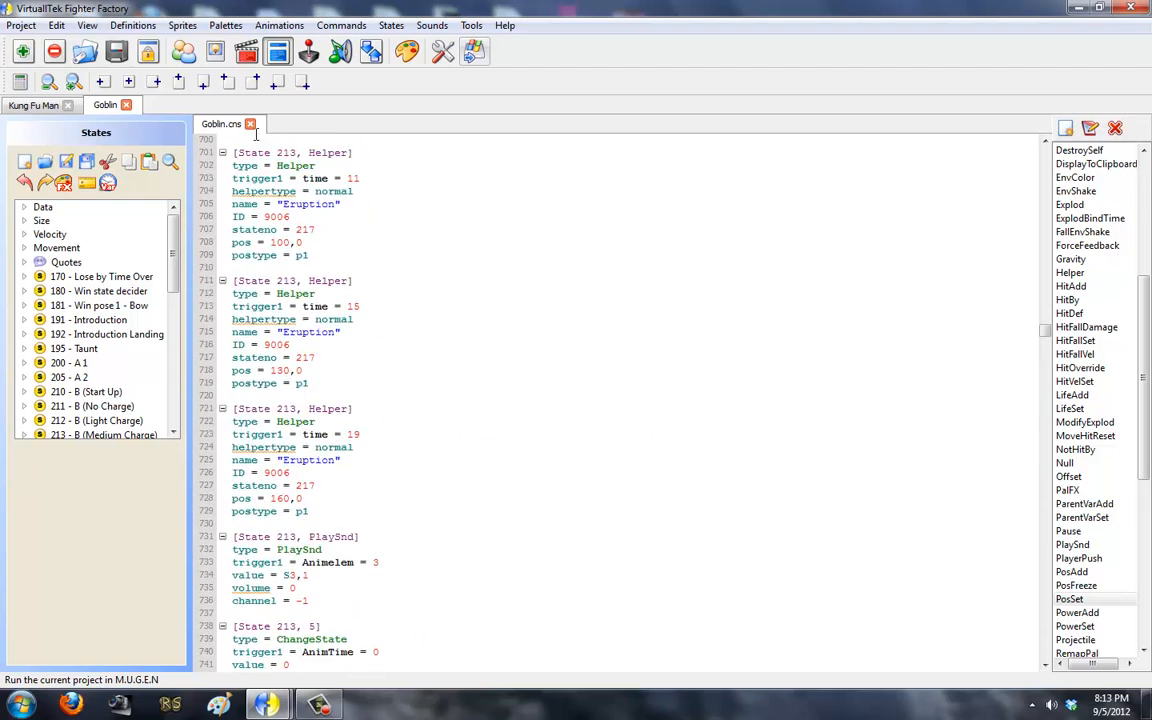
pyautogui.click(32, 104)
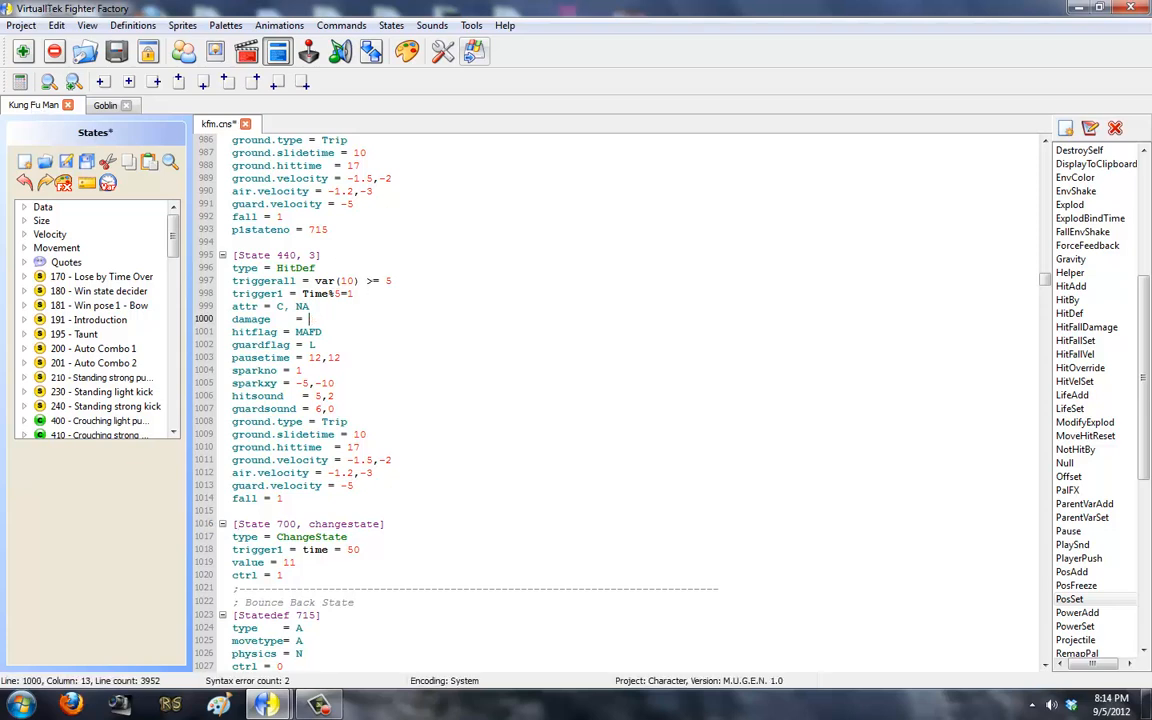
# Set the State 440, 3 HitDef damage to var(1).
pyautogui.write('(var')
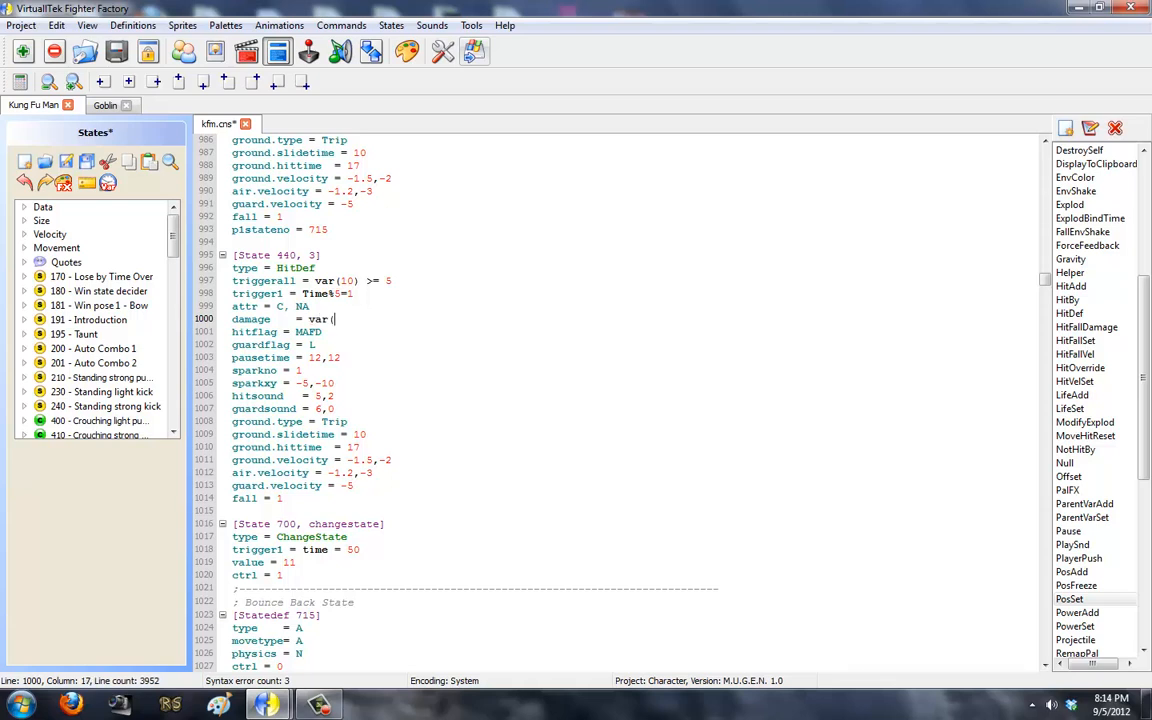
pyautogui.write('1)')
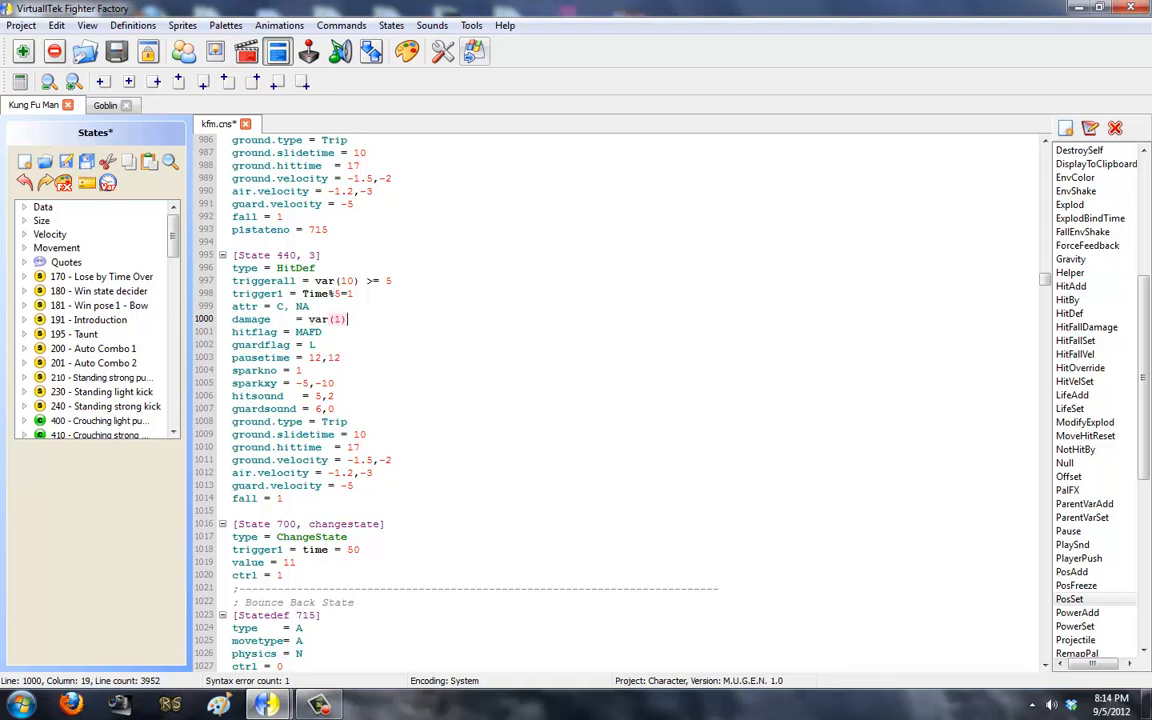
pyautogui.click(336, 384)
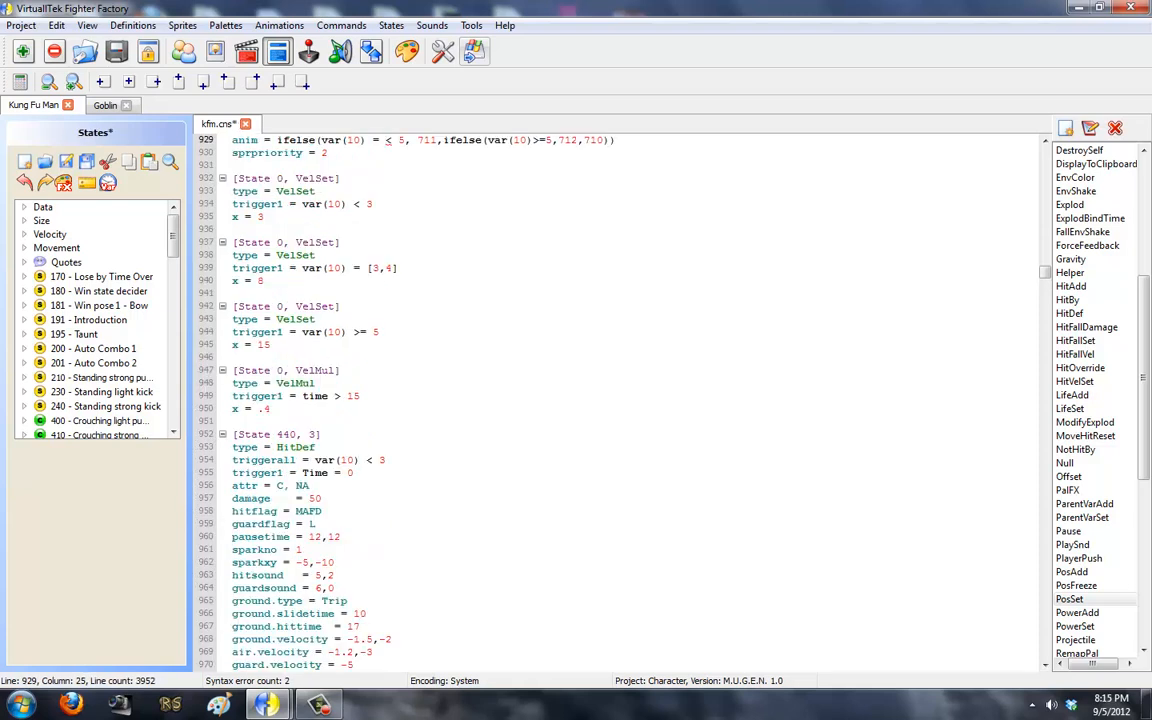
# Save kfm.cns, check the VelSet var(10) trigger, and save again.
pyautogui.click(66, 162)
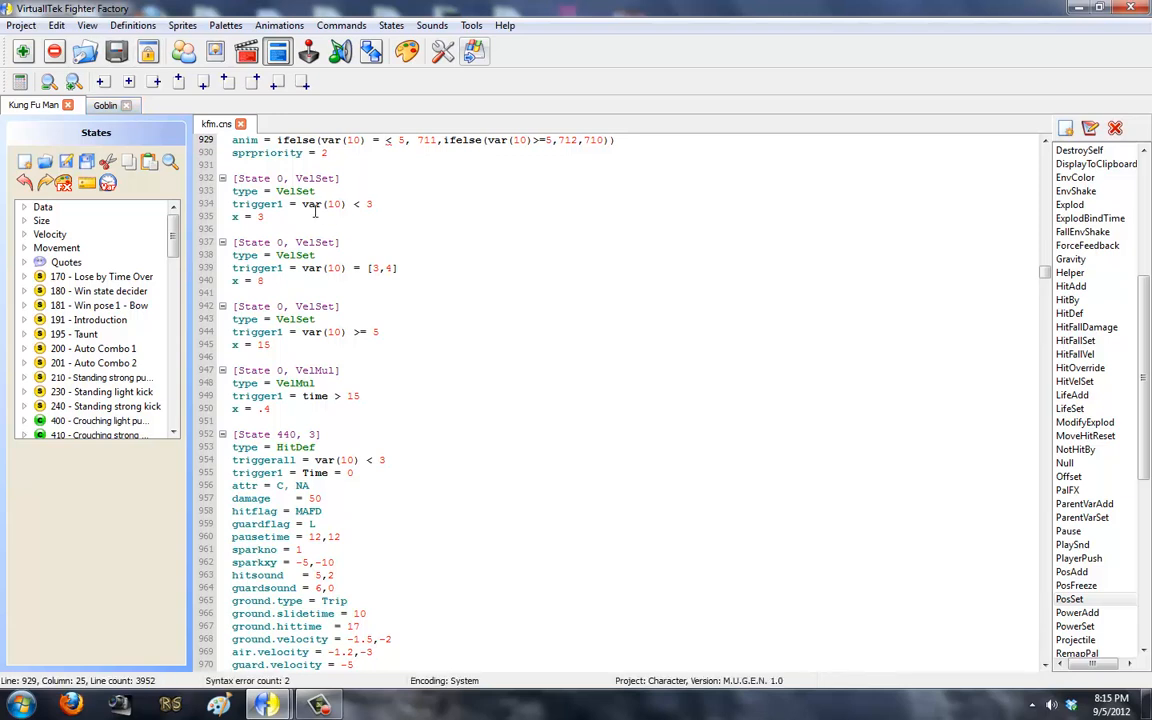
pyautogui.doubleClick(322, 204)
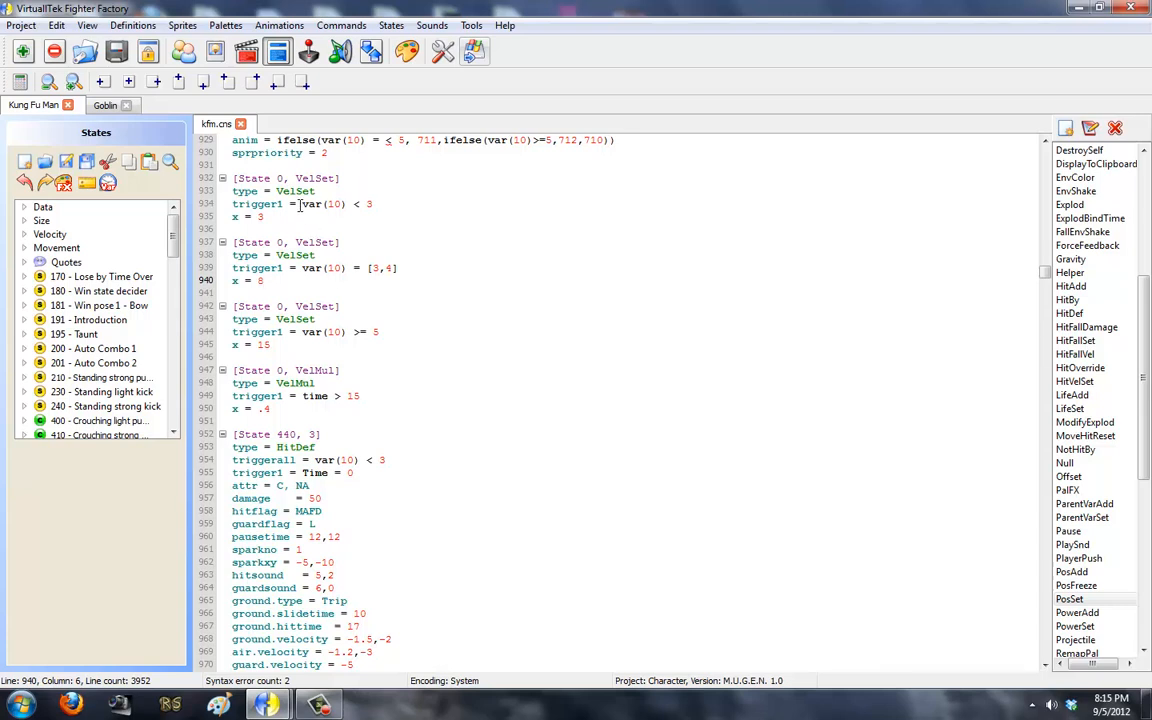
pyautogui.doubleClick(324, 204)
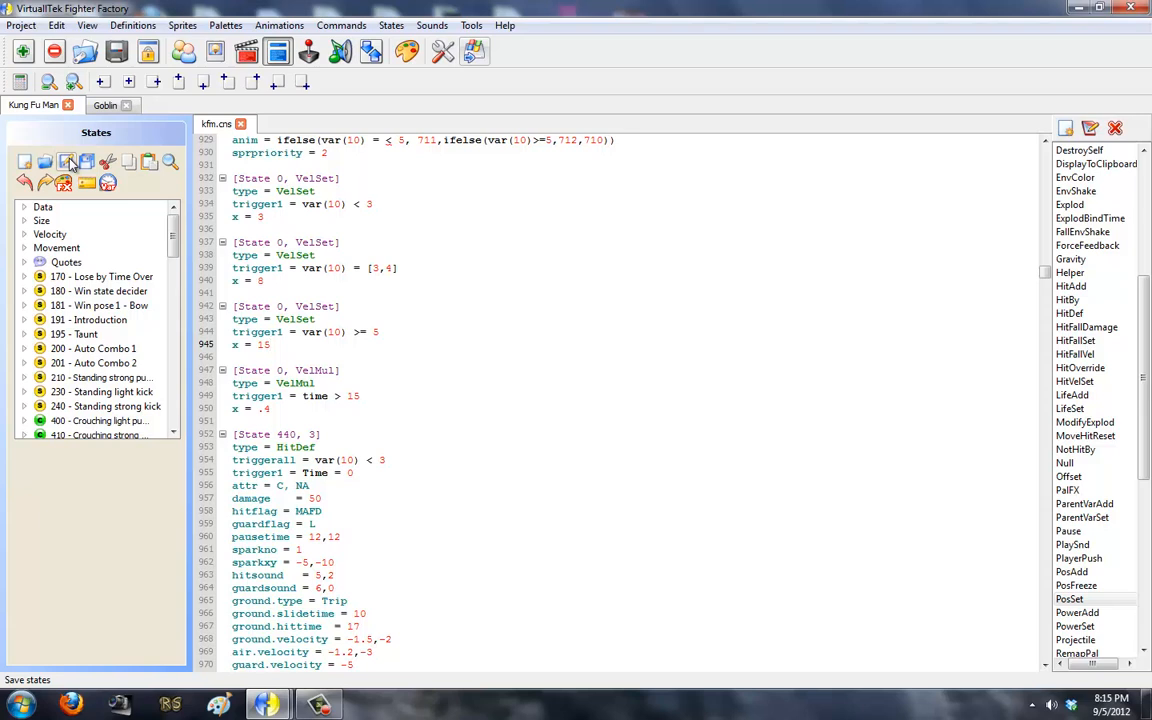
pyautogui.click(270, 344)
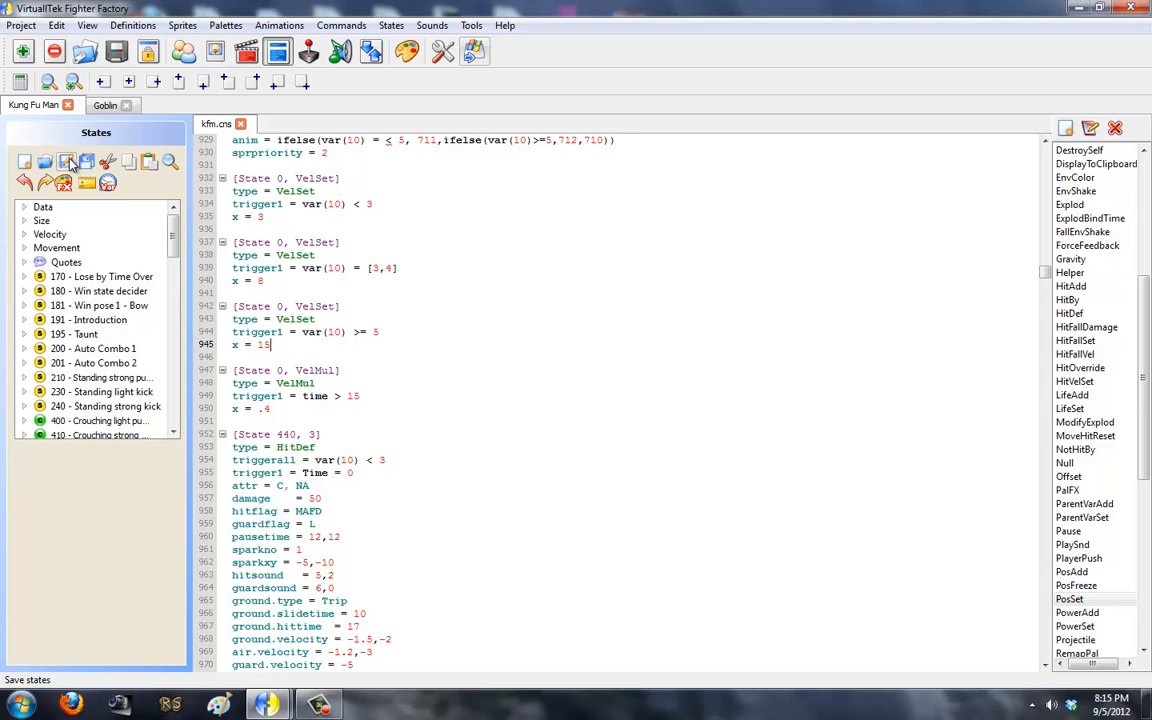